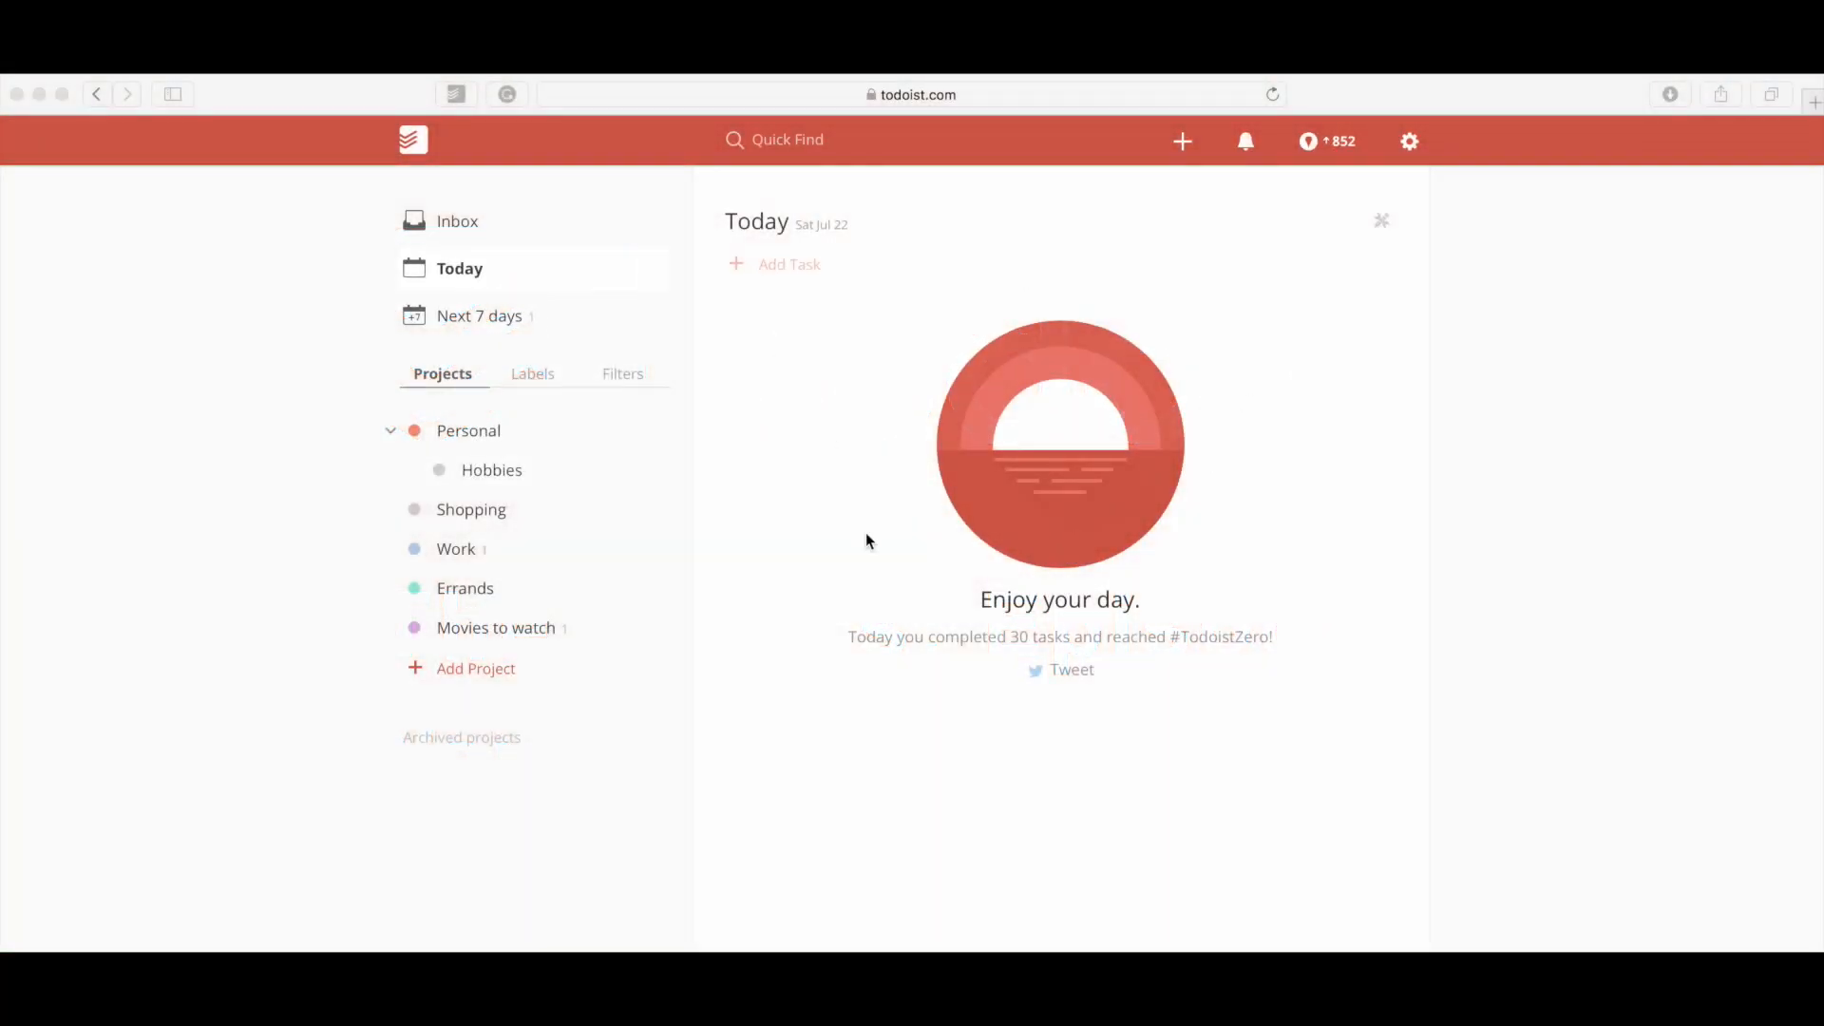
{"action": "mouse_move", "coordinate": [1273, 597]}
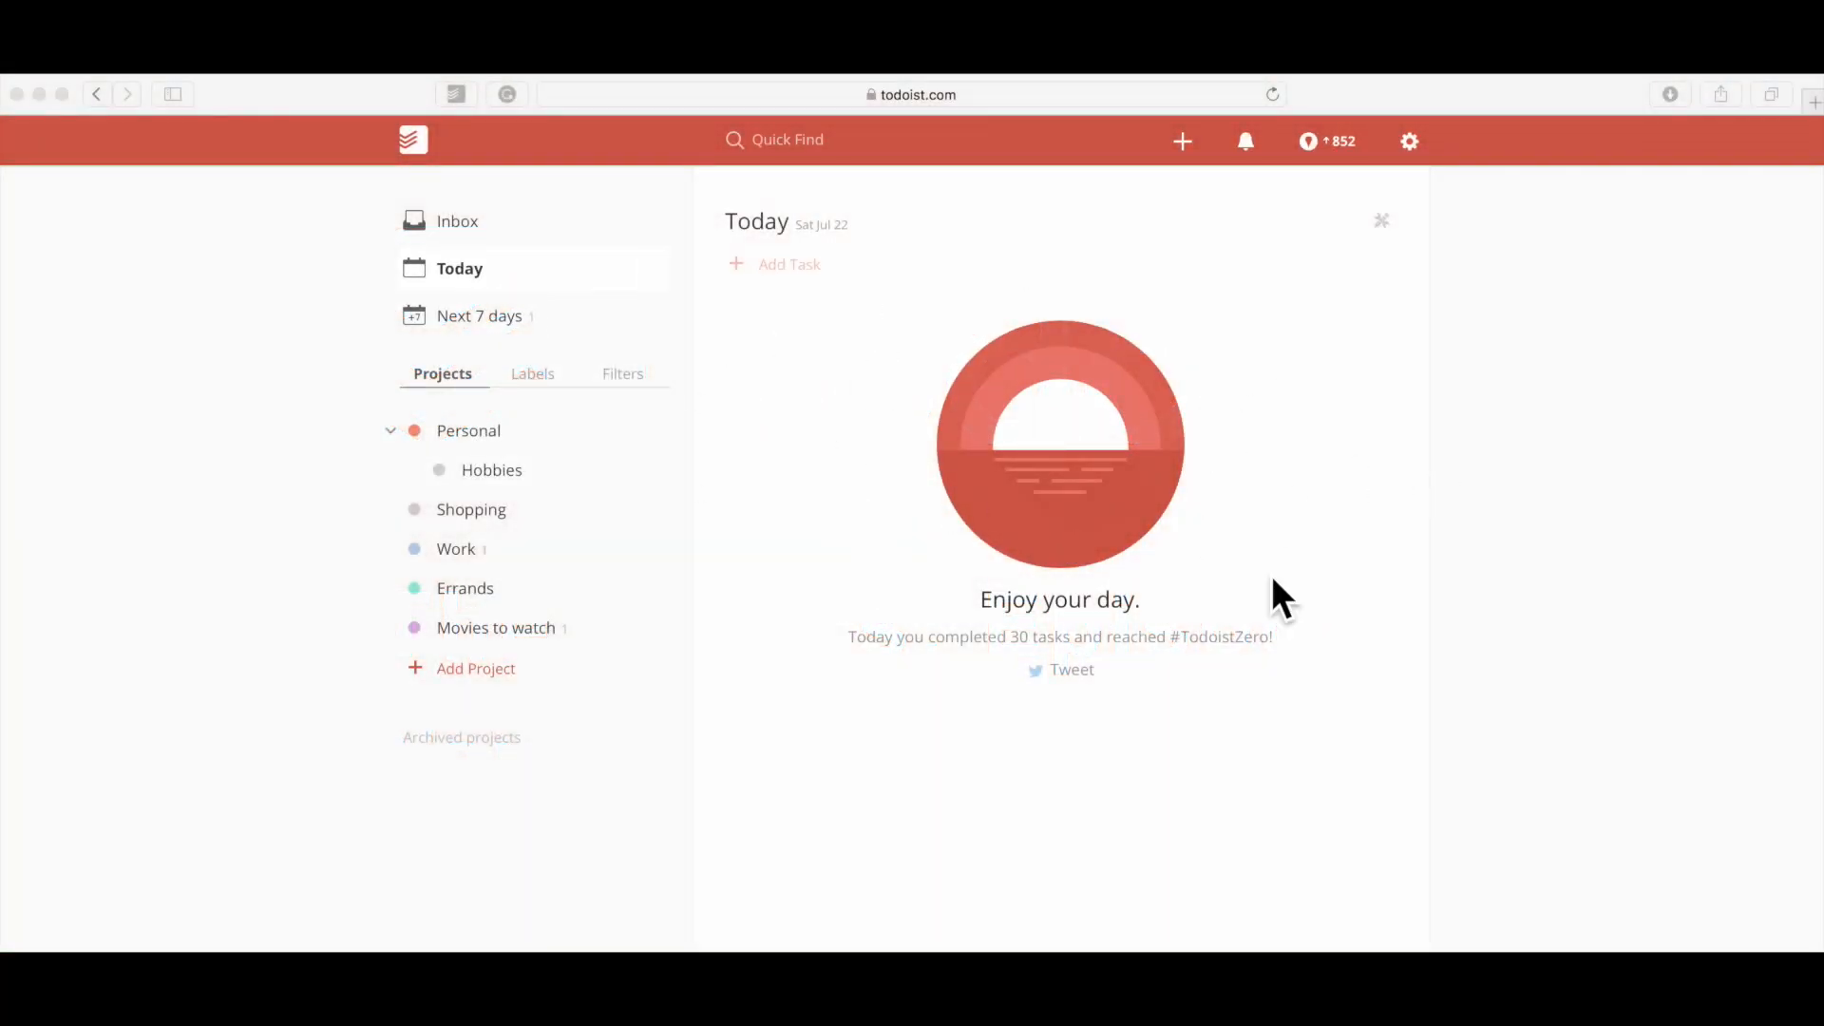
{"action": "mouse_move", "coordinate": [1429, 616]}
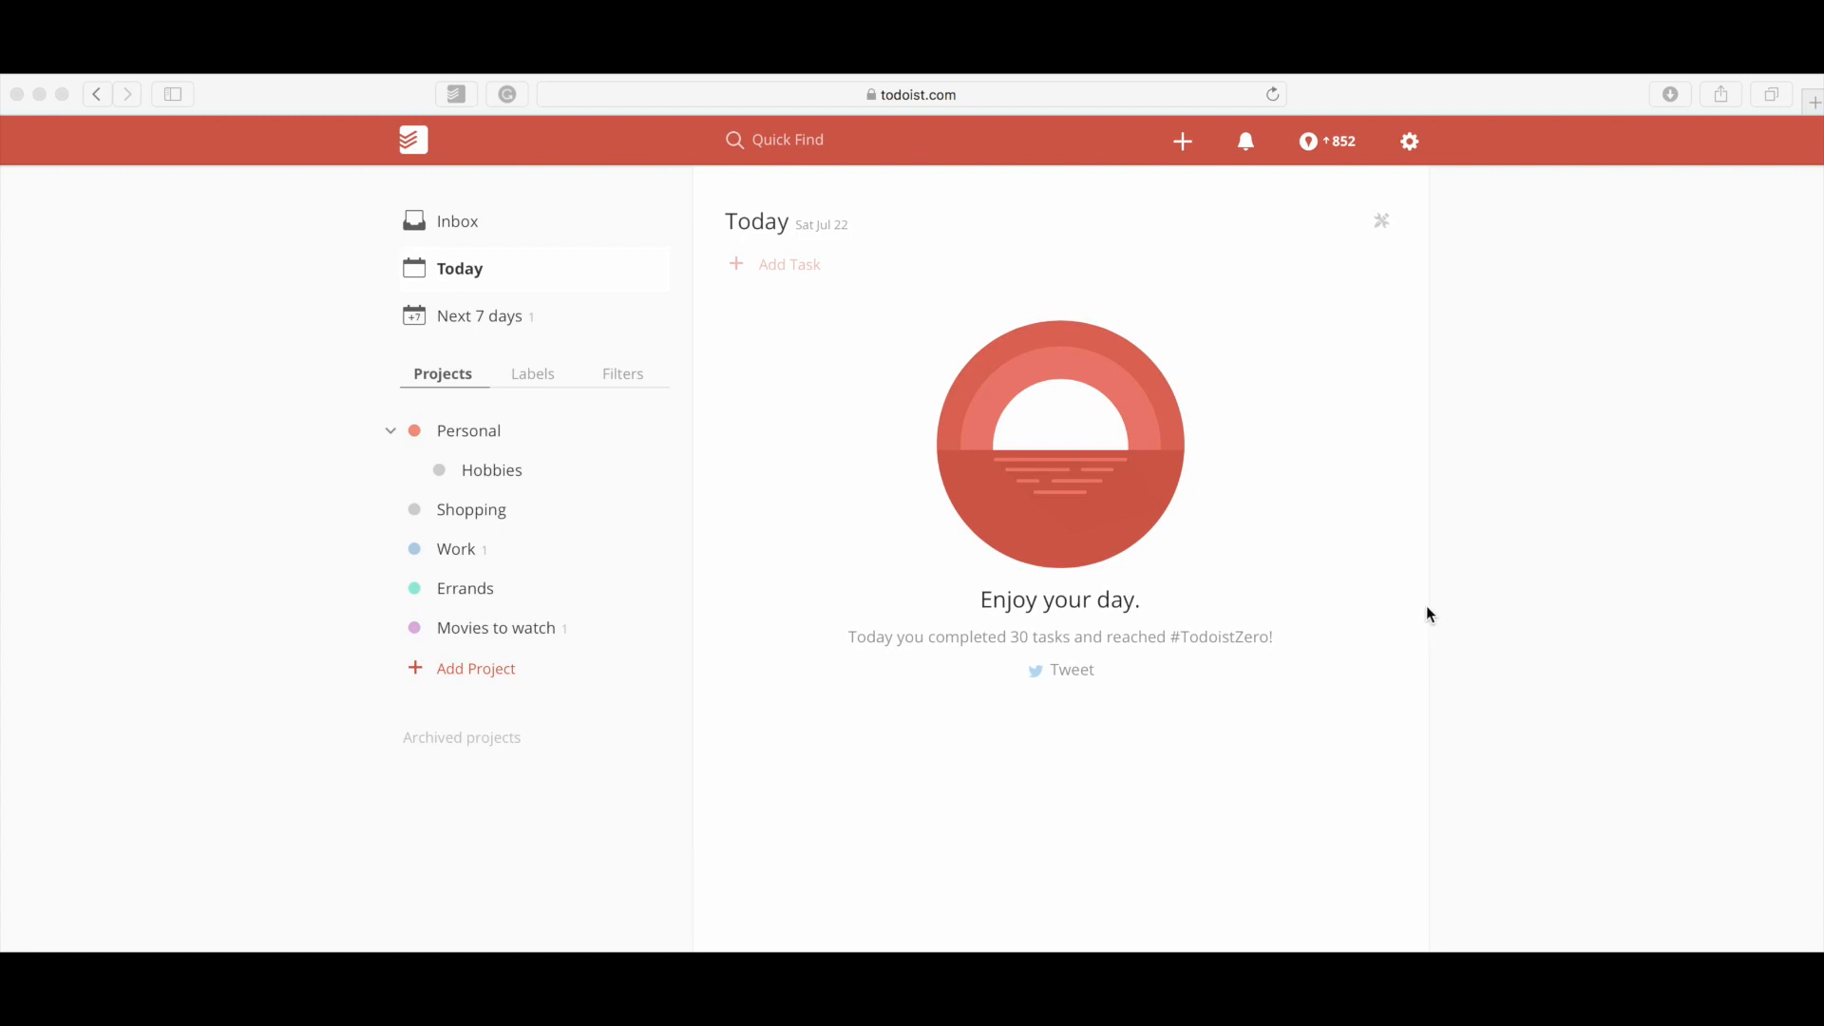
{"action": "mouse_move", "coordinate": [1141, 612]}
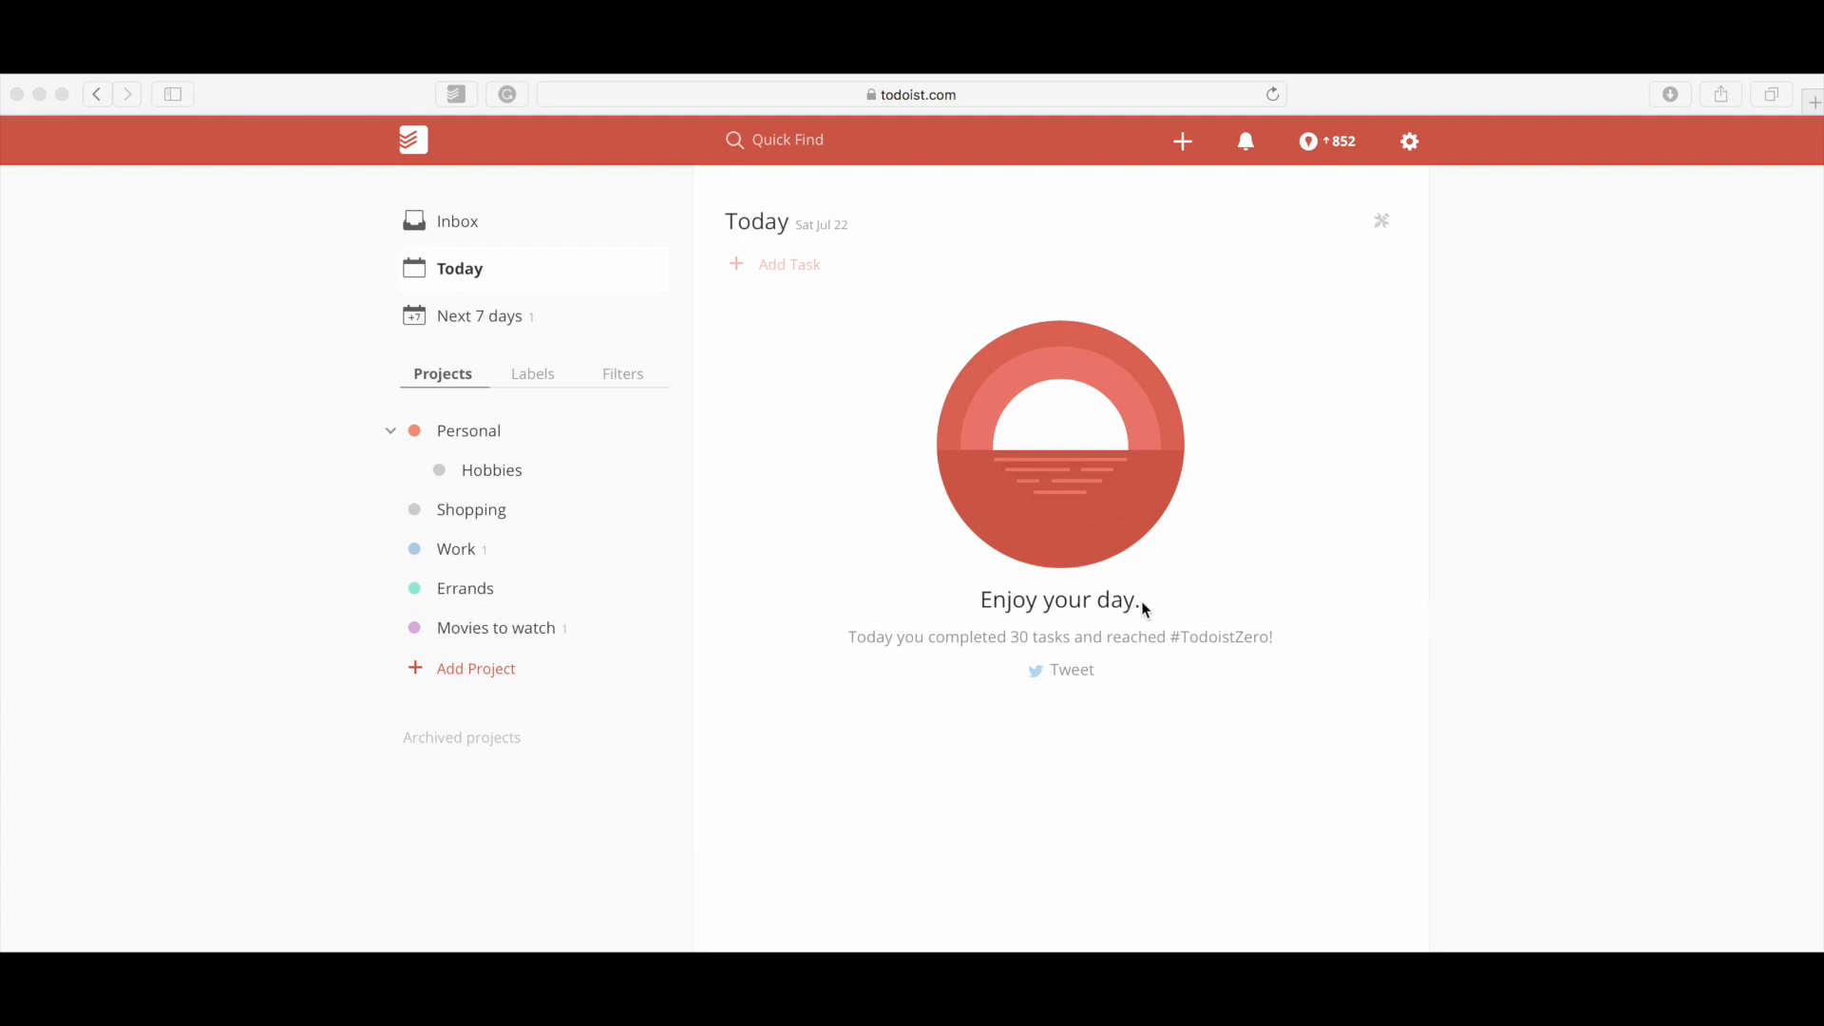
{"action": "mouse_move", "coordinate": [1250, 522]}
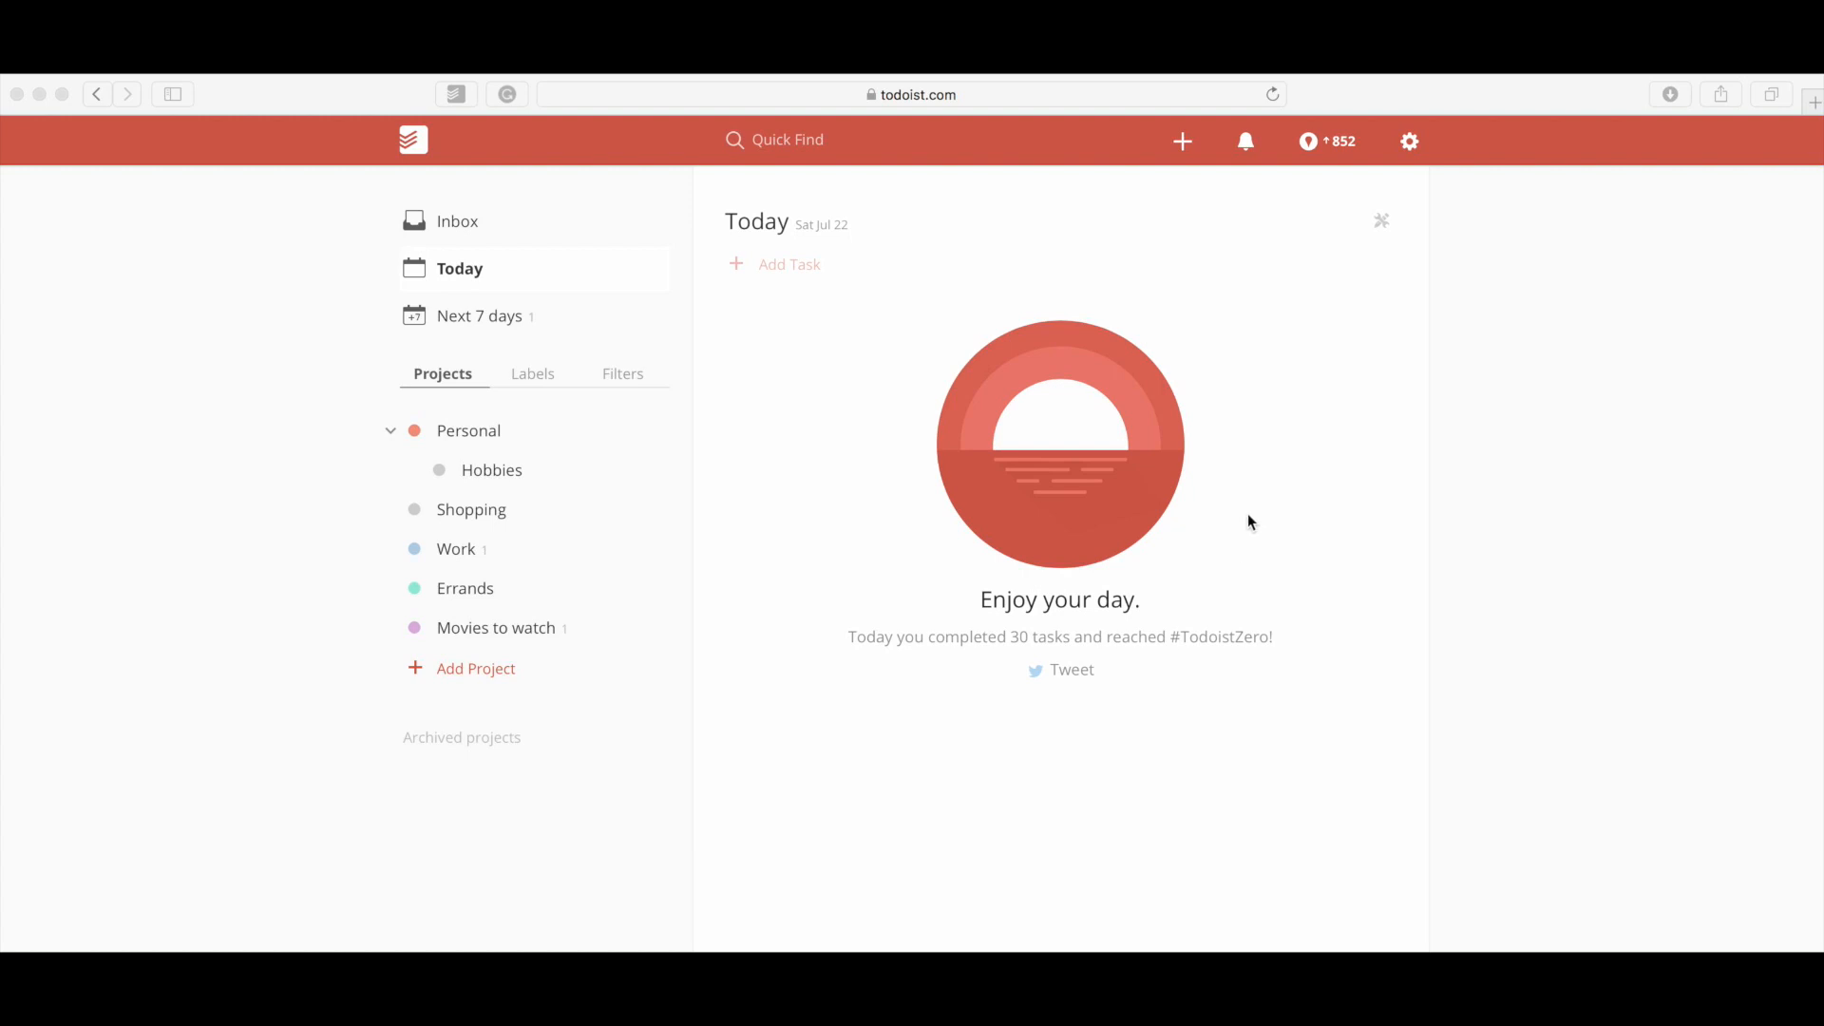
{"action": "mouse_move", "coordinate": [1180, 247]}
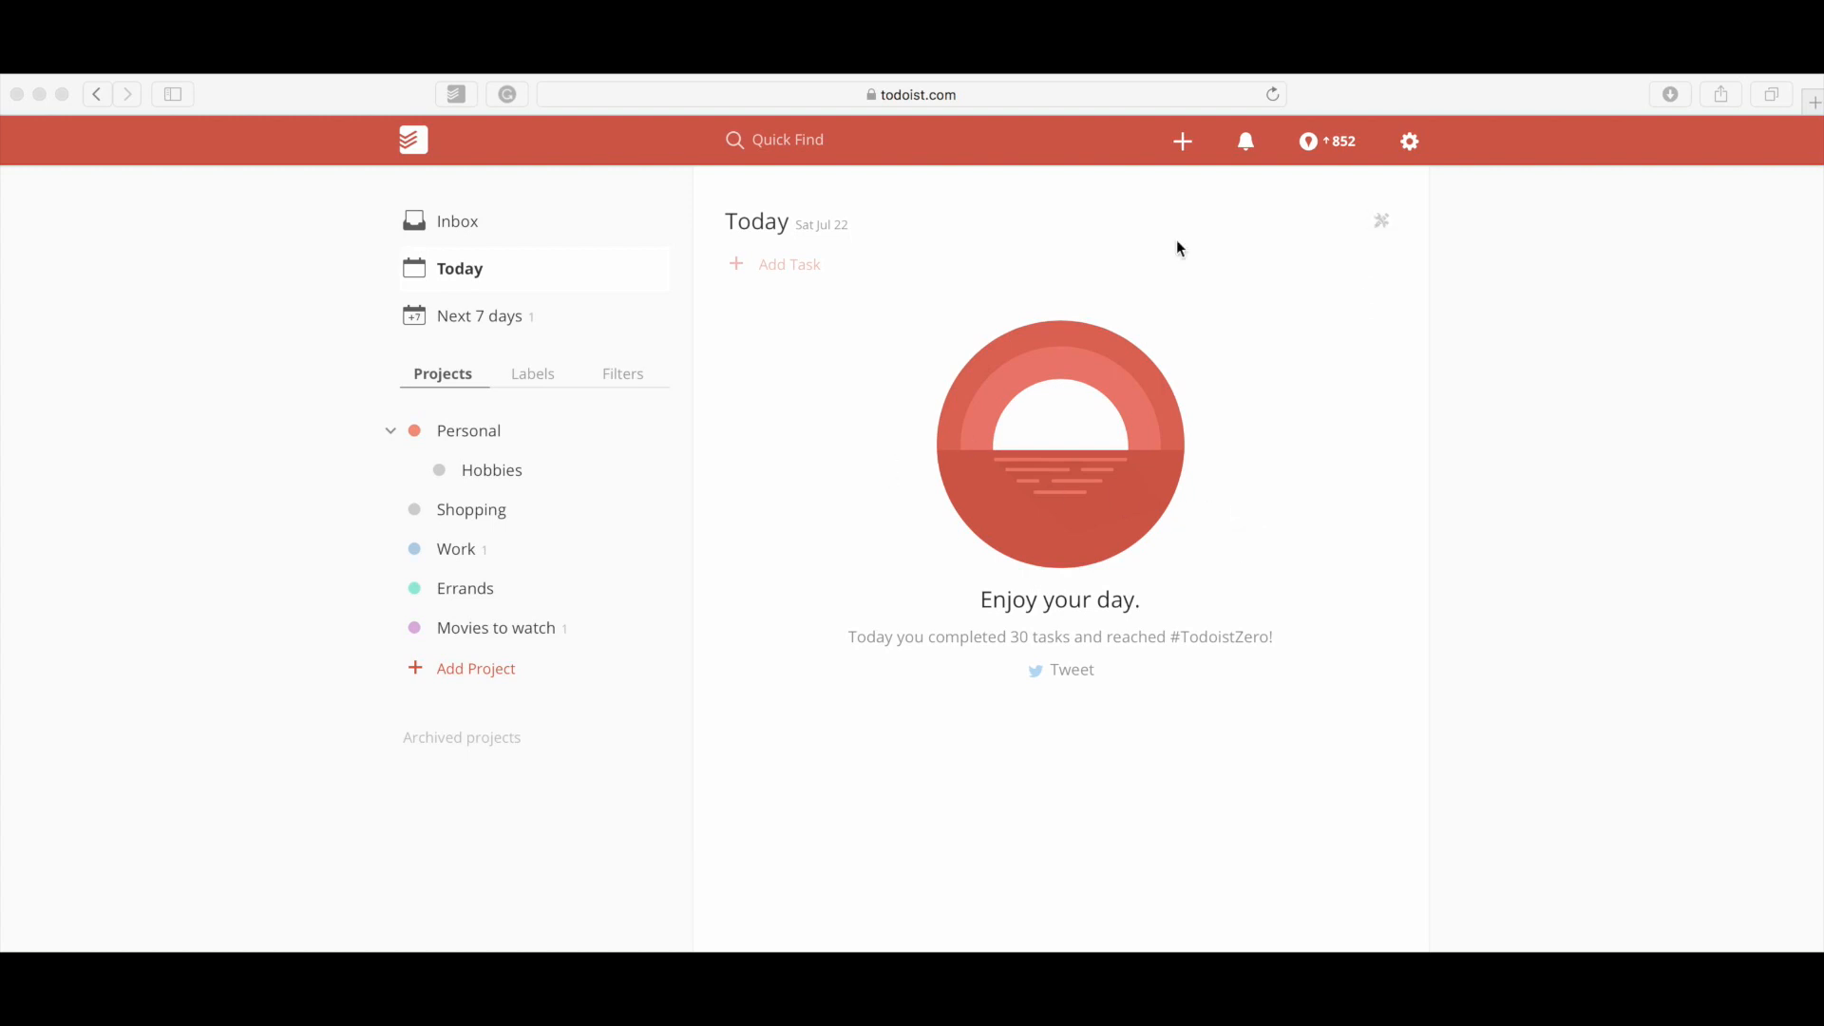
{"action": "mouse_move", "coordinate": [796, 270]}
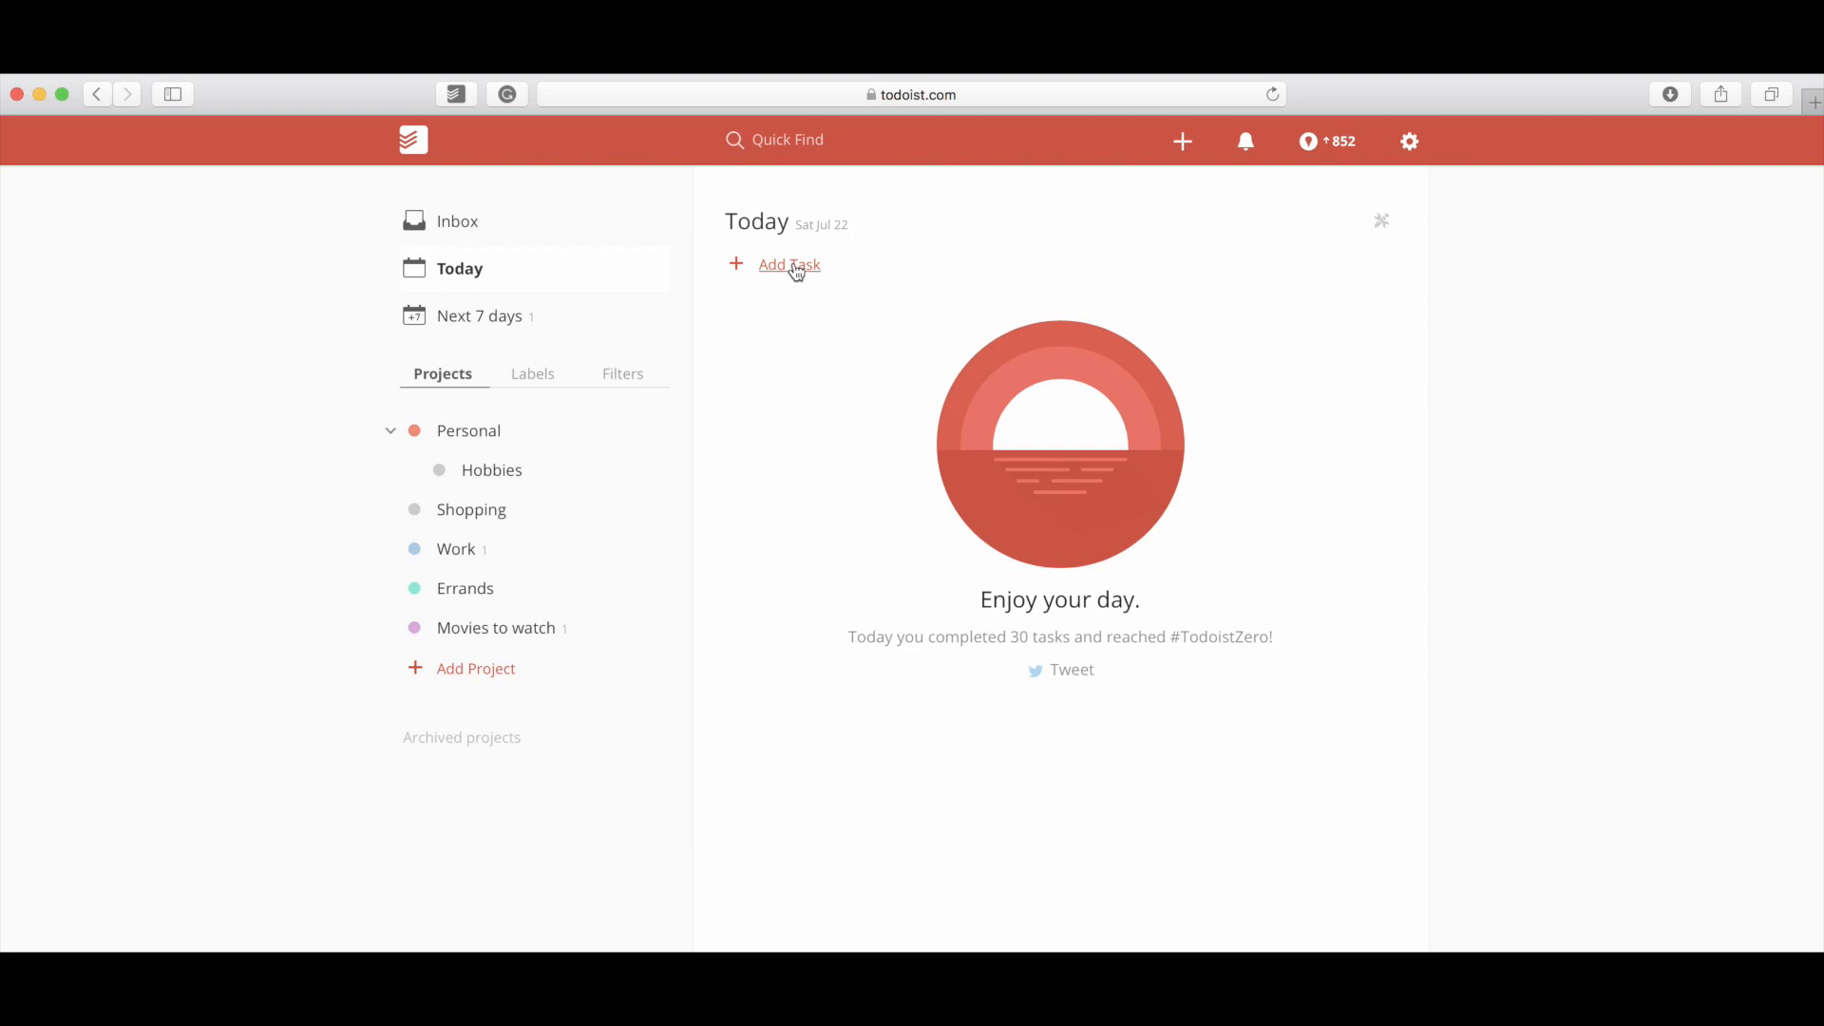
{"action": "mouse_move", "coordinate": [779, 361]}
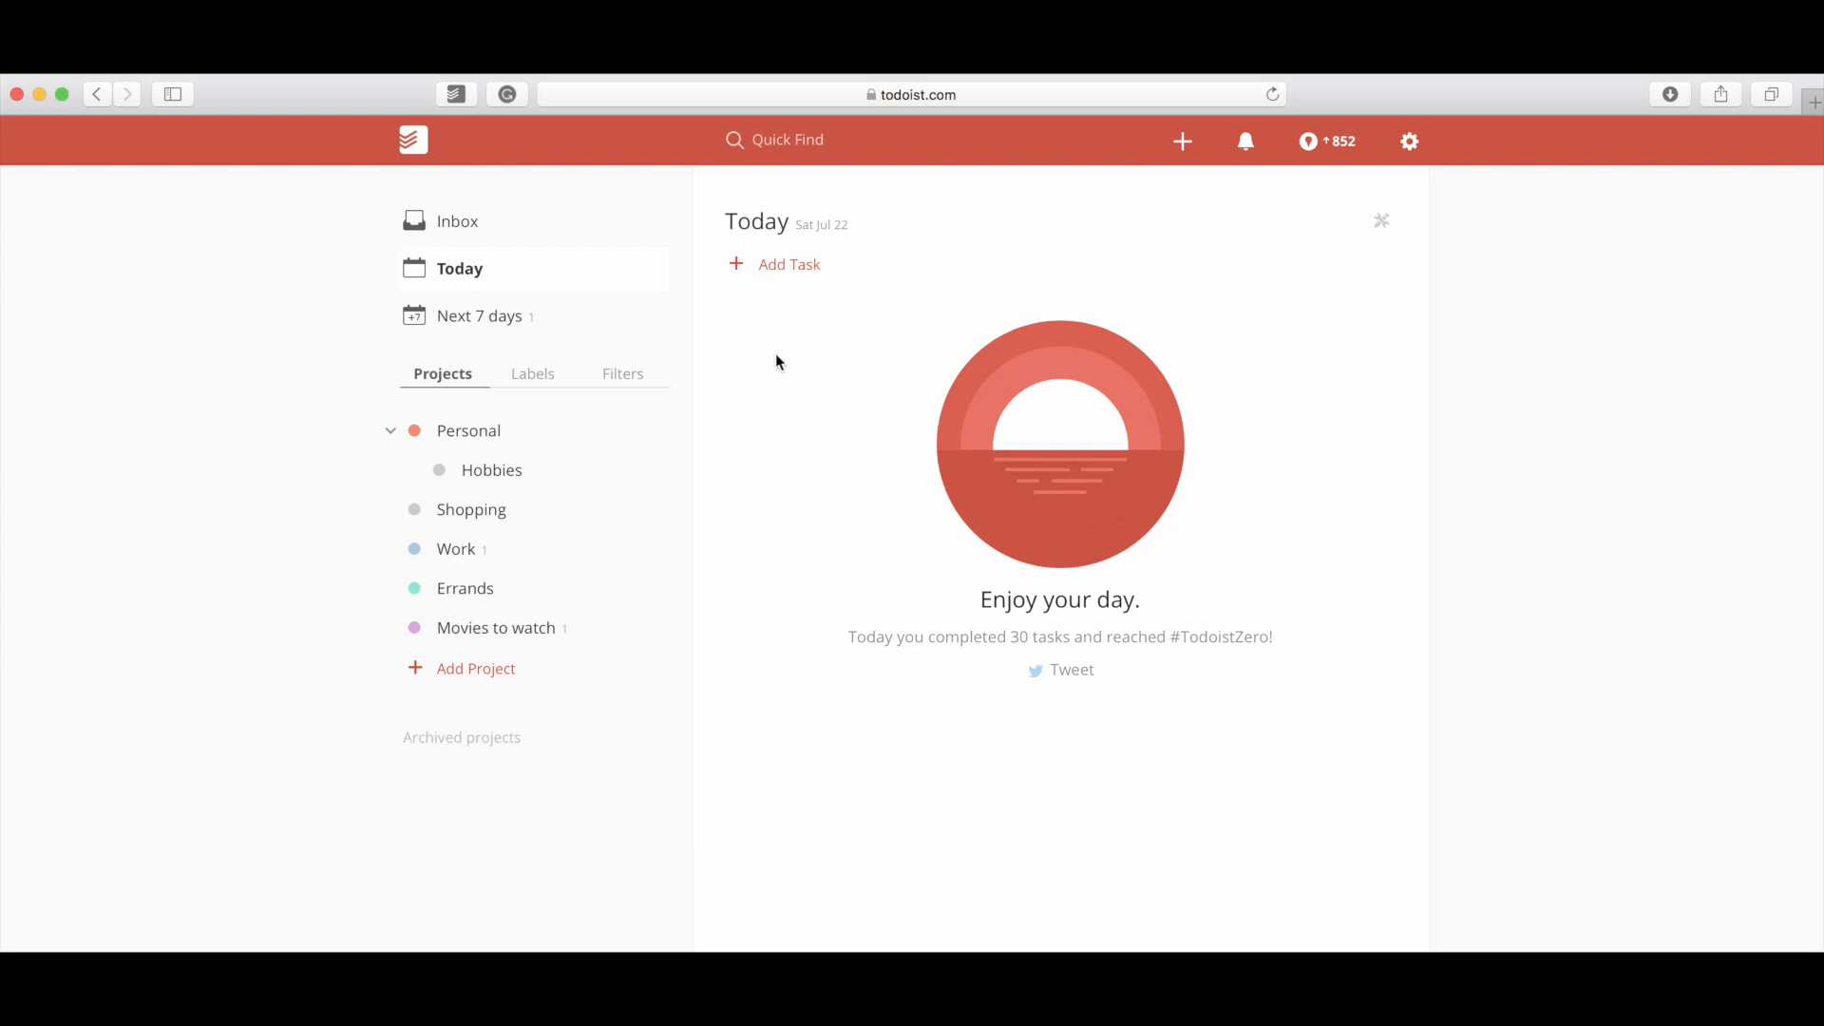
{"action": "mouse_move", "coordinate": [783, 363]}
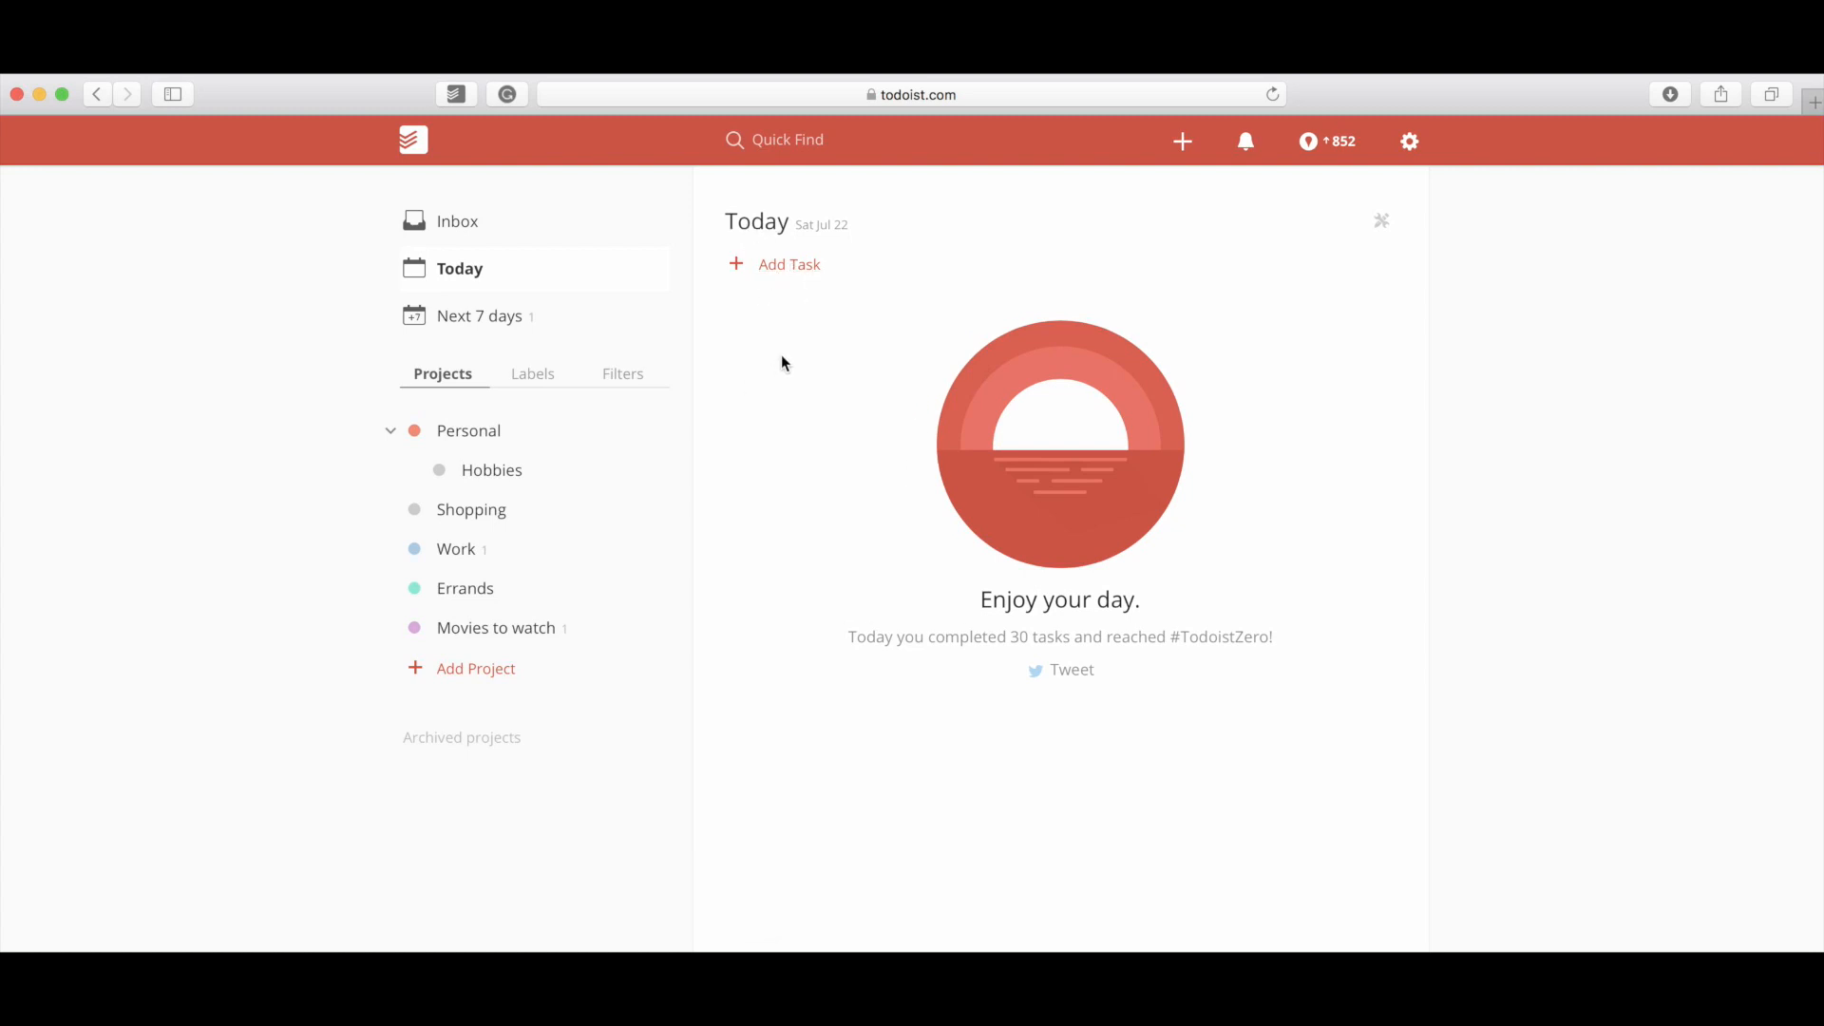
{"action": "mouse_move", "coordinate": [494, 230]}
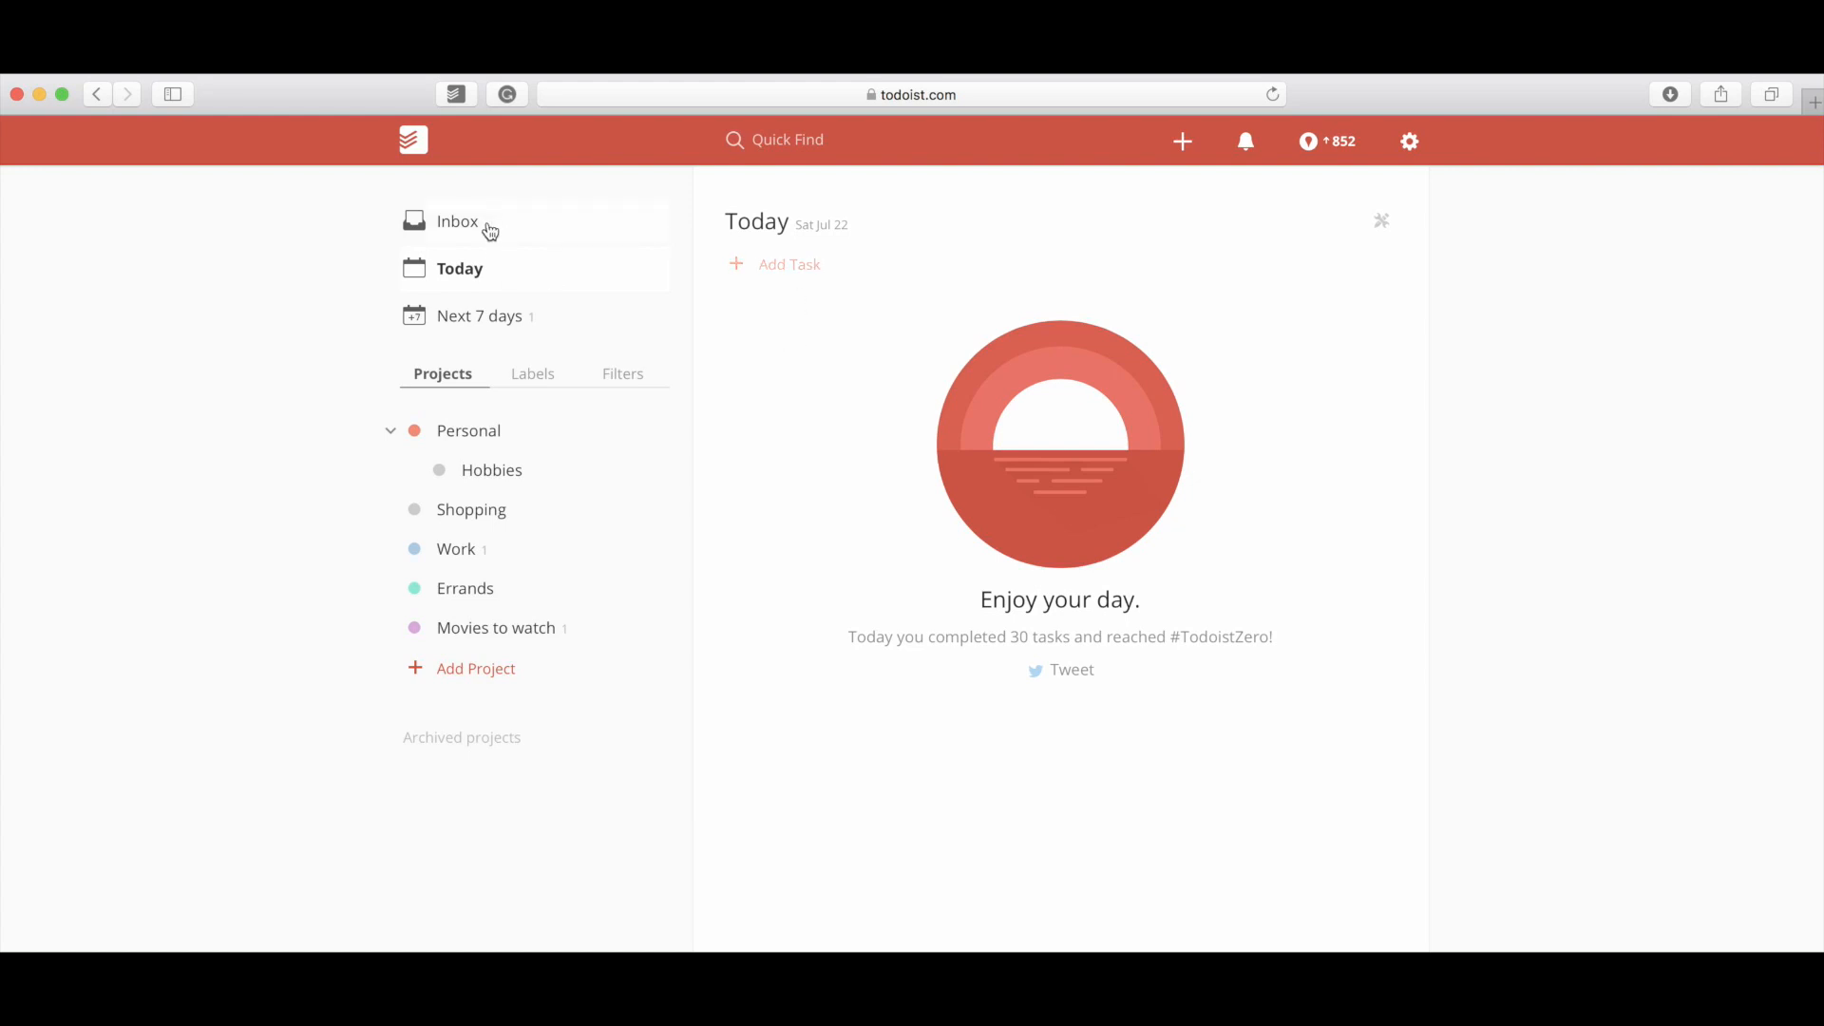
Draft an Inbox task reading 'Wash my car tomorrow at noon' without adding it yet.
{"action": "left_click", "coordinate": [456, 221]}
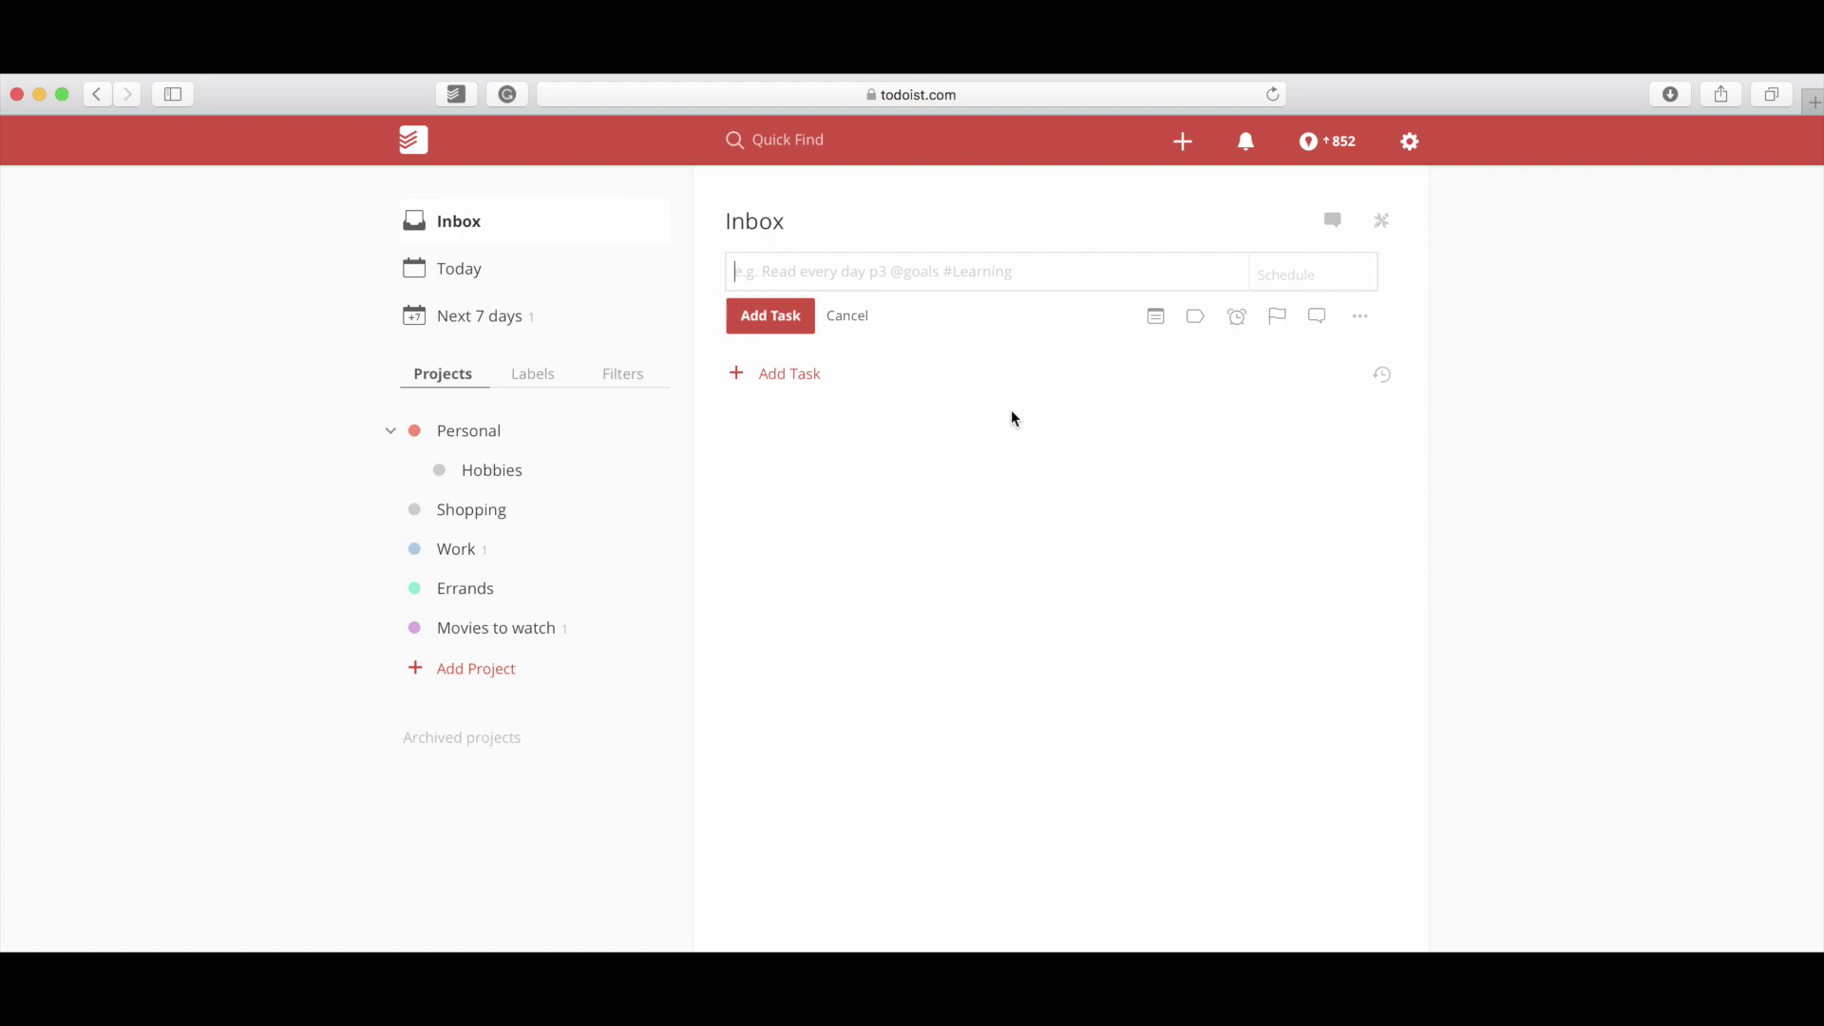
{"action": "left_click", "coordinate": [984, 271]}
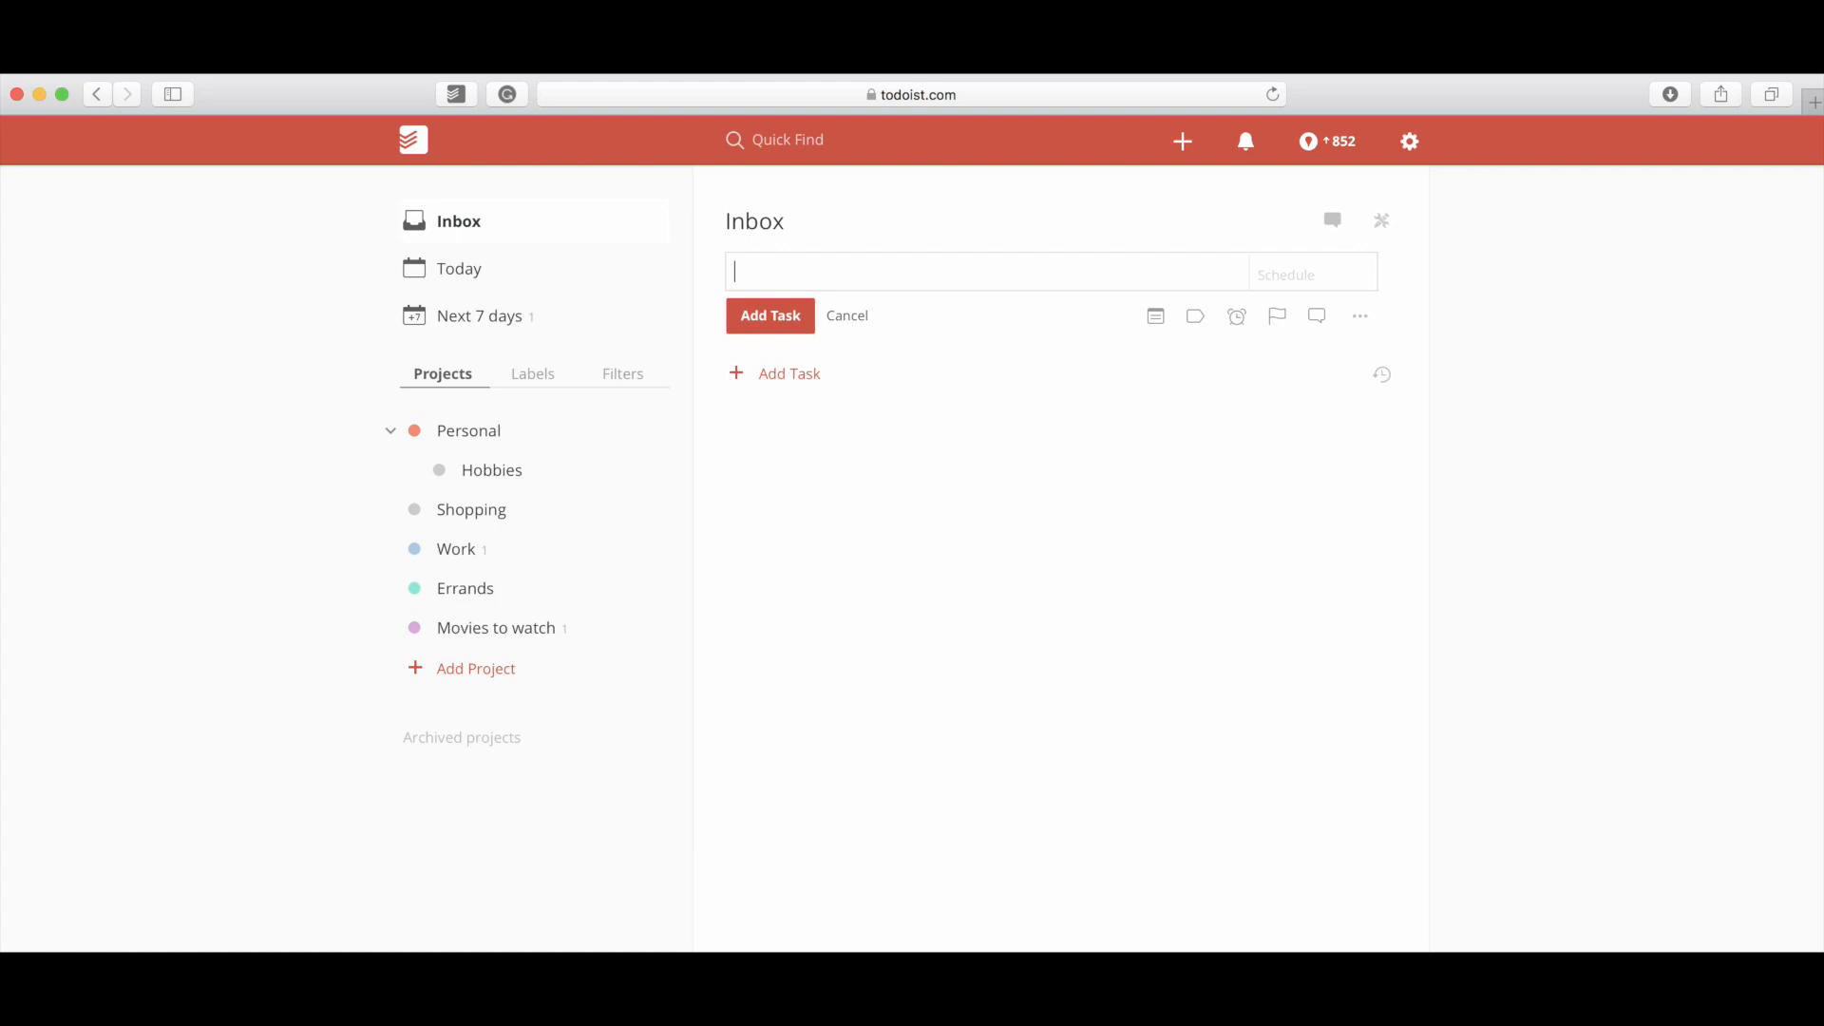
{"action": "type", "text": "Wash my ca"}
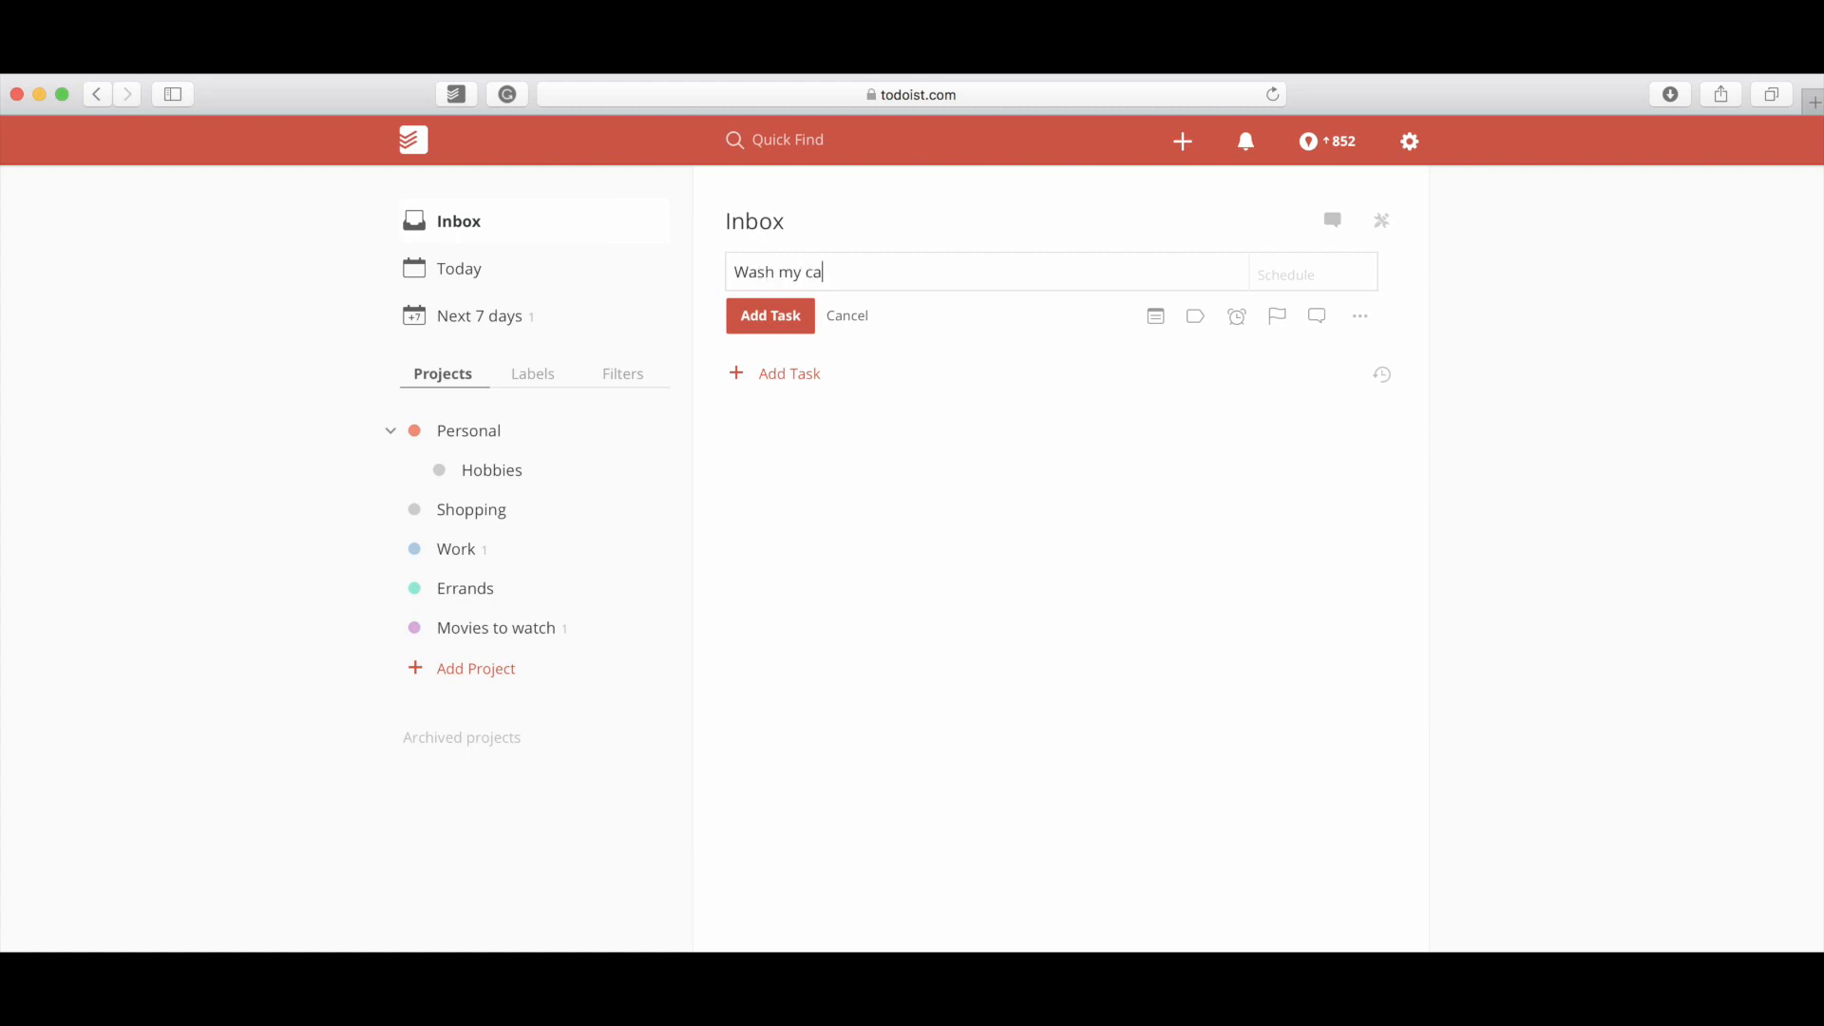
{"action": "type", "text": "r tomorrow at noo"}
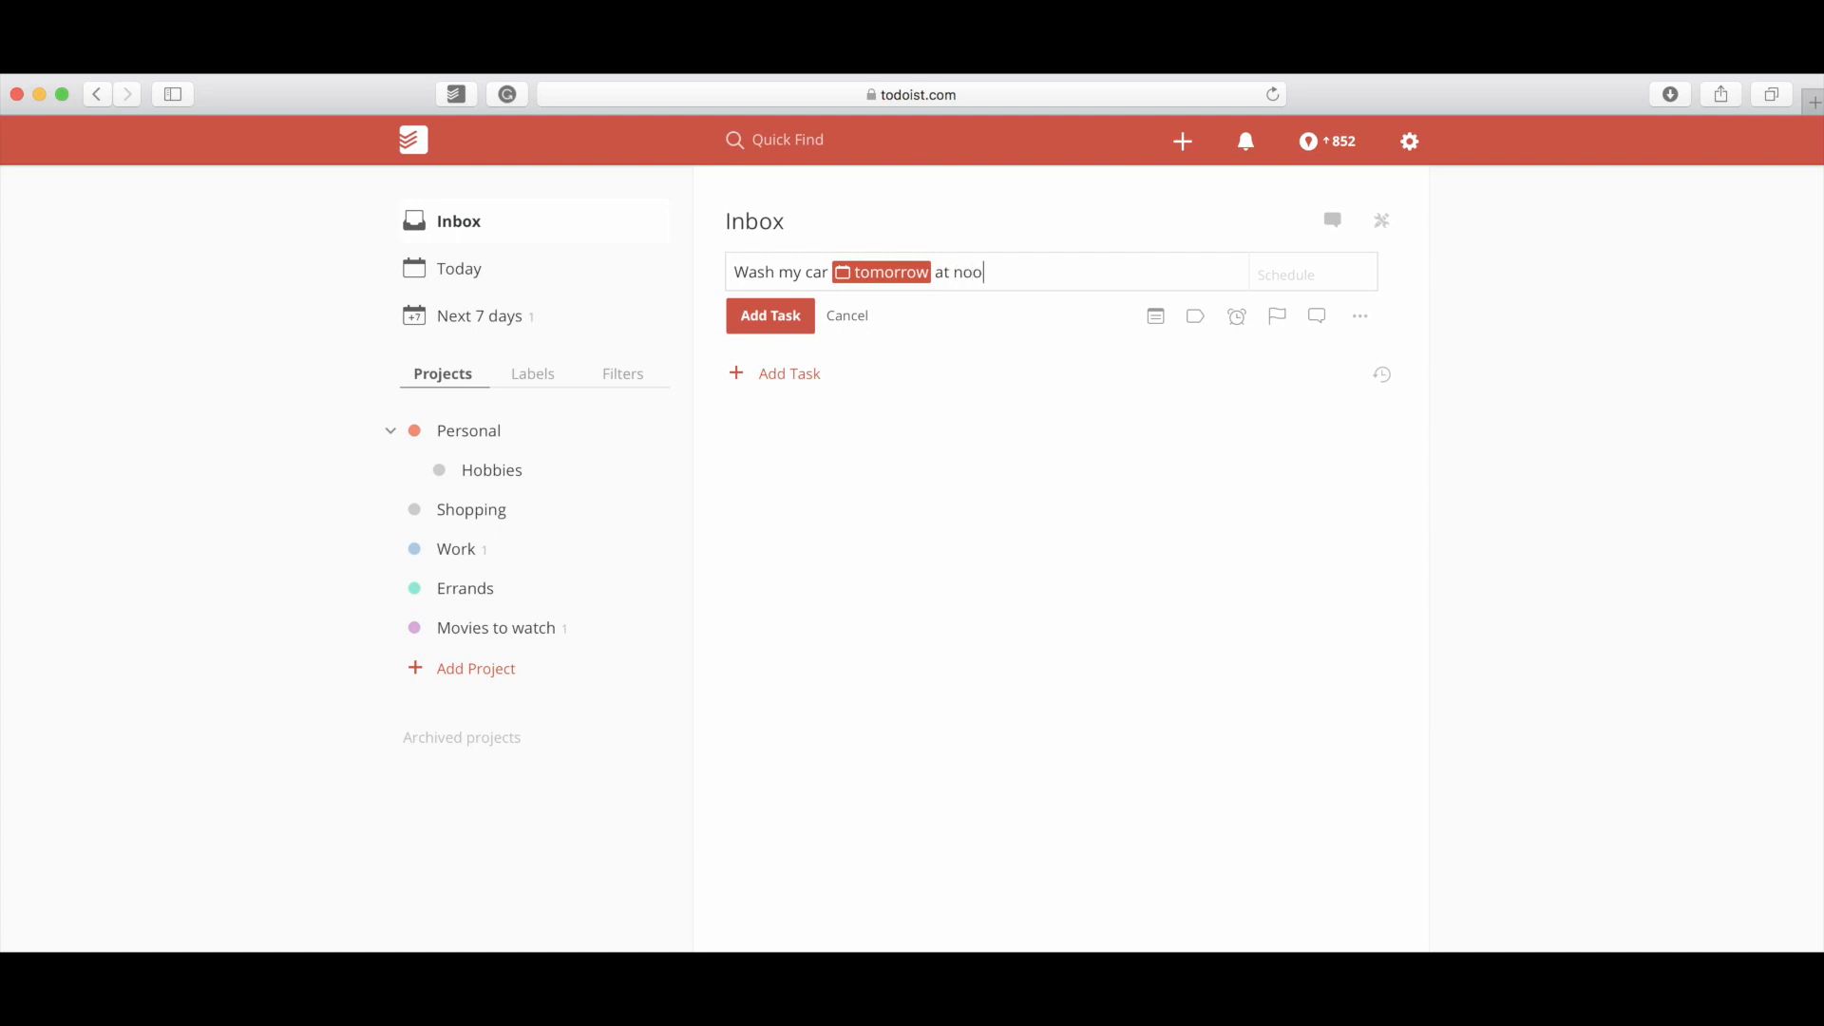
{"action": "type", "text": "n"}
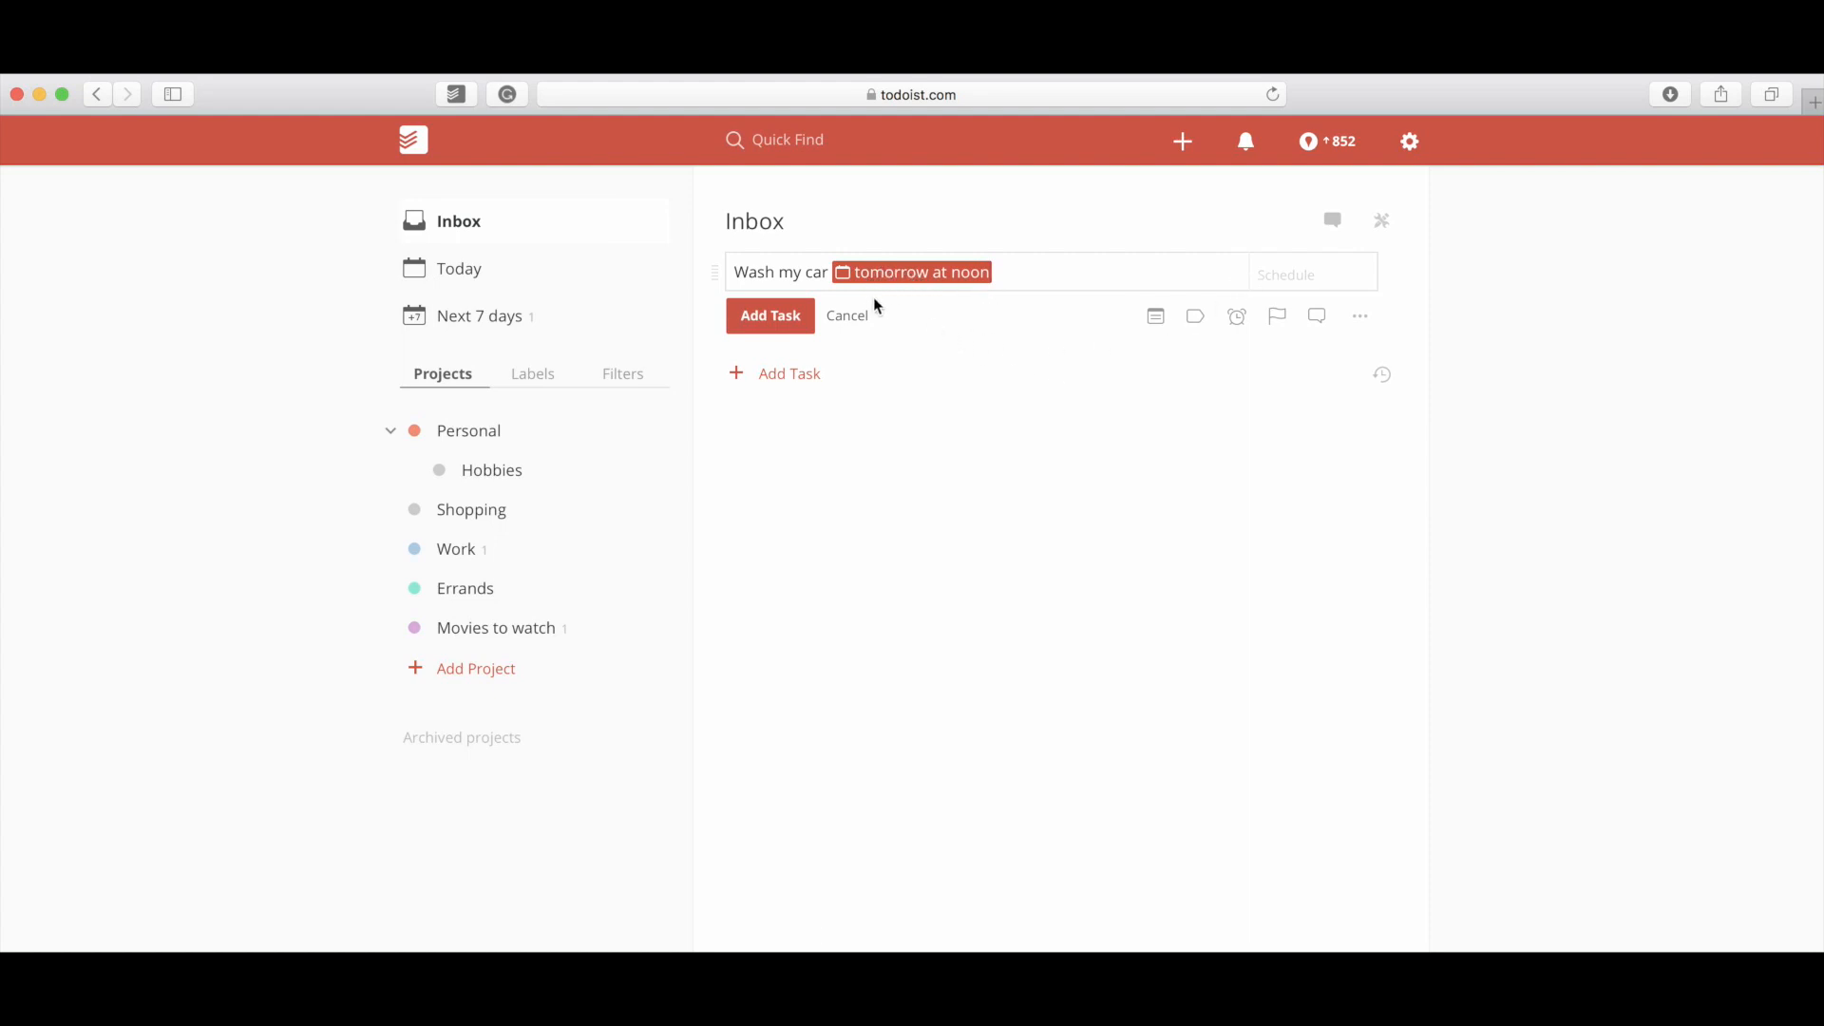
{"action": "mouse_move", "coordinate": [922, 274]}
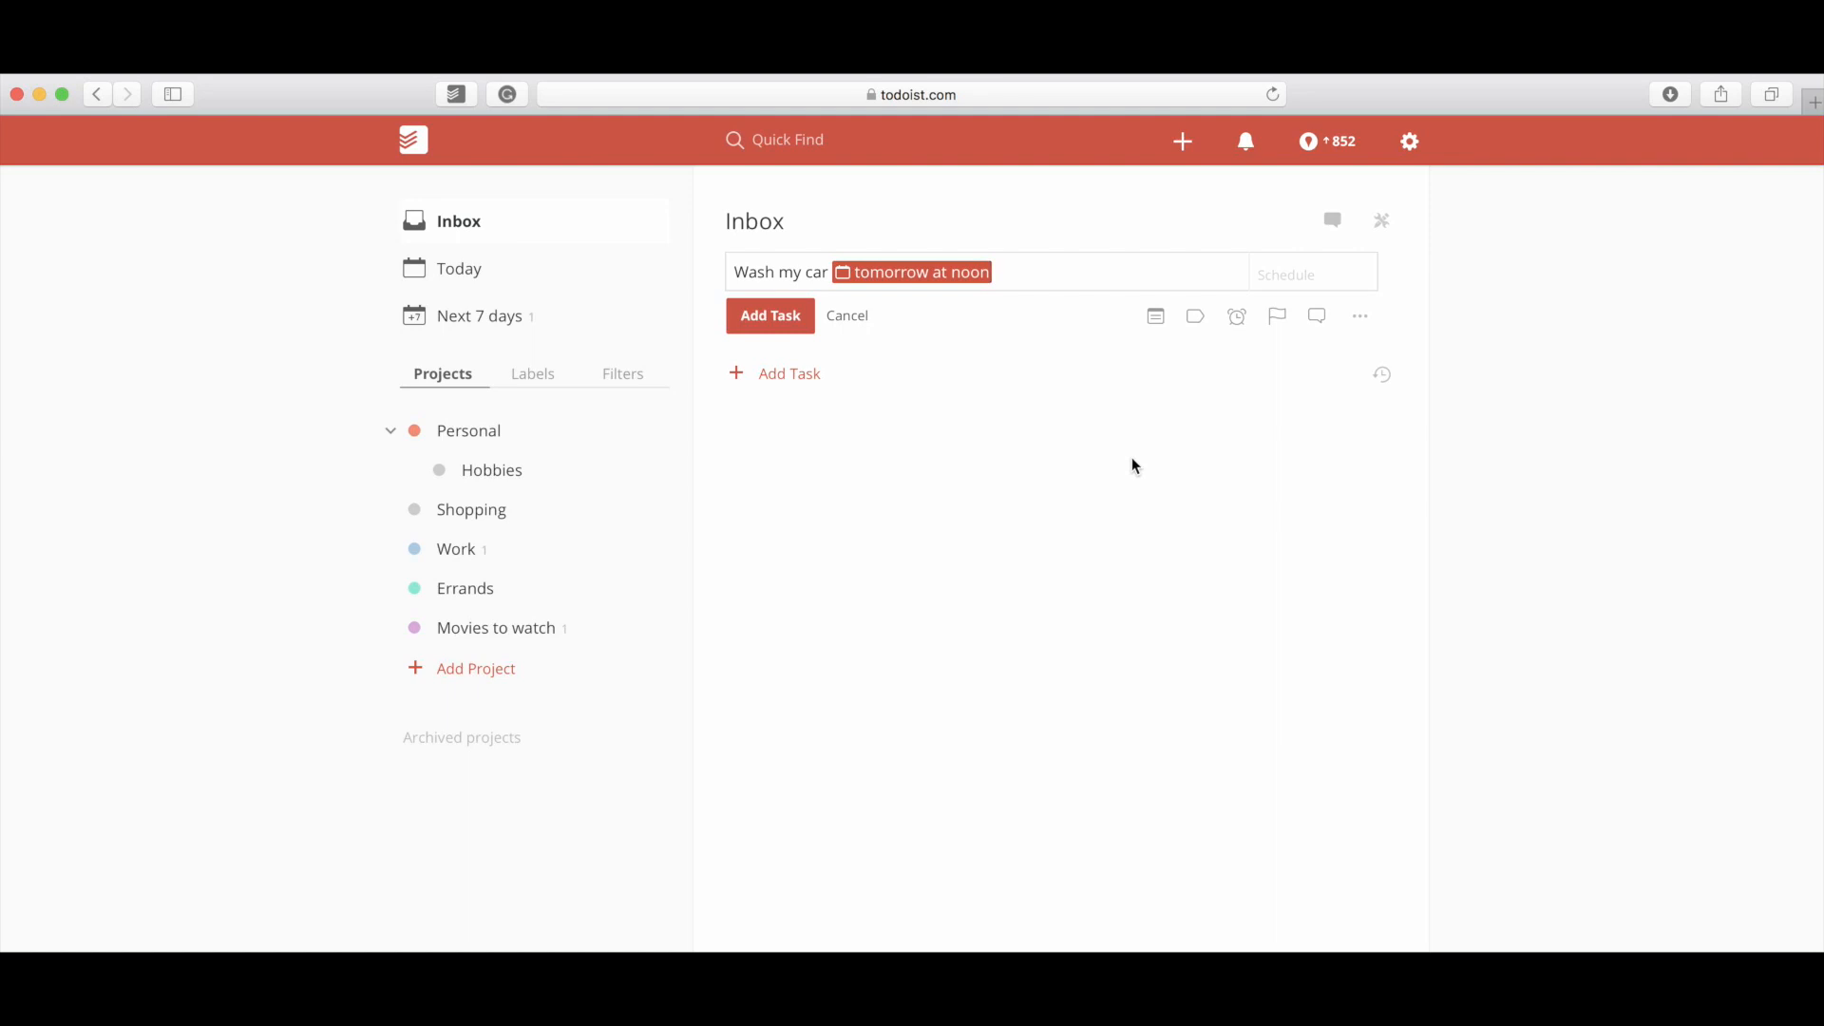
{"action": "mouse_move", "coordinate": [1125, 460]}
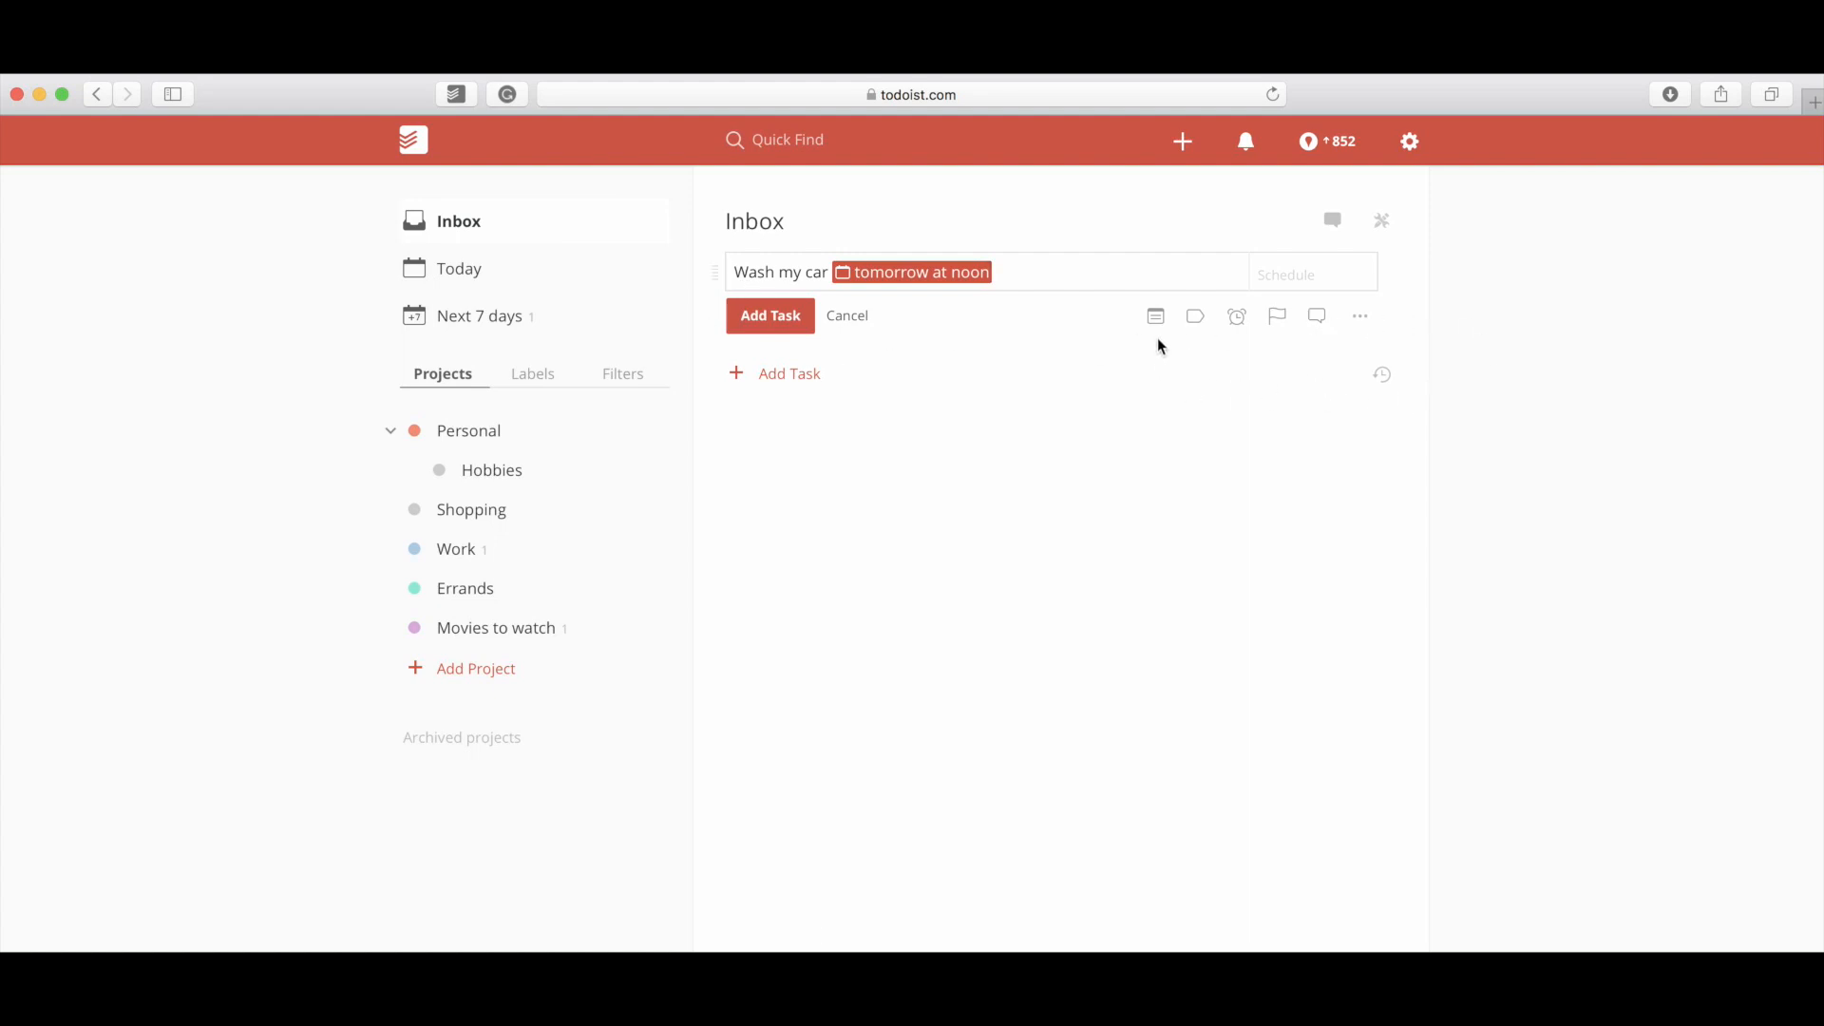
{"action": "mouse_move", "coordinate": [1155, 315]}
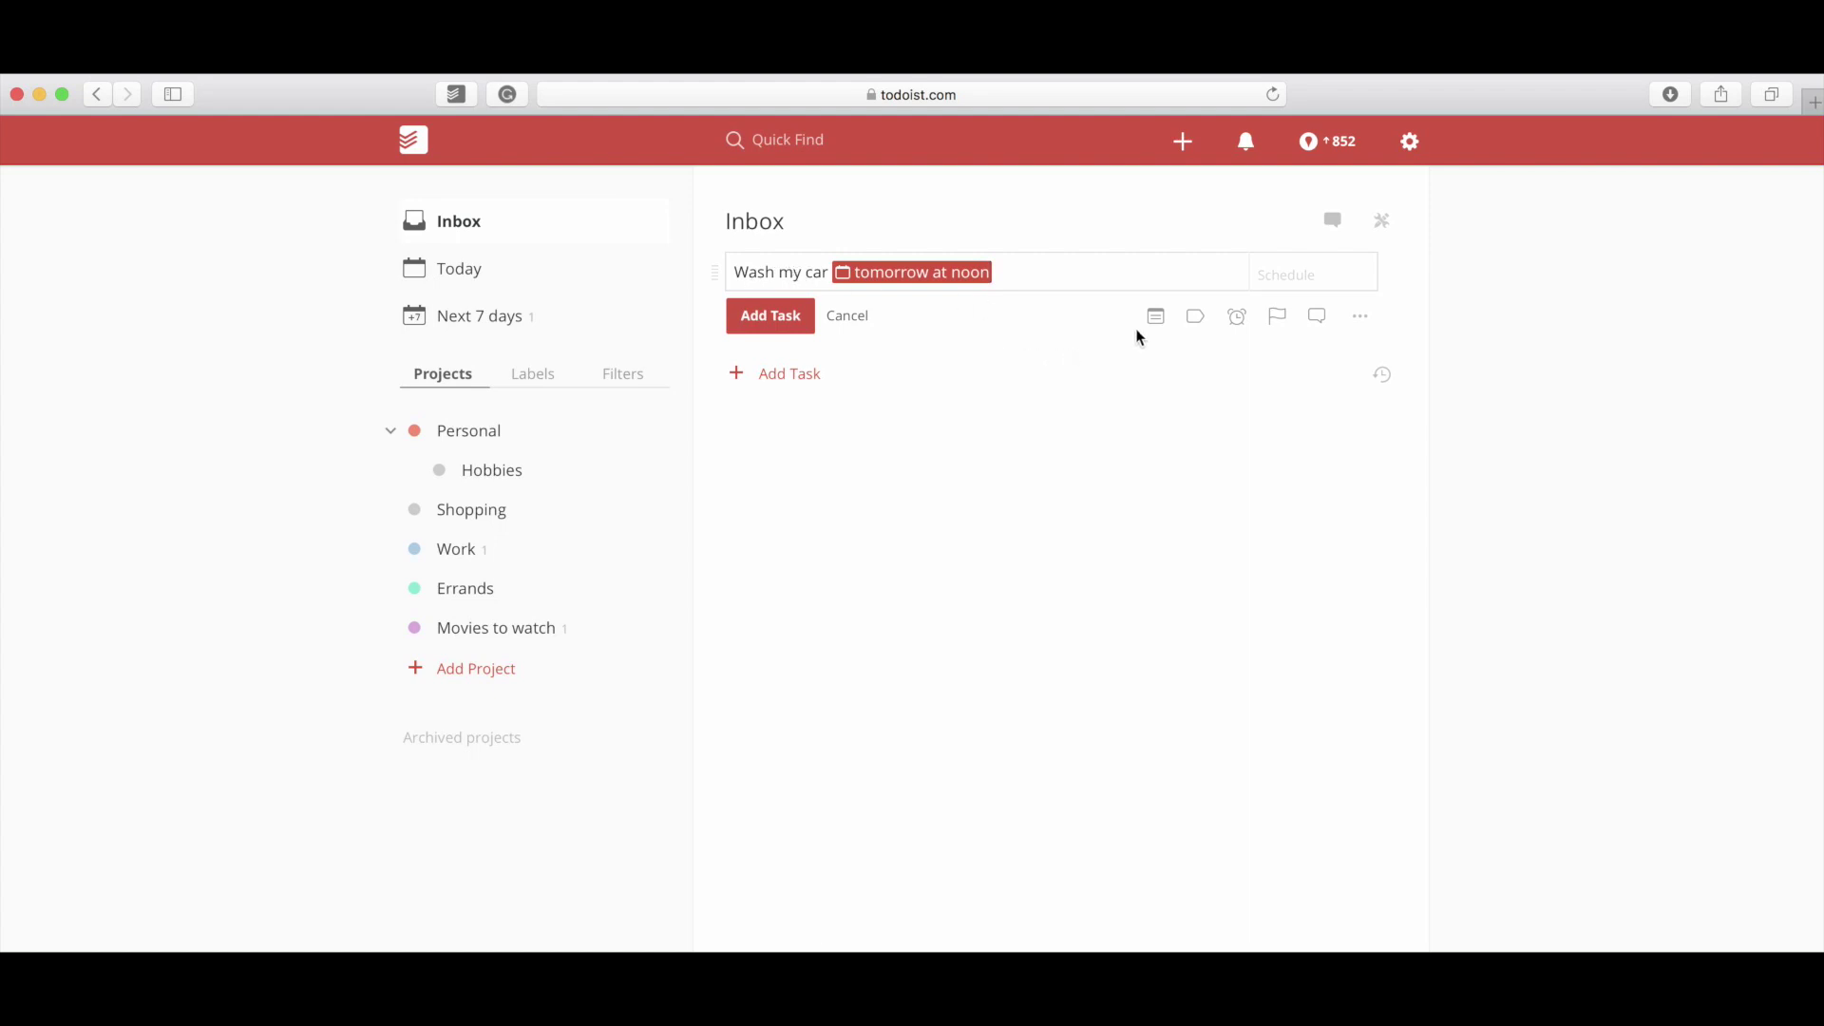
{"action": "mouse_move", "coordinate": [1155, 315]}
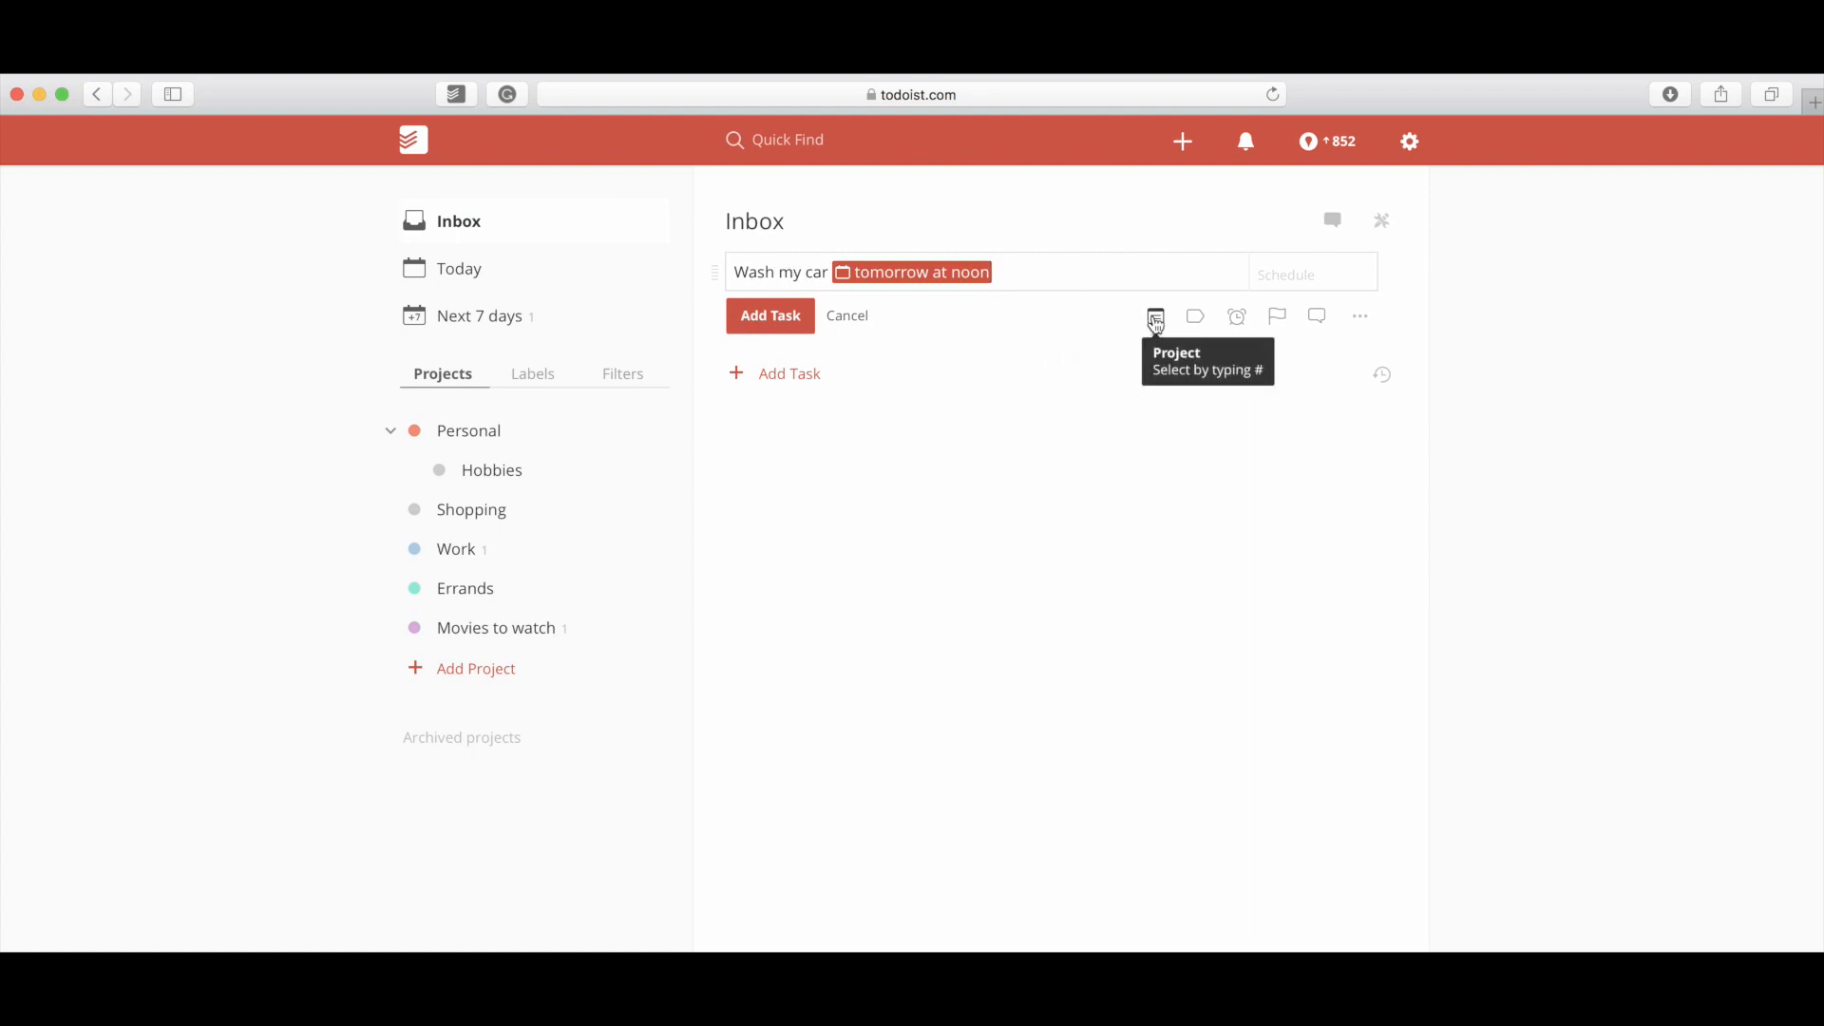
Choose the Personal project for the drafted Wash my car task.
{"action": "left_click", "coordinate": [1156, 316]}
{"action": "type", "text": " Personal"}
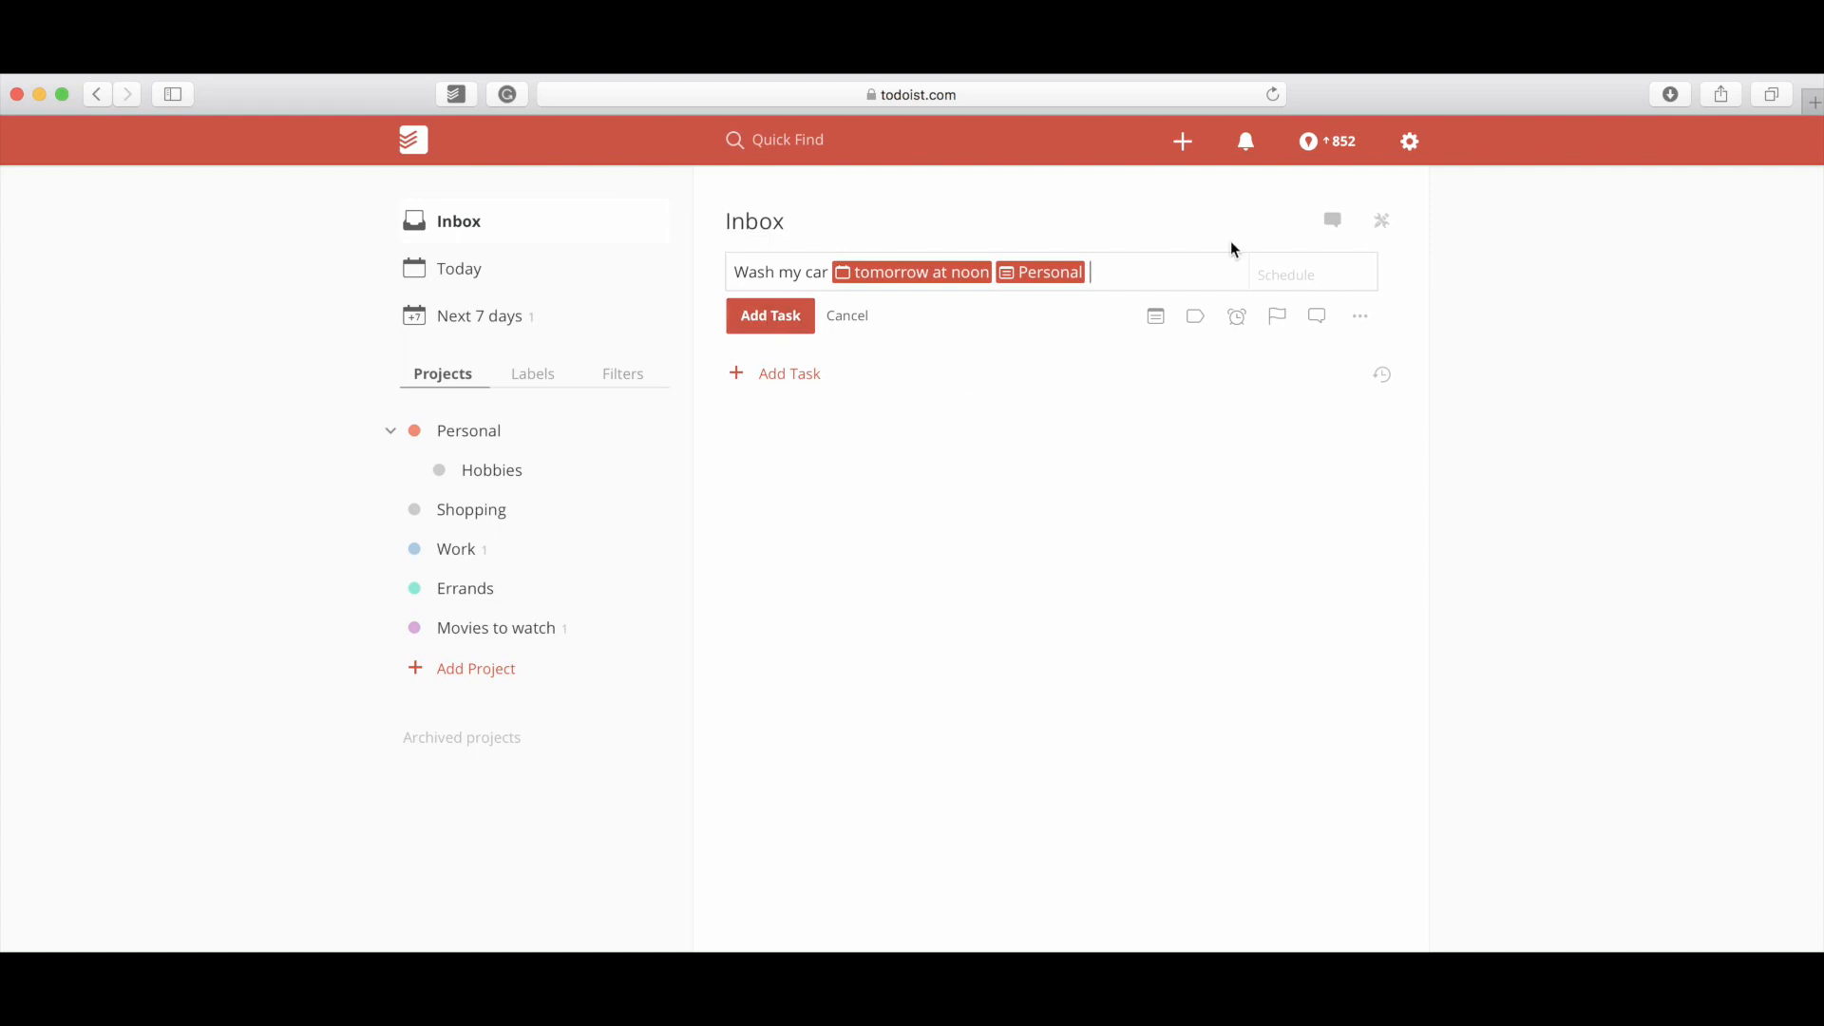
{"action": "mouse_move", "coordinate": [471, 441]}
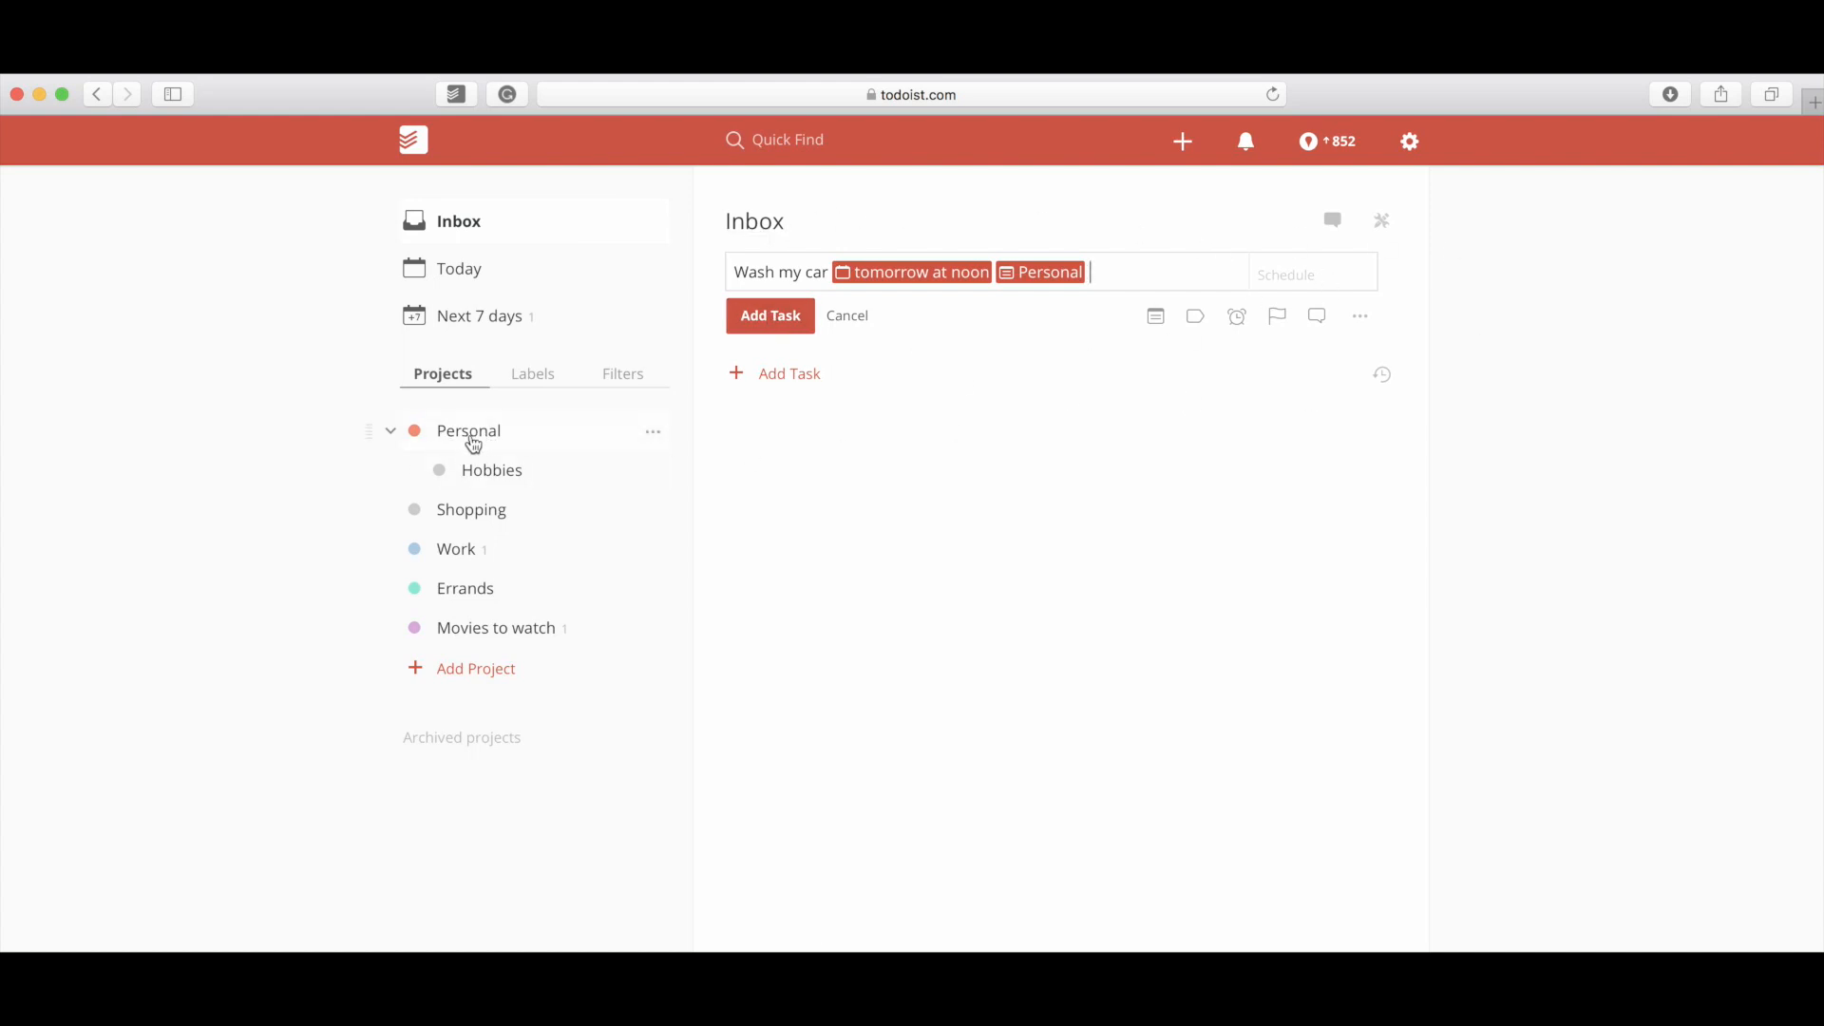
{"action": "mouse_move", "coordinate": [1035, 289]}
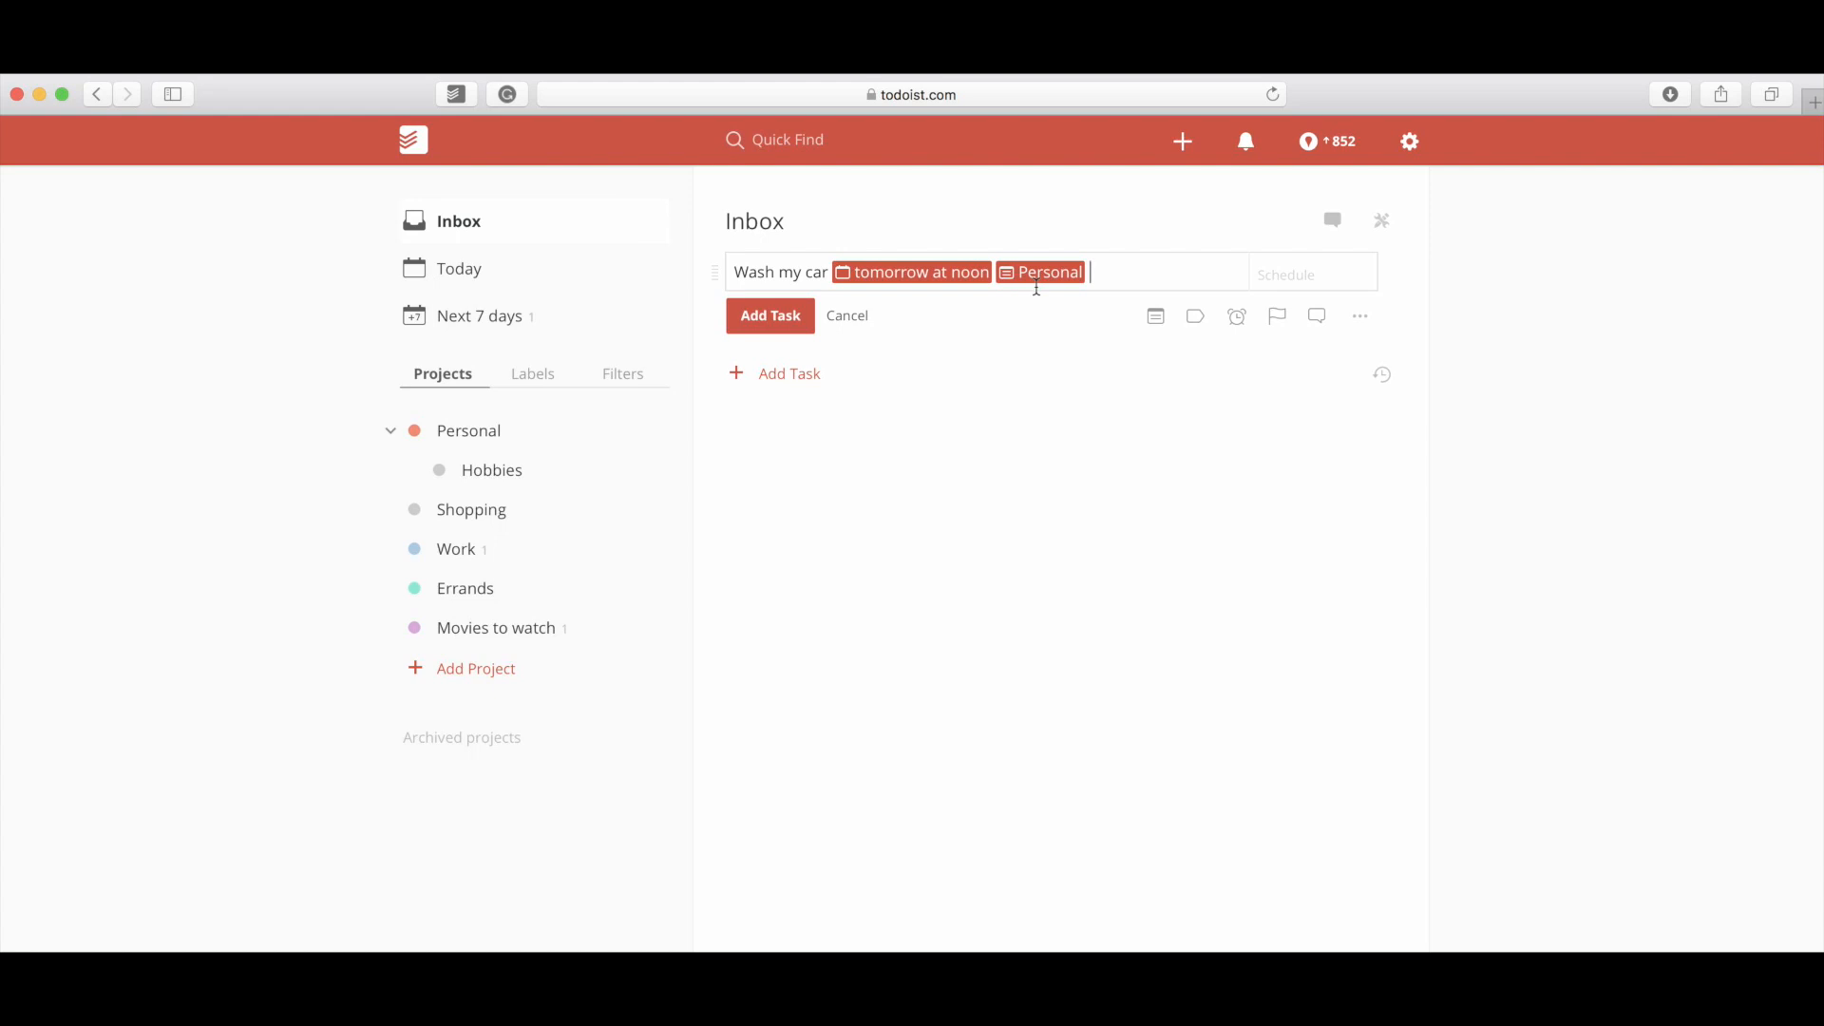
{"action": "mouse_move", "coordinate": [1197, 315]}
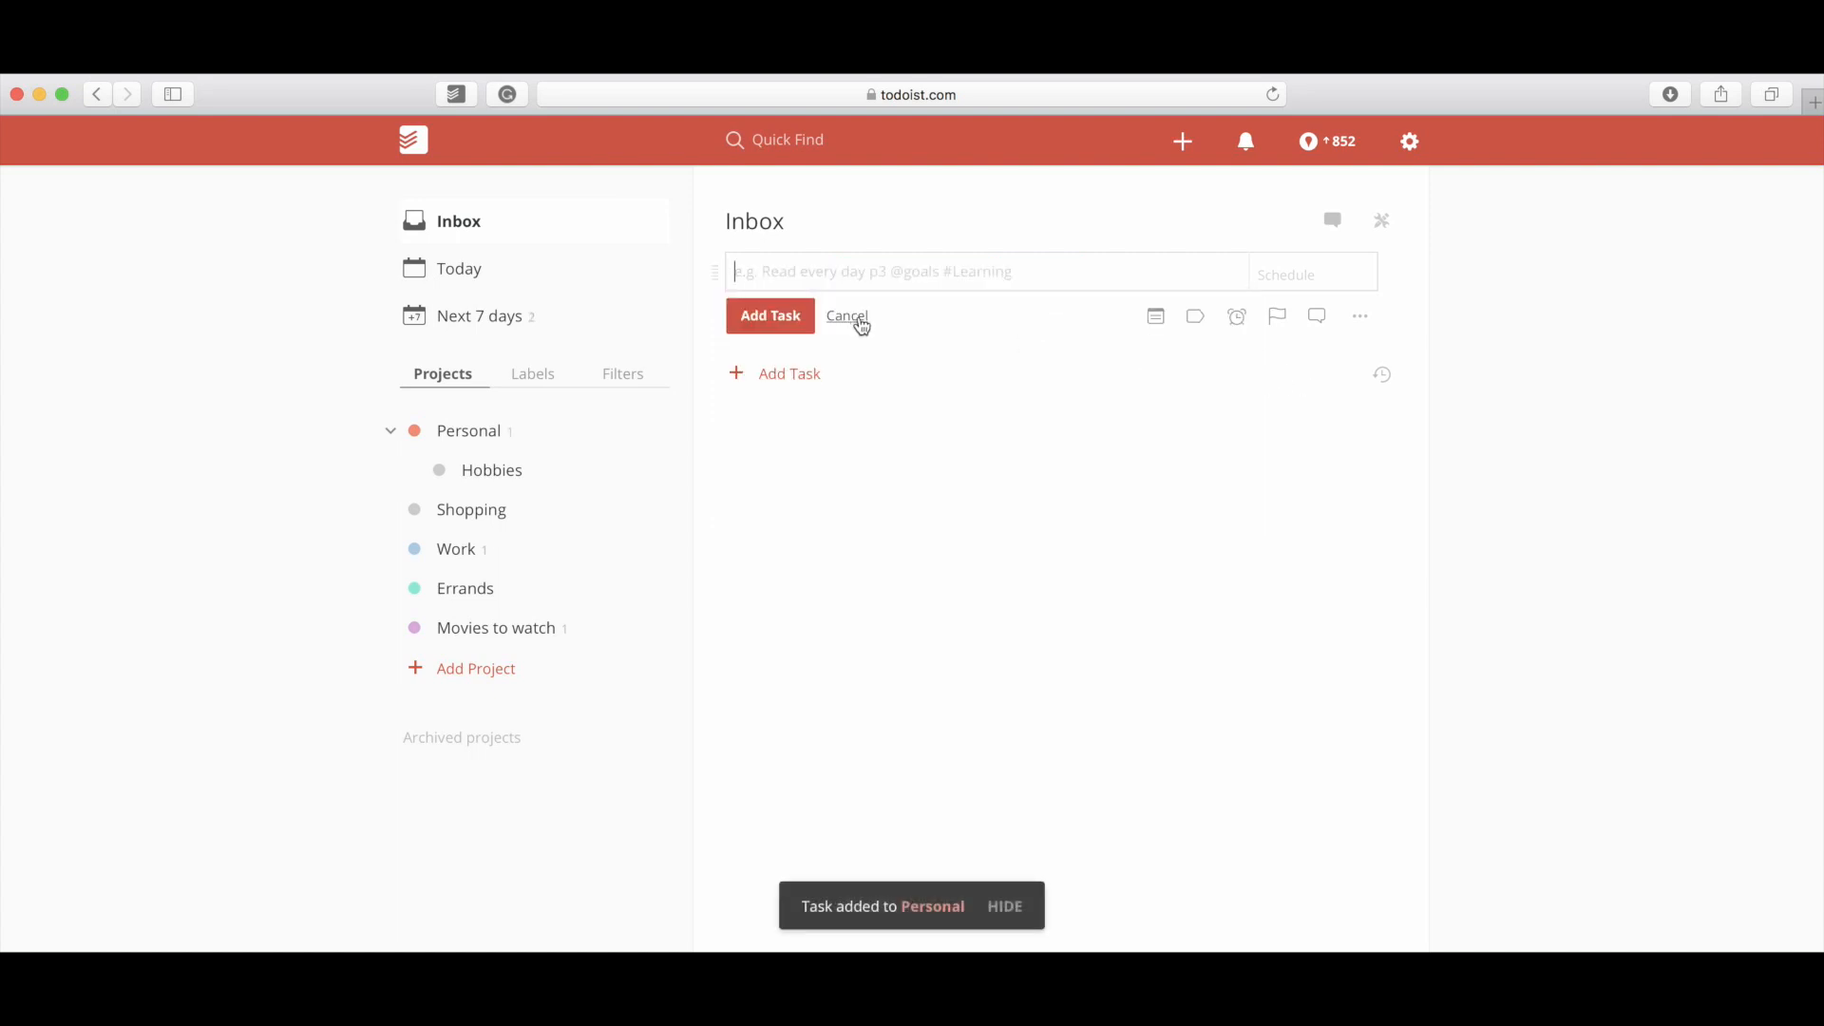
{"action": "mouse_move", "coordinate": [1235, 315]}
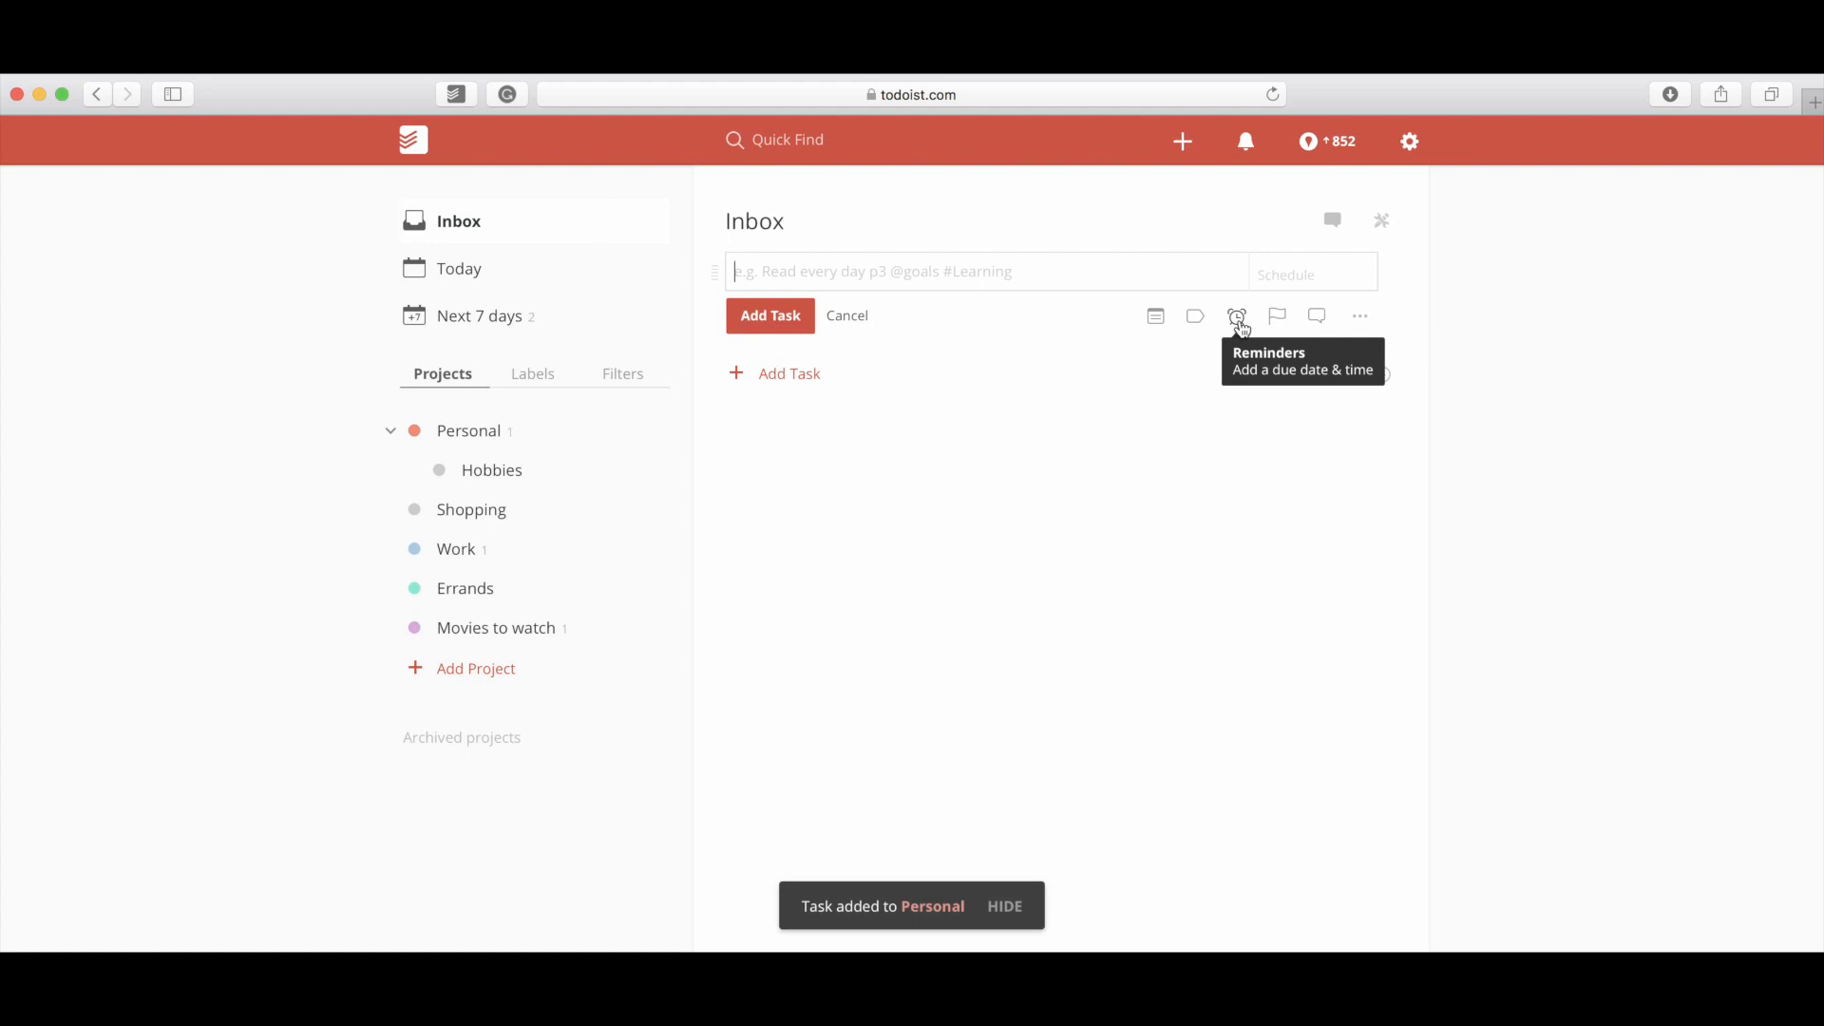
{"action": "mouse_move", "coordinate": [1277, 316]}
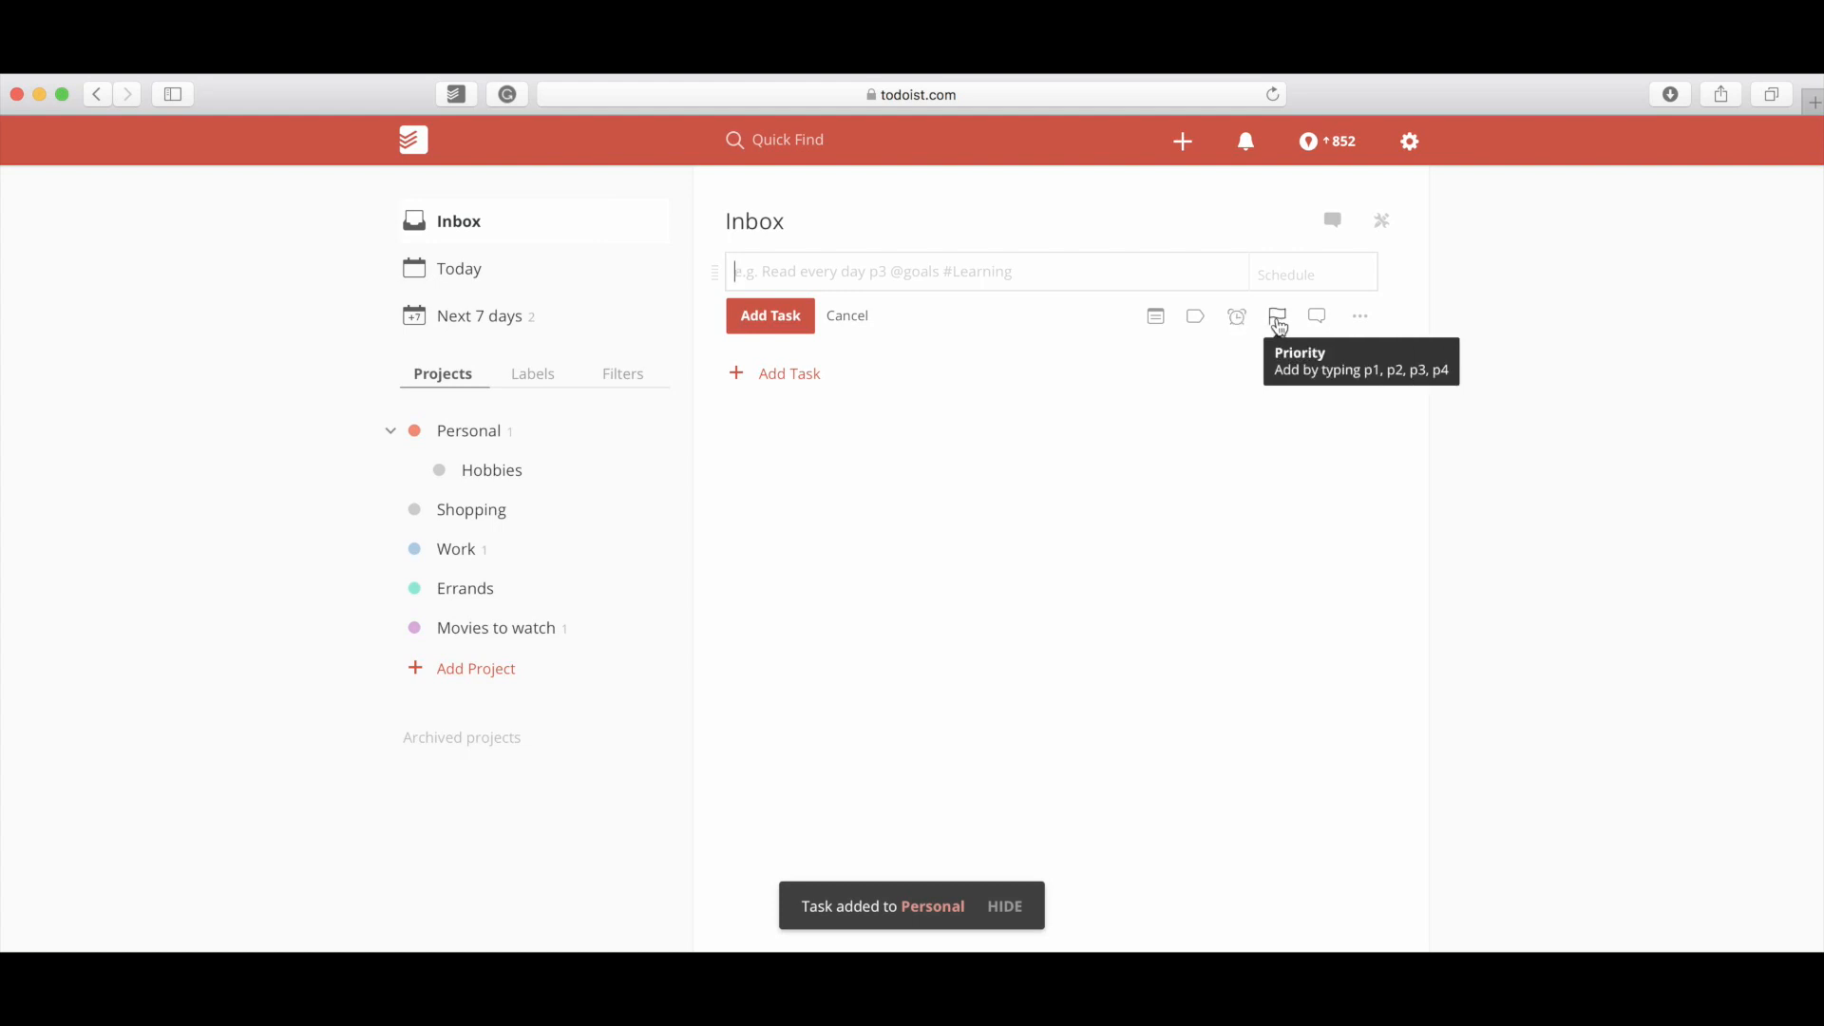
{"action": "mouse_move", "coordinate": [1316, 315]}
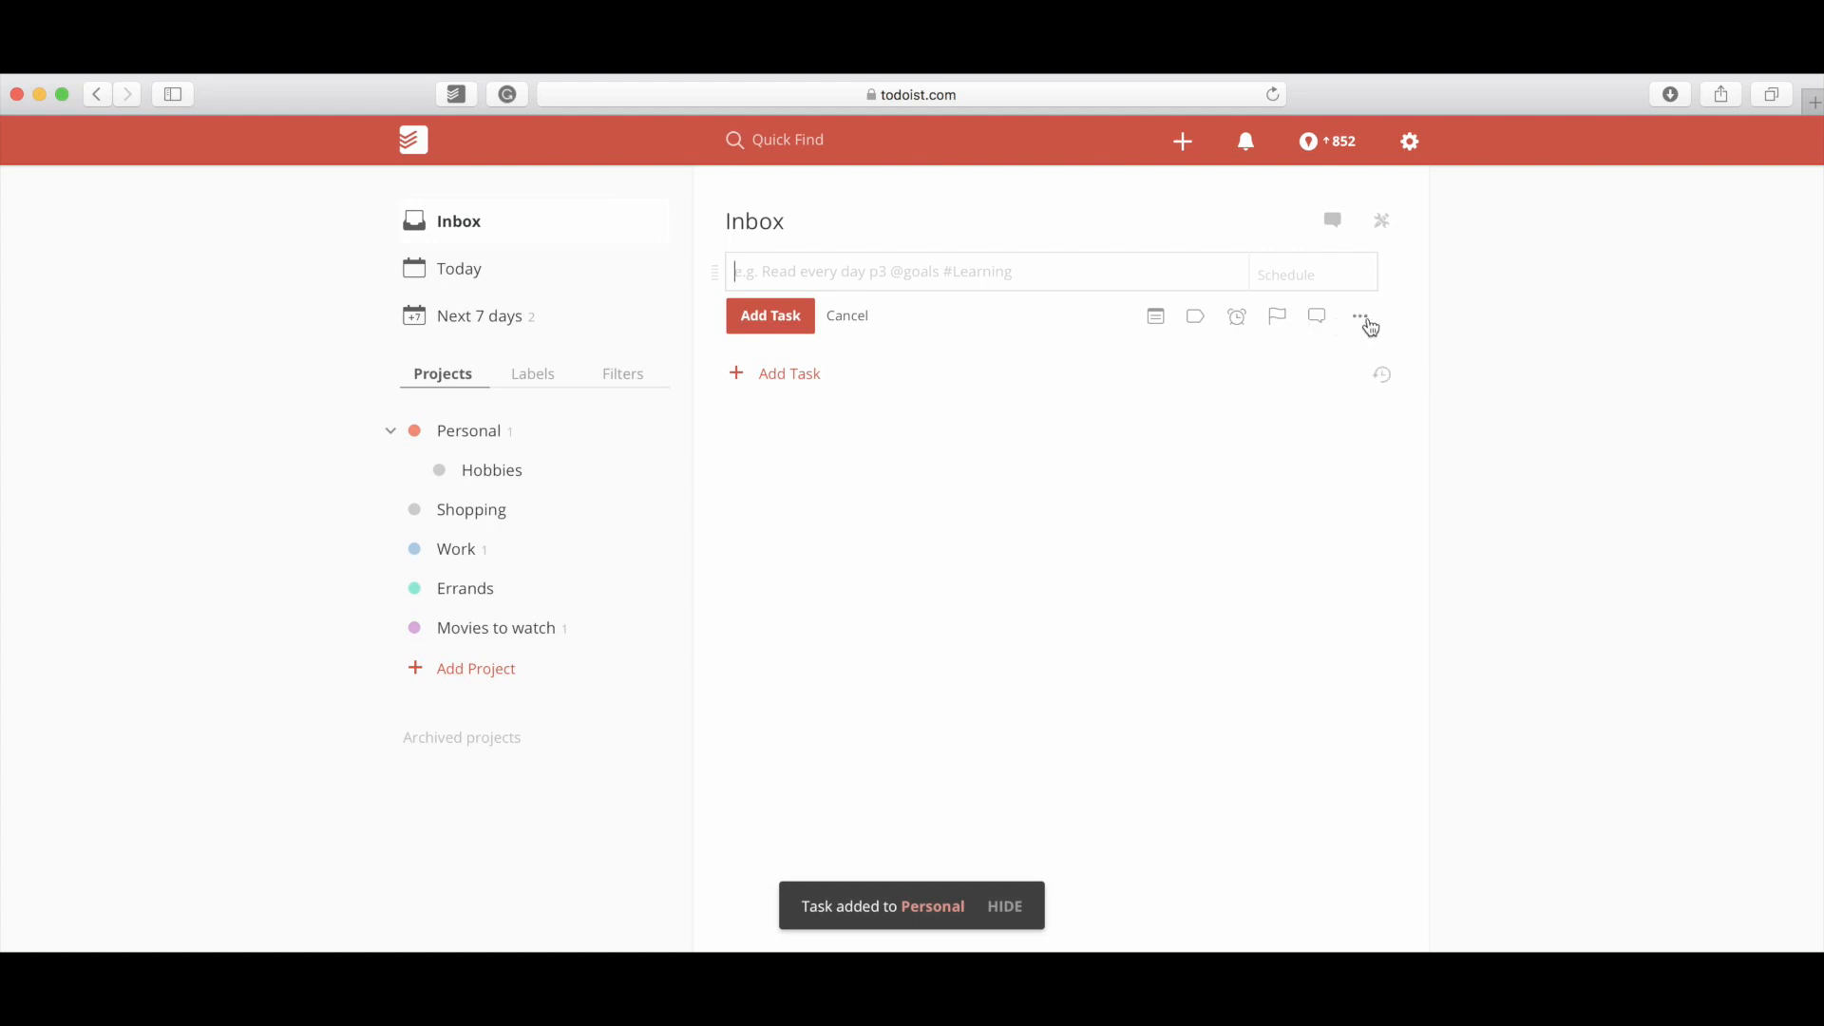
{"action": "left_click", "coordinate": [1358, 315]}
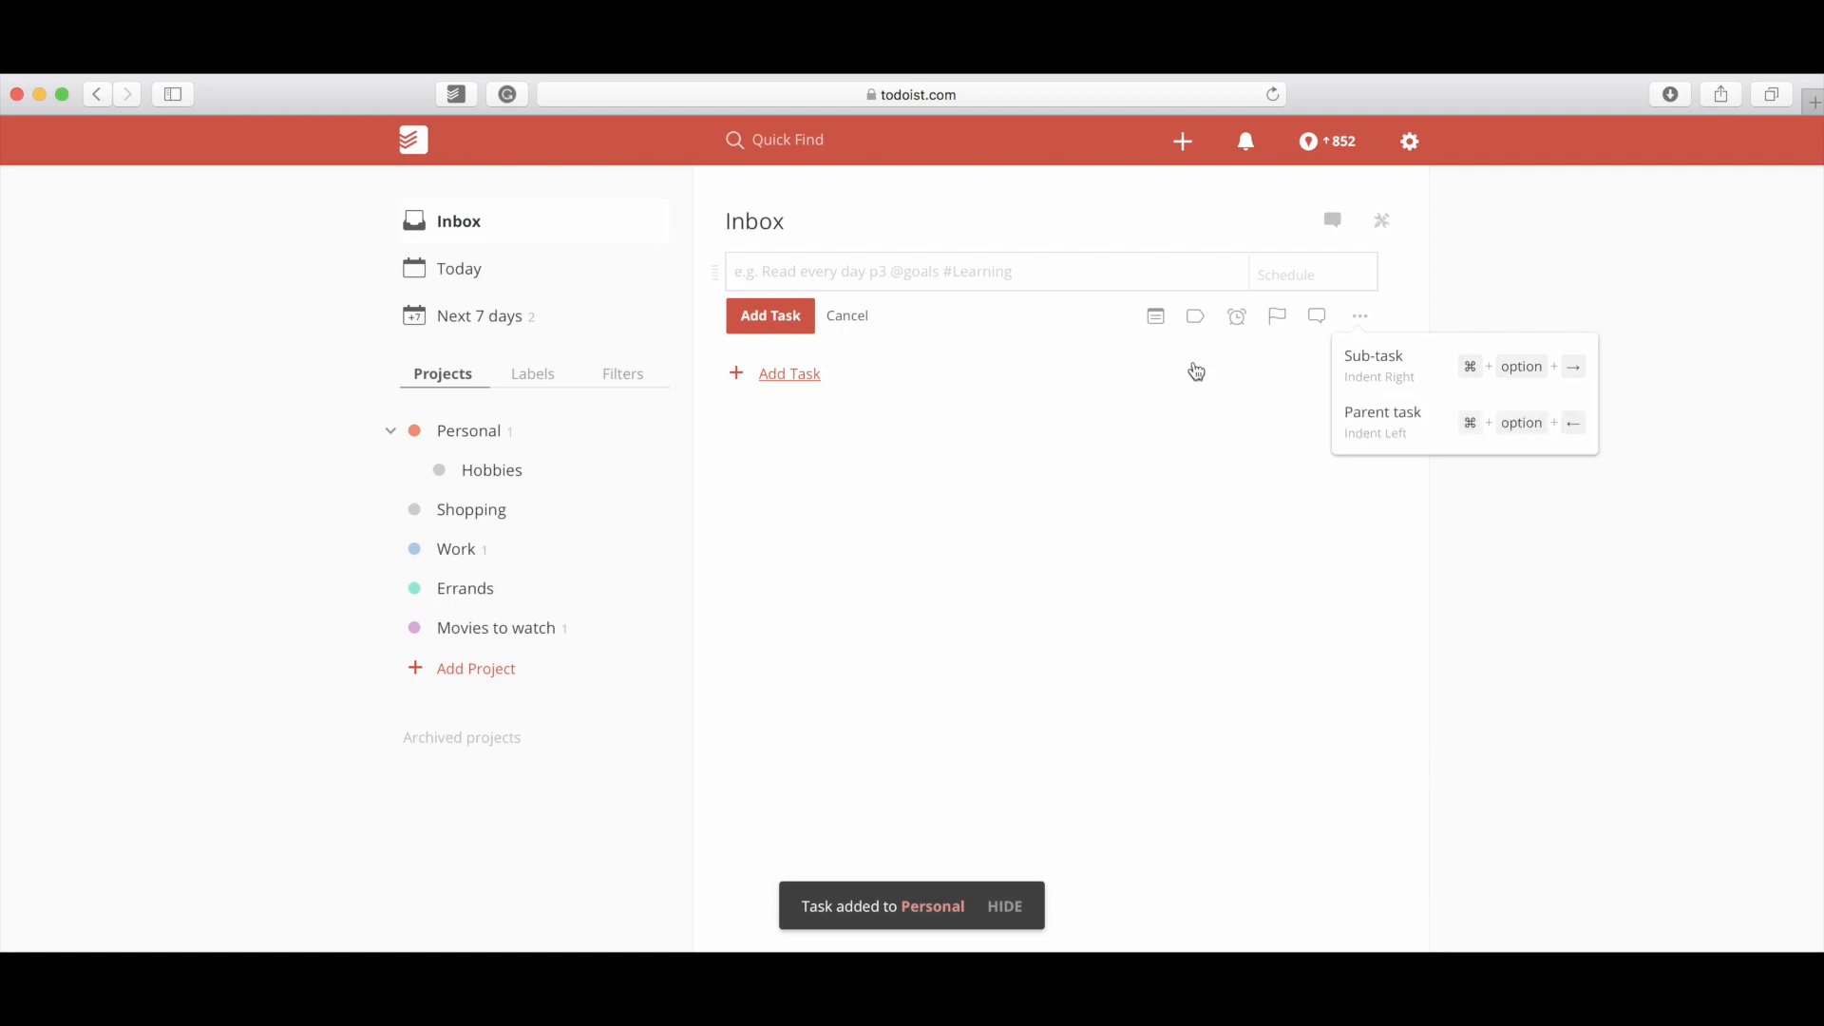
{"action": "left_click", "coordinate": [933, 269]}
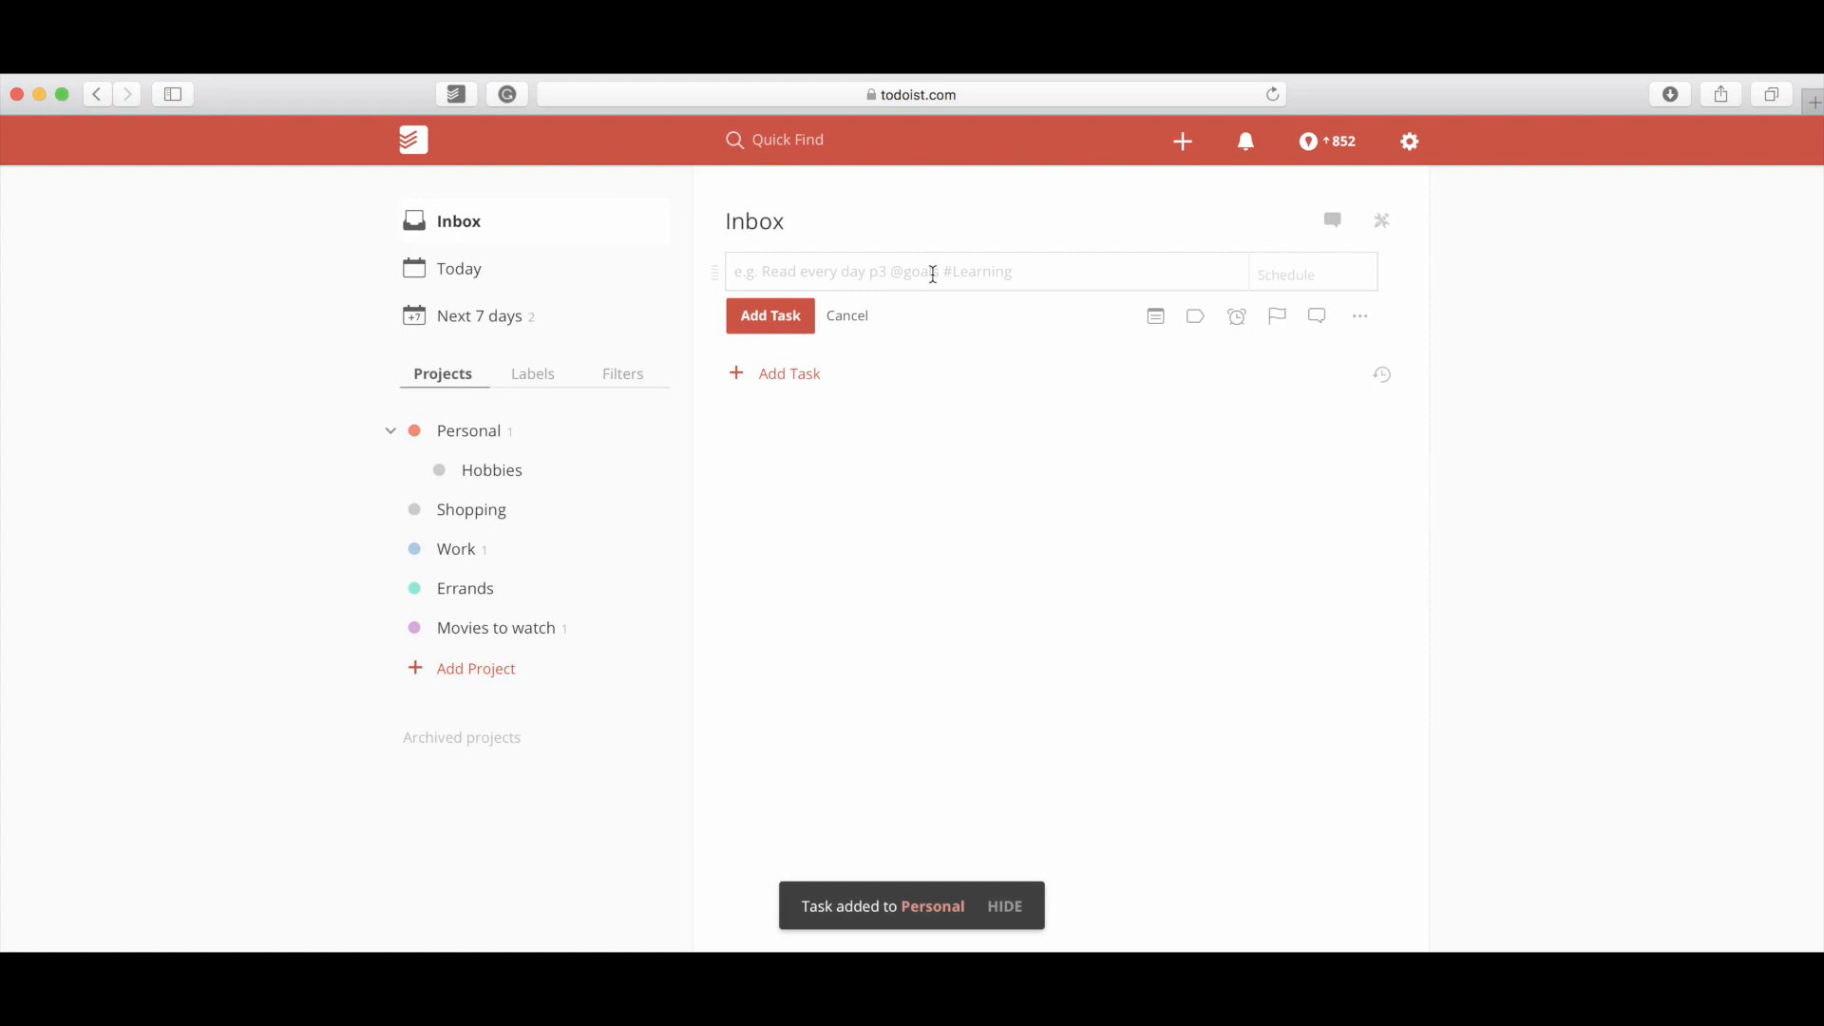
Enter 'Wash my car tomorrow at noon #Personal' and file it under the Personal project.
{"action": "type", "text": "Wash m"}
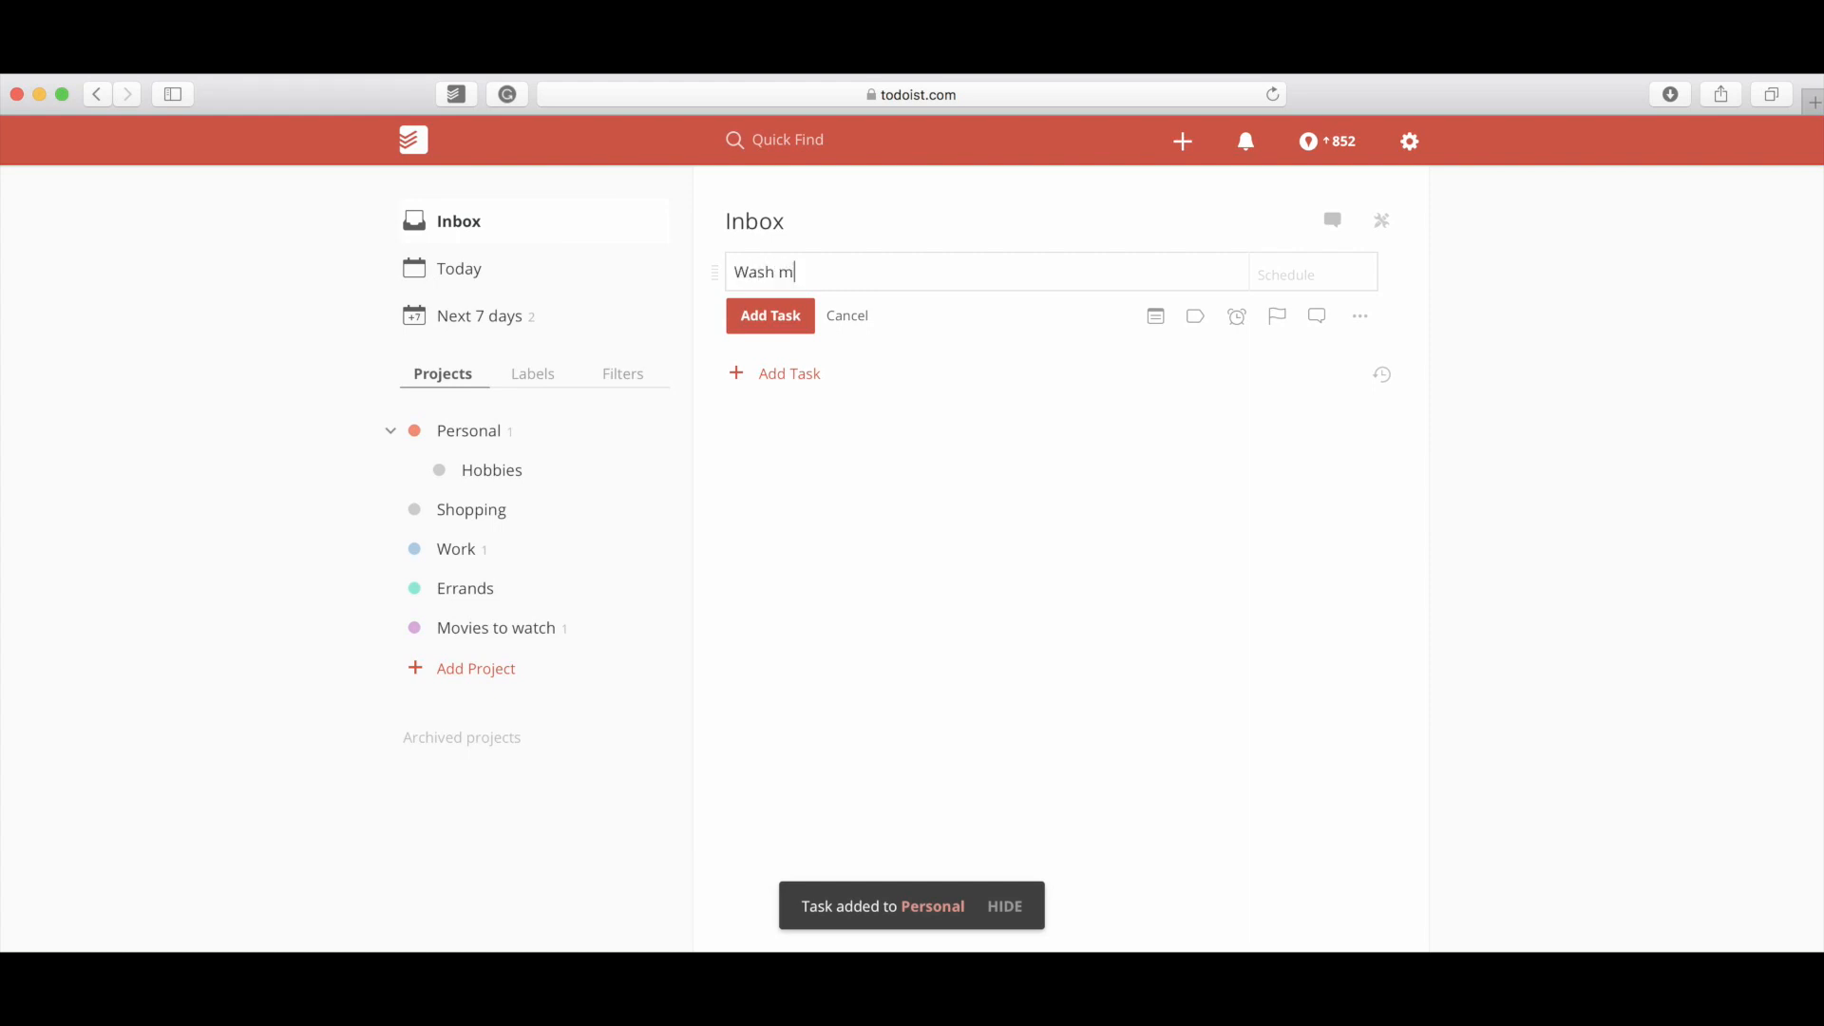
{"action": "type", "text": "y car t"}
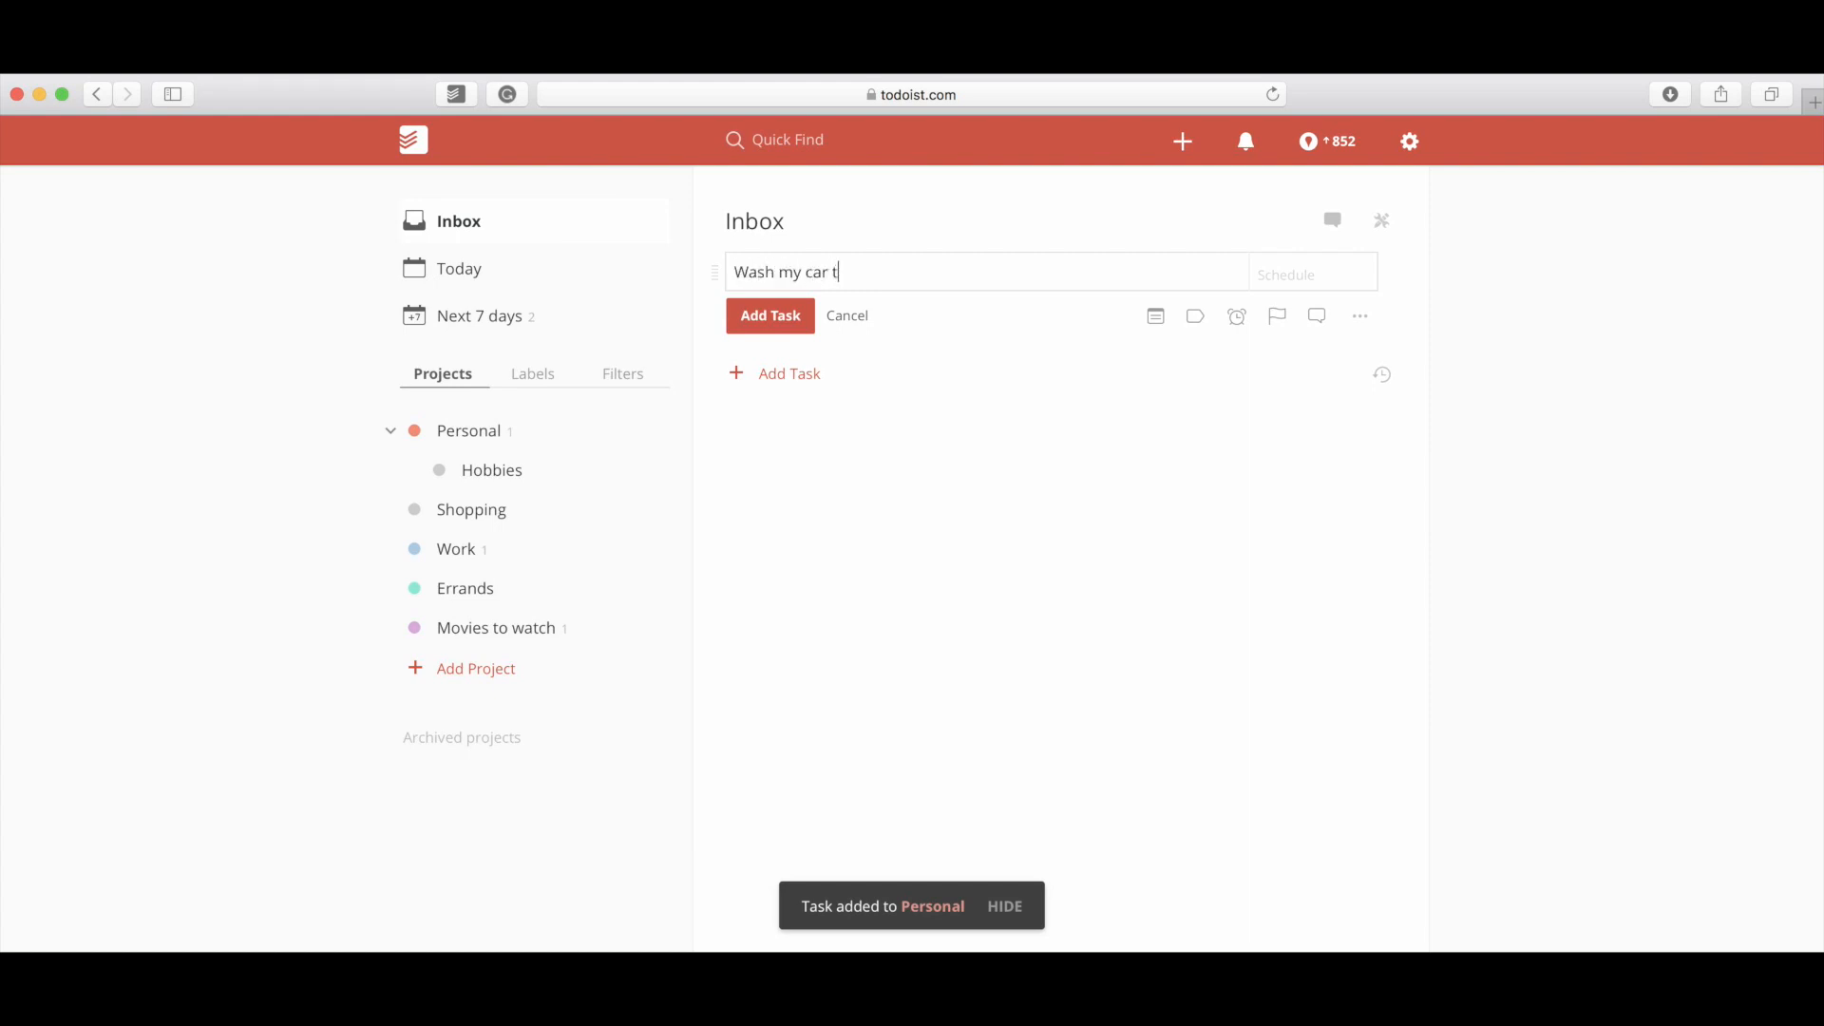
{"action": "type", "text": "omorrow"}
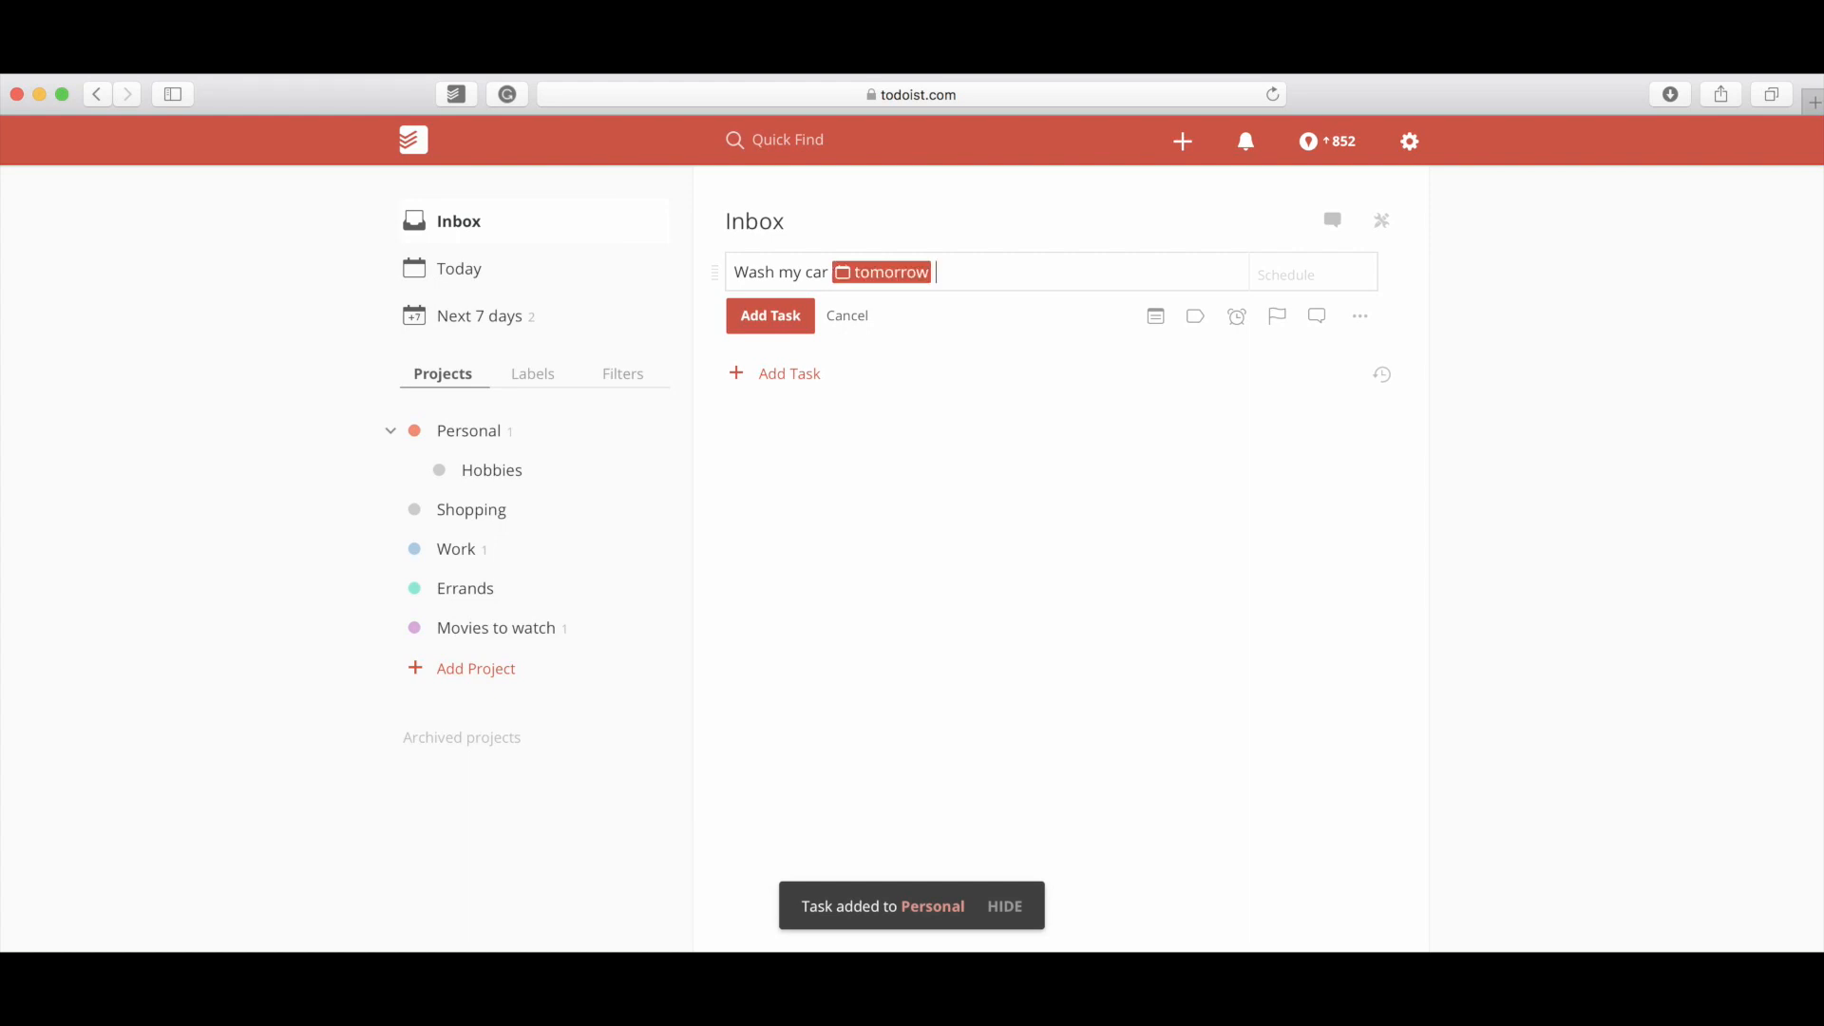
{"action": "type", "text": "at noon"}
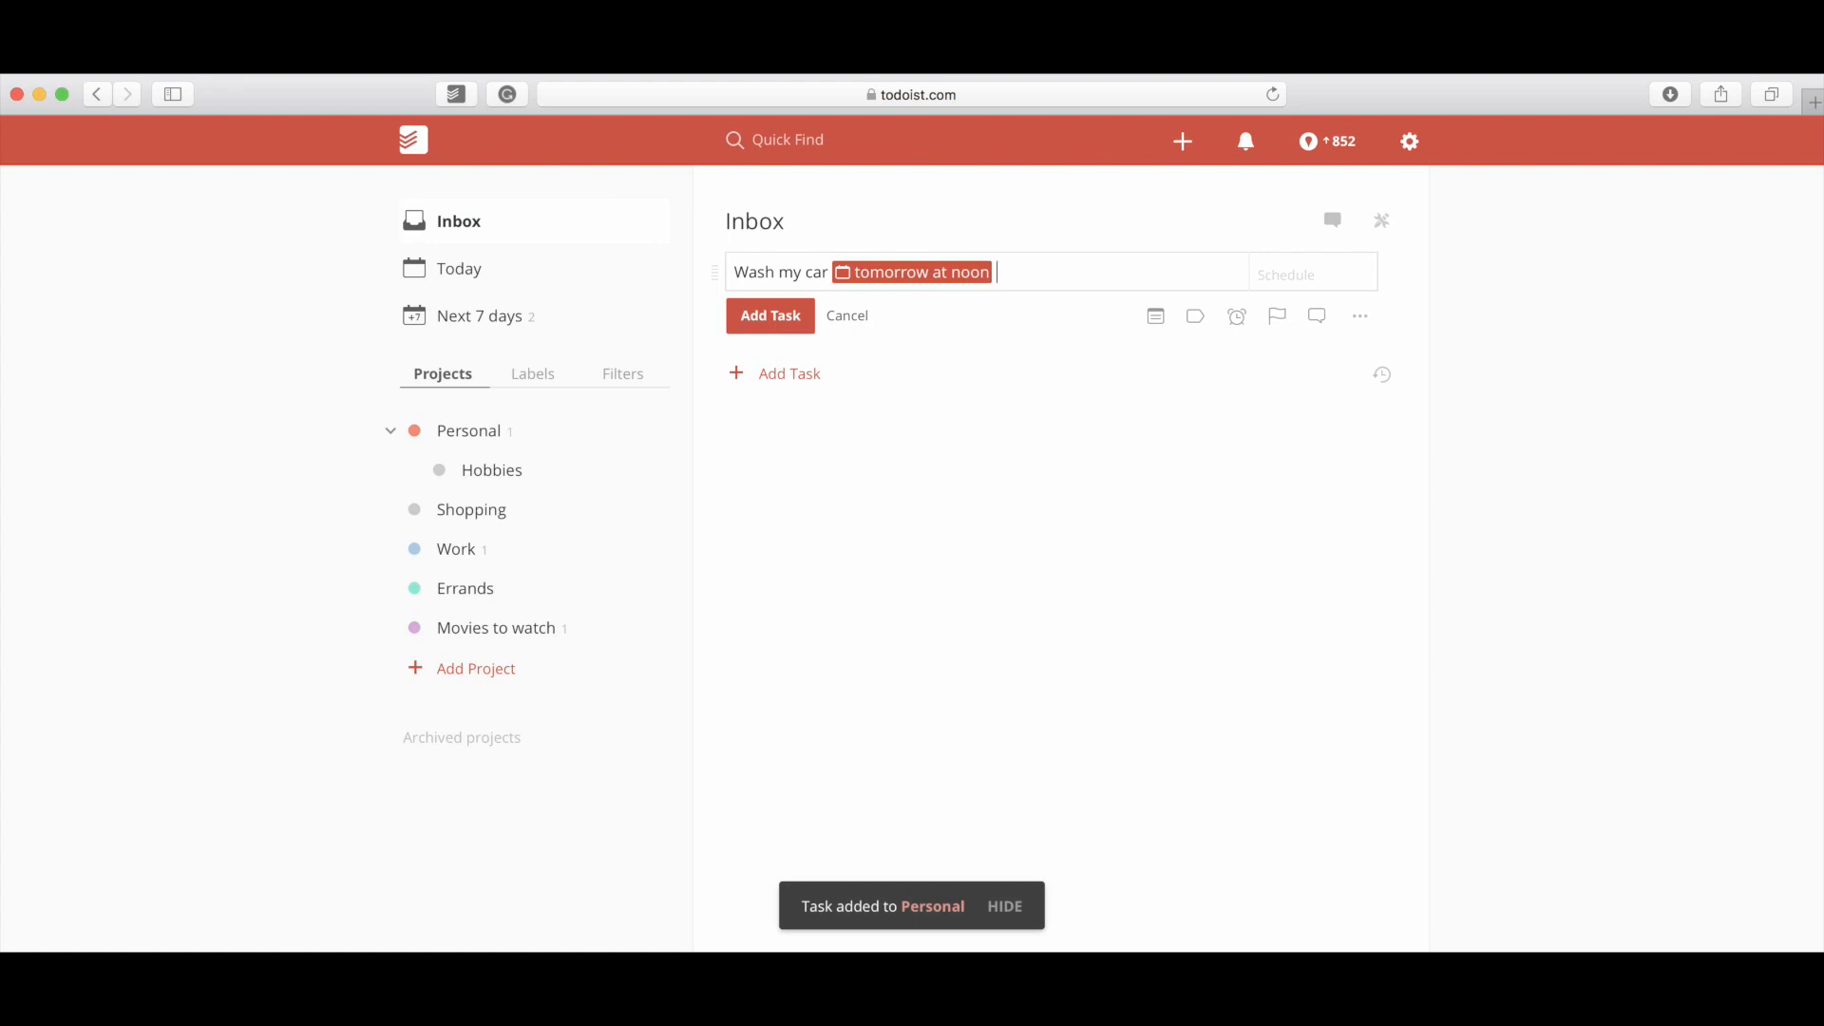
{"action": "type", "text": "#Per"}
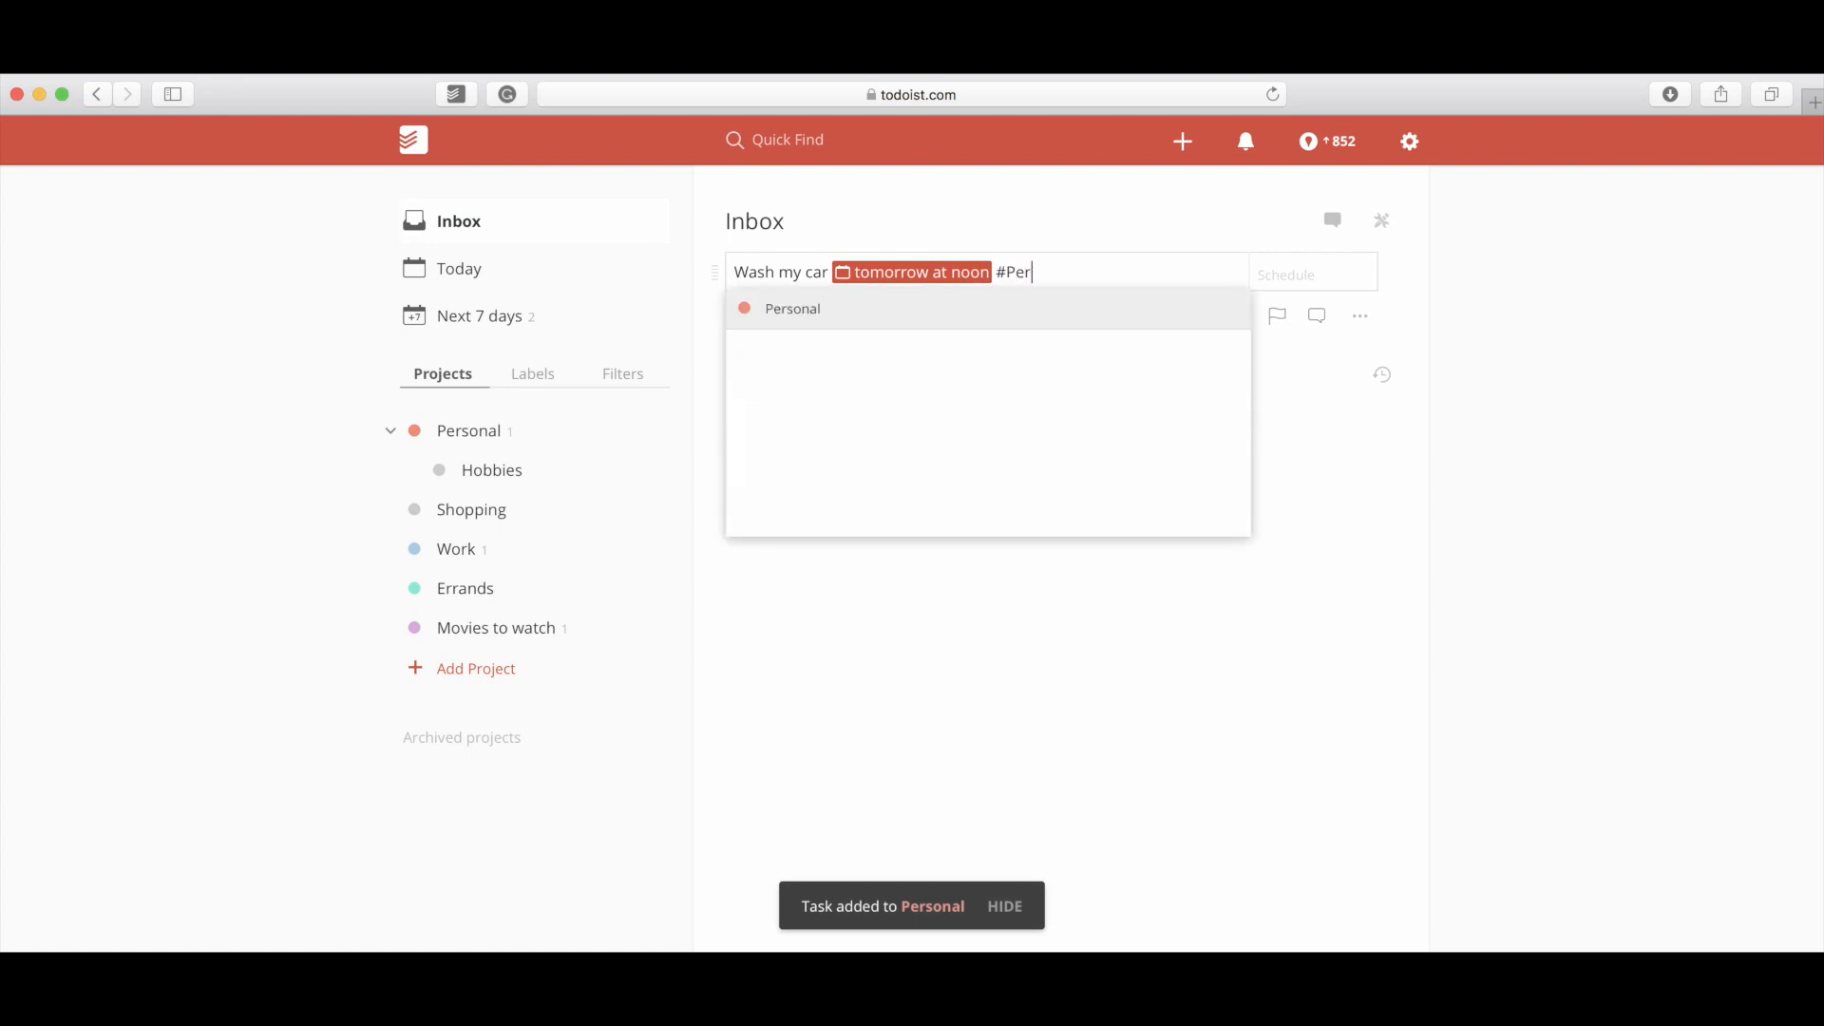
{"action": "left_click", "coordinate": [792, 308]}
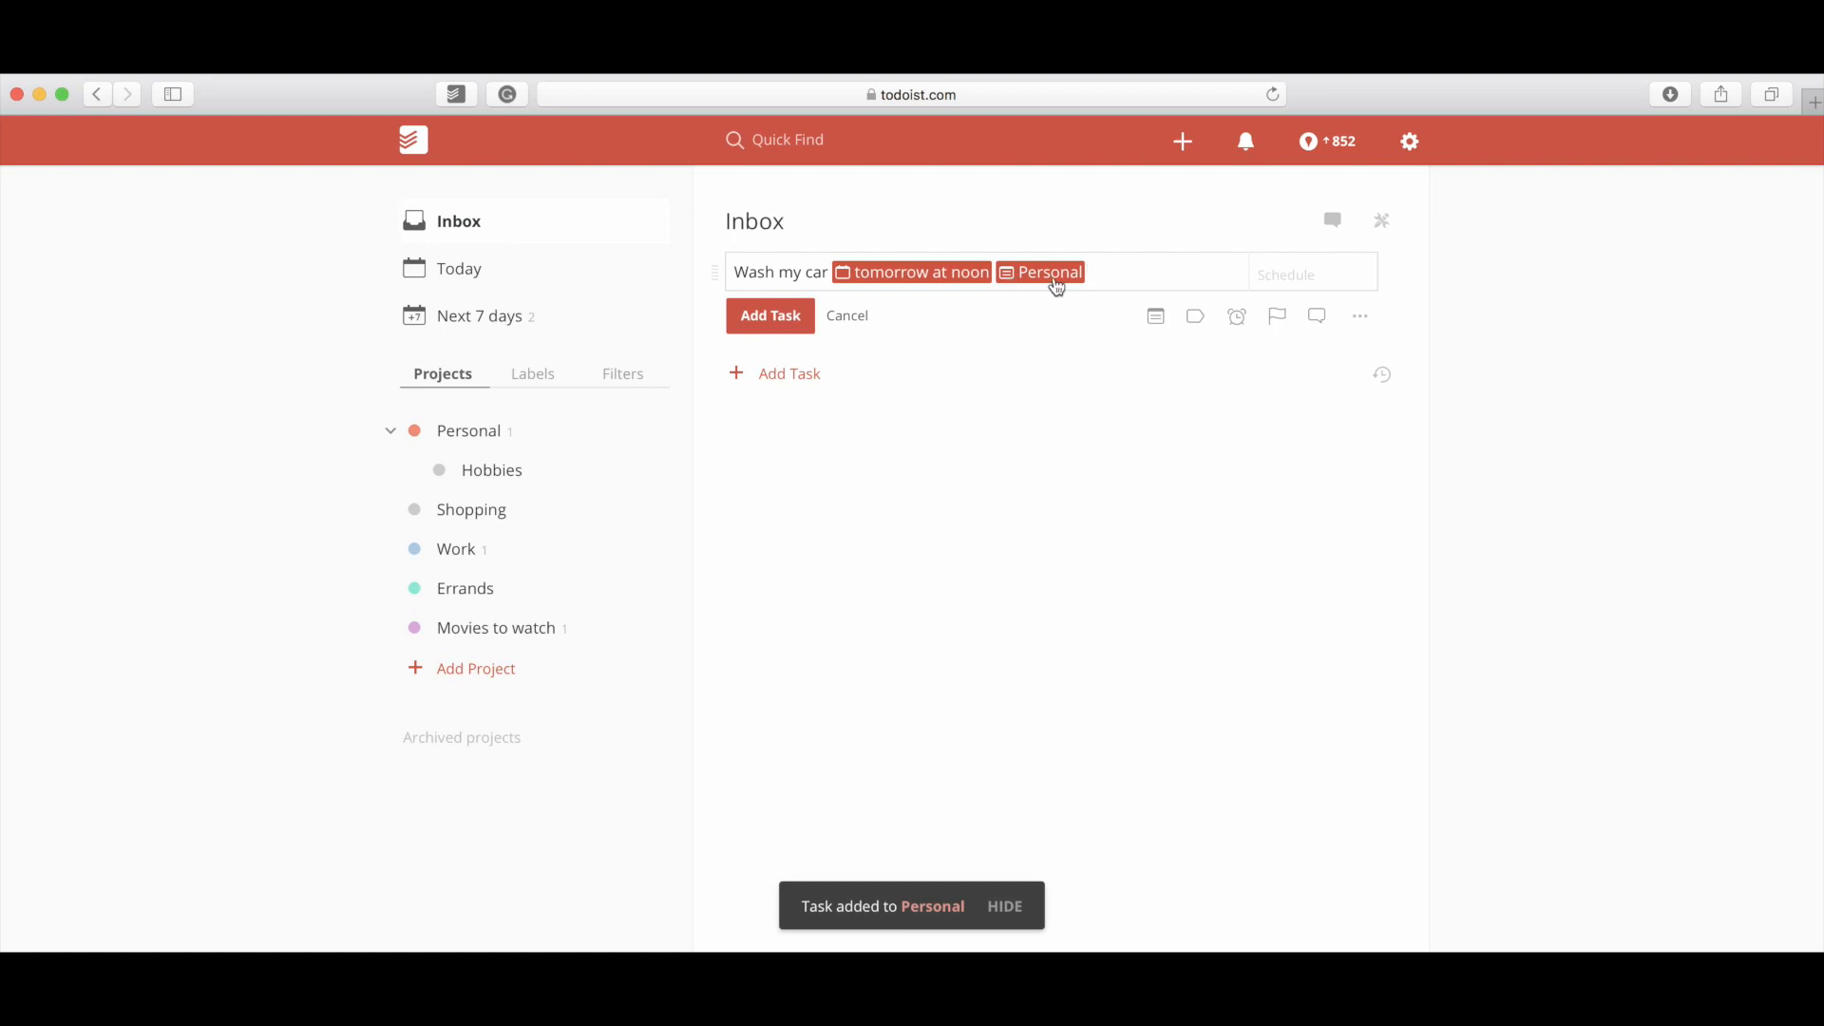
{"action": "mouse_move", "coordinate": [473, 485]}
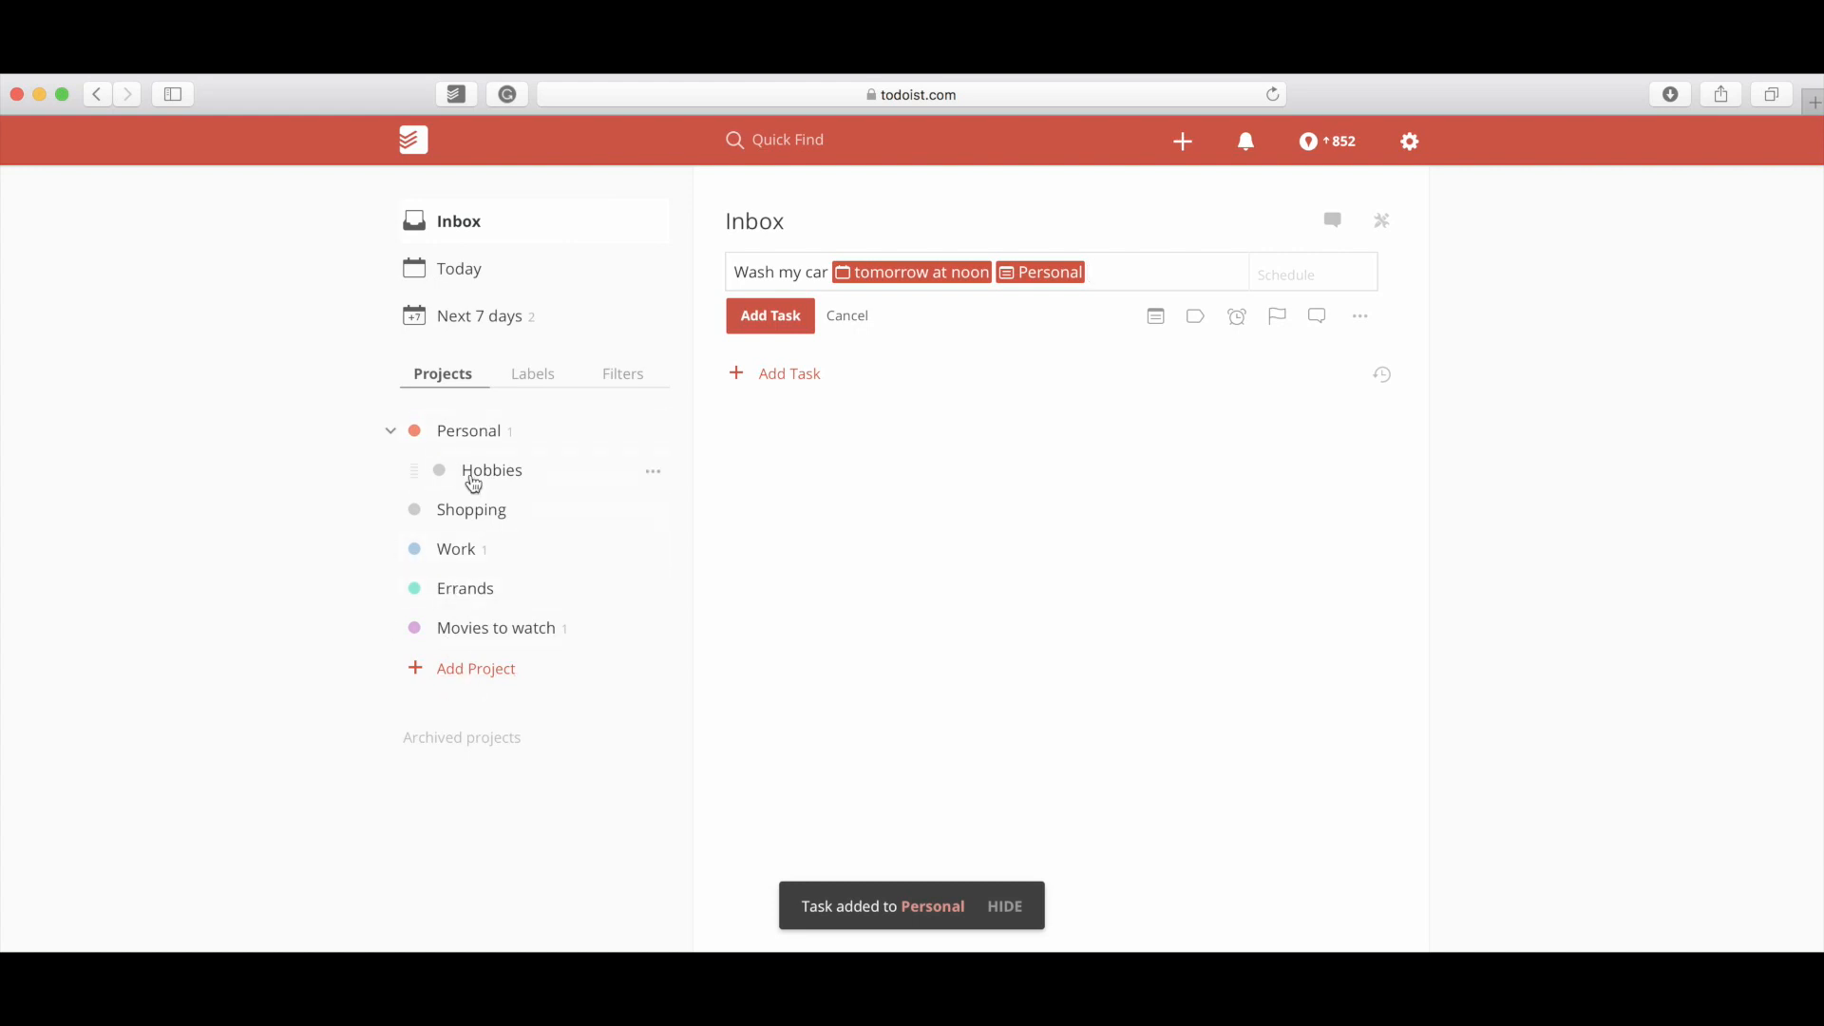
{"action": "mouse_move", "coordinate": [1085, 439]}
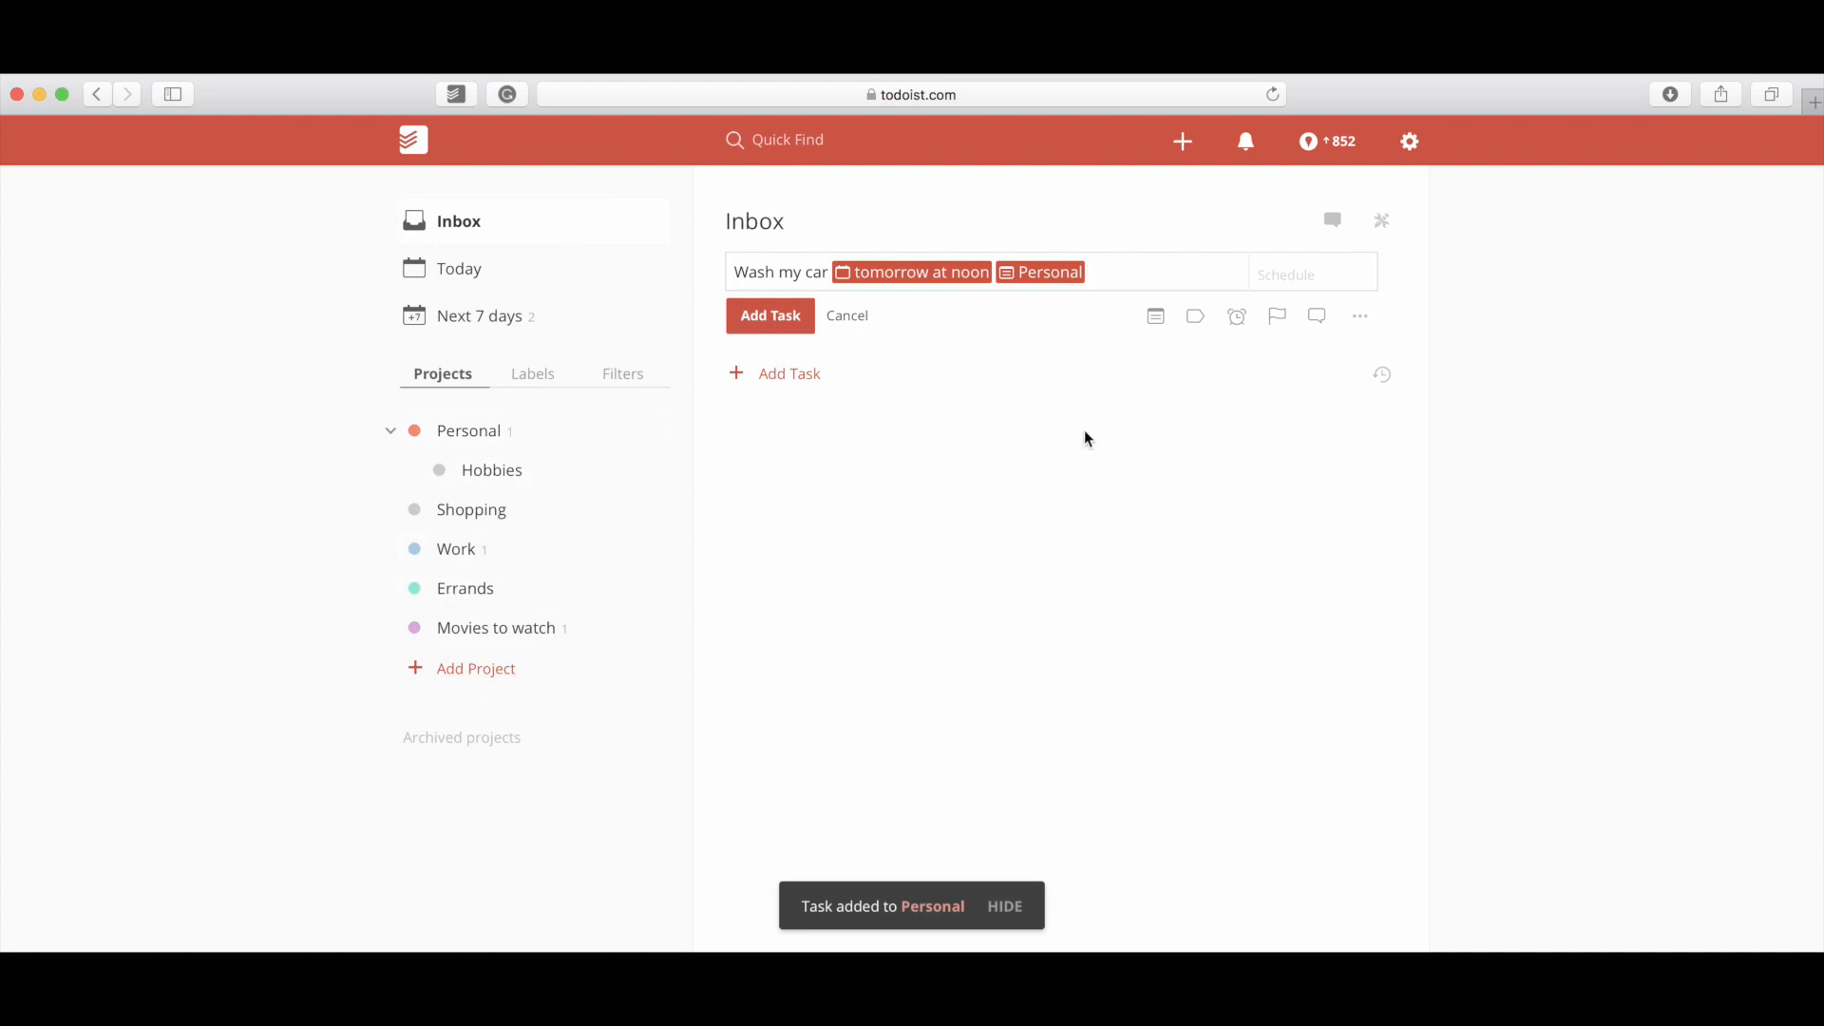
{"action": "mouse_move", "coordinate": [1104, 410]}
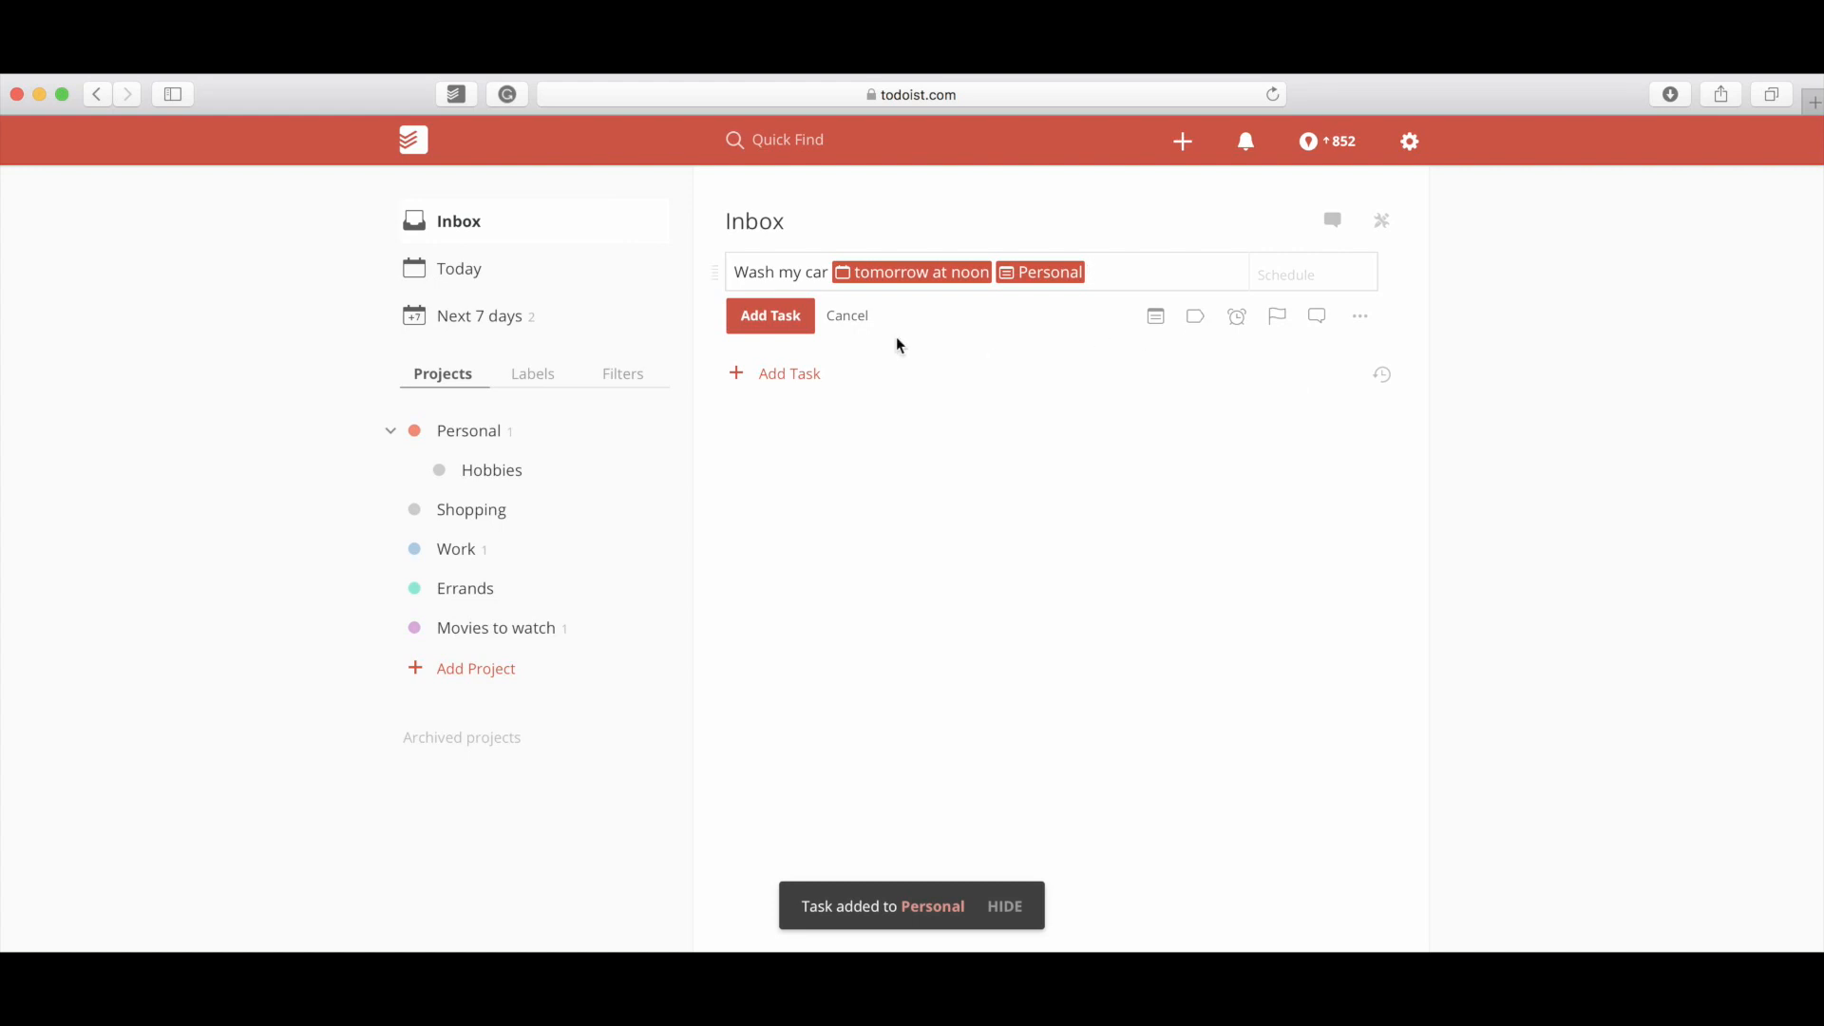
Add the Wash my car task and stop adding further tasks.
{"action": "left_click", "coordinate": [769, 315]}
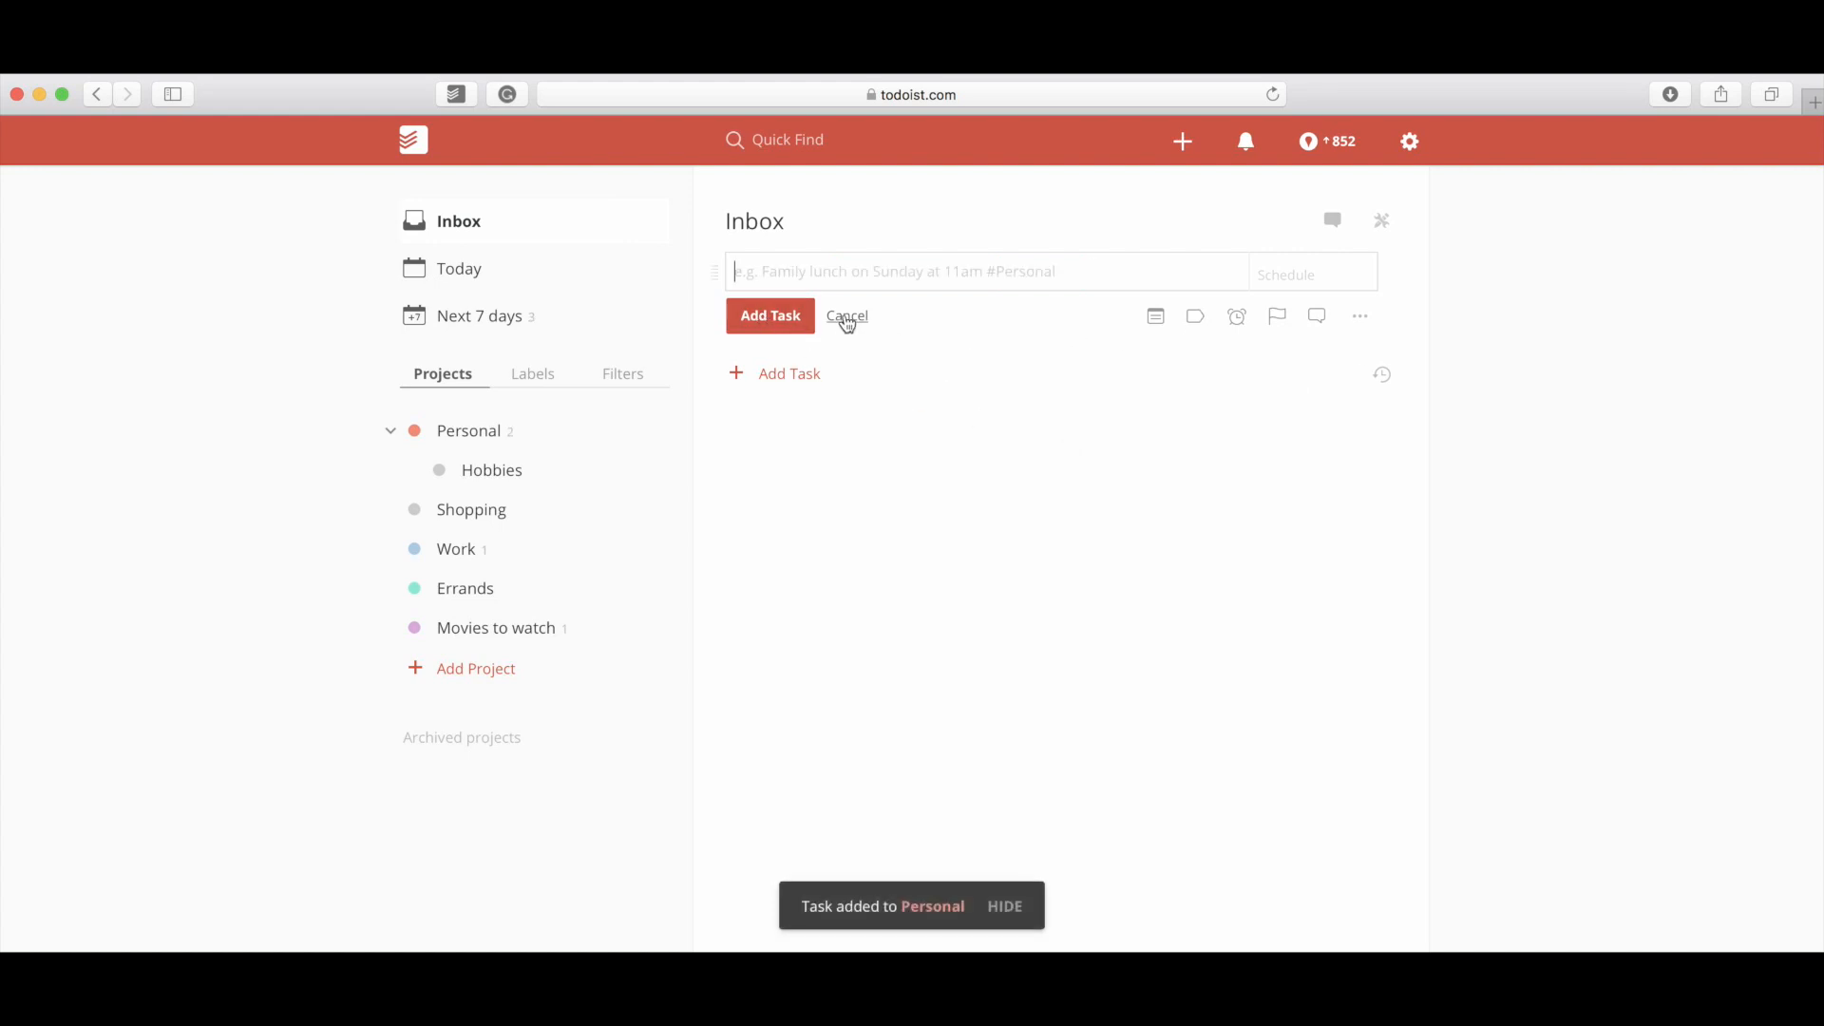
{"action": "left_click", "coordinate": [848, 315]}
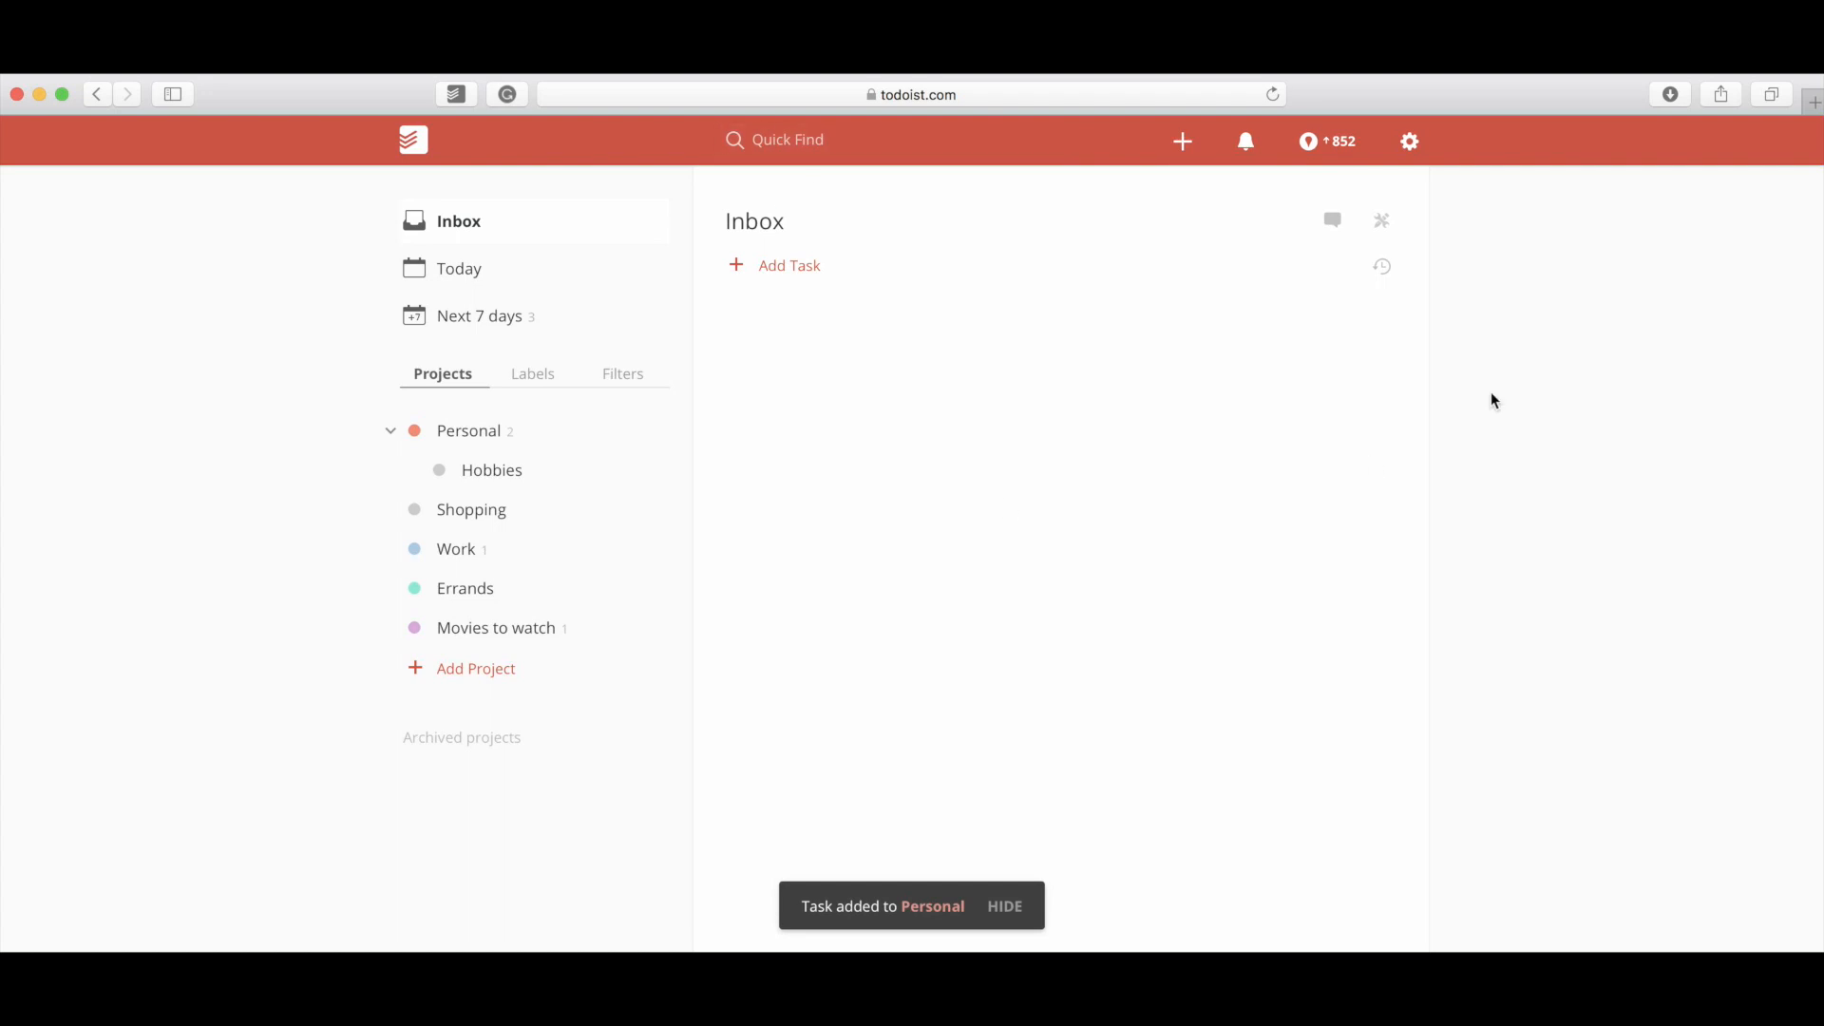
{"action": "mouse_move", "coordinate": [523, 465]}
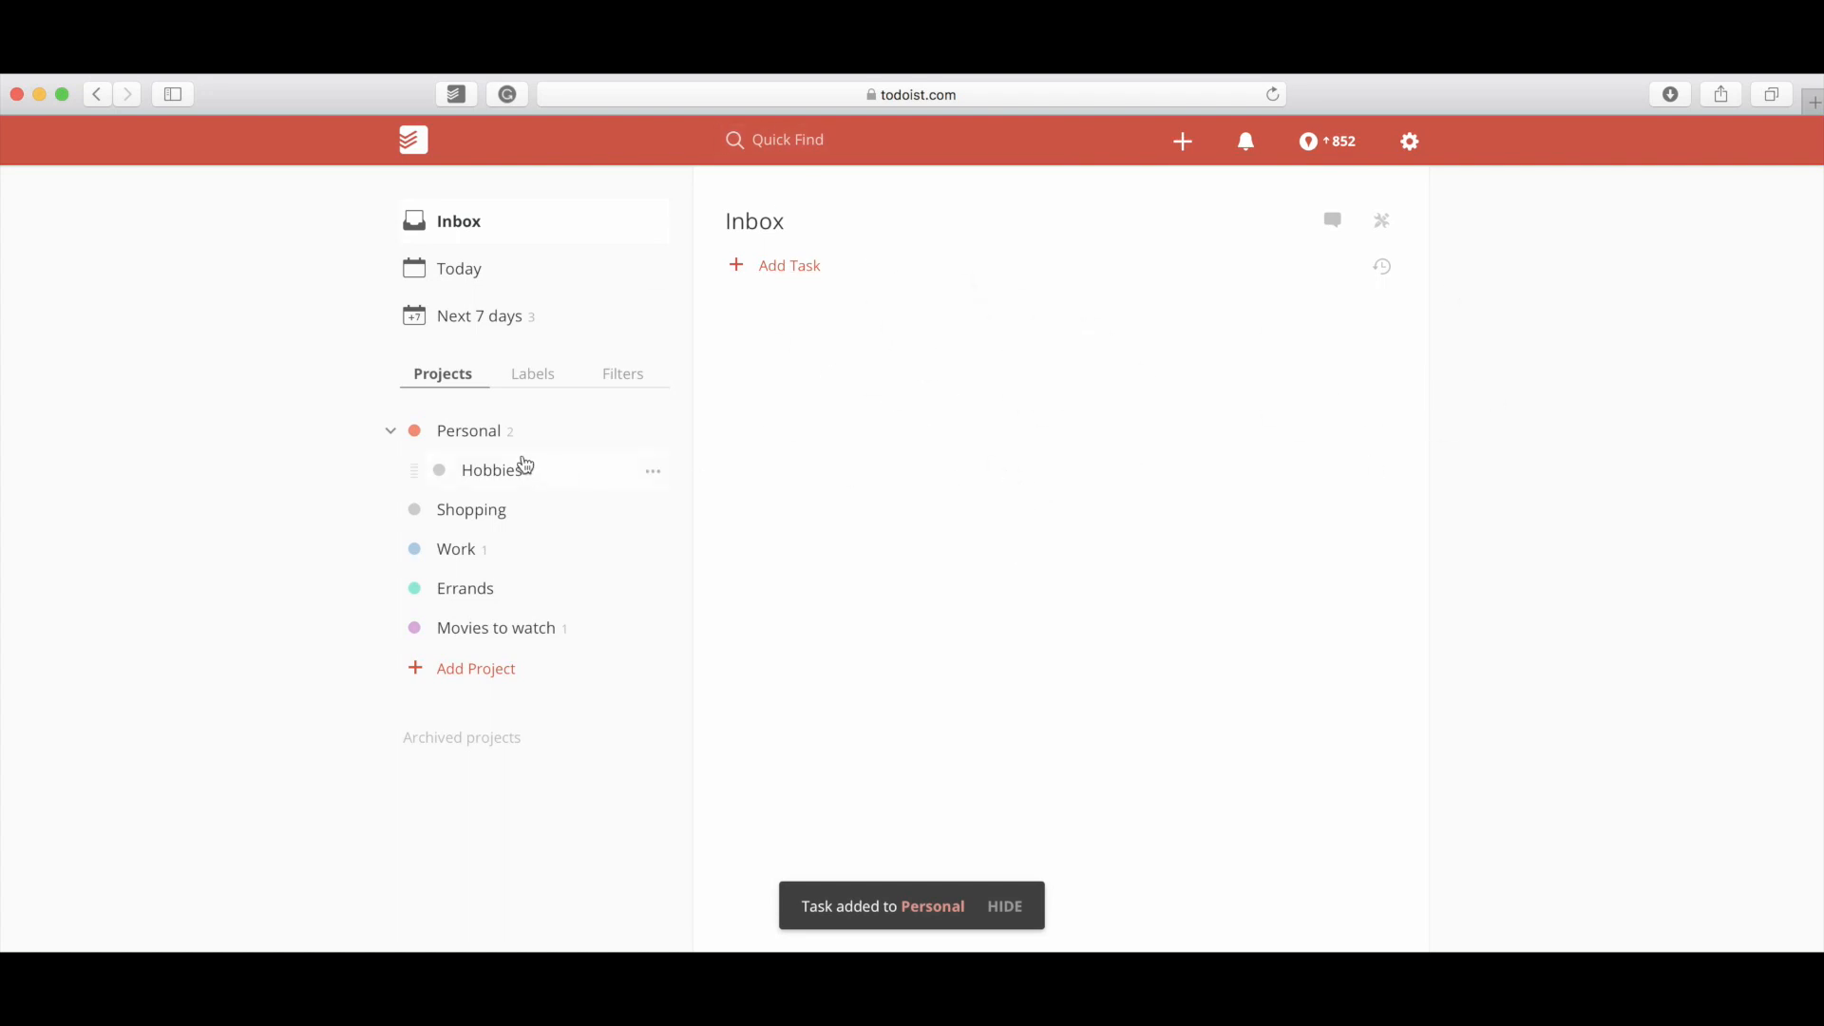
Switch between the Personal project and its Hobbies sub-project, ending on Personal.
{"action": "left_click", "coordinate": [469, 429]}
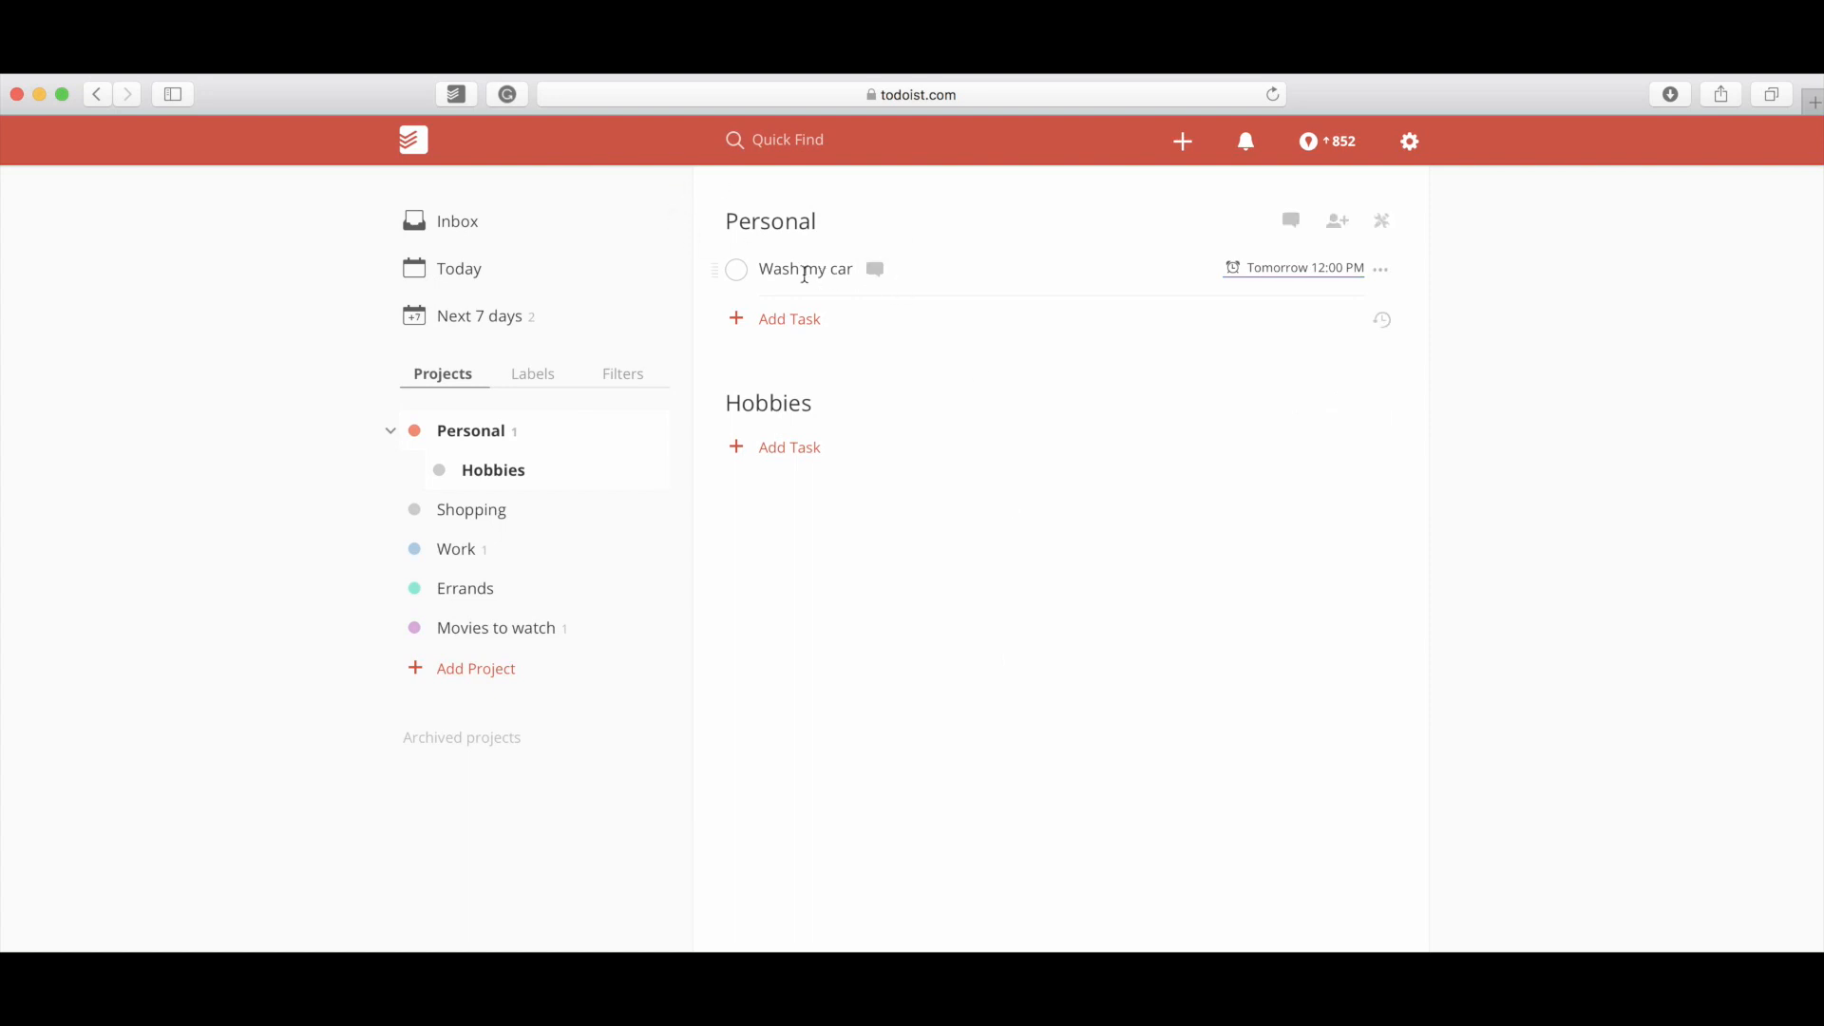
{"action": "mouse_move", "coordinate": [1104, 352]}
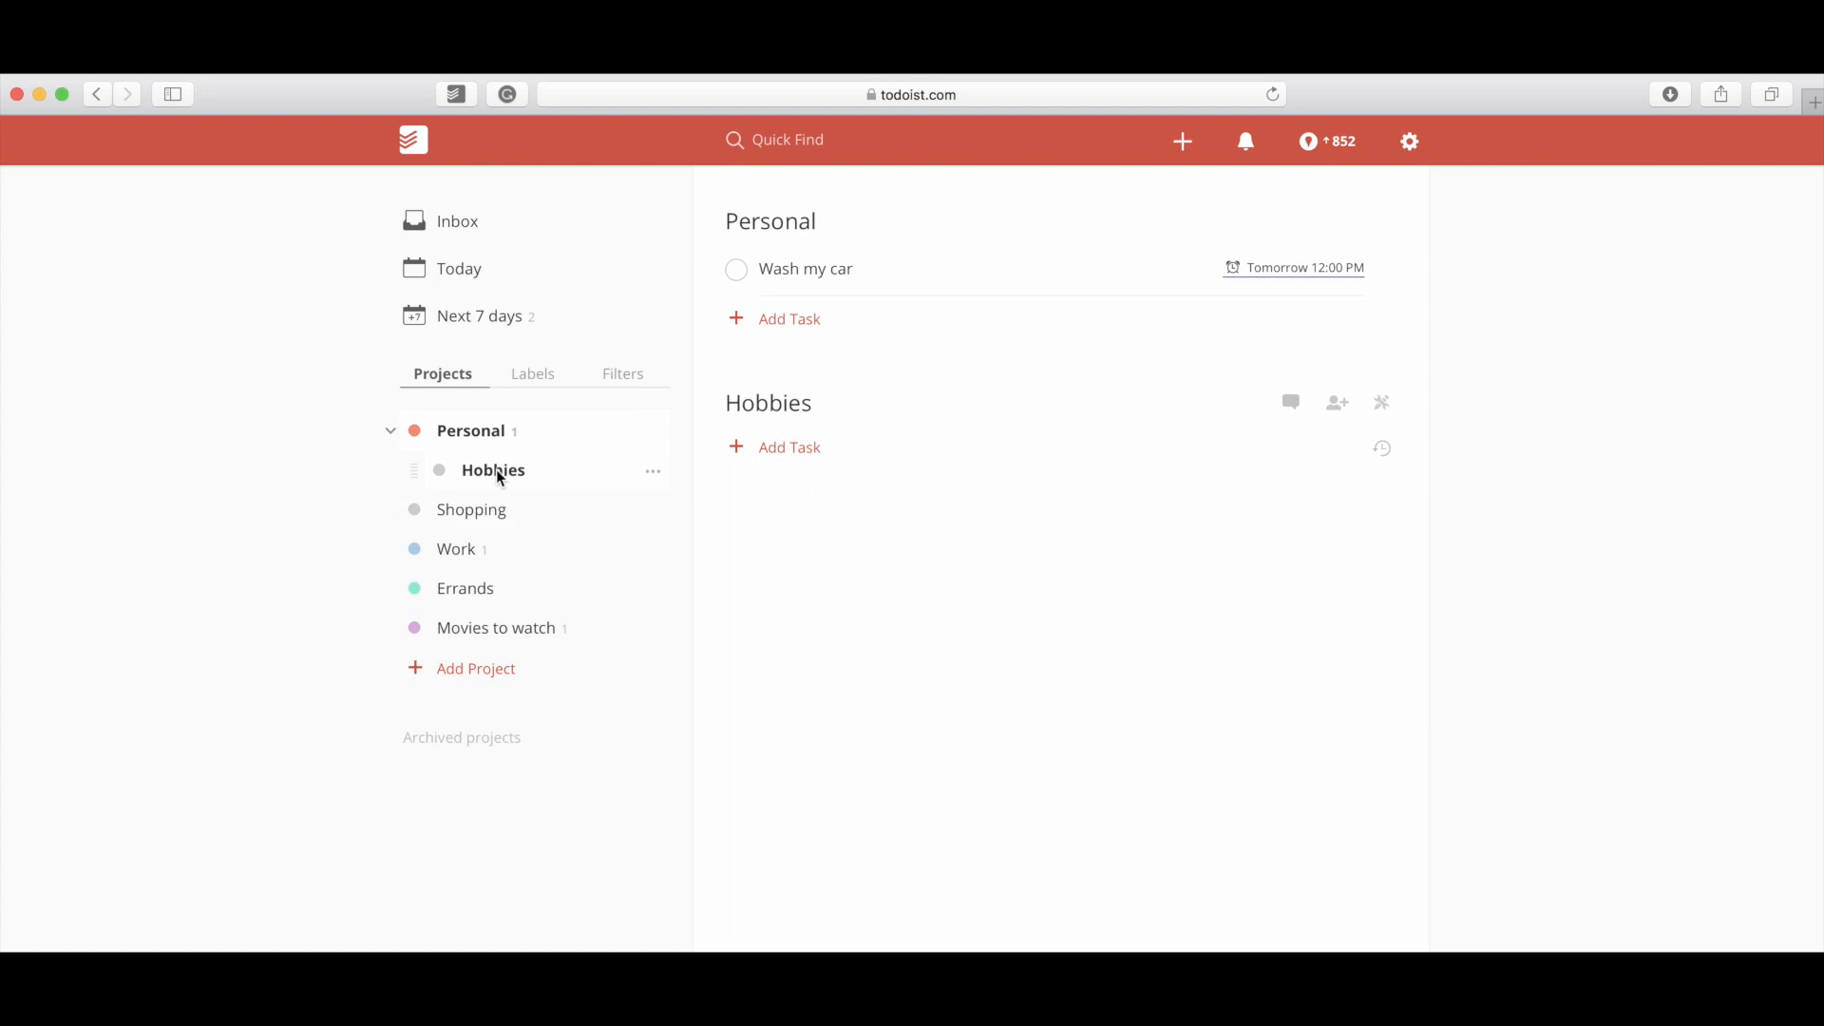
{"action": "left_click", "coordinate": [492, 471]}
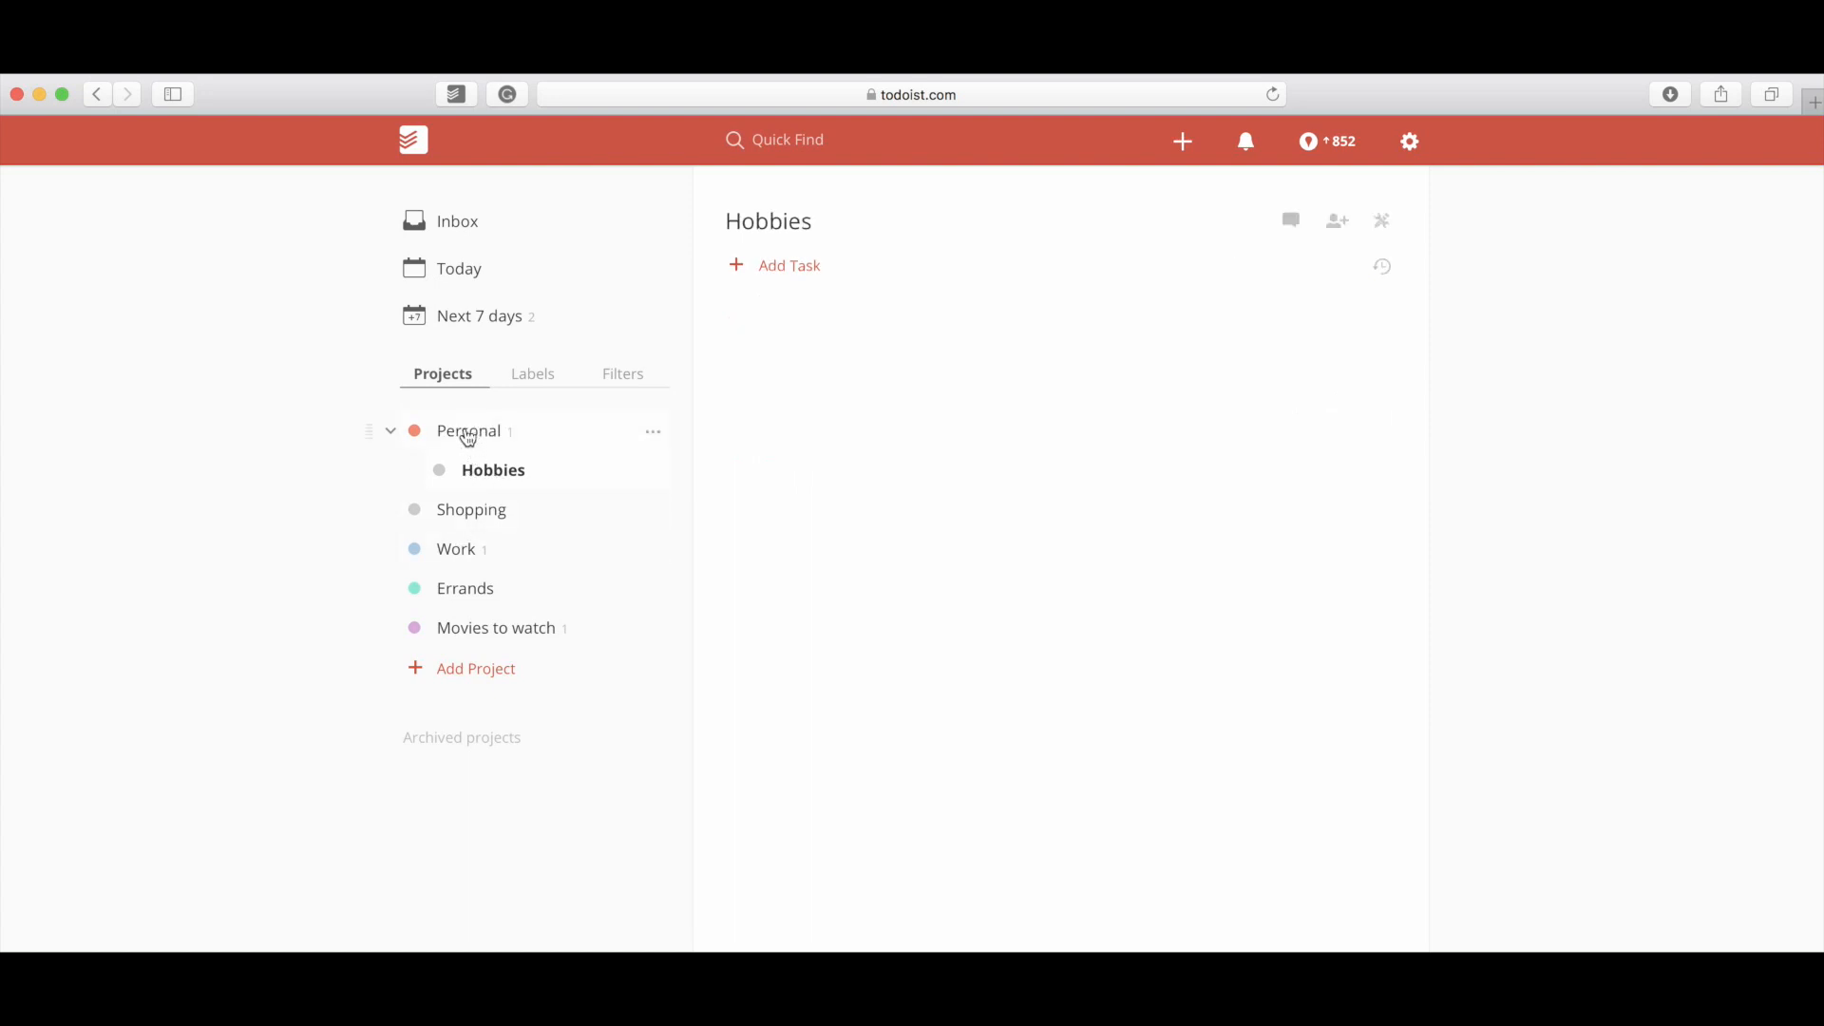
{"action": "left_click", "coordinate": [468, 432]}
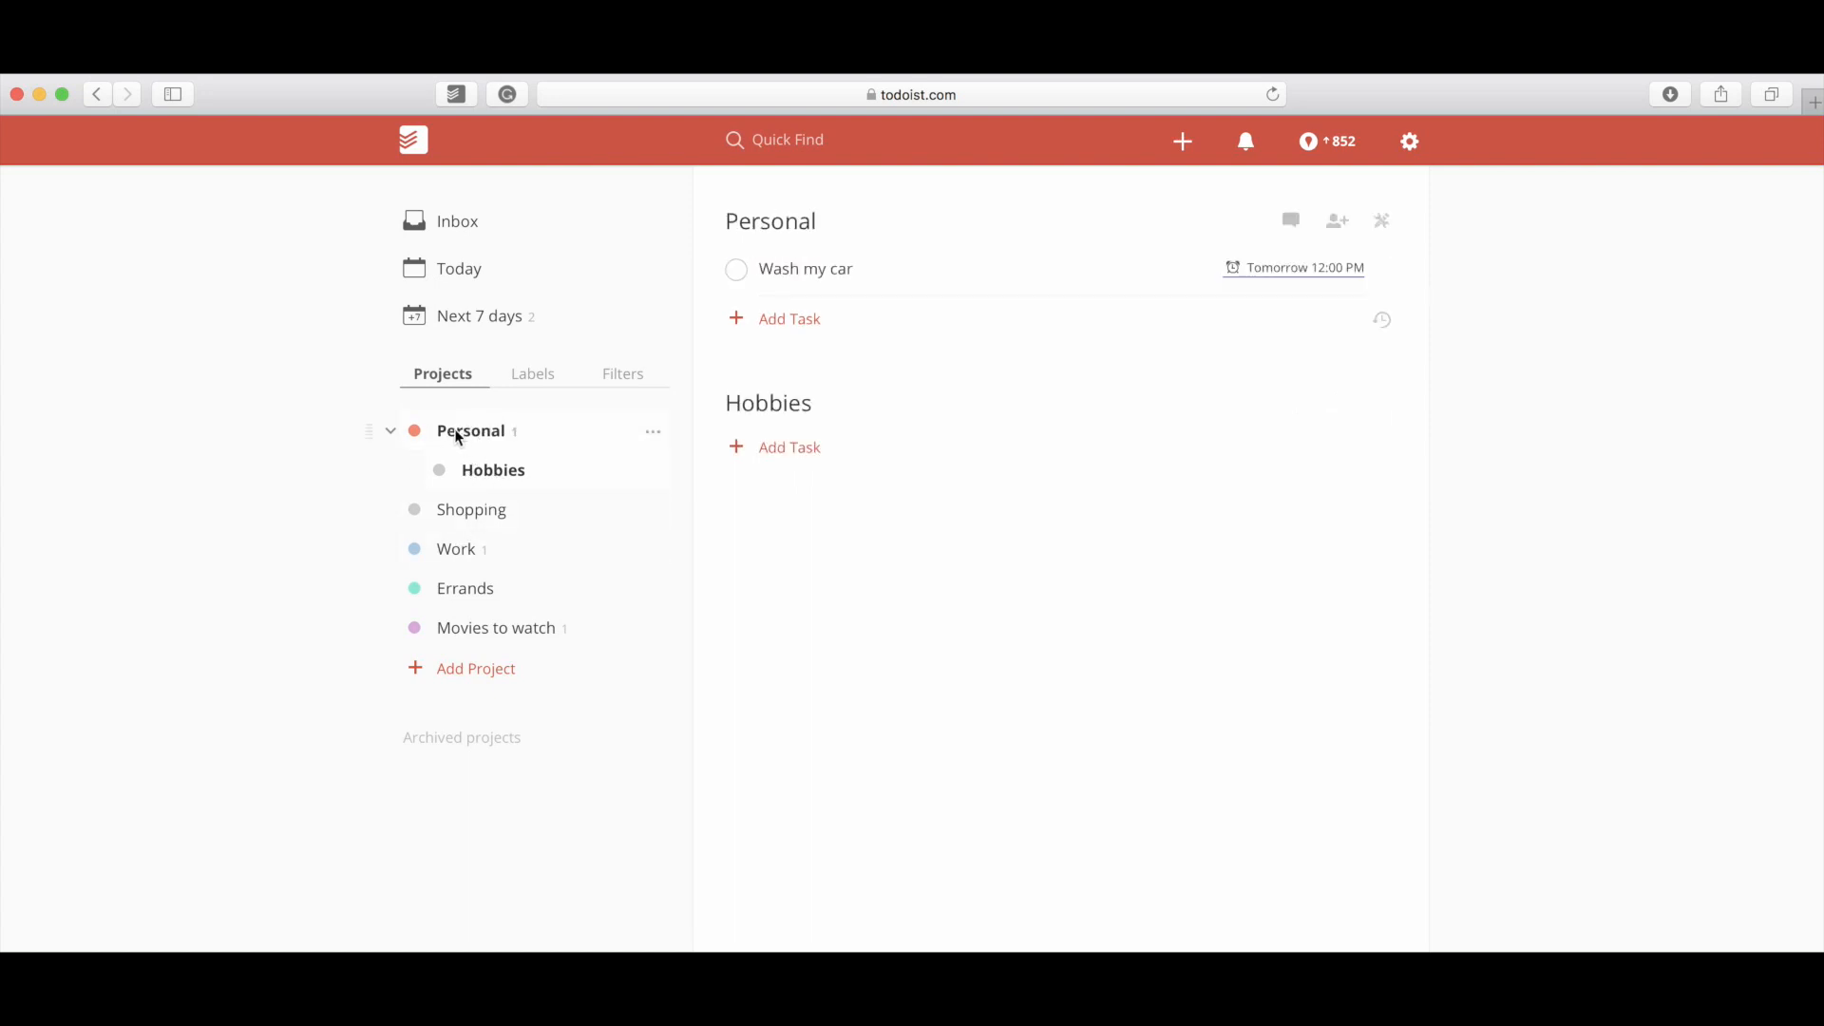
{"action": "left_click", "coordinate": [492, 471]}
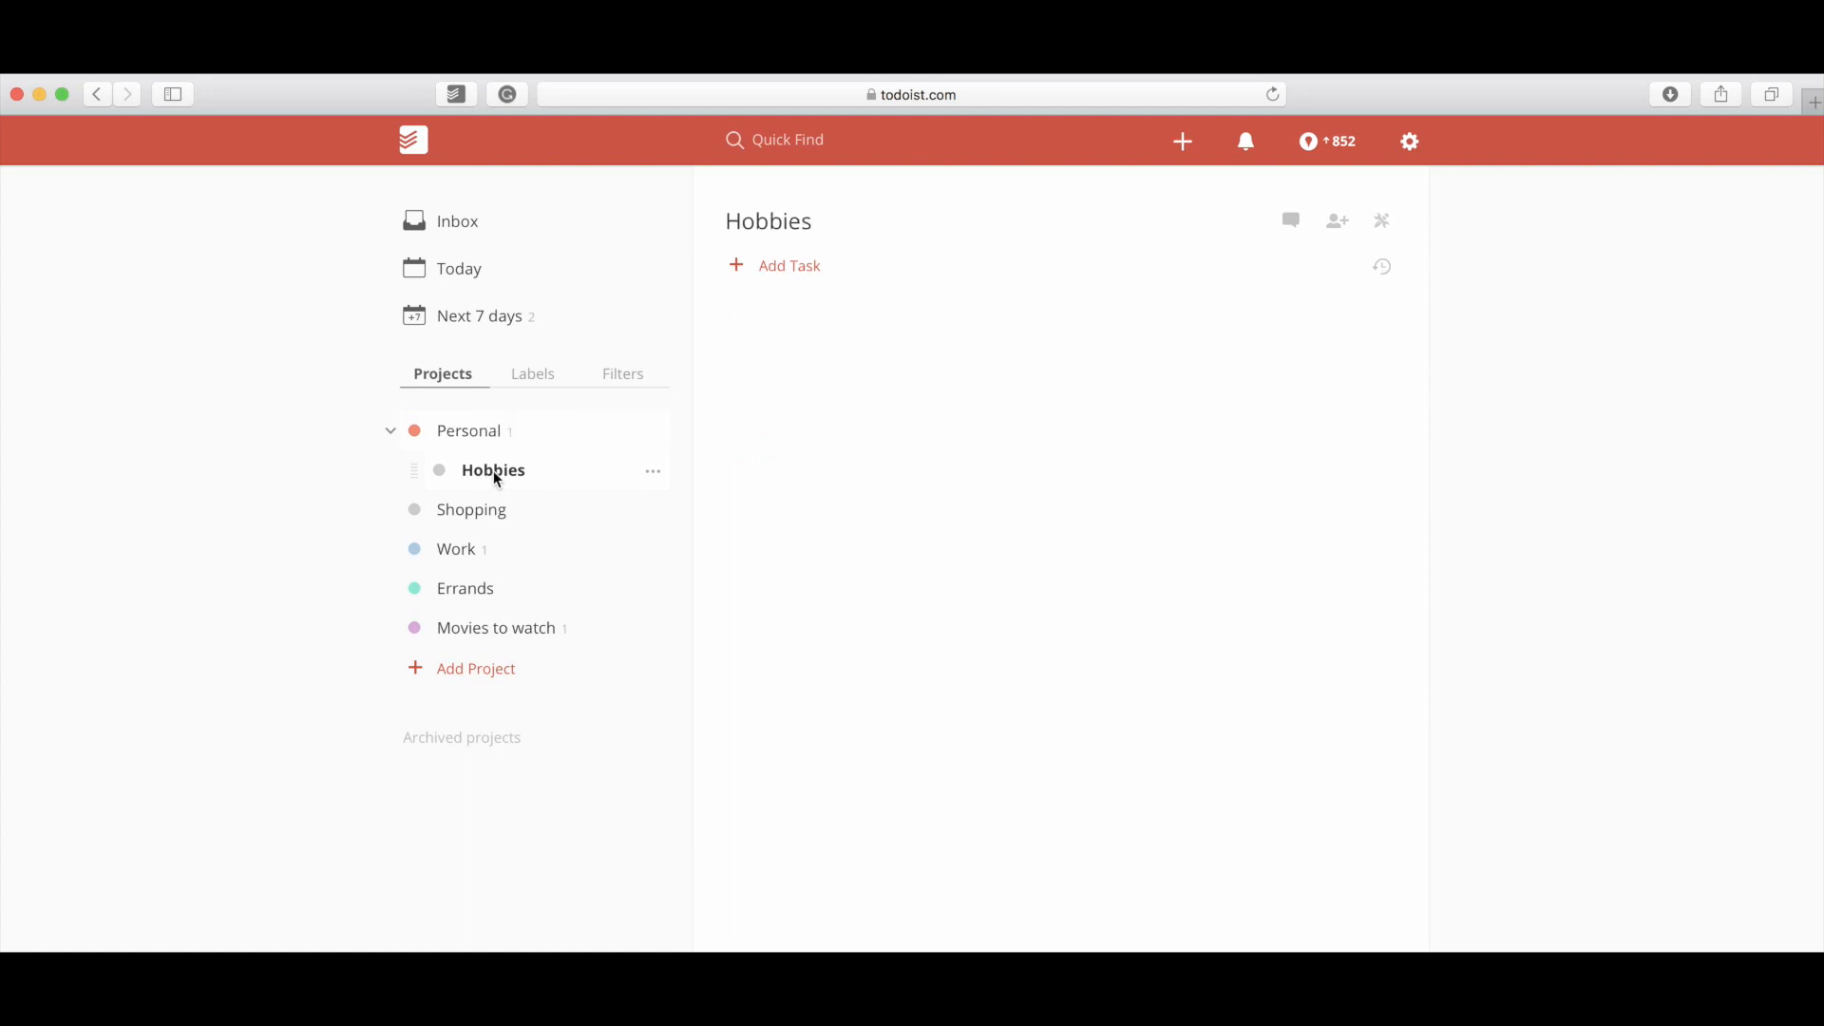
{"action": "mouse_move", "coordinate": [471, 437]}
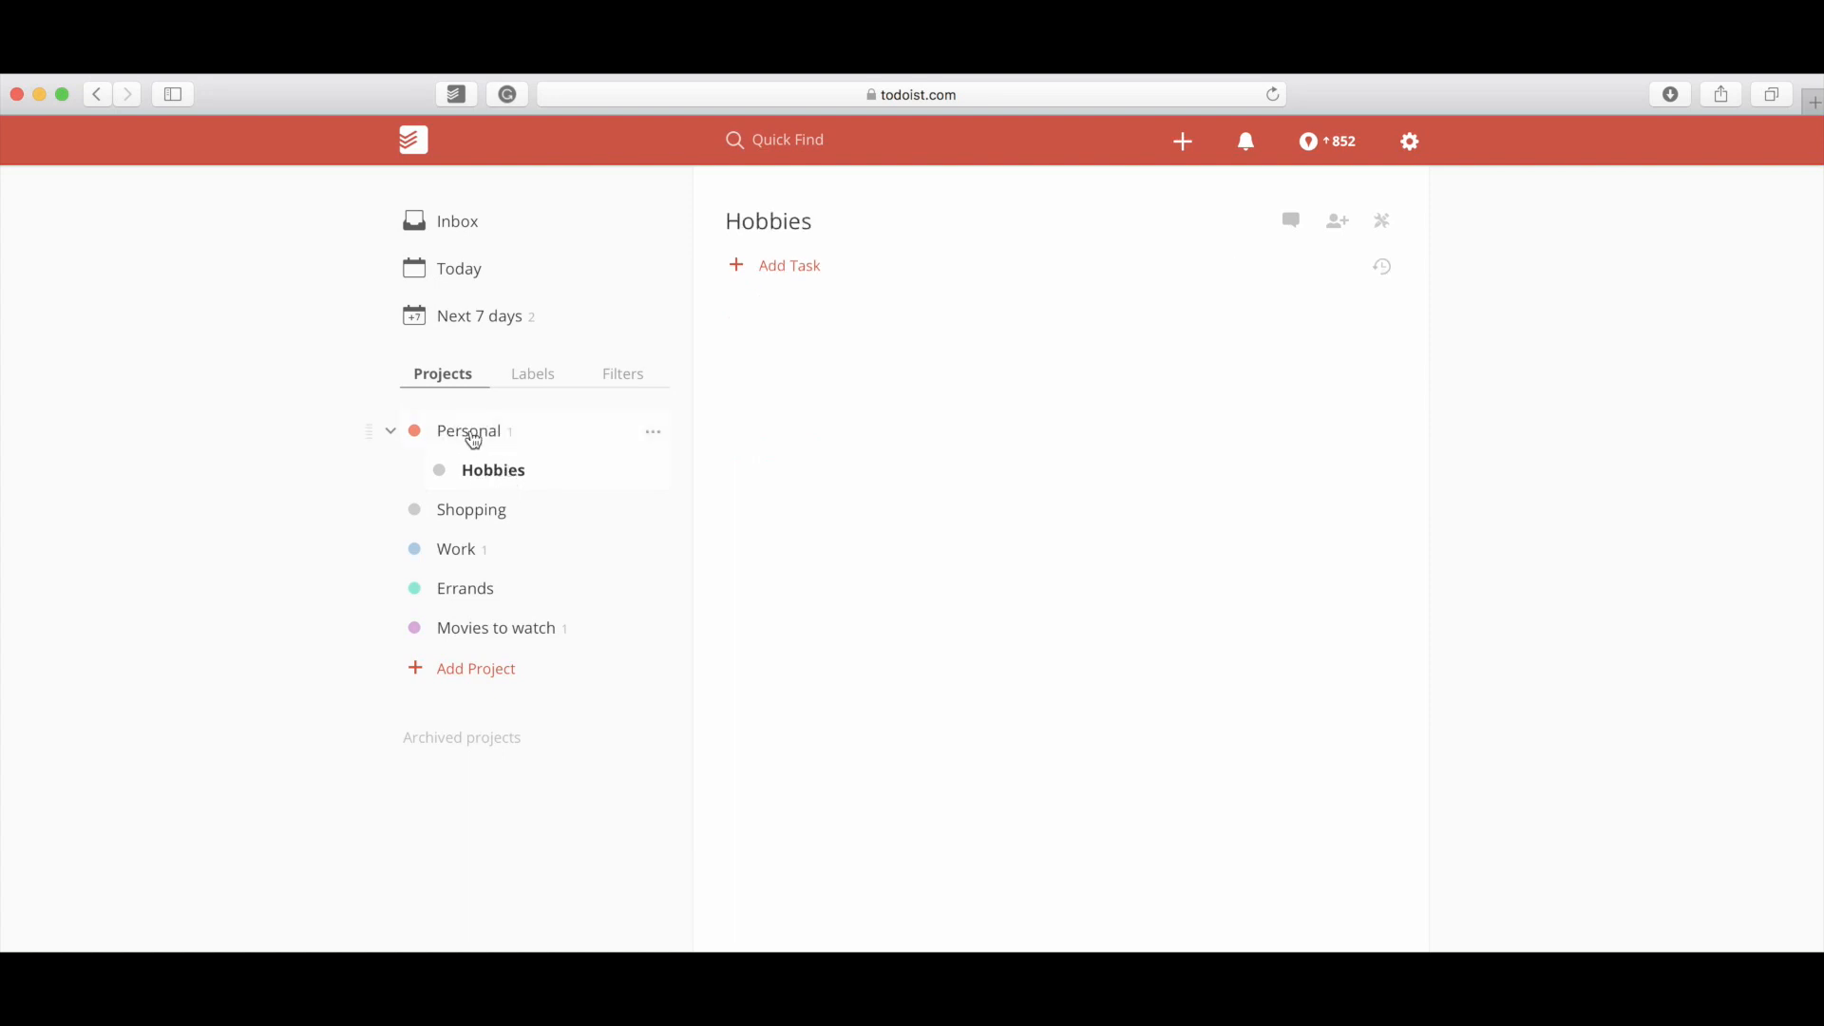
{"action": "left_click", "coordinate": [467, 431]}
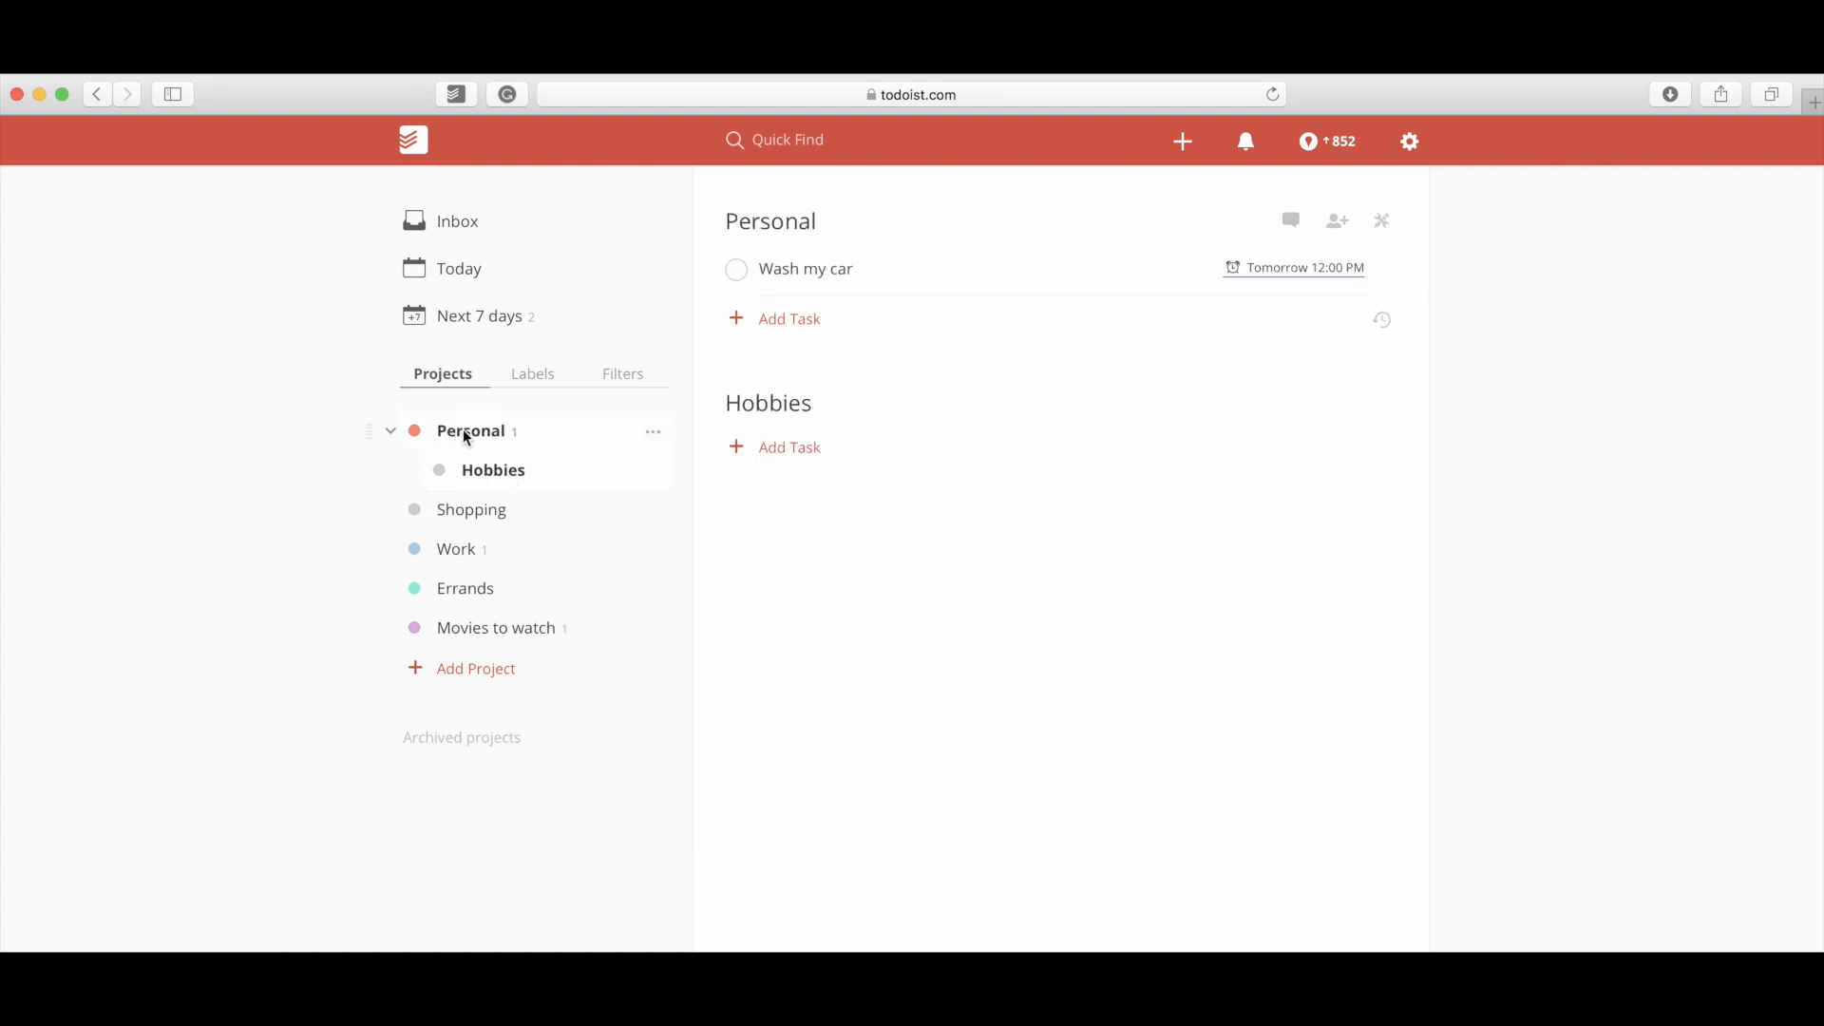
{"action": "mouse_move", "coordinate": [486, 452]}
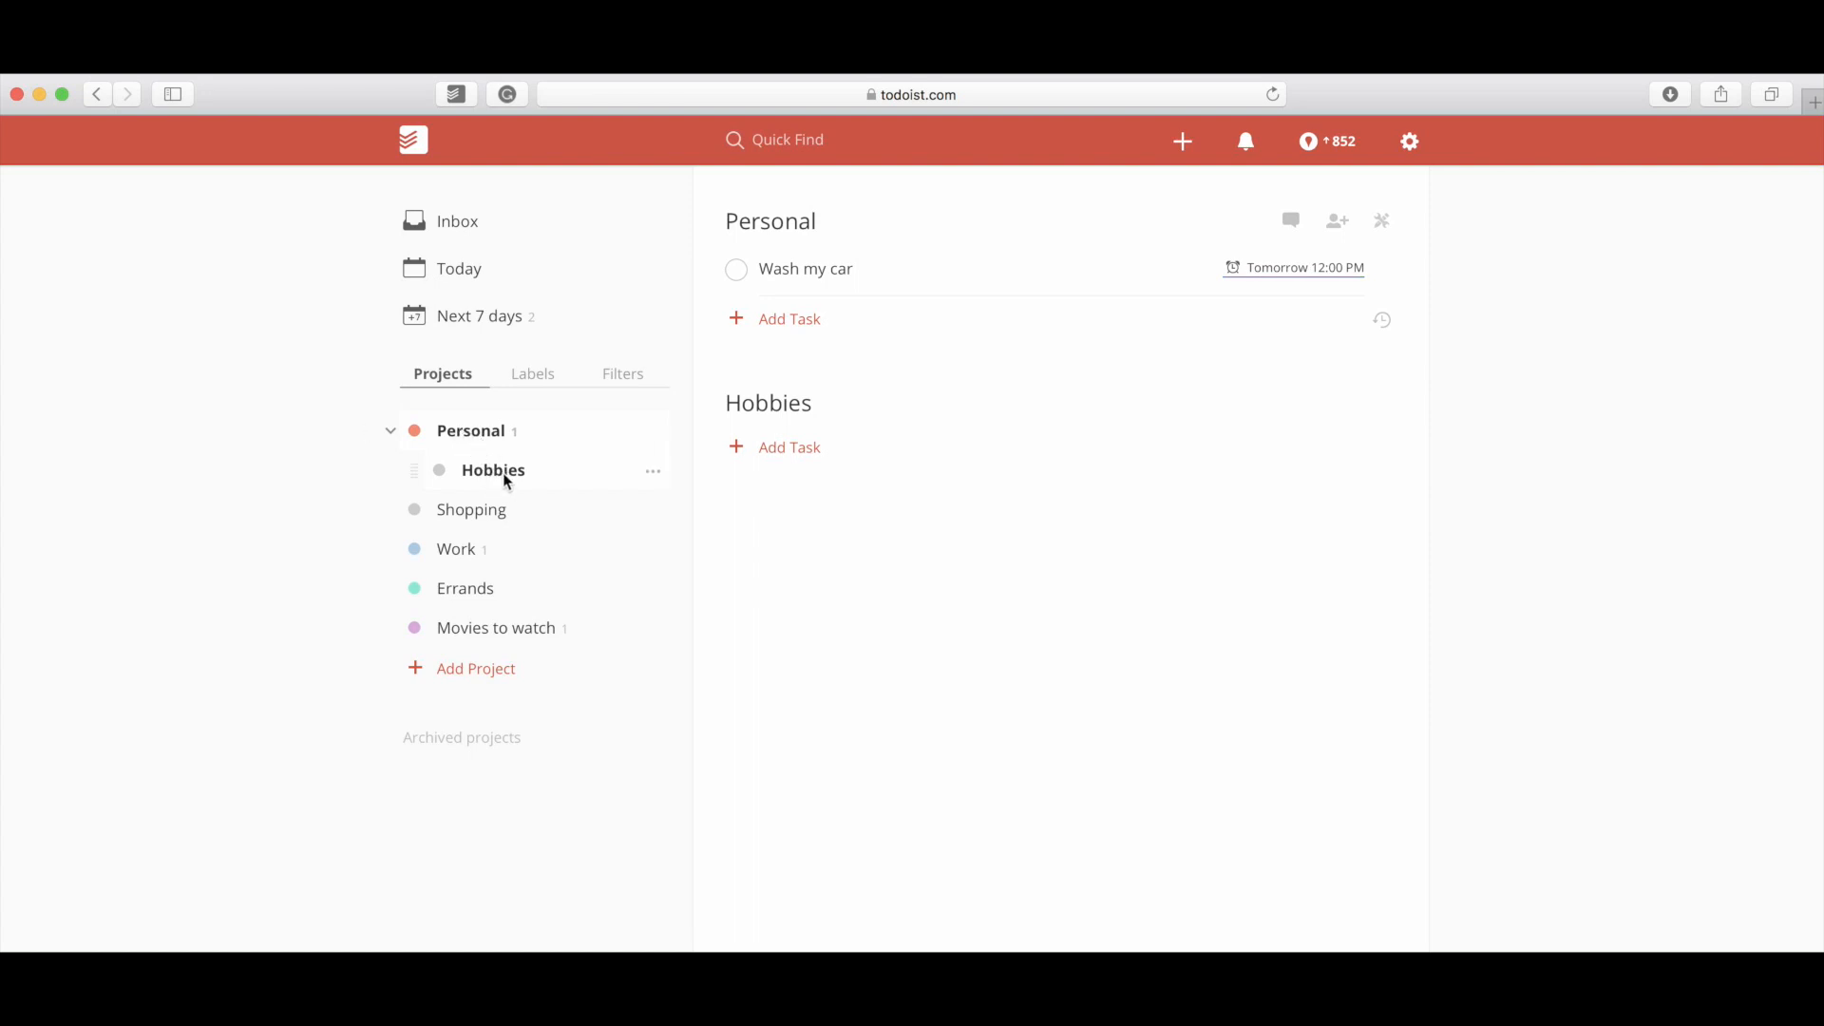
{"action": "mouse_move", "coordinate": [805, 627]}
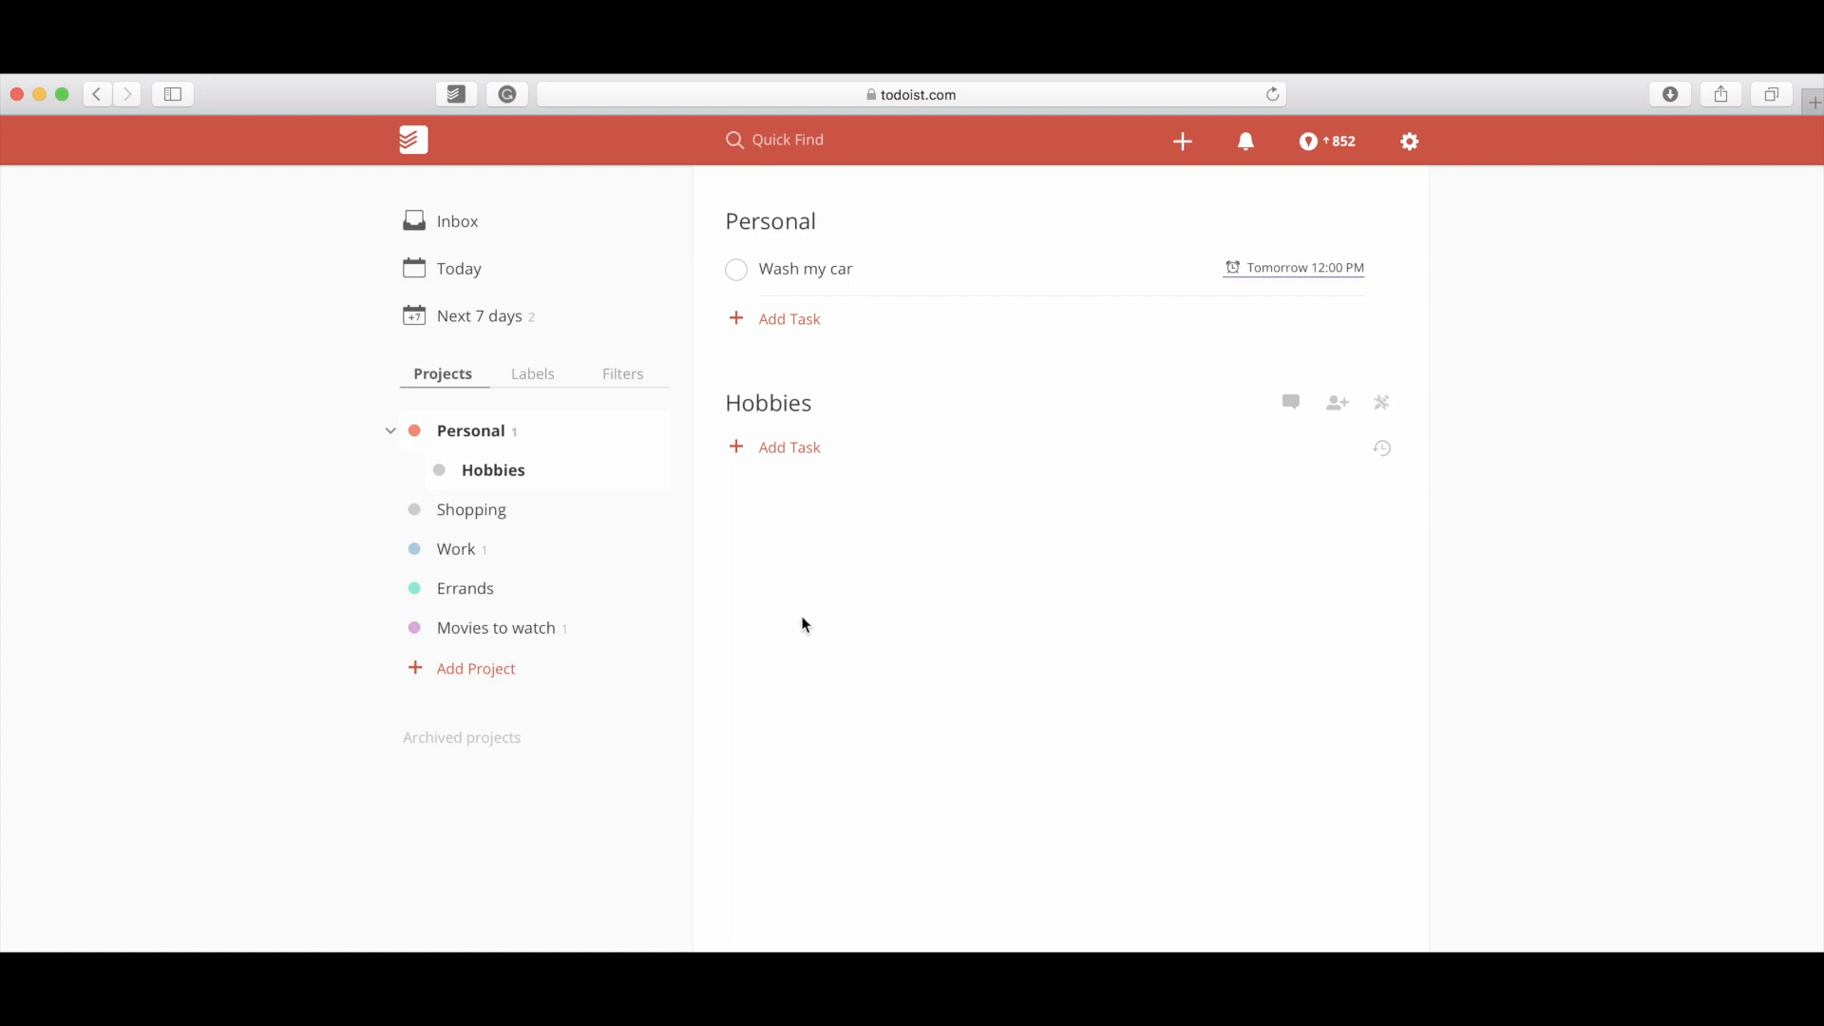
{"action": "mouse_move", "coordinate": [779, 581]}
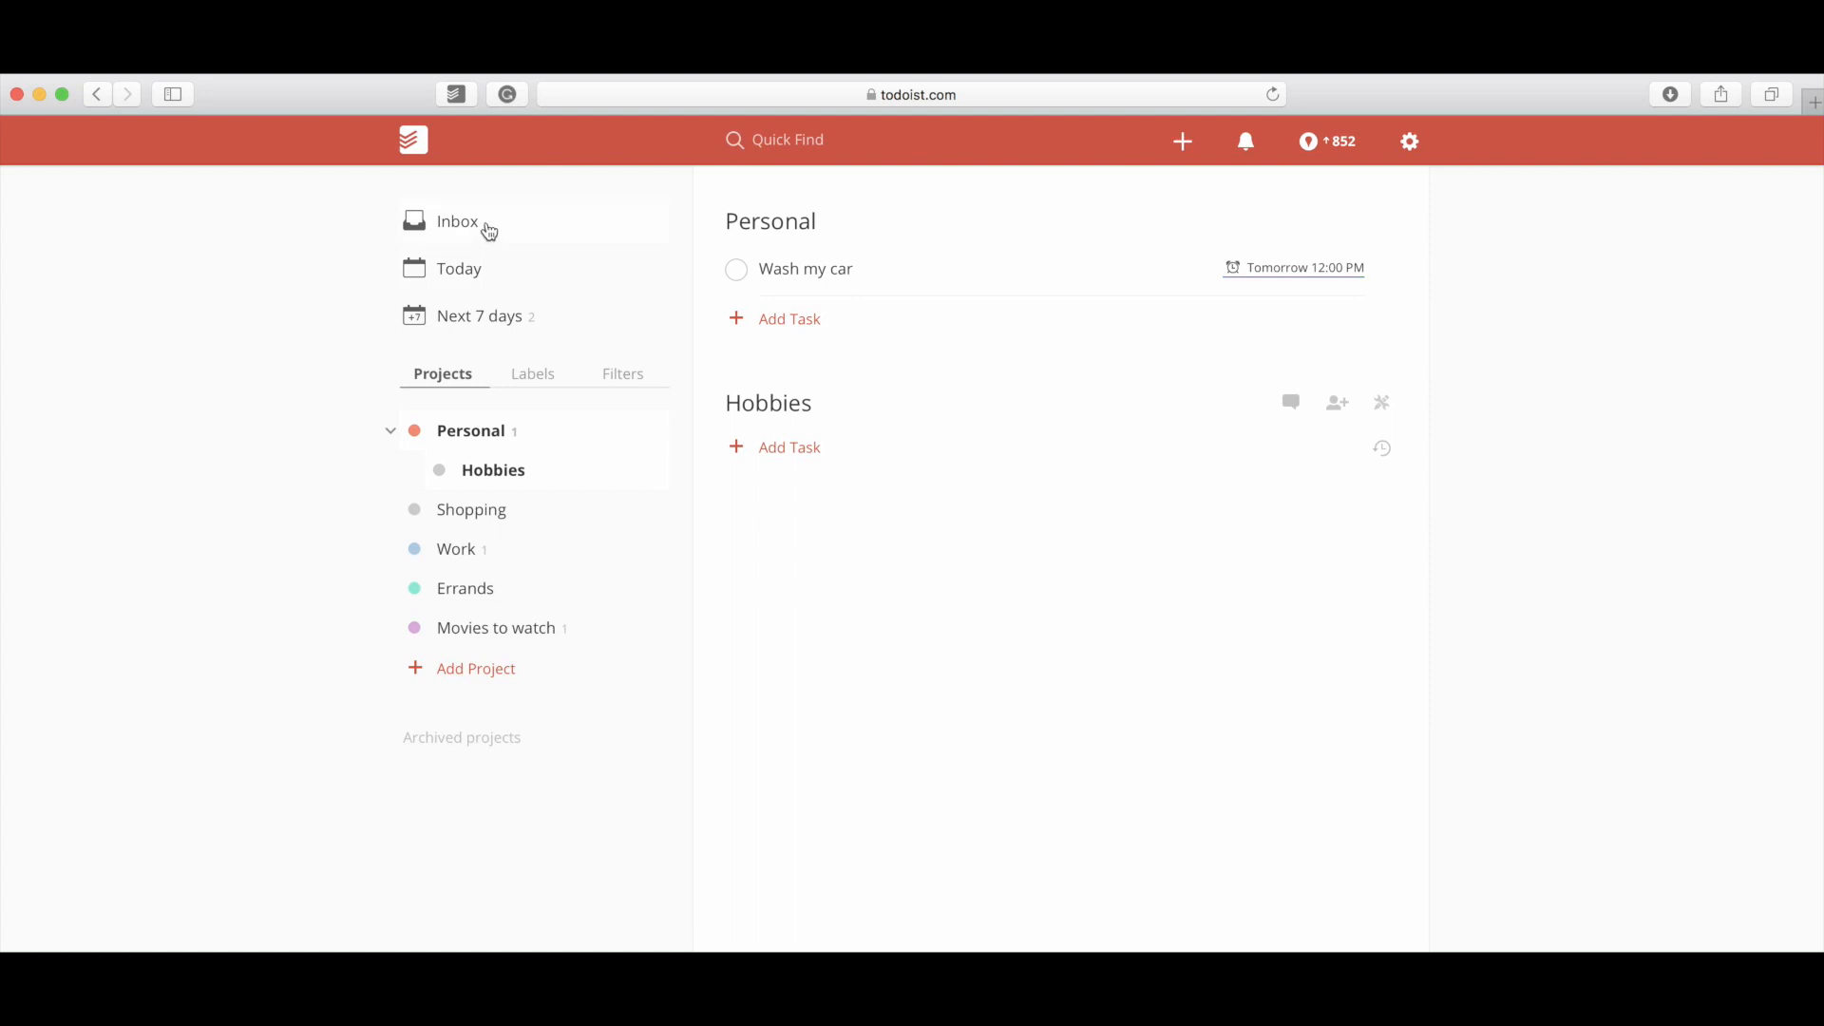
{"action": "left_click", "coordinate": [456, 220]}
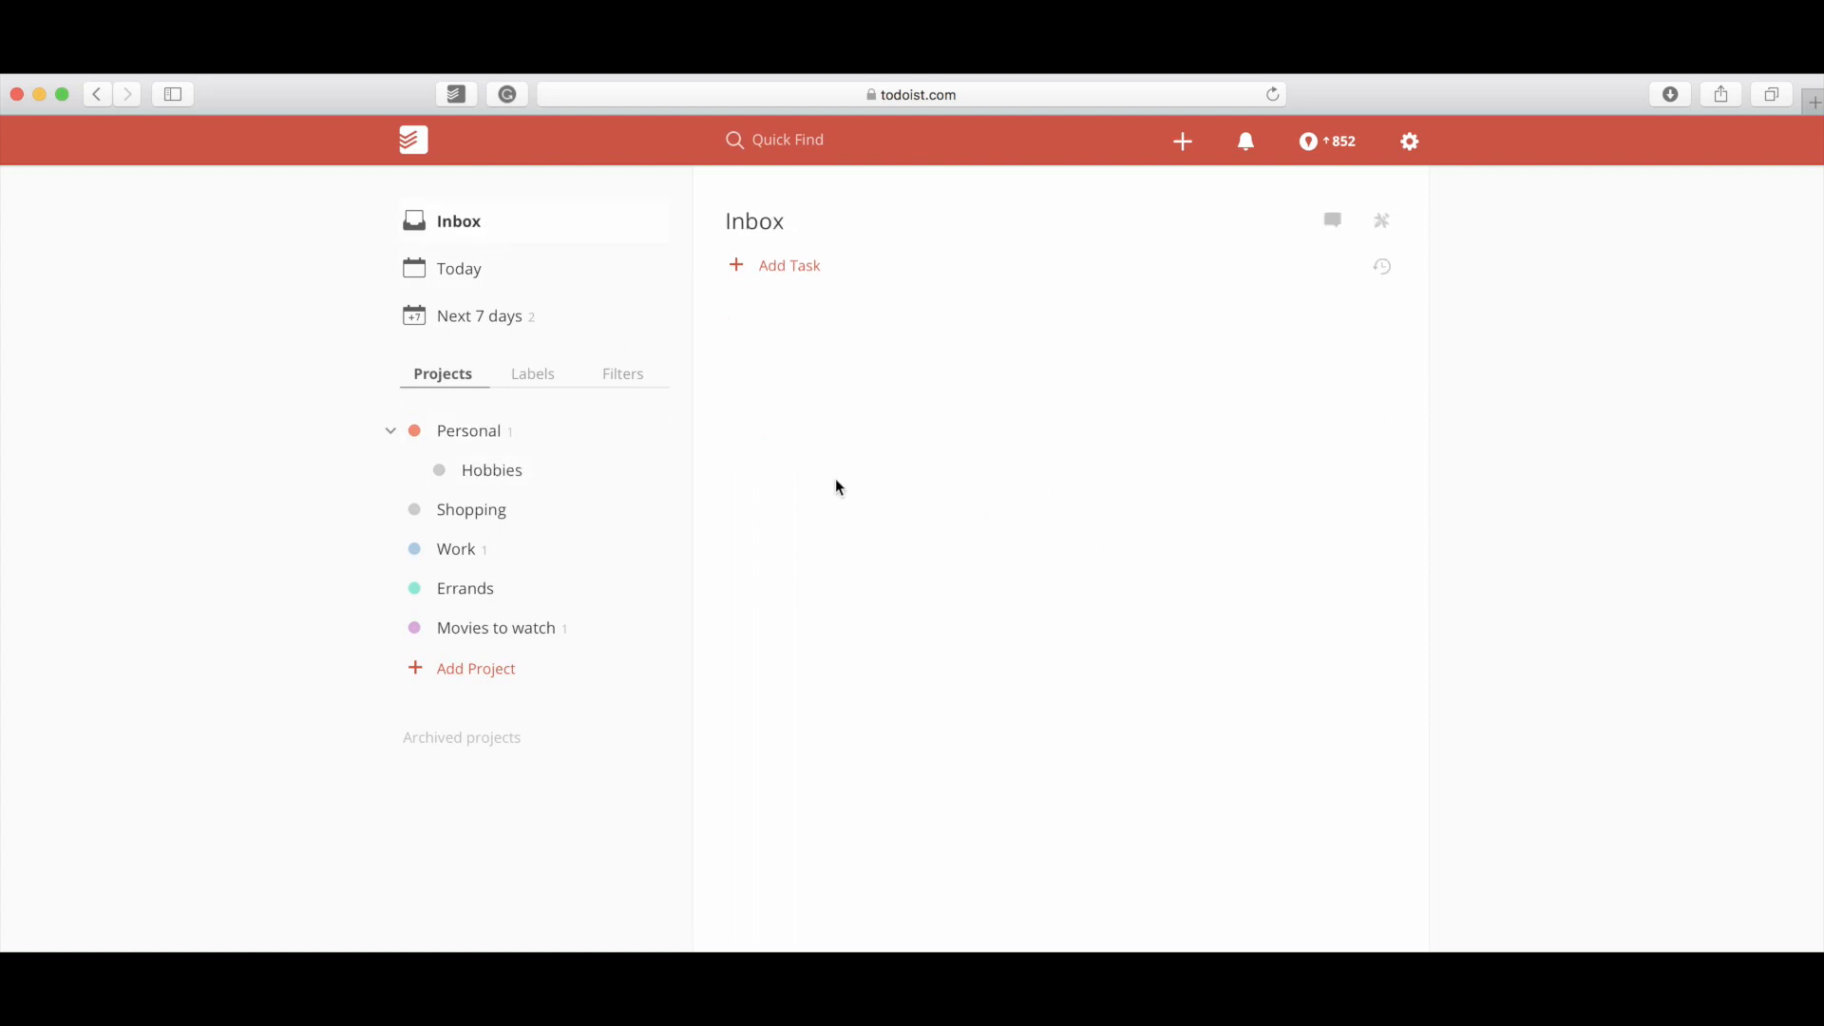
{"action": "left_click", "coordinate": [460, 270]}
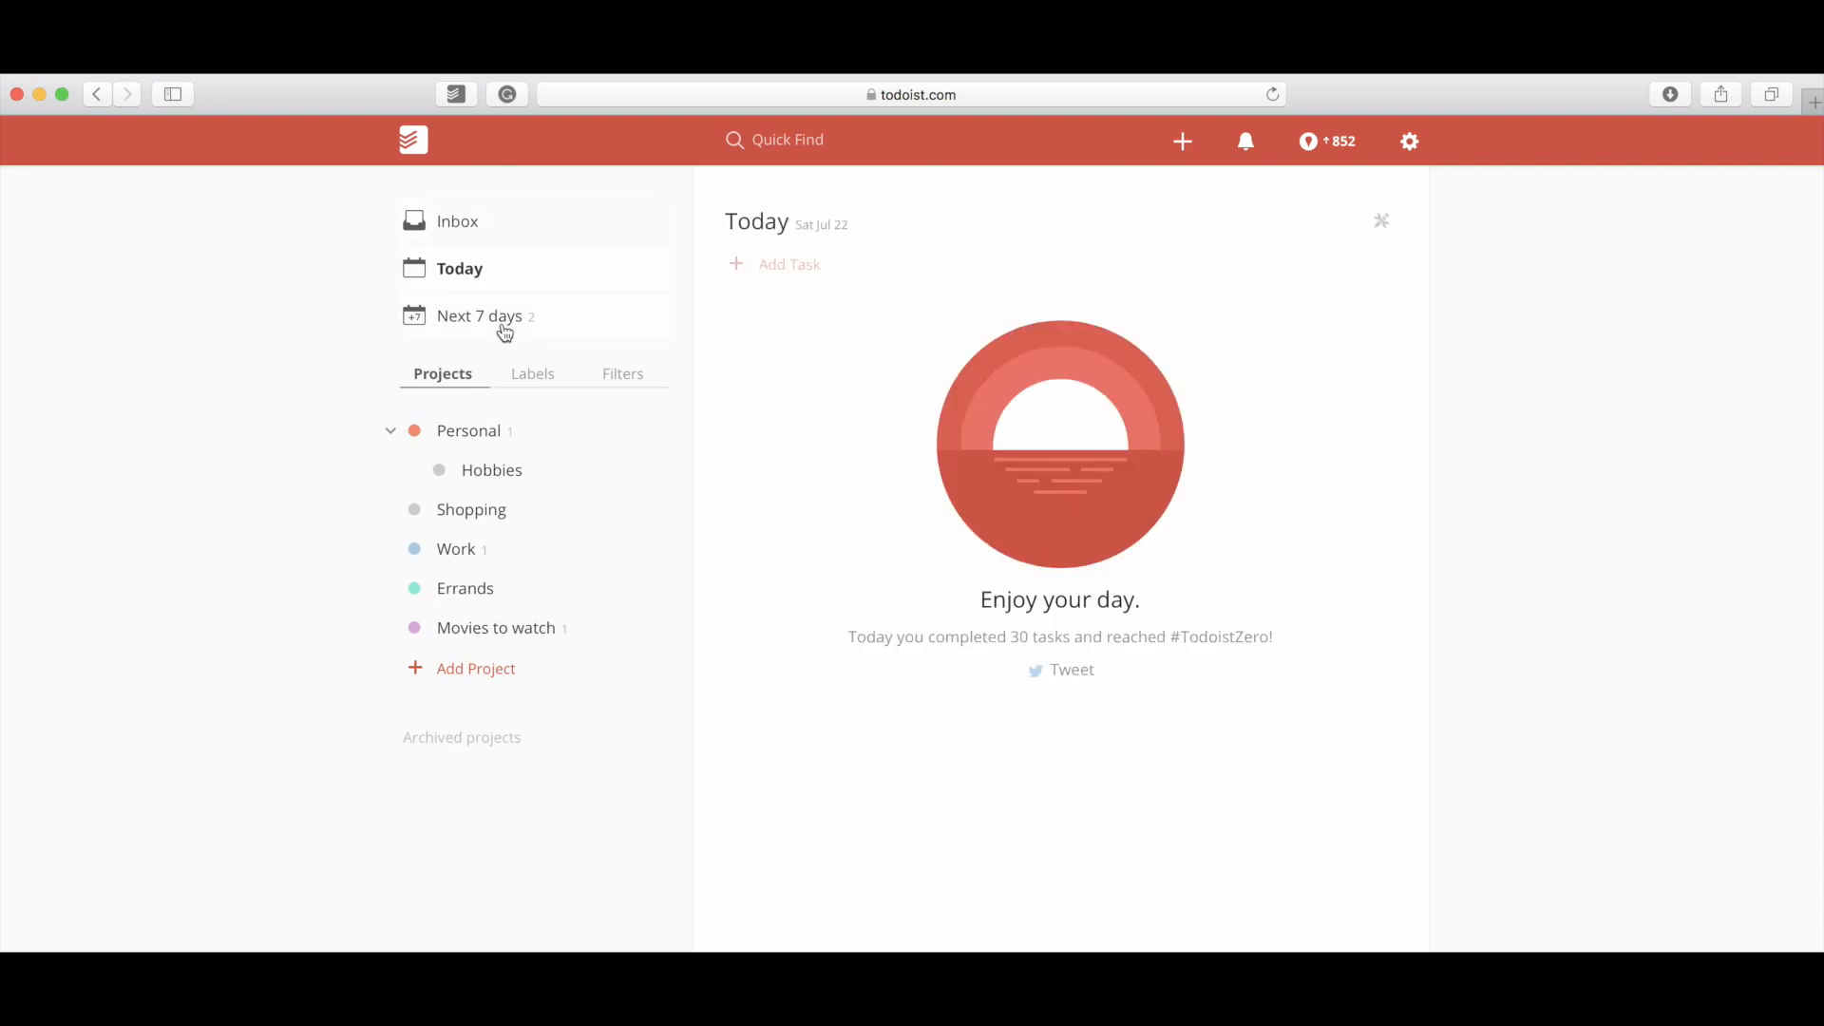
{"action": "left_click", "coordinate": [479, 316]}
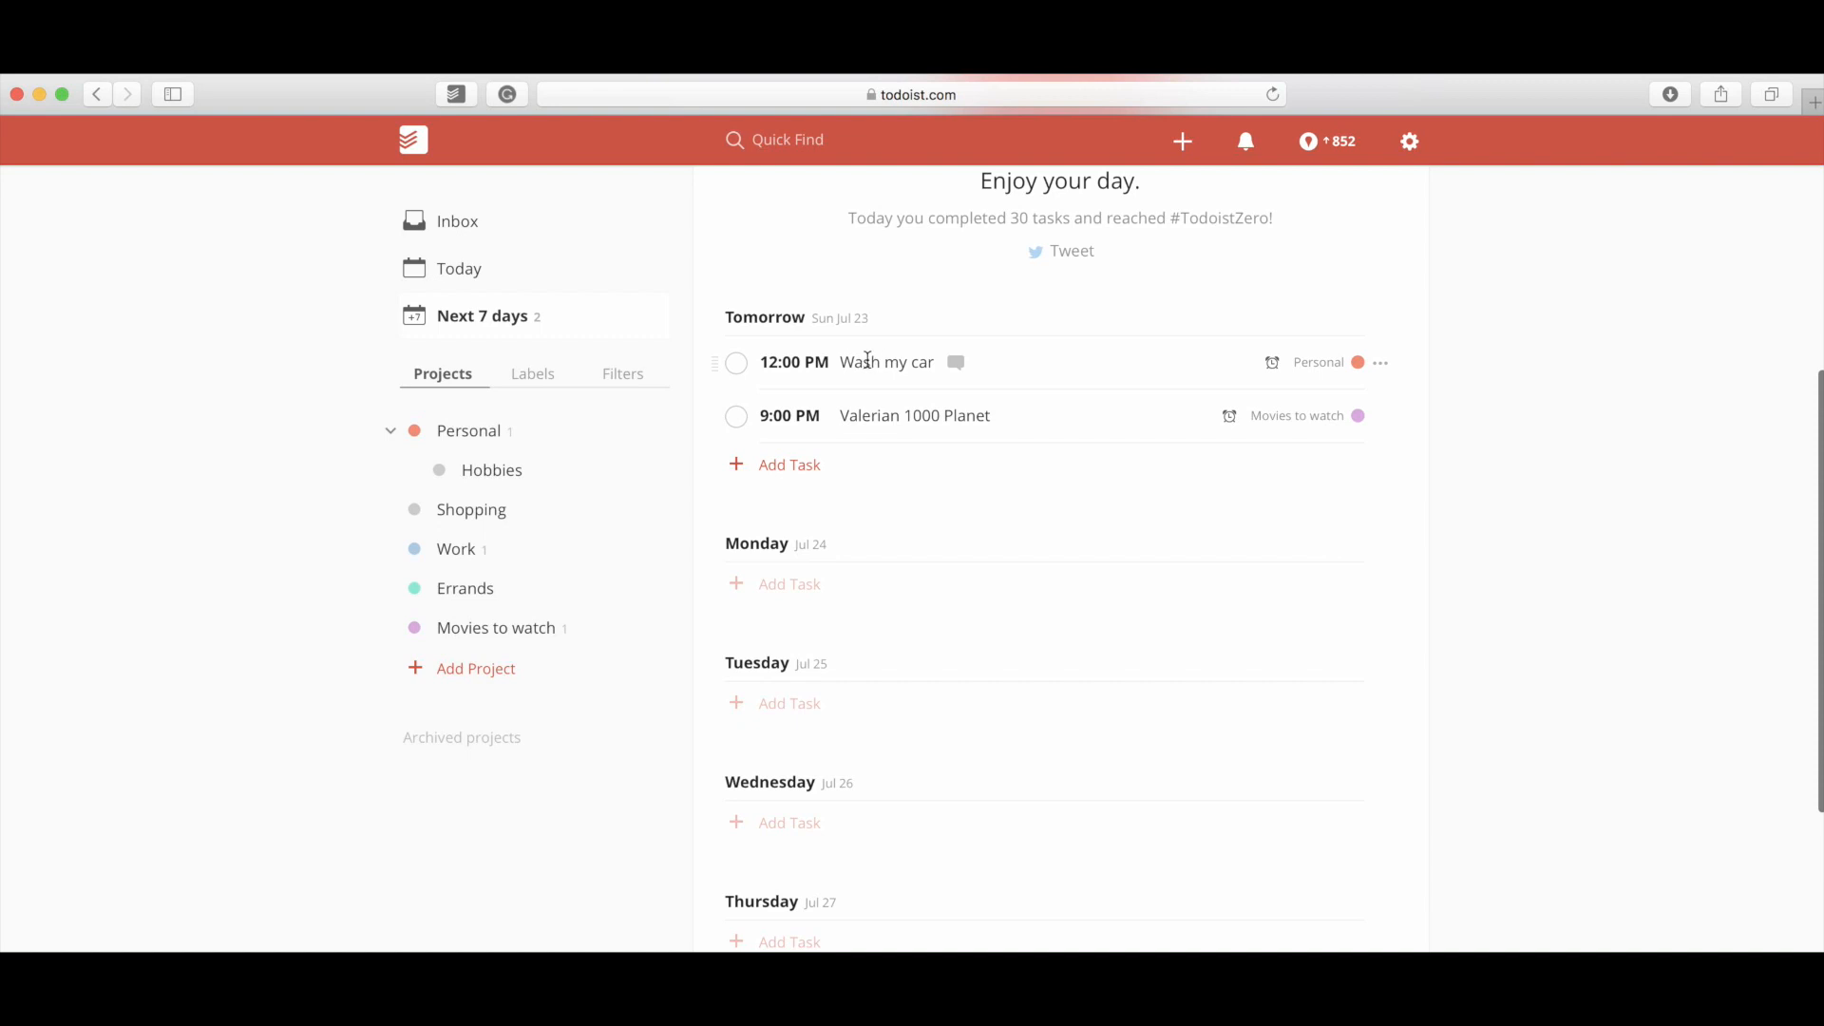
{"action": "mouse_move", "coordinate": [912, 361]}
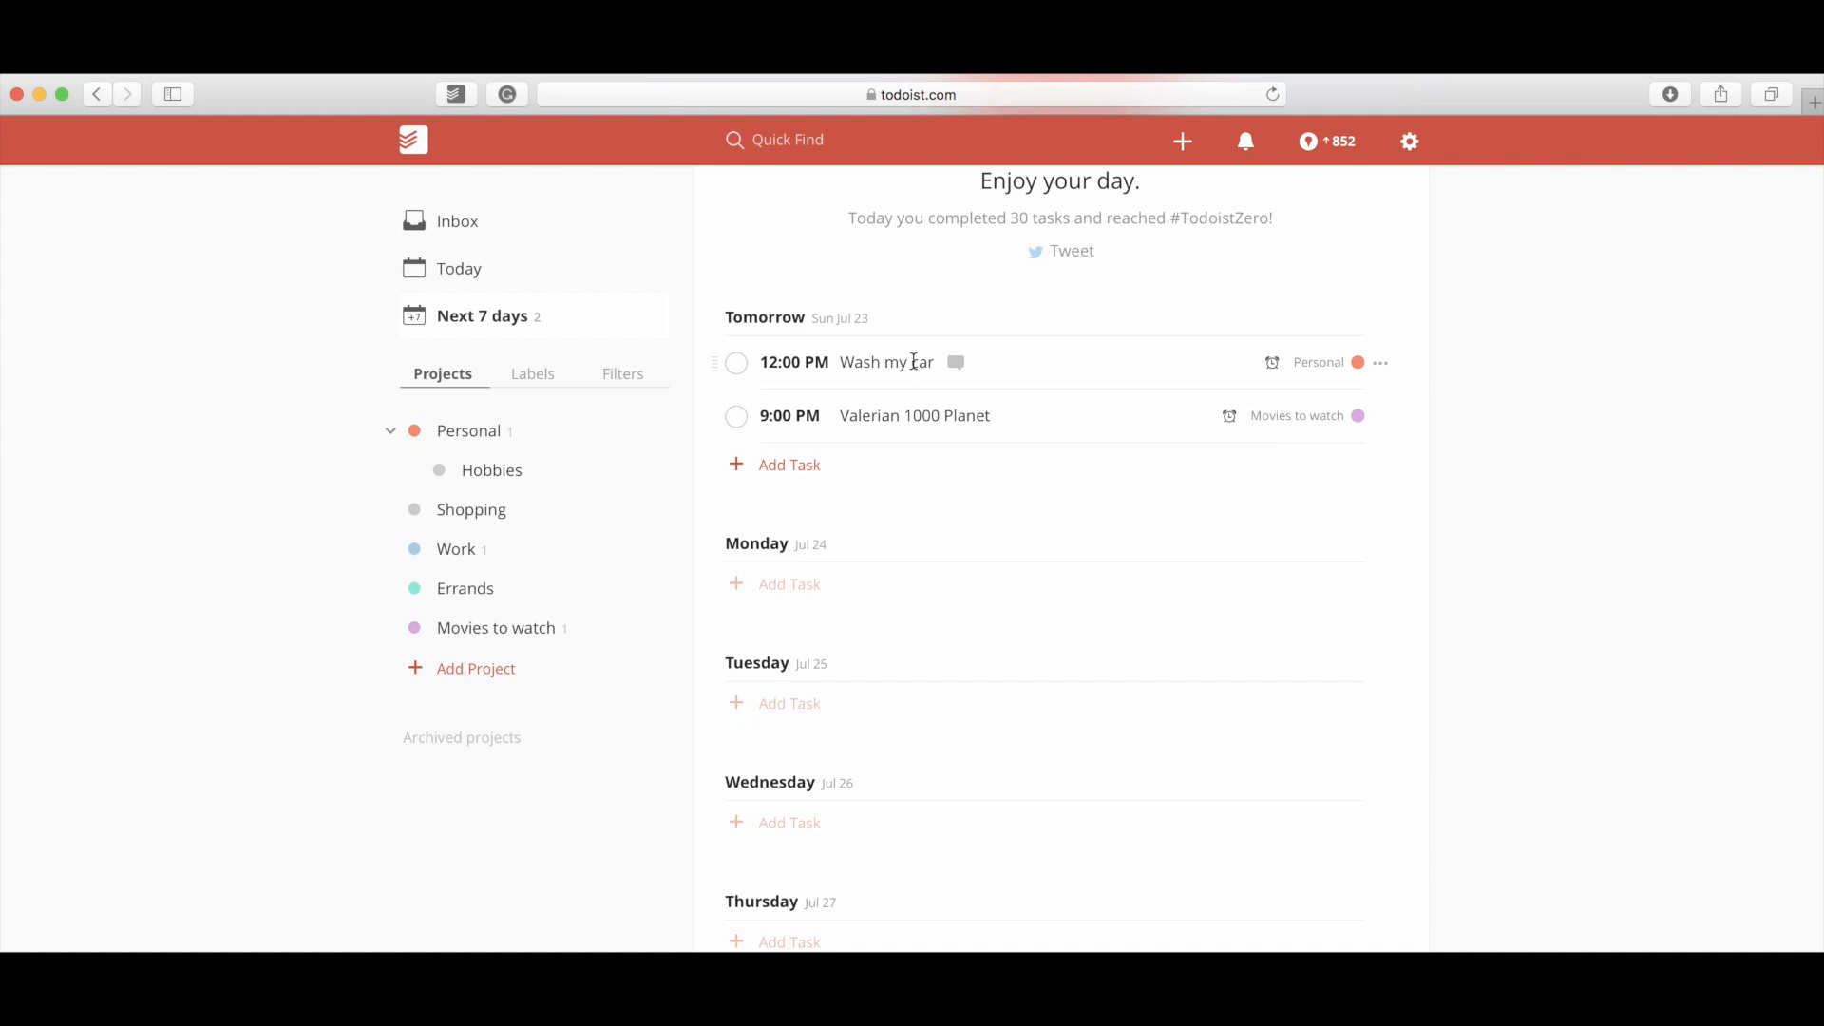
{"action": "mouse_move", "coordinate": [1089, 390]}
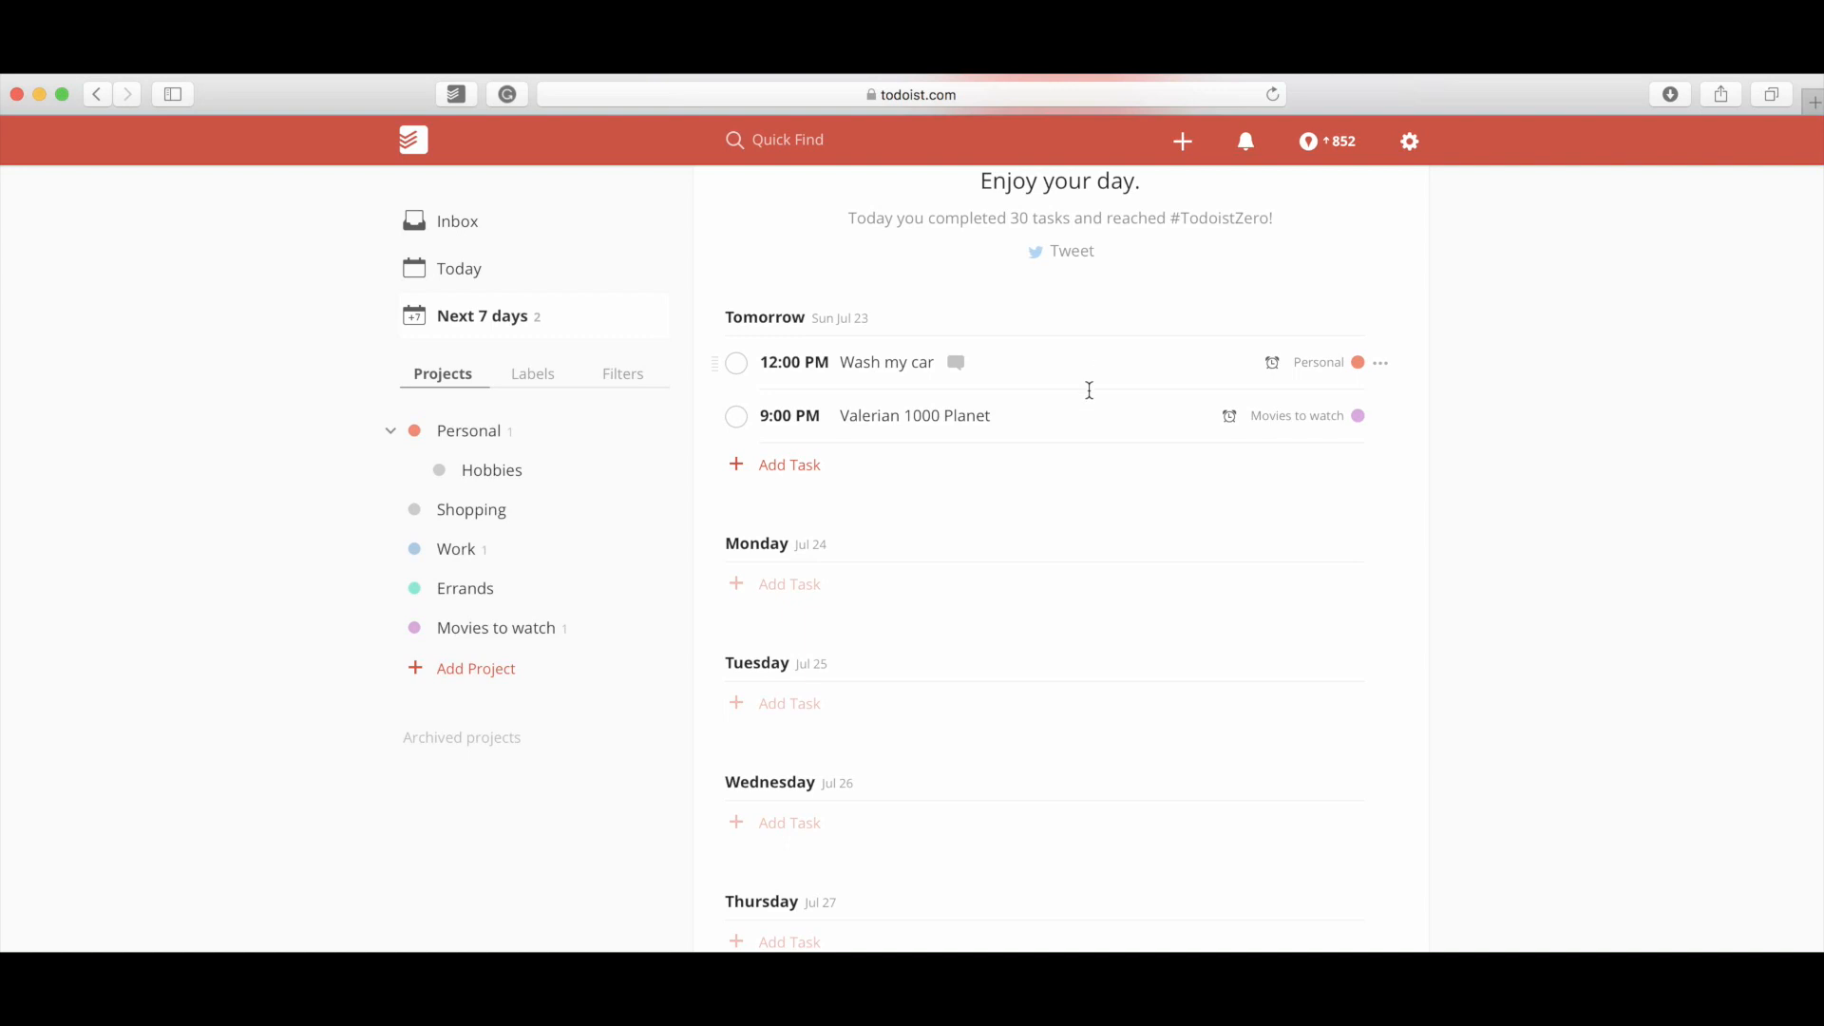
Edit the Wash my car task and bring up its due-date calendar.
{"action": "left_click", "coordinate": [885, 361]}
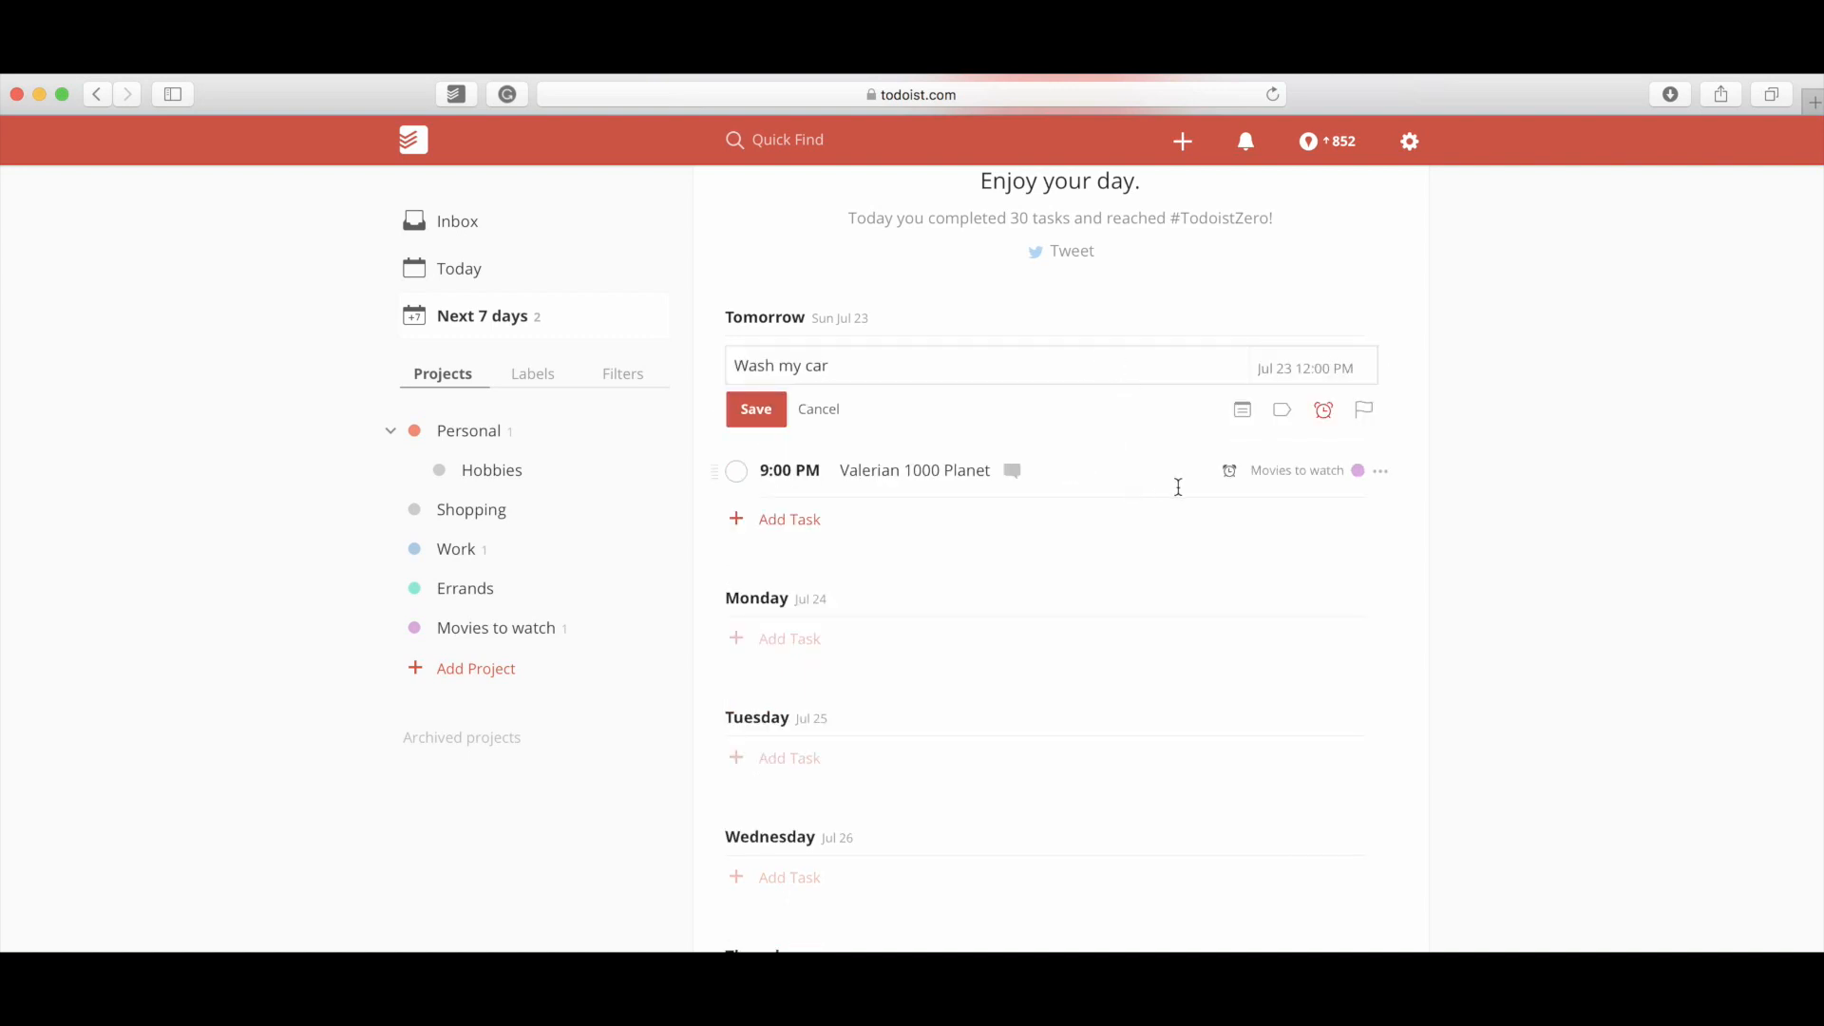
{"action": "left_click", "coordinate": [1305, 367]}
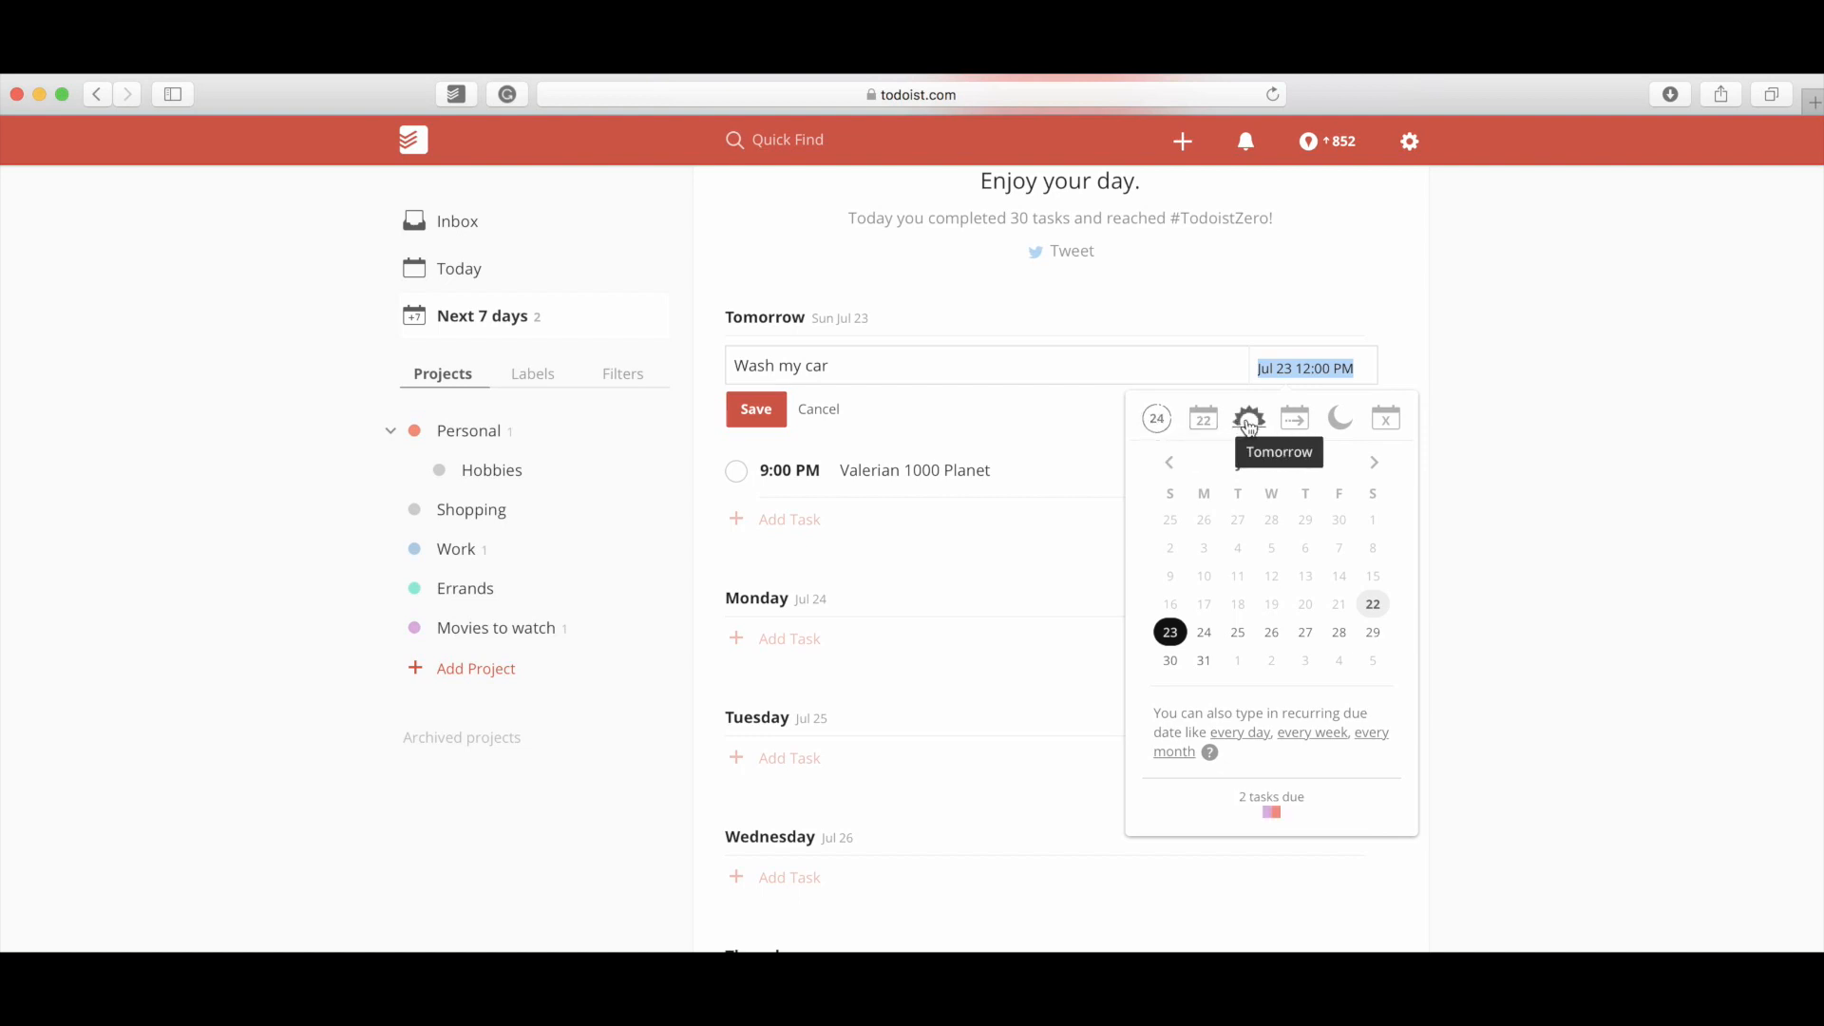
{"action": "mouse_move", "coordinate": [1339, 418]}
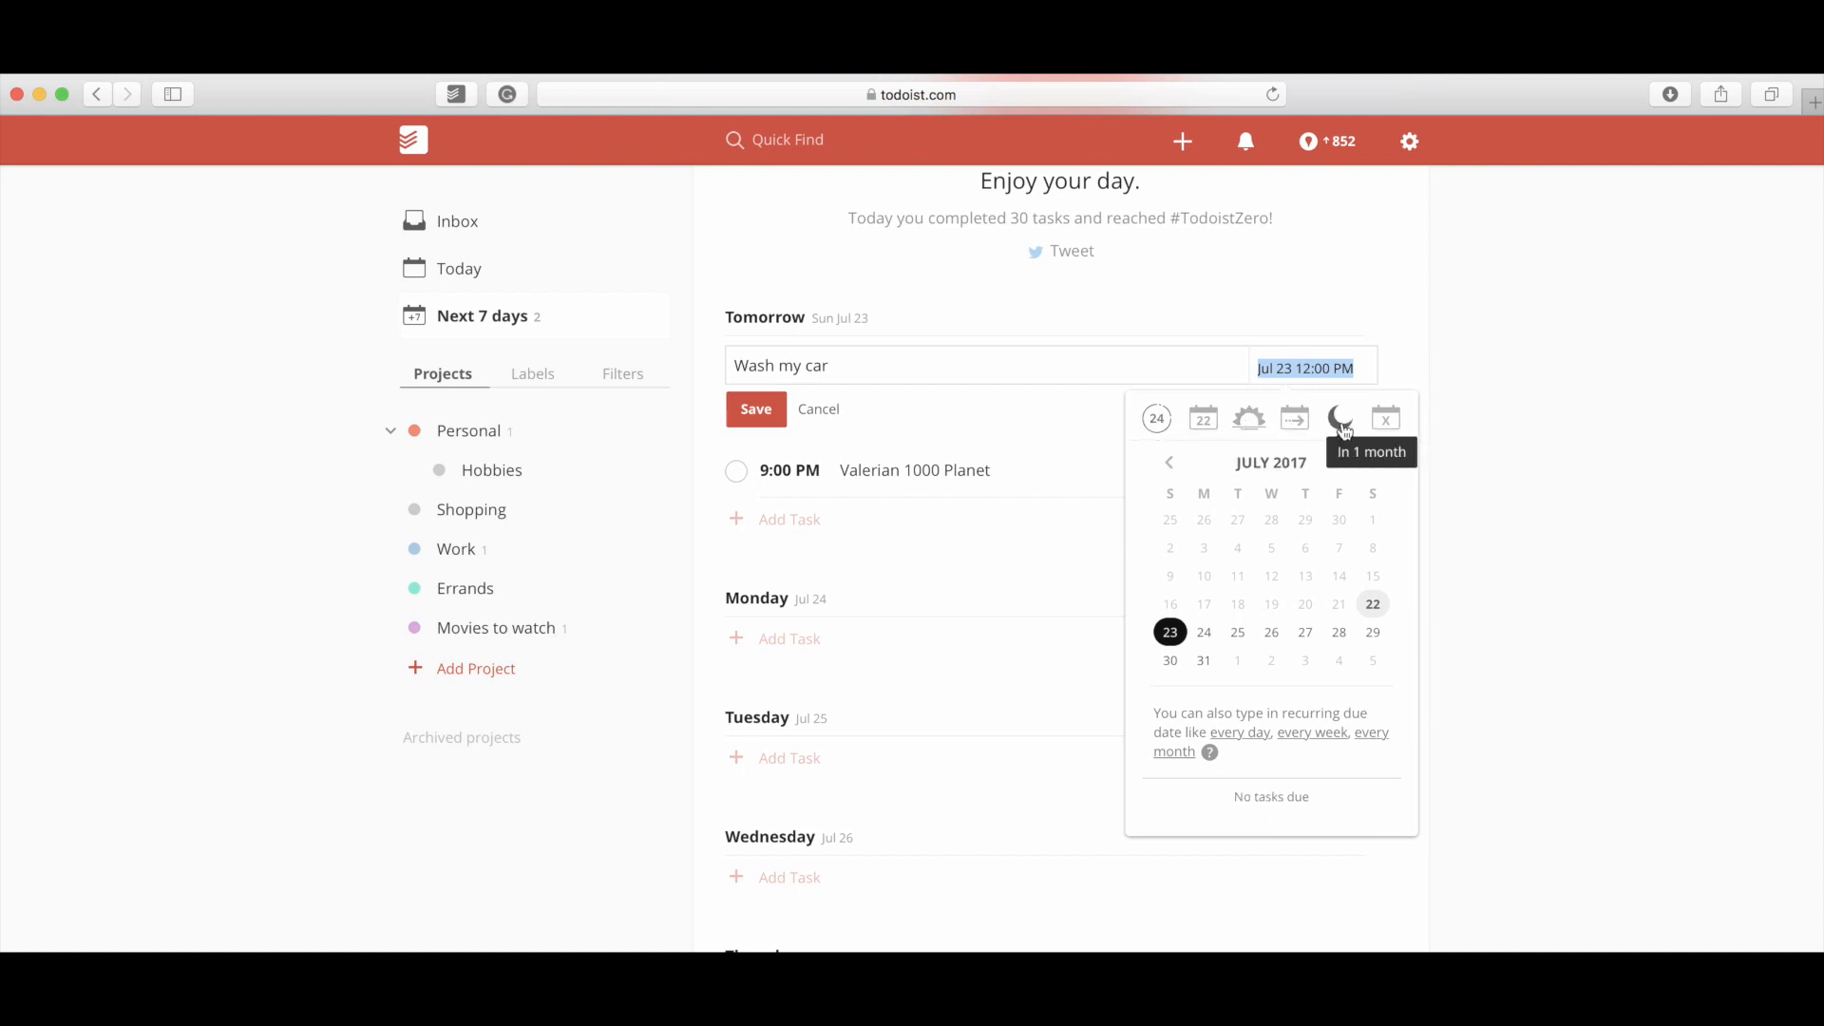
{"action": "mouse_move", "coordinate": [1305, 612]}
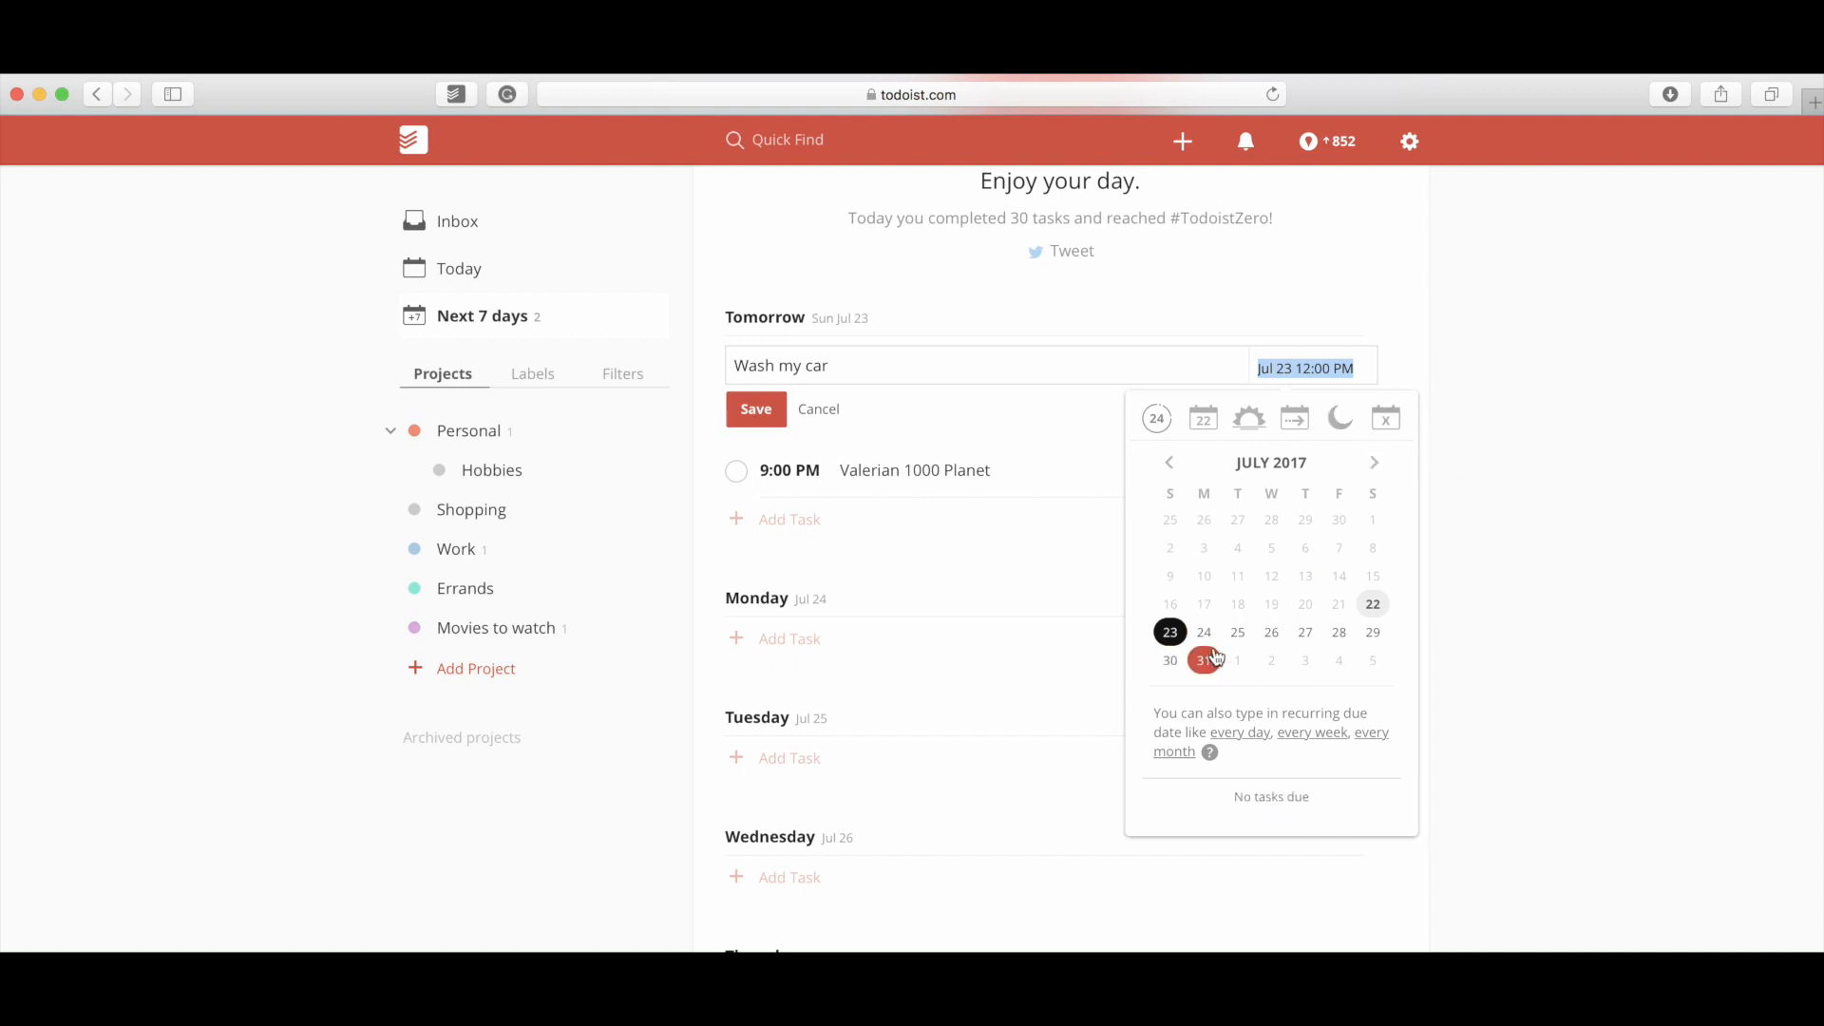
{"action": "mouse_move", "coordinate": [1334, 673]}
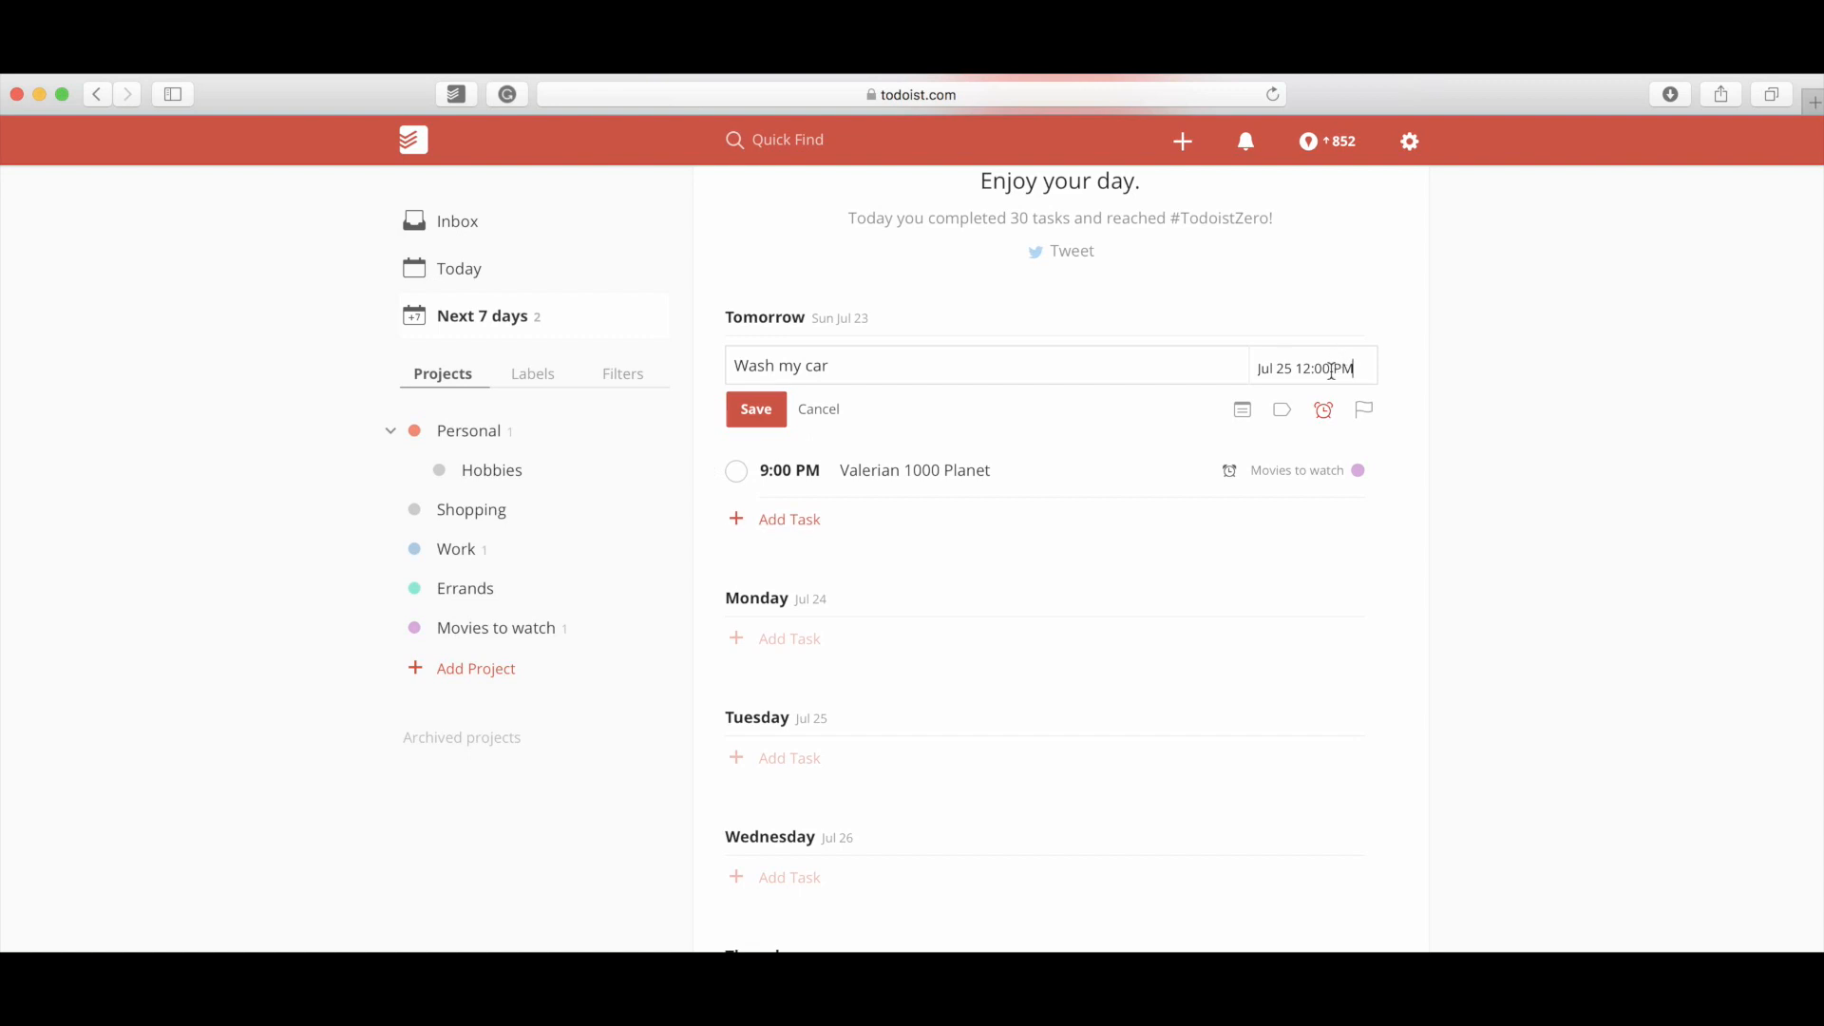
Check the task's reminders and save Wash my car under Tuesday, Jul 25 at 12:00 PM.
{"action": "left_click", "coordinate": [1322, 410]}
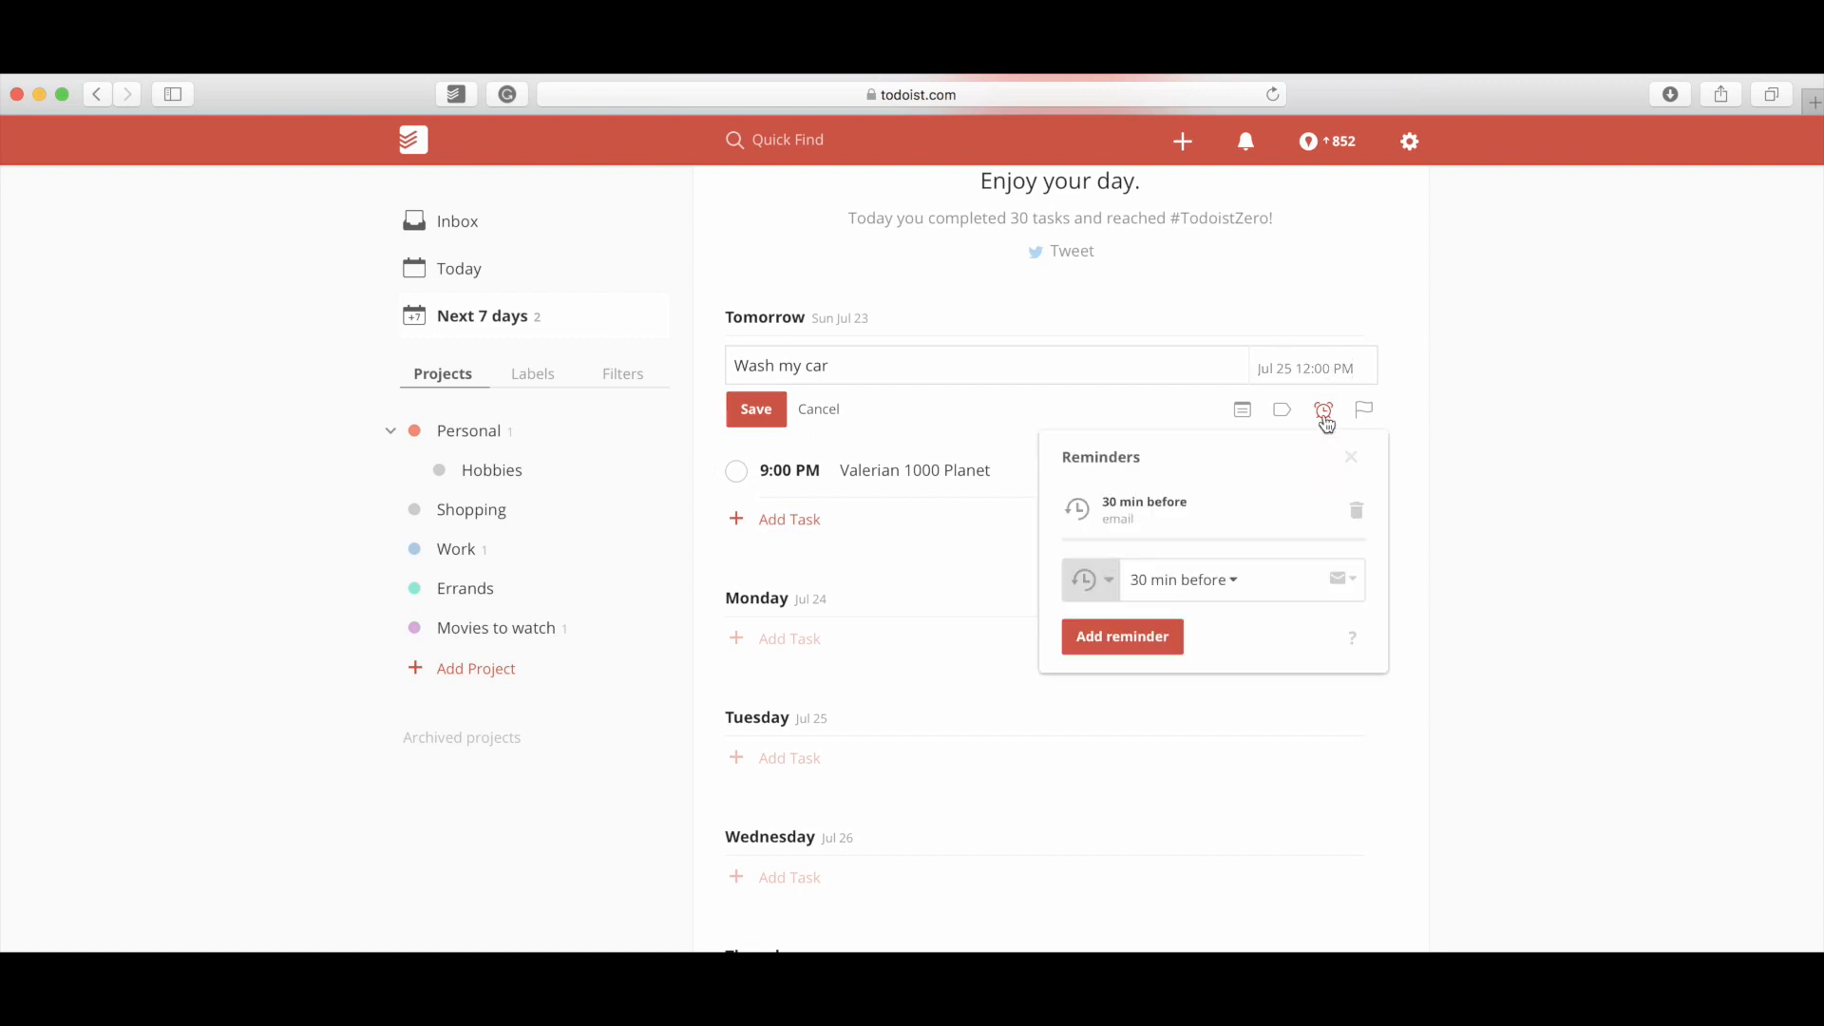
{"action": "mouse_move", "coordinate": [1158, 701]}
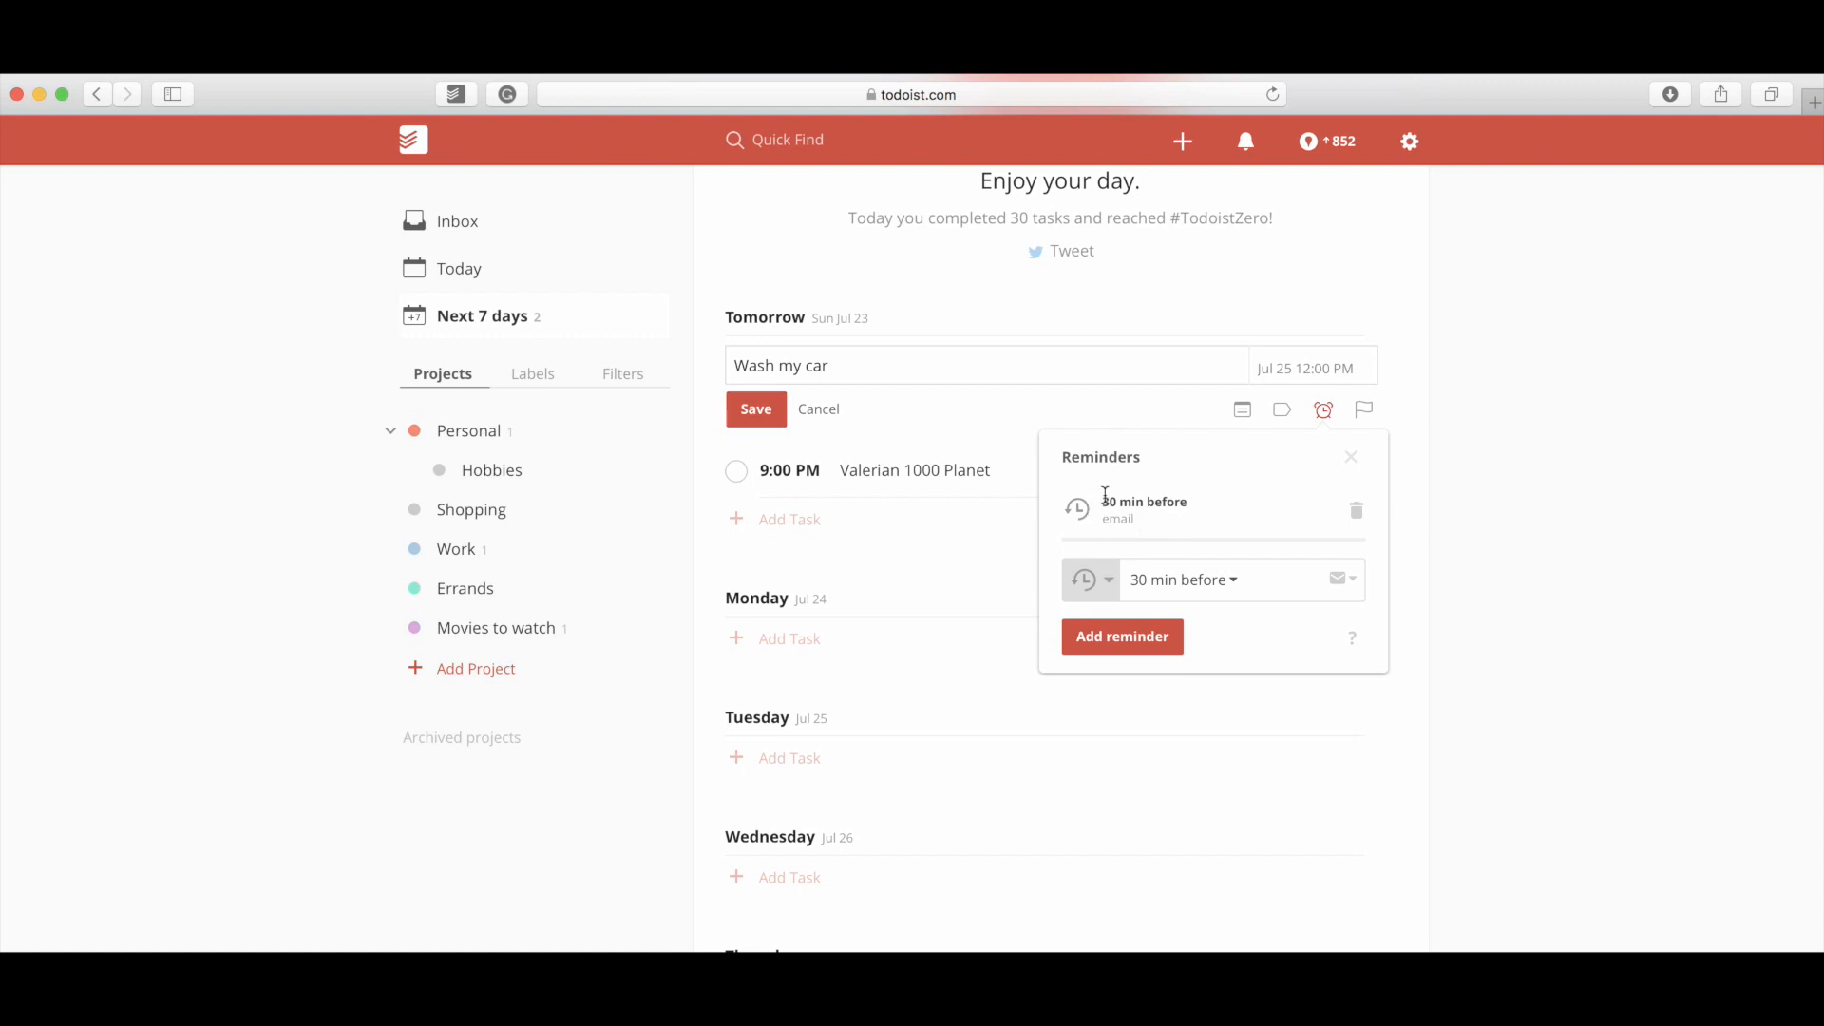
{"action": "mouse_move", "coordinate": [1351, 458]}
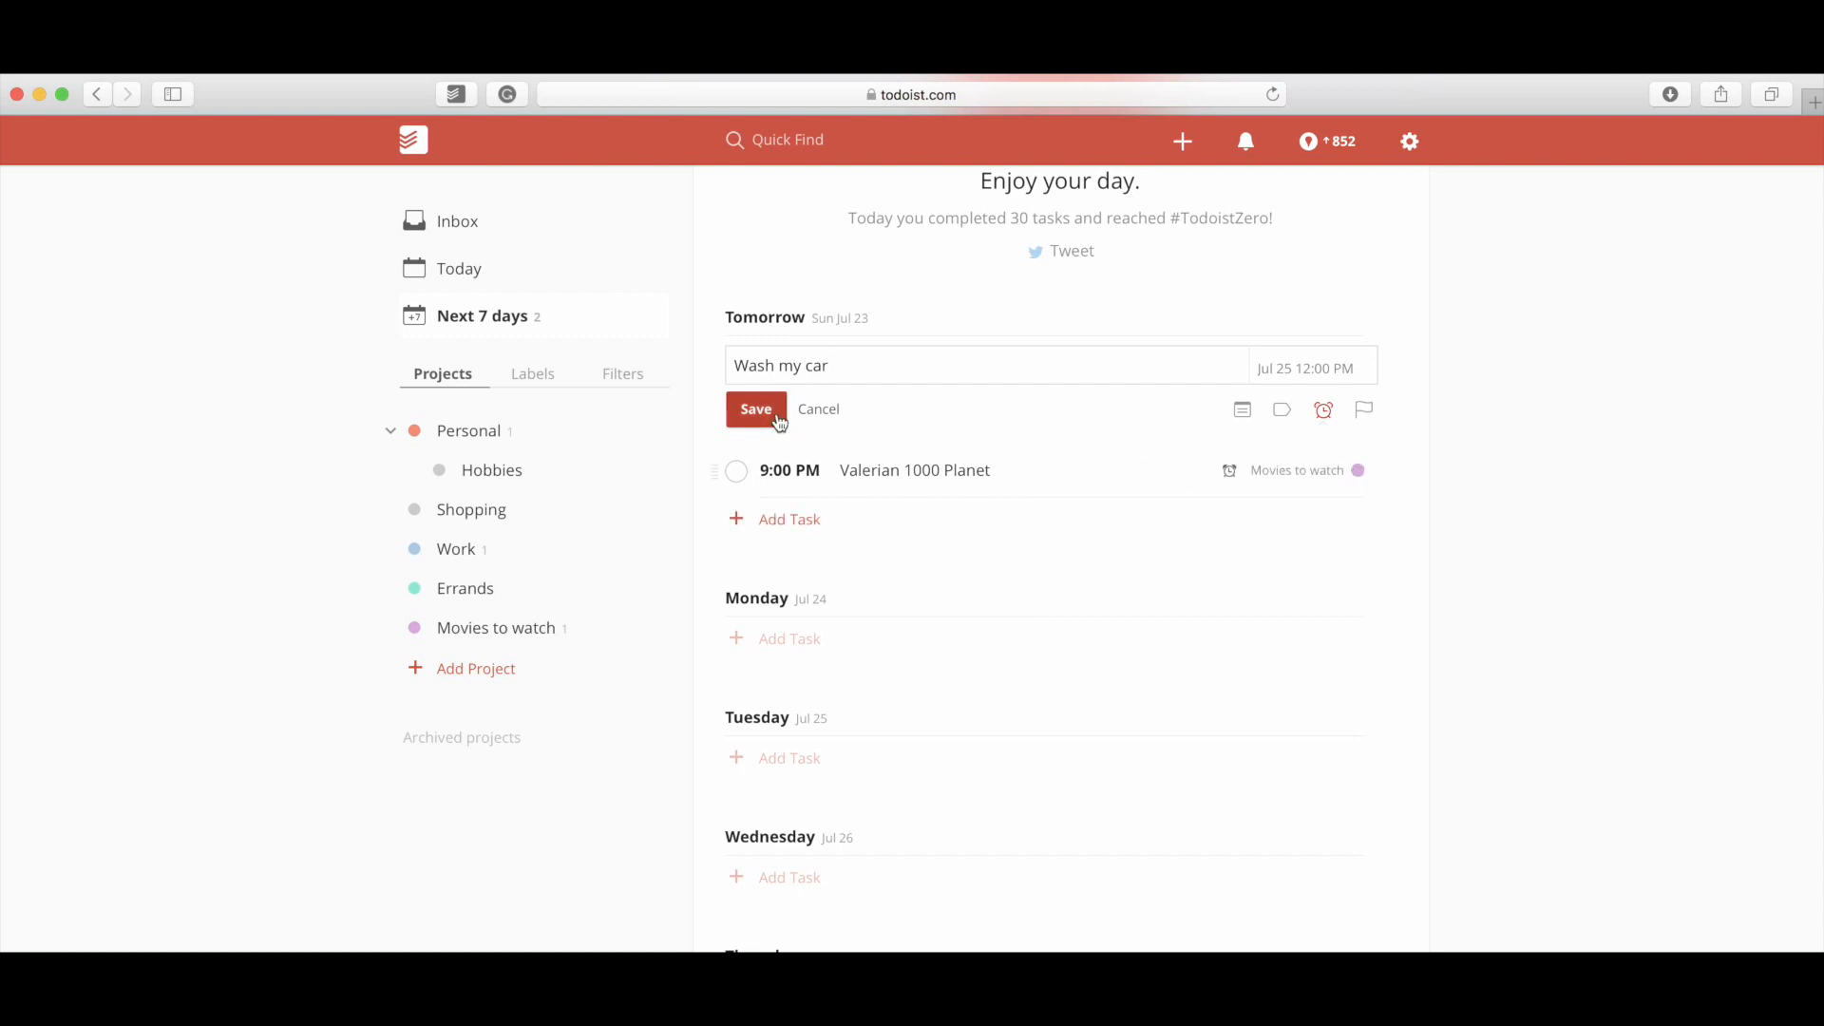
{"action": "left_click", "coordinate": [757, 409]}
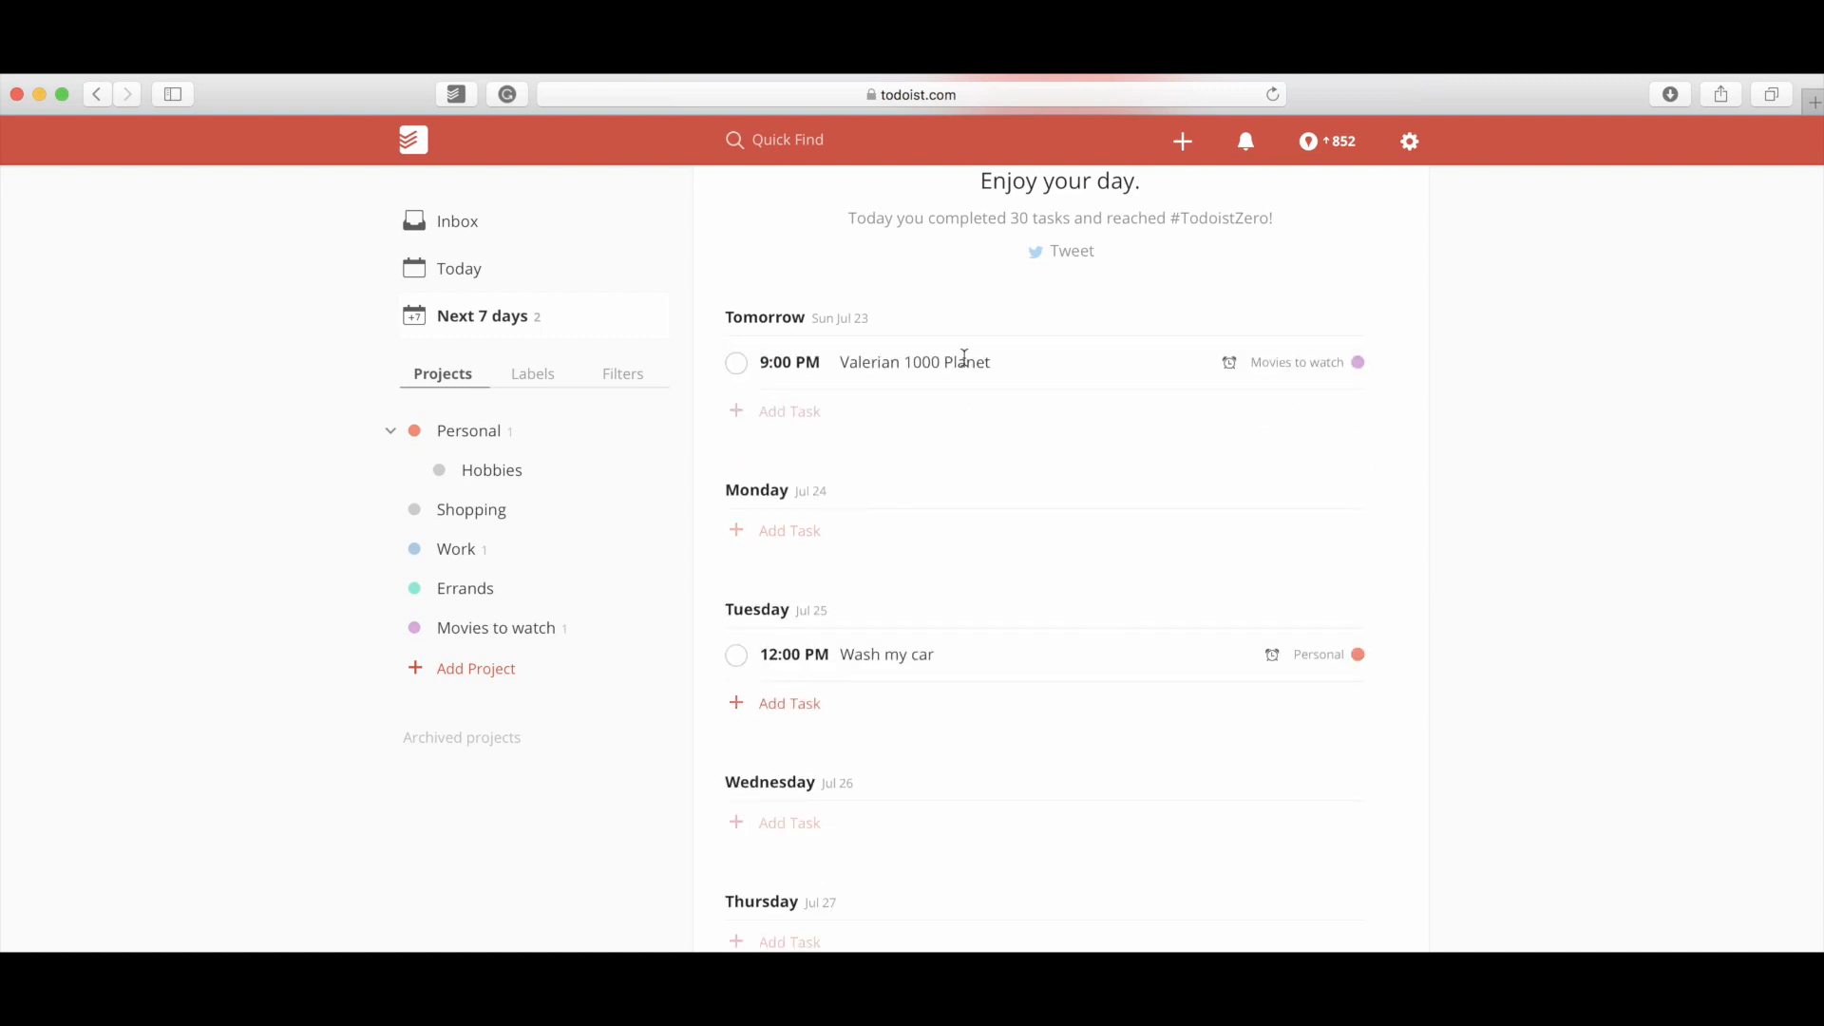
Scroll Next 7 days to confirm Wash my car on Thursday, Jul 27, then show the Personal project.
{"action": "scroll", "scroll_direction": "down", "scroll_amount": 3}
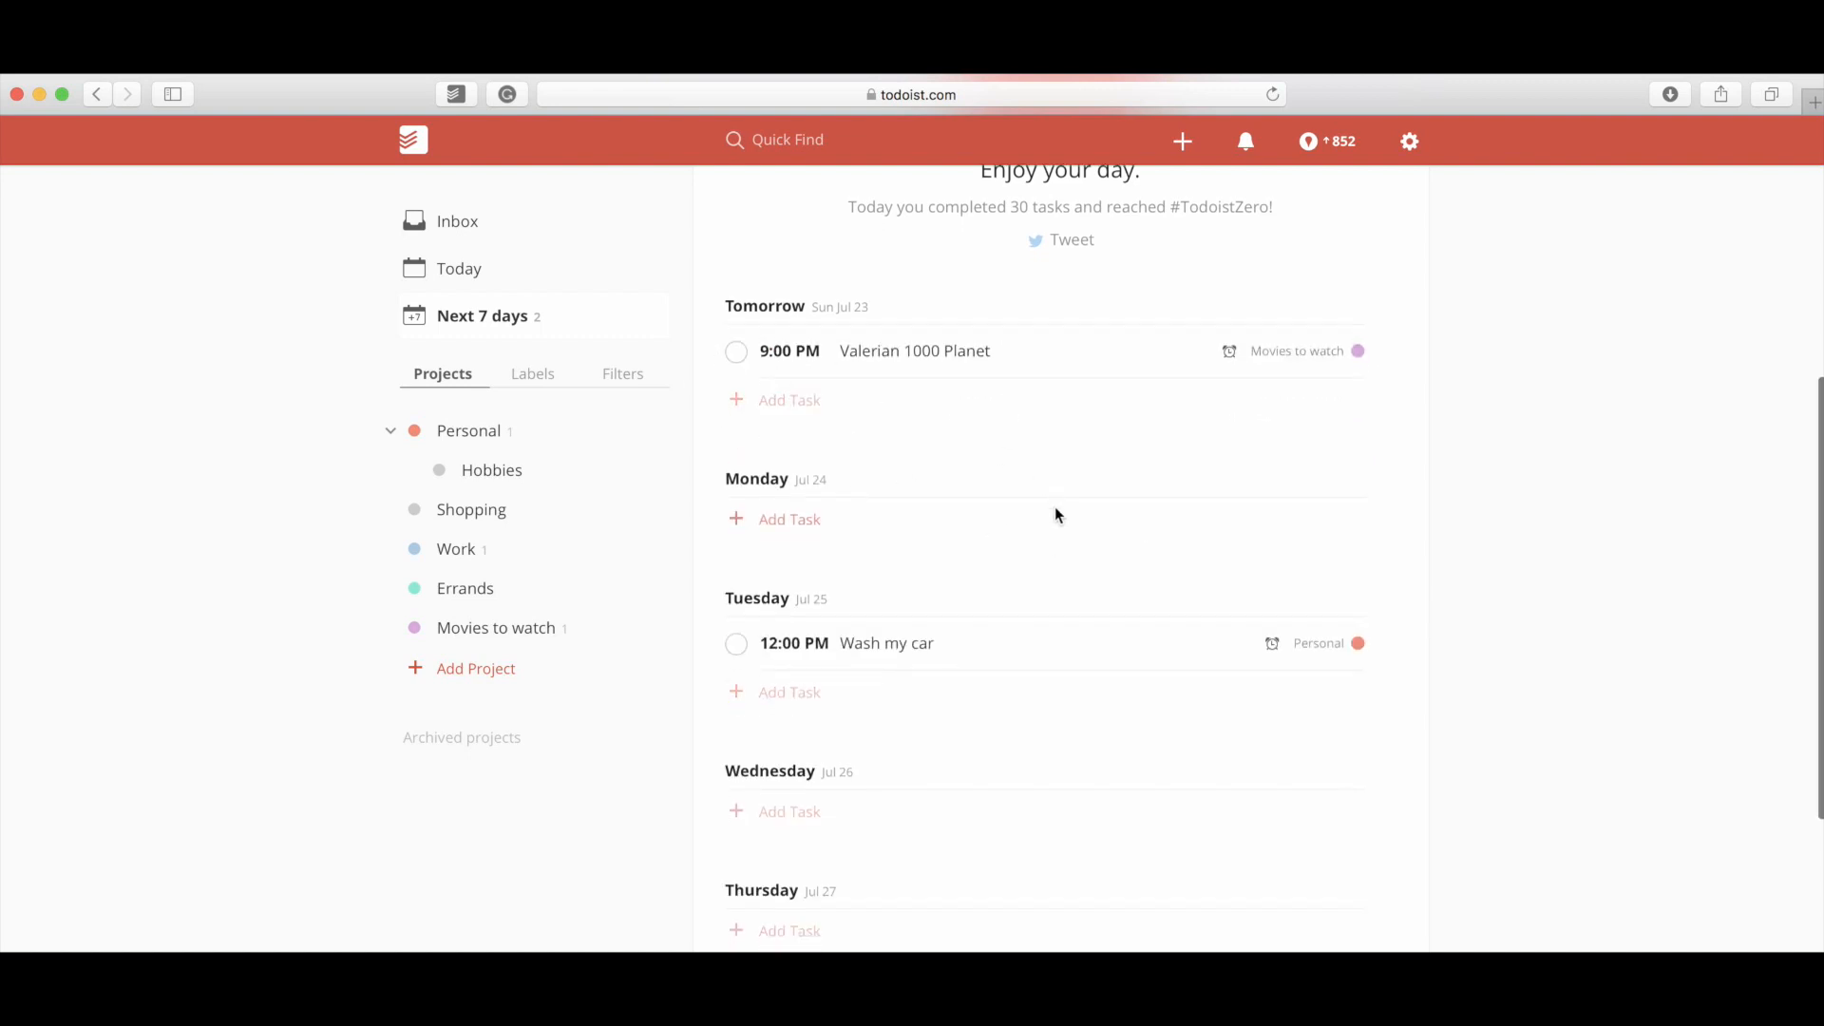
{"action": "scroll", "scroll_direction": "down", "scroll_amount": 3}
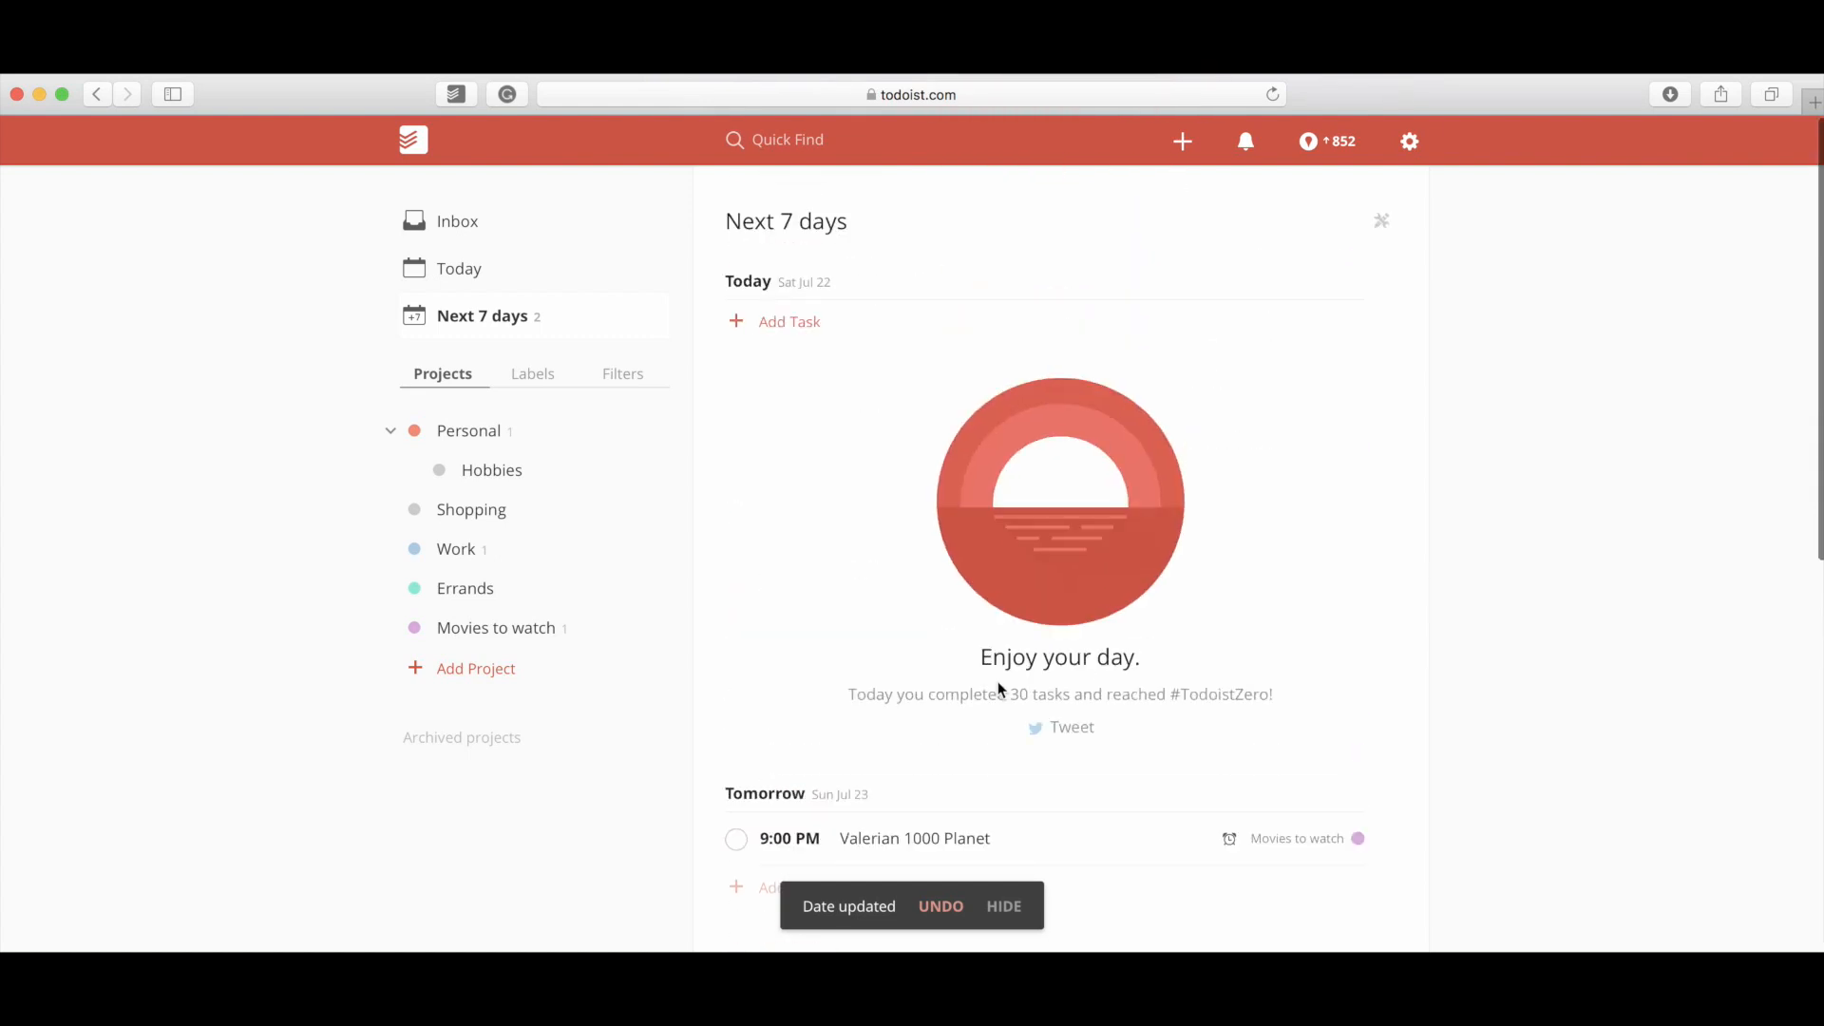
{"action": "scroll", "scroll_direction": "down", "scroll_amount": 3}
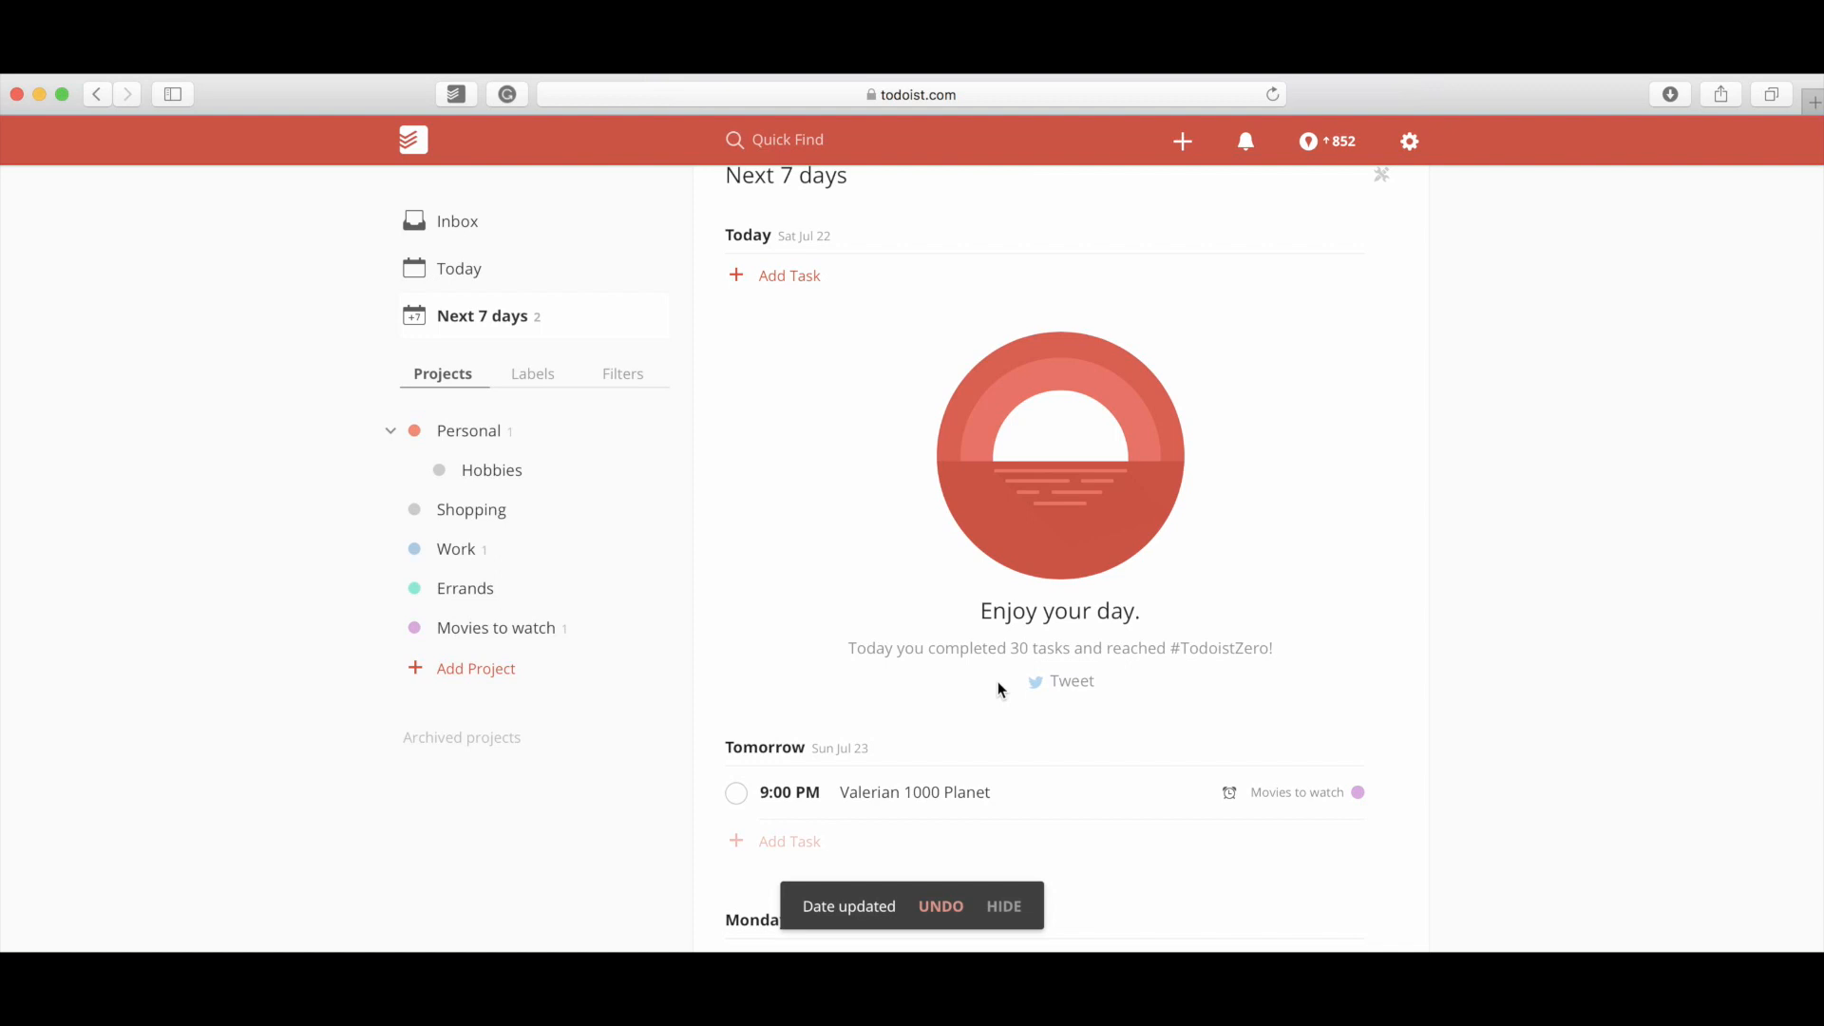
{"action": "scroll", "scroll_direction": "down", "scroll_amount": 3}
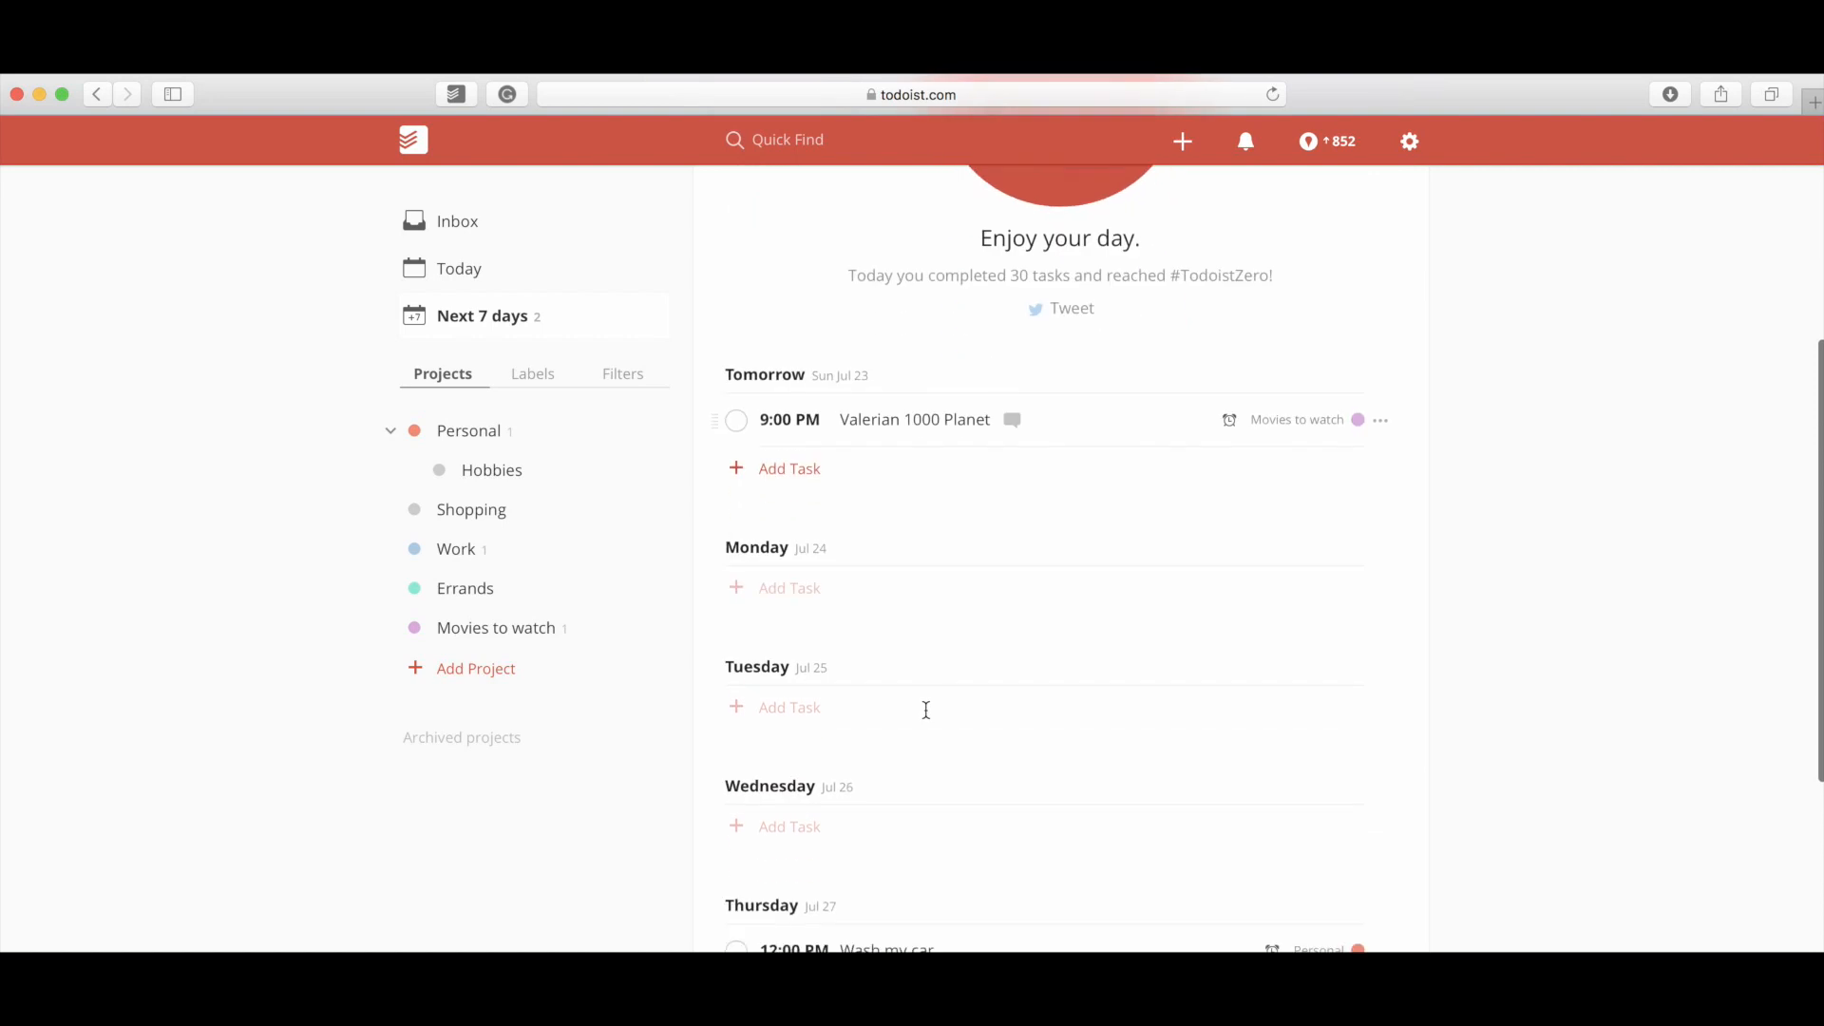
{"action": "scroll", "scroll_direction": "down", "scroll_amount": 3}
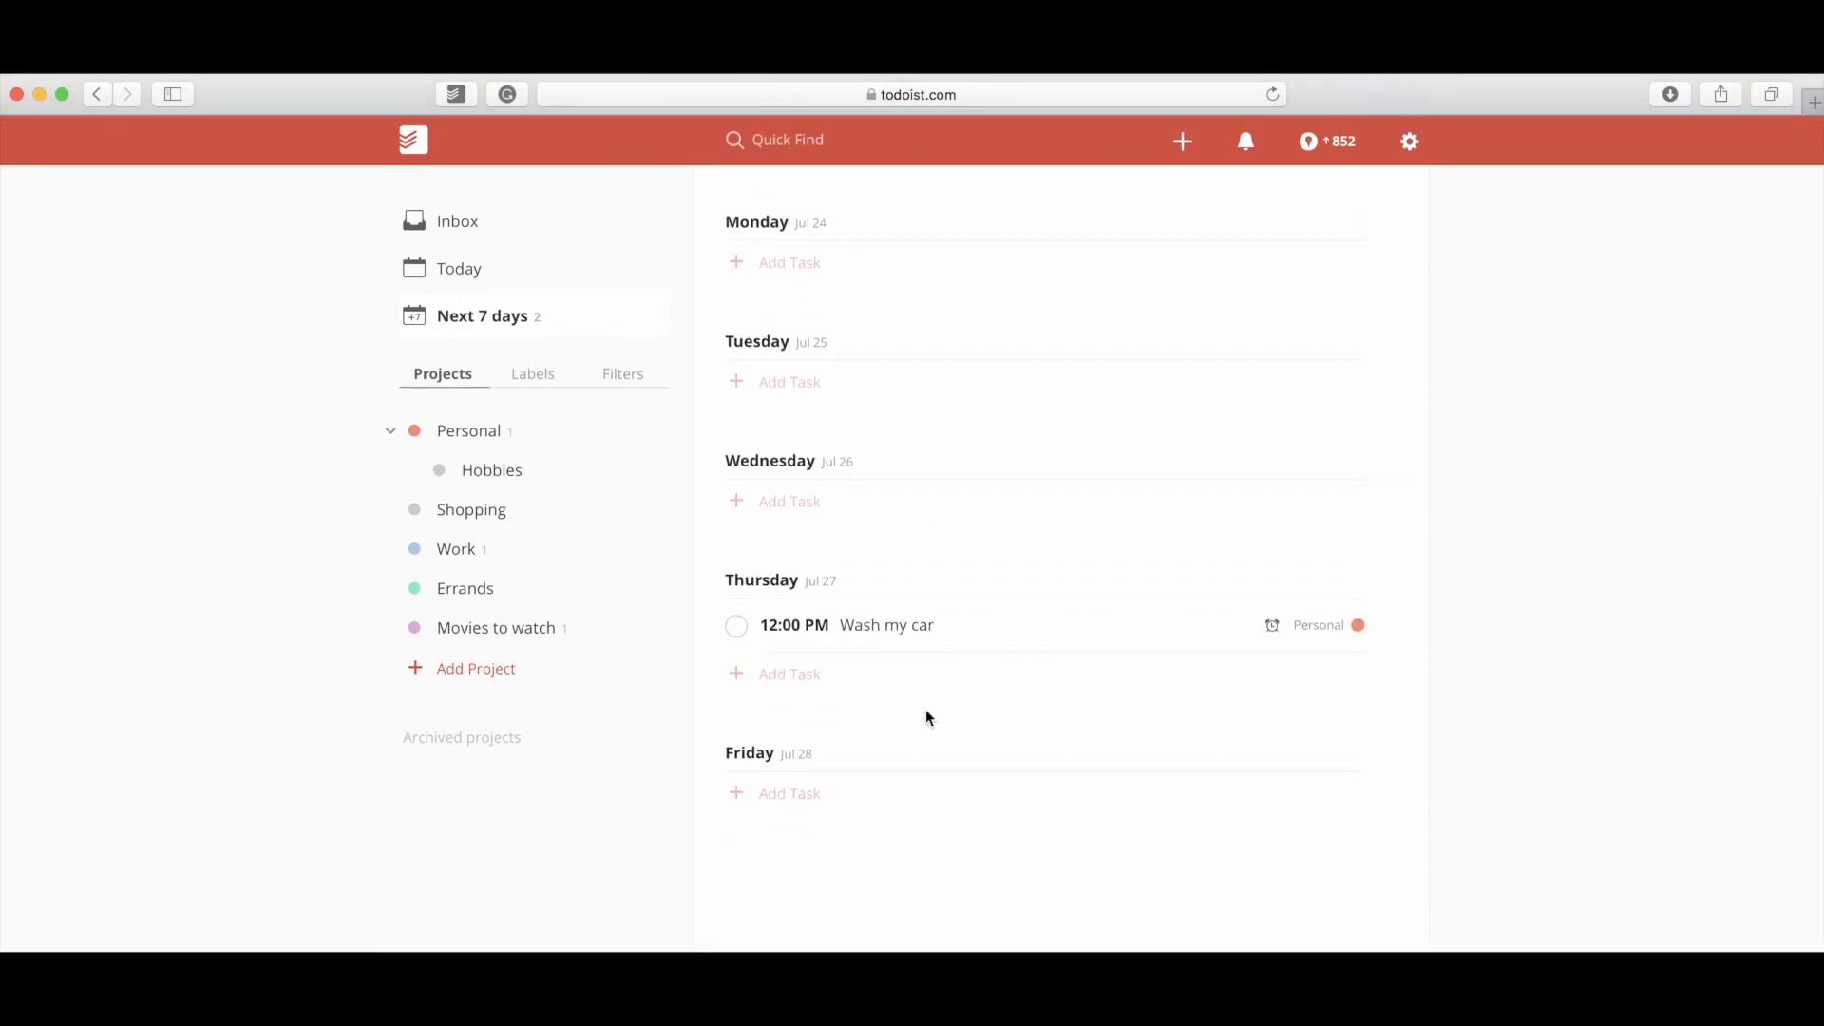
{"action": "mouse_move", "coordinate": [914, 710]}
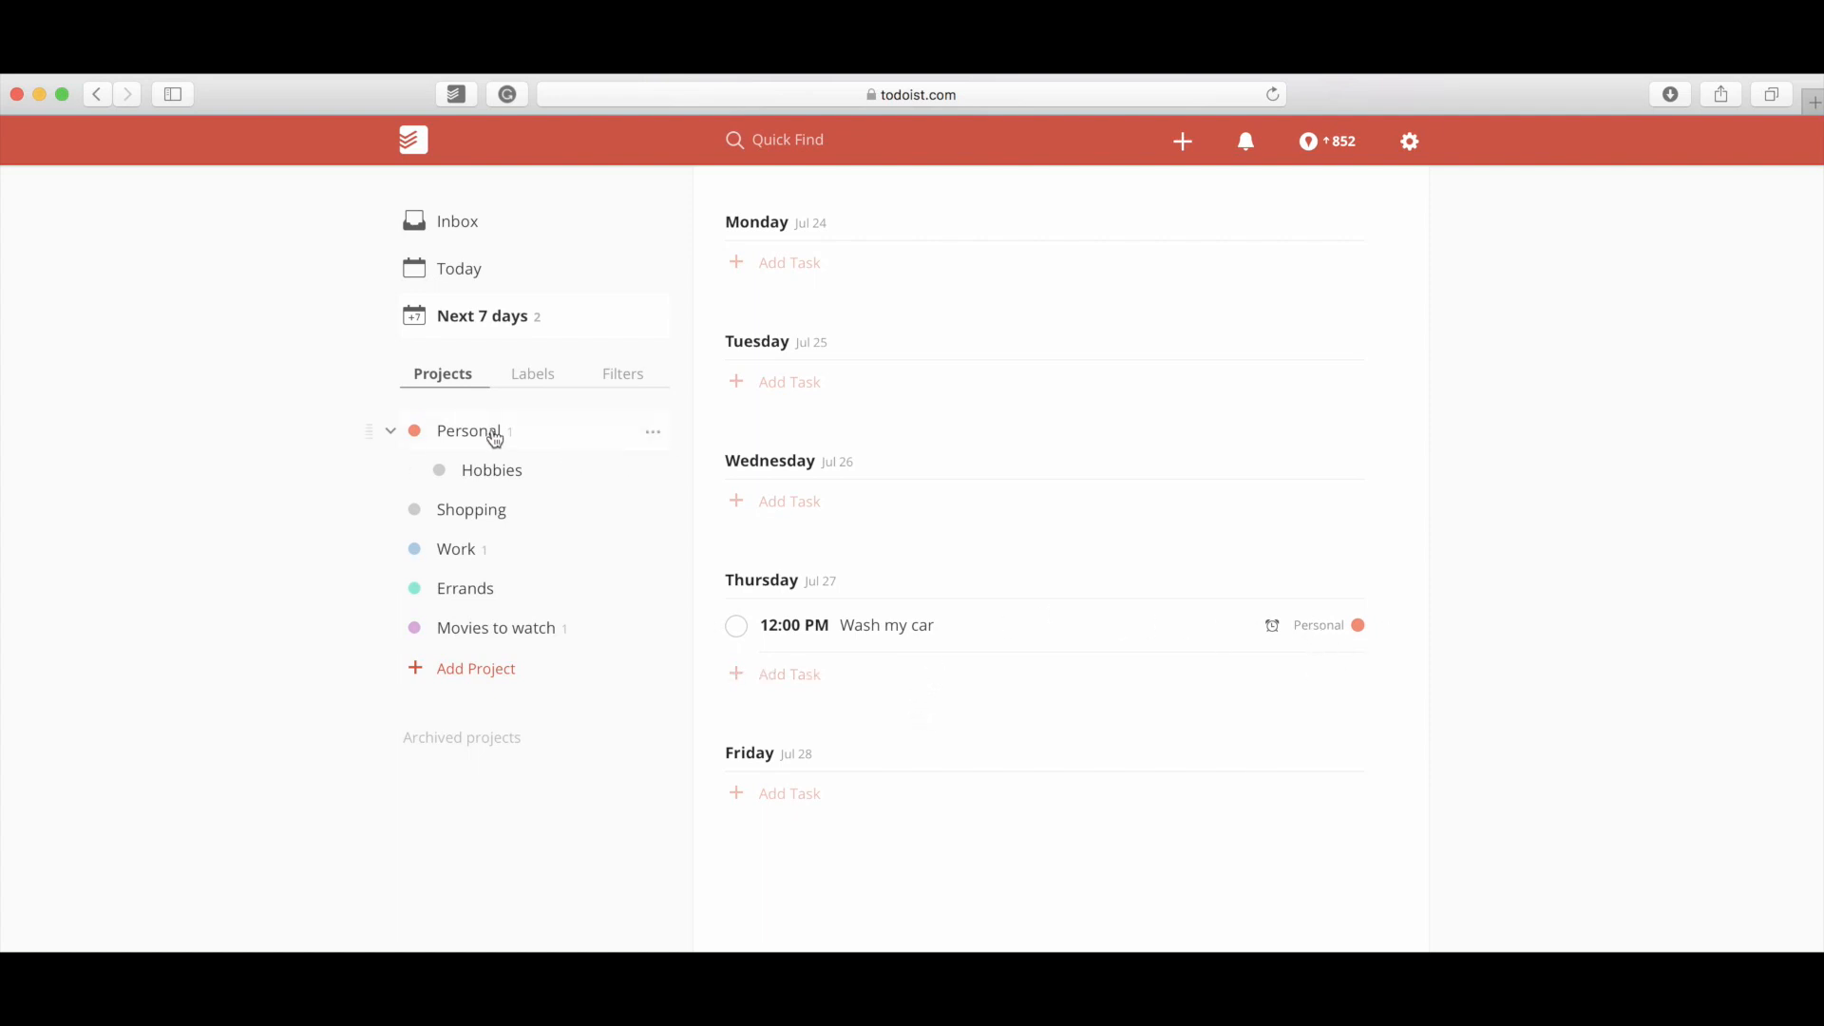
{"action": "left_click", "coordinate": [467, 431]}
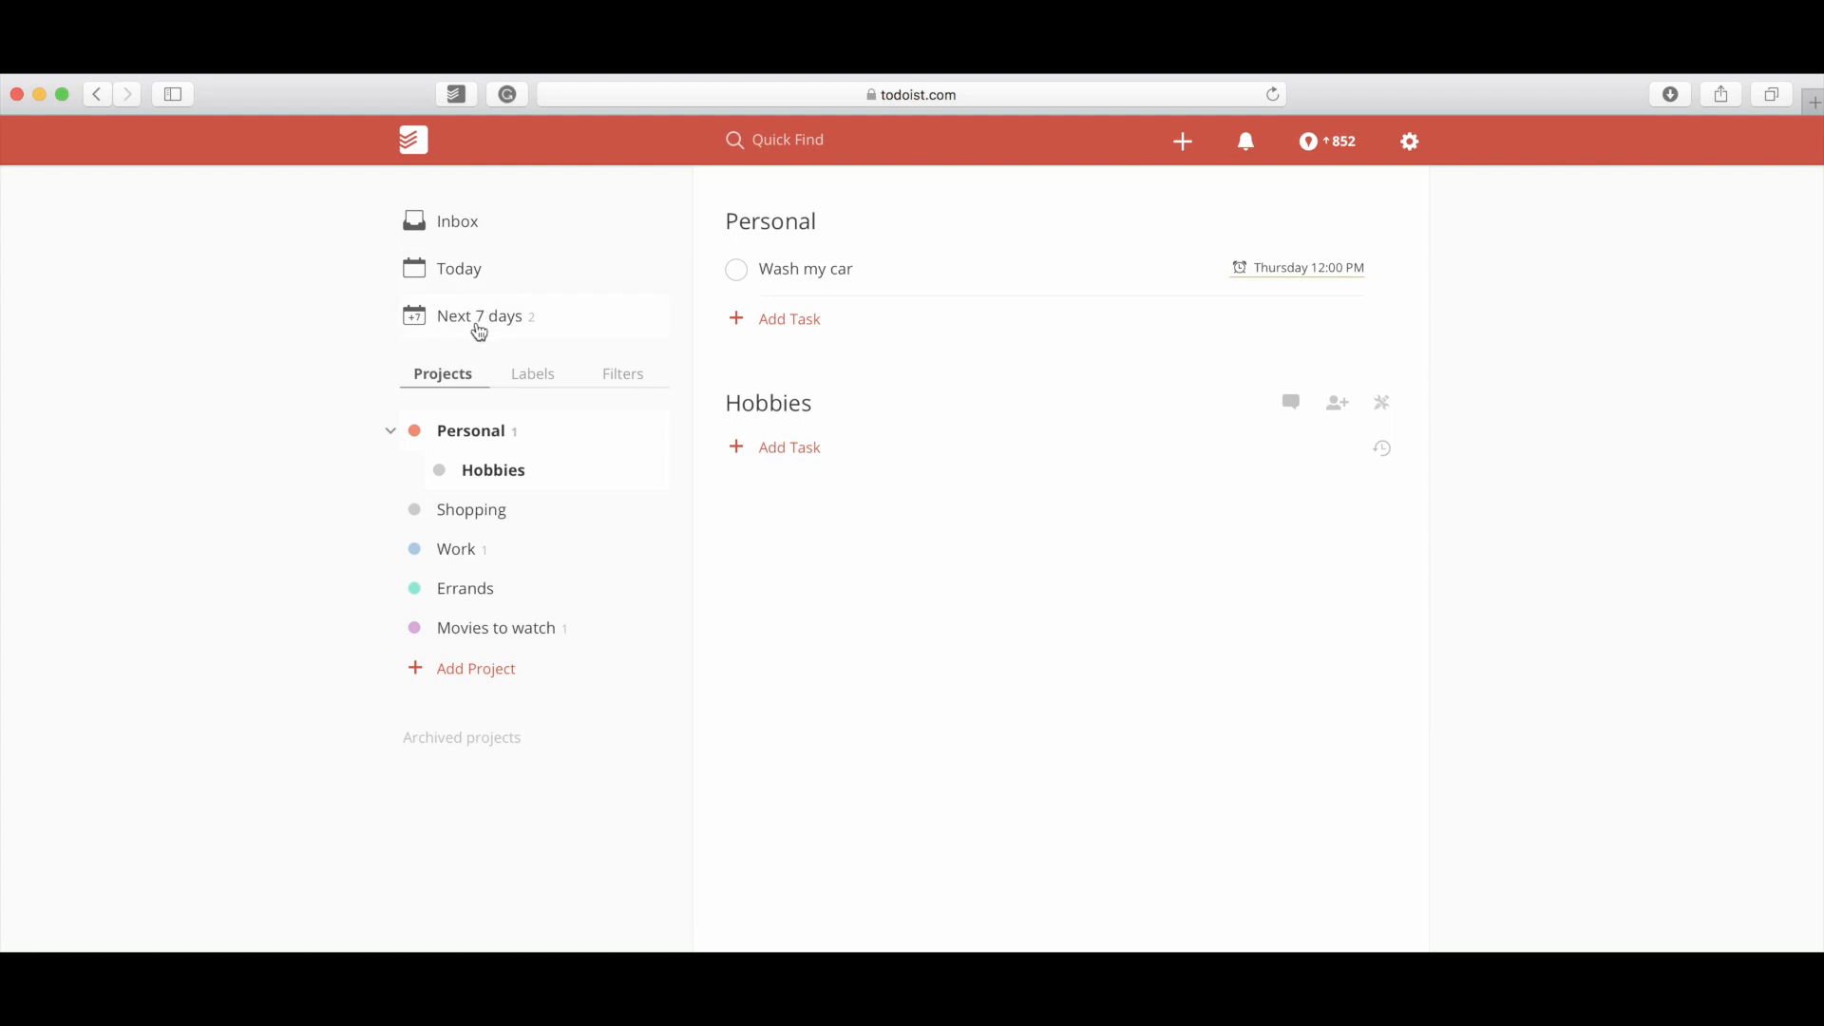
Return to Next 7 days and scroll to Thursday where Wash my car appears.
{"action": "left_click", "coordinate": [479, 315]}
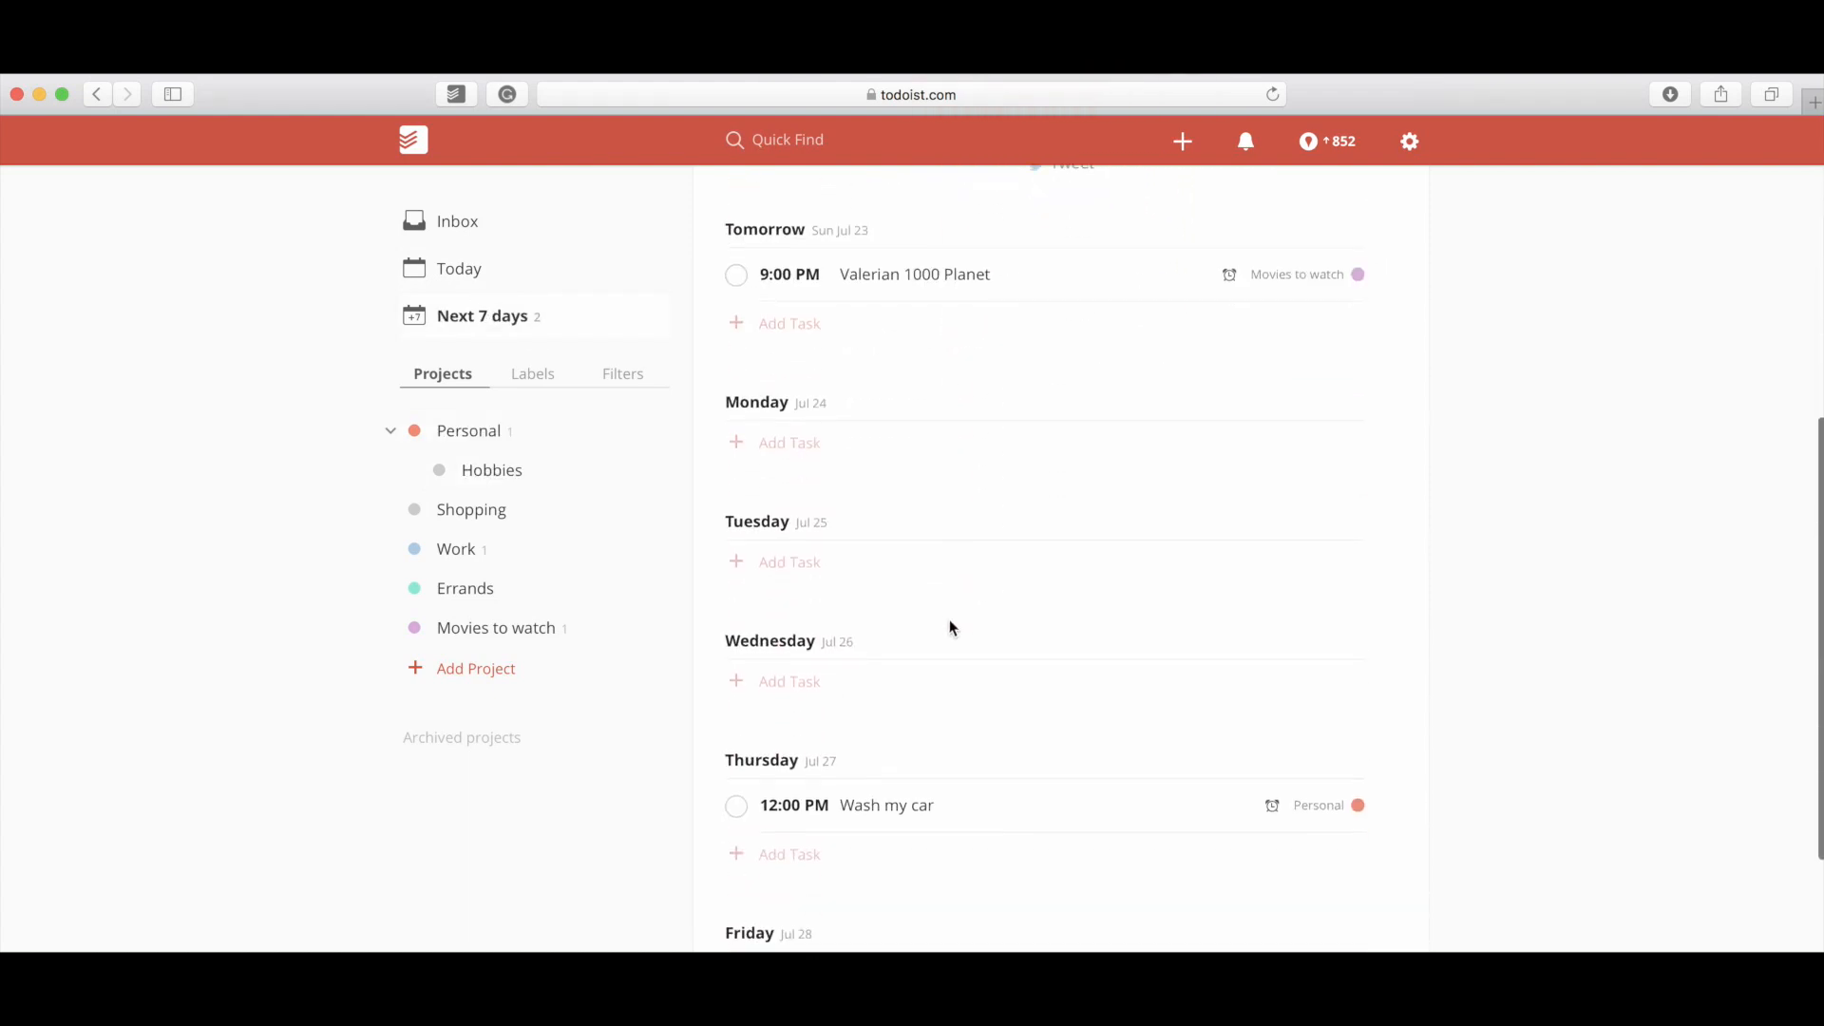
{"action": "scroll", "scroll_direction": "down", "scroll_amount": 3}
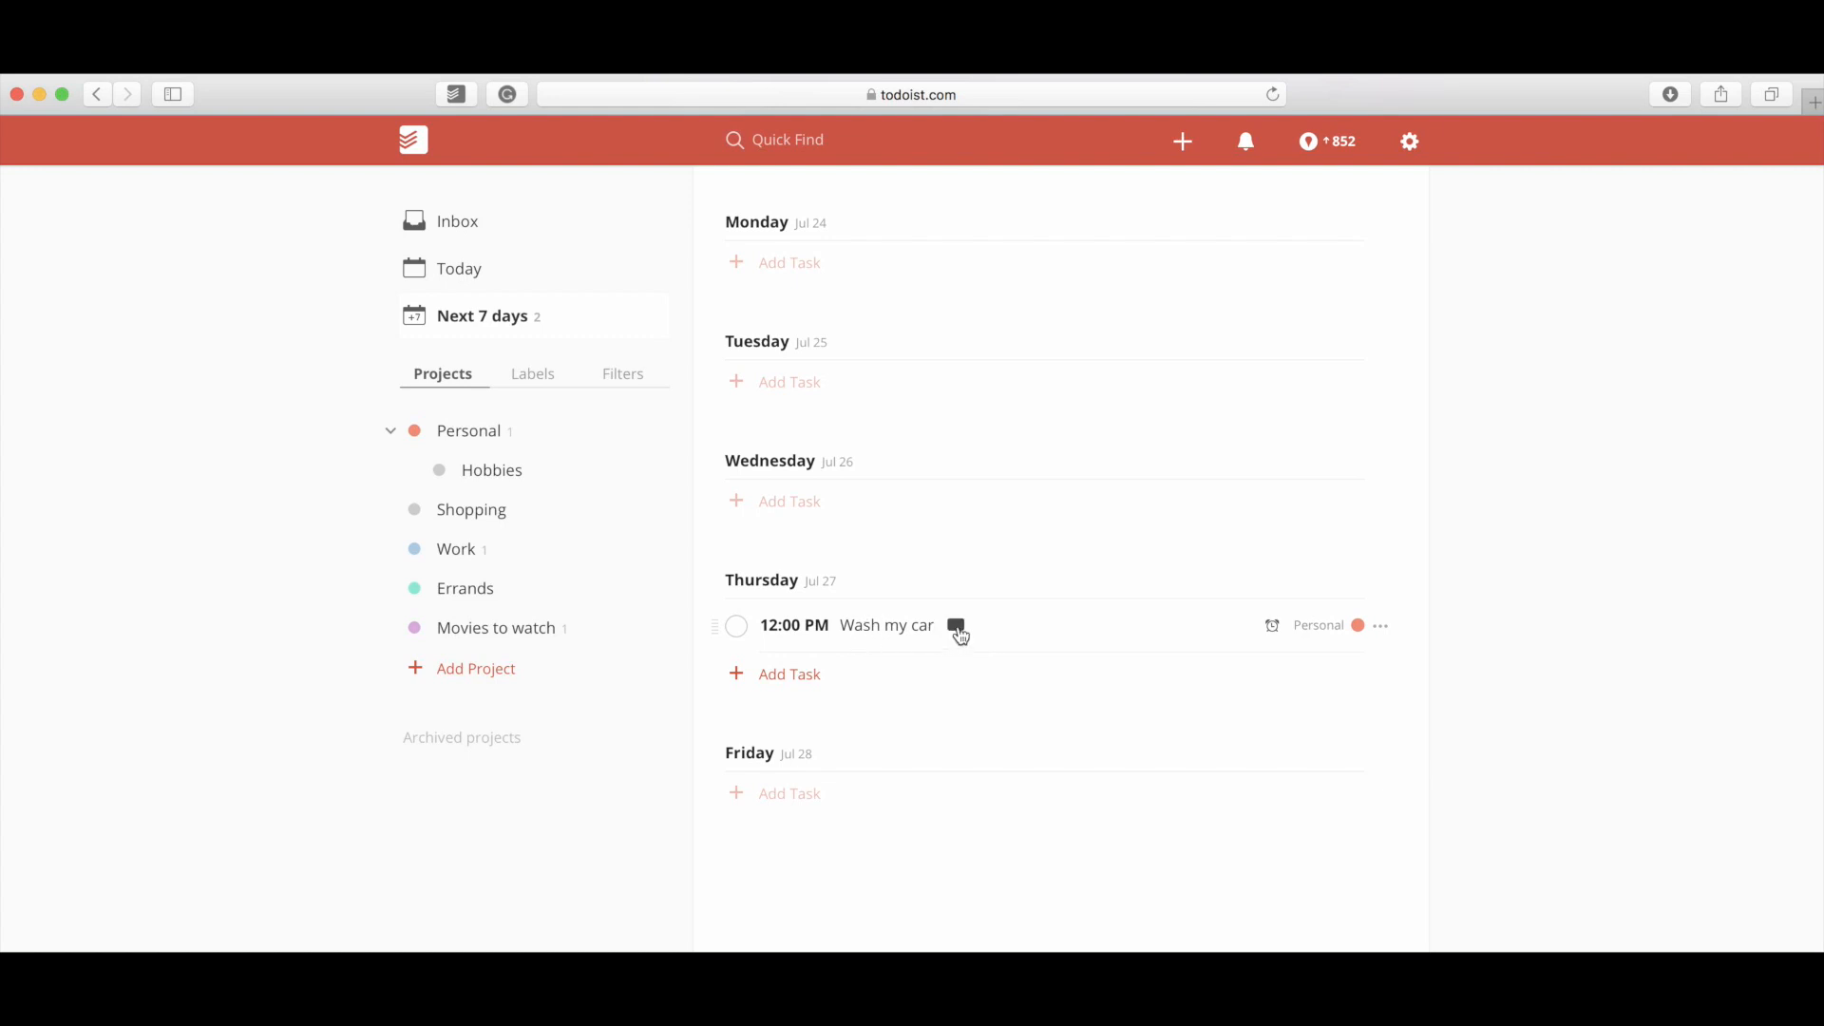
Bring up the empty comments panel for Wash my car, closing and reopening it once.
{"action": "left_click", "coordinate": [957, 627]}
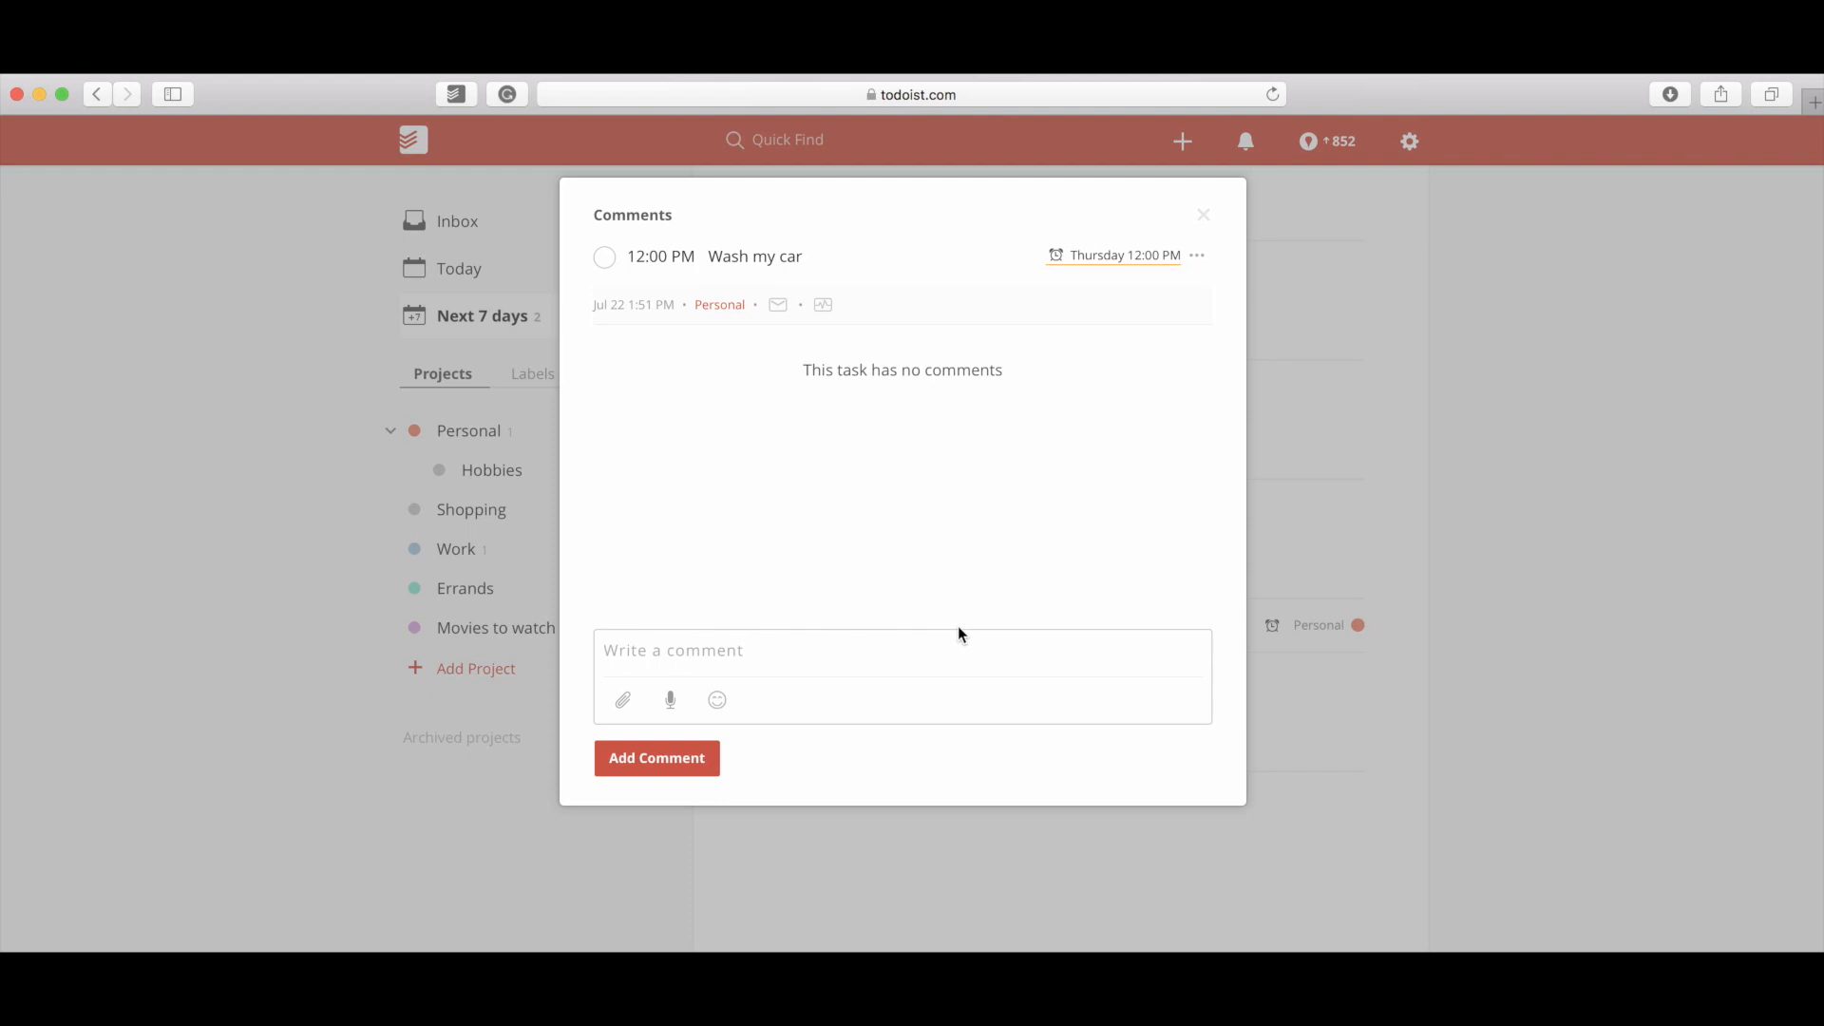
{"action": "left_click", "coordinate": [1202, 213]}
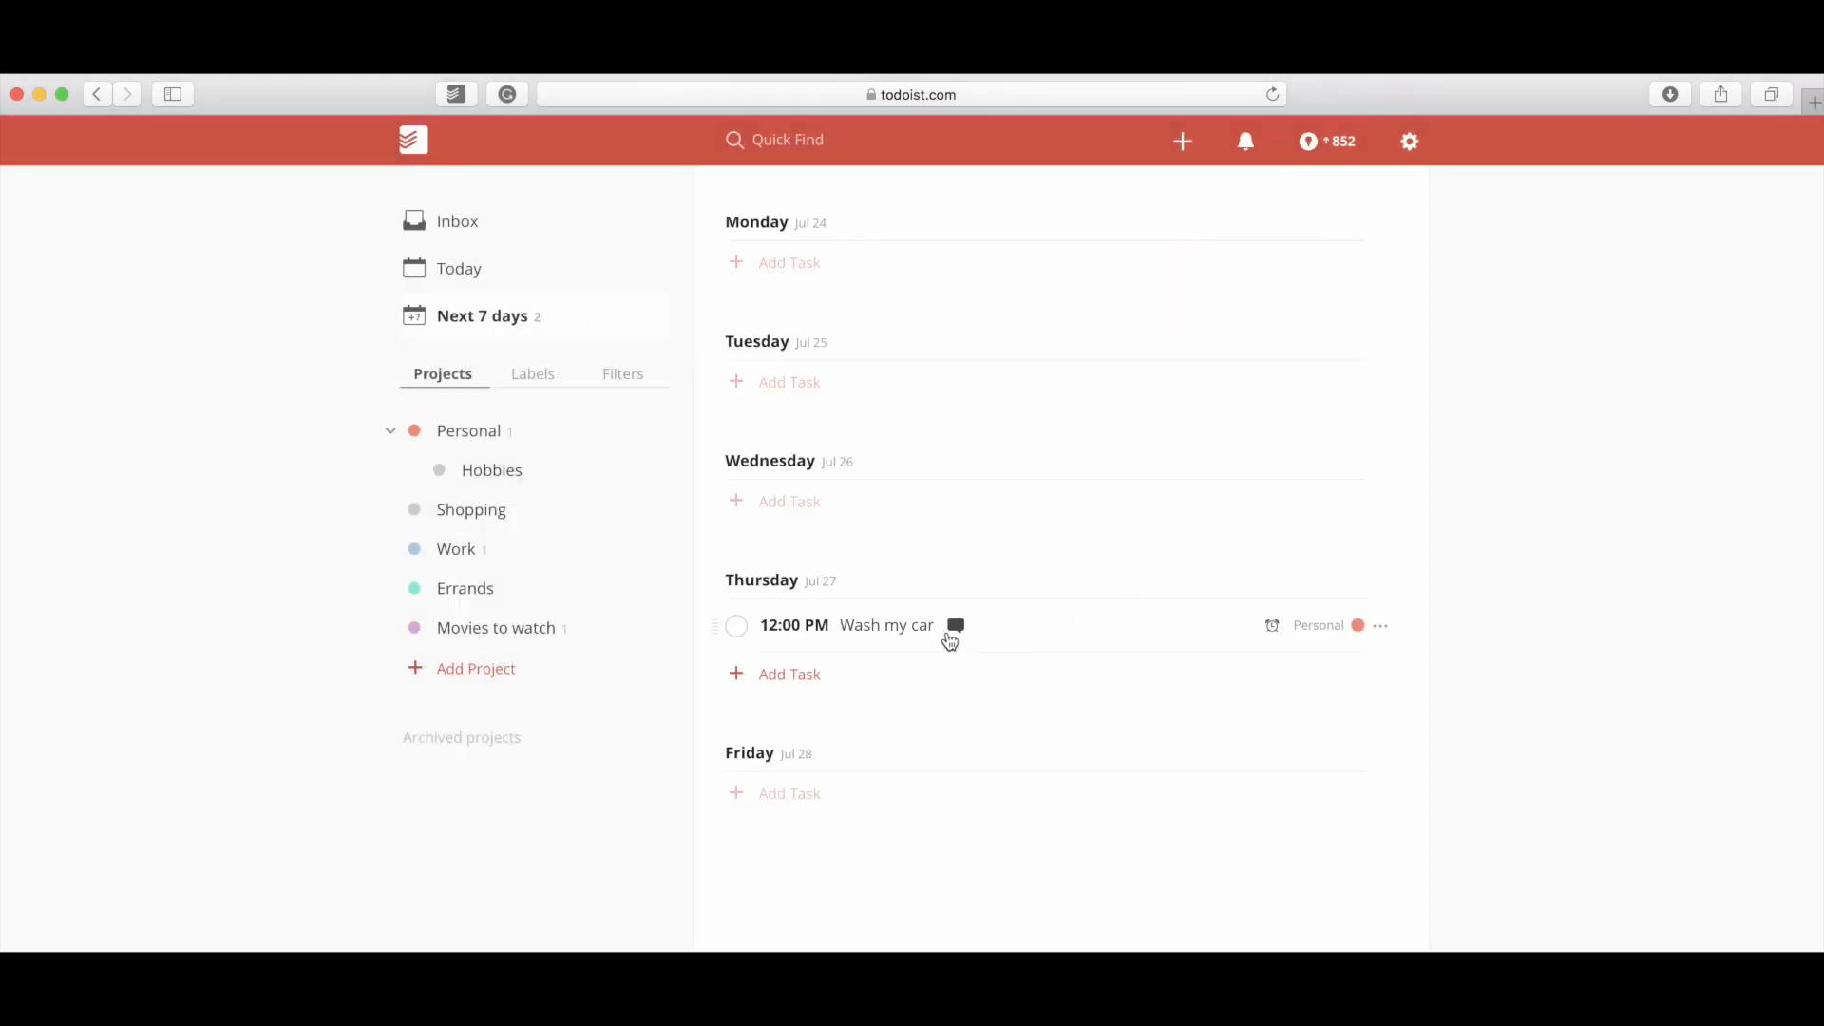
{"action": "mouse_move", "coordinate": [963, 640]}
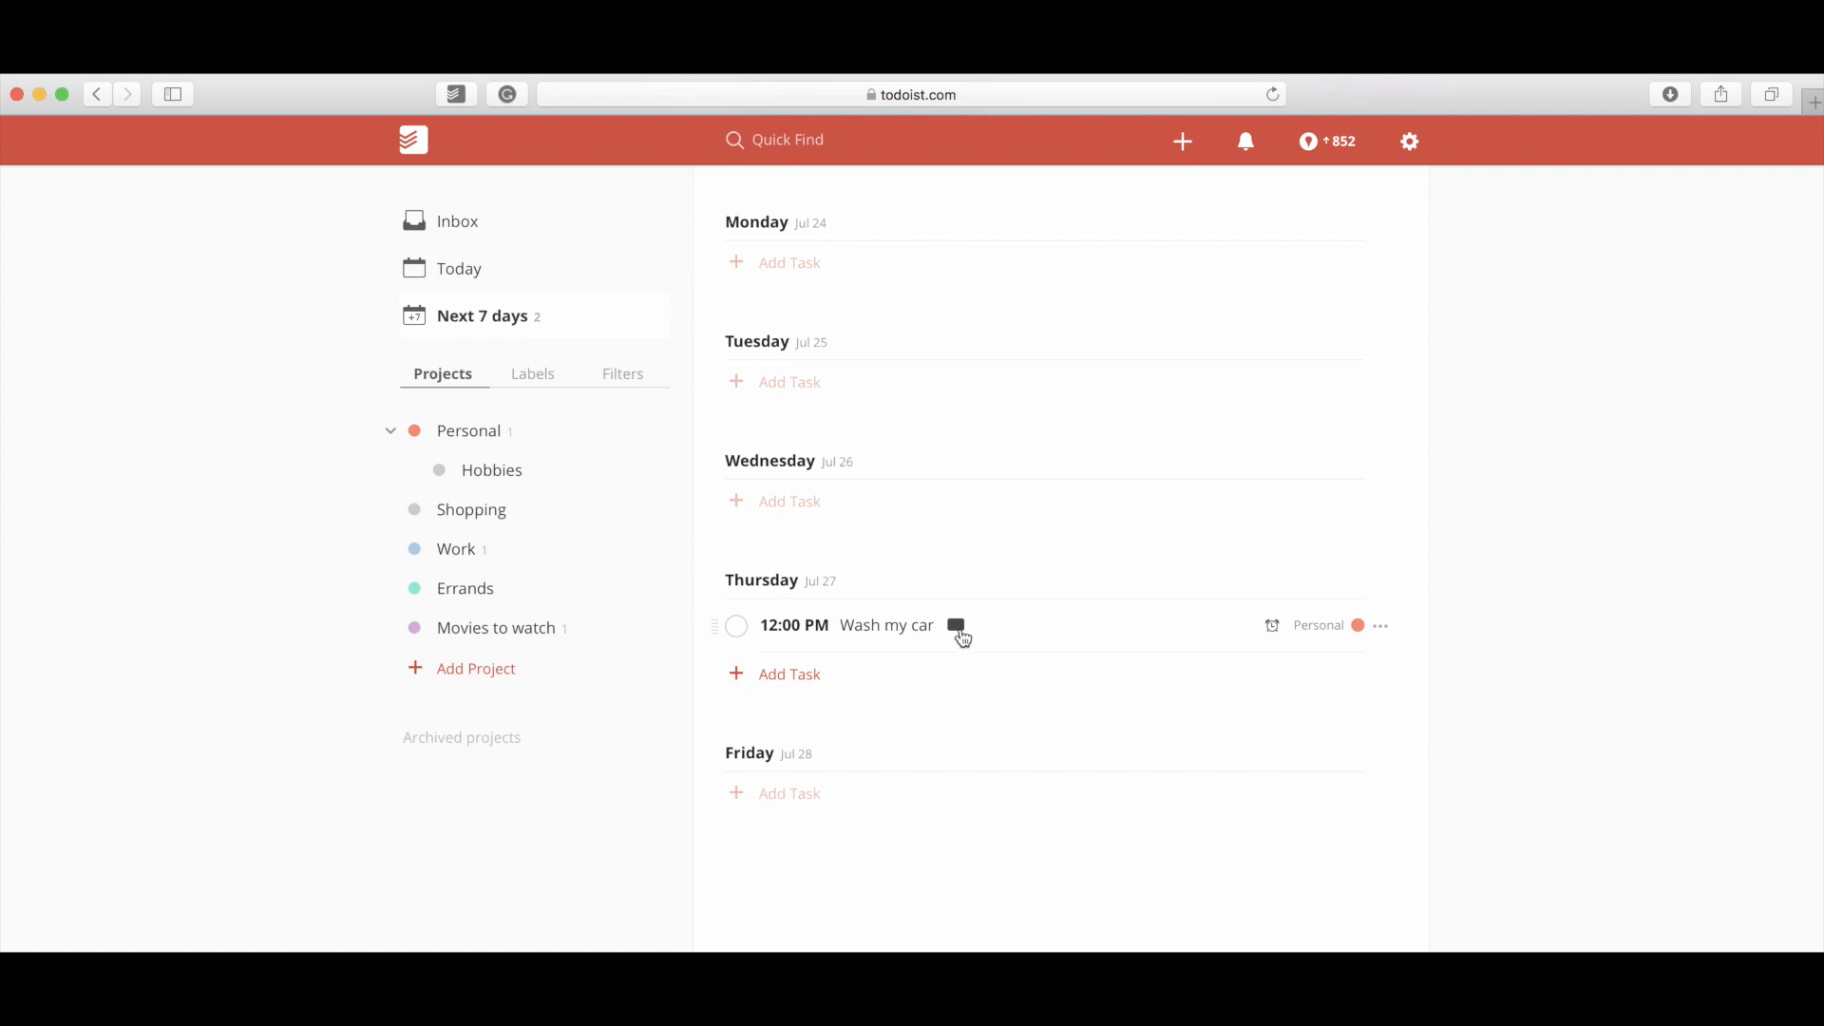
{"action": "mouse_move", "coordinate": [967, 643]}
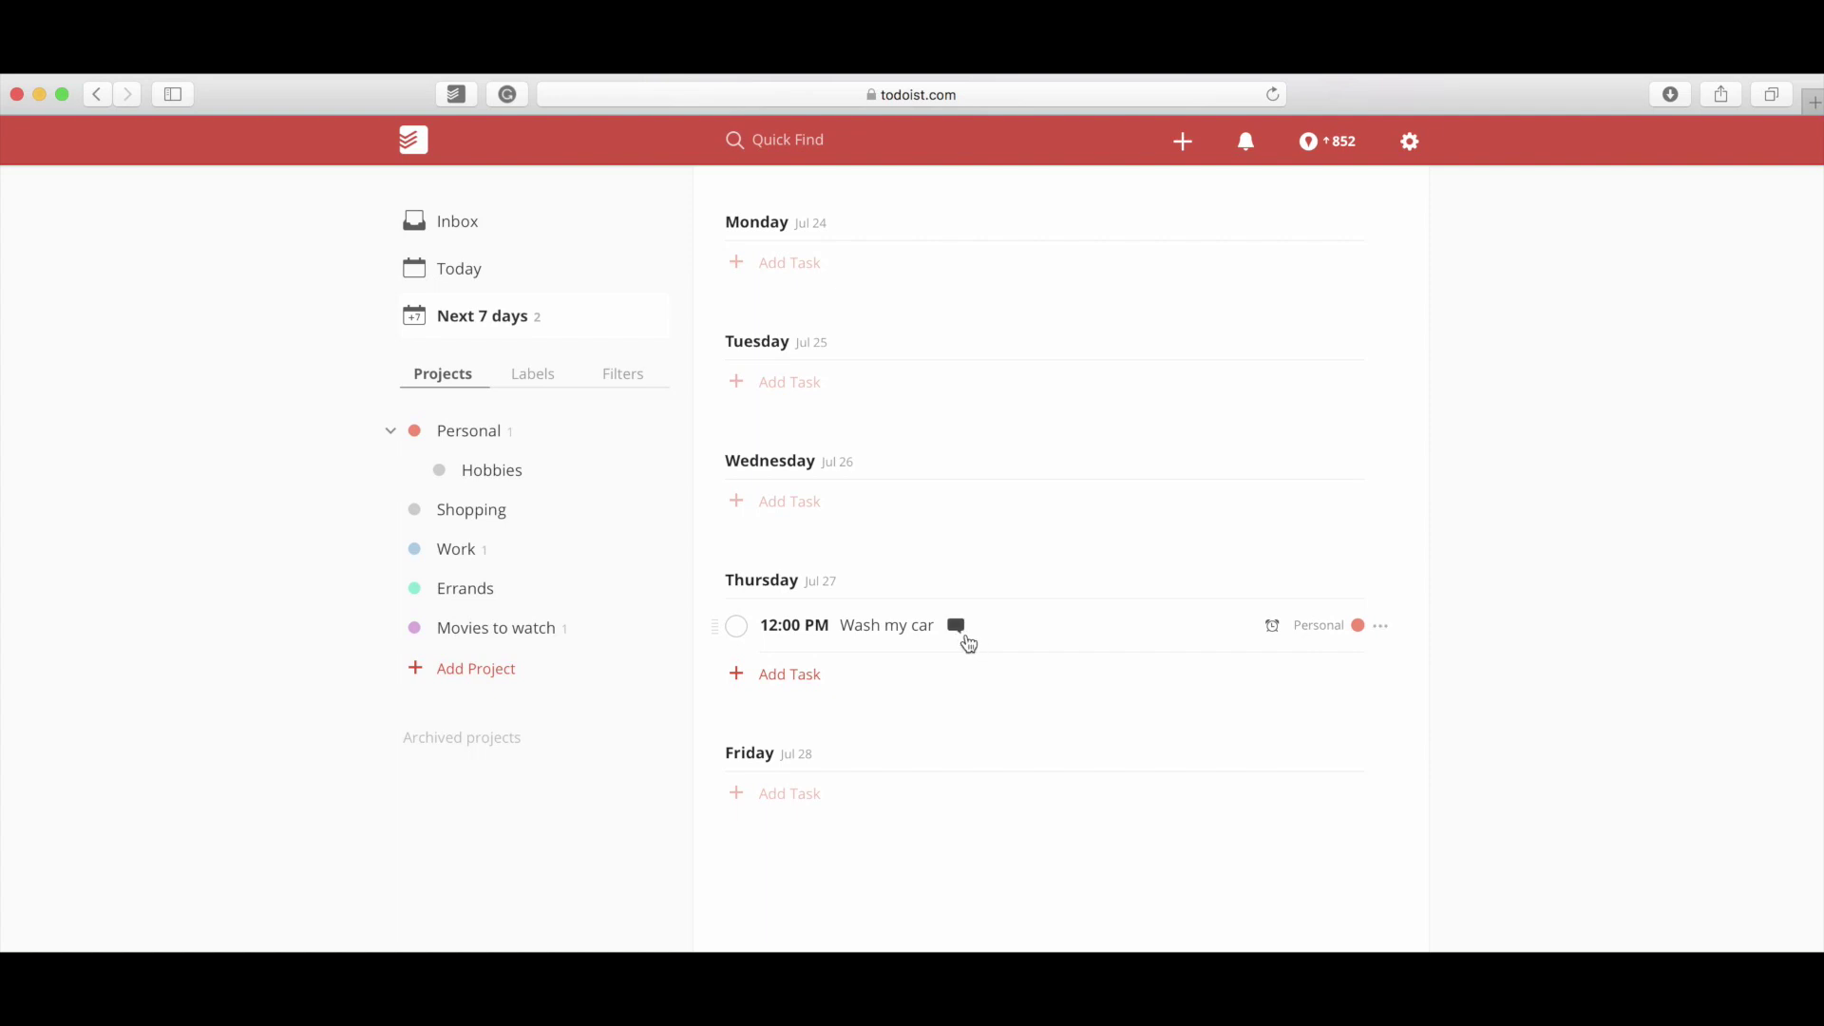
{"action": "left_click", "coordinate": [954, 625]}
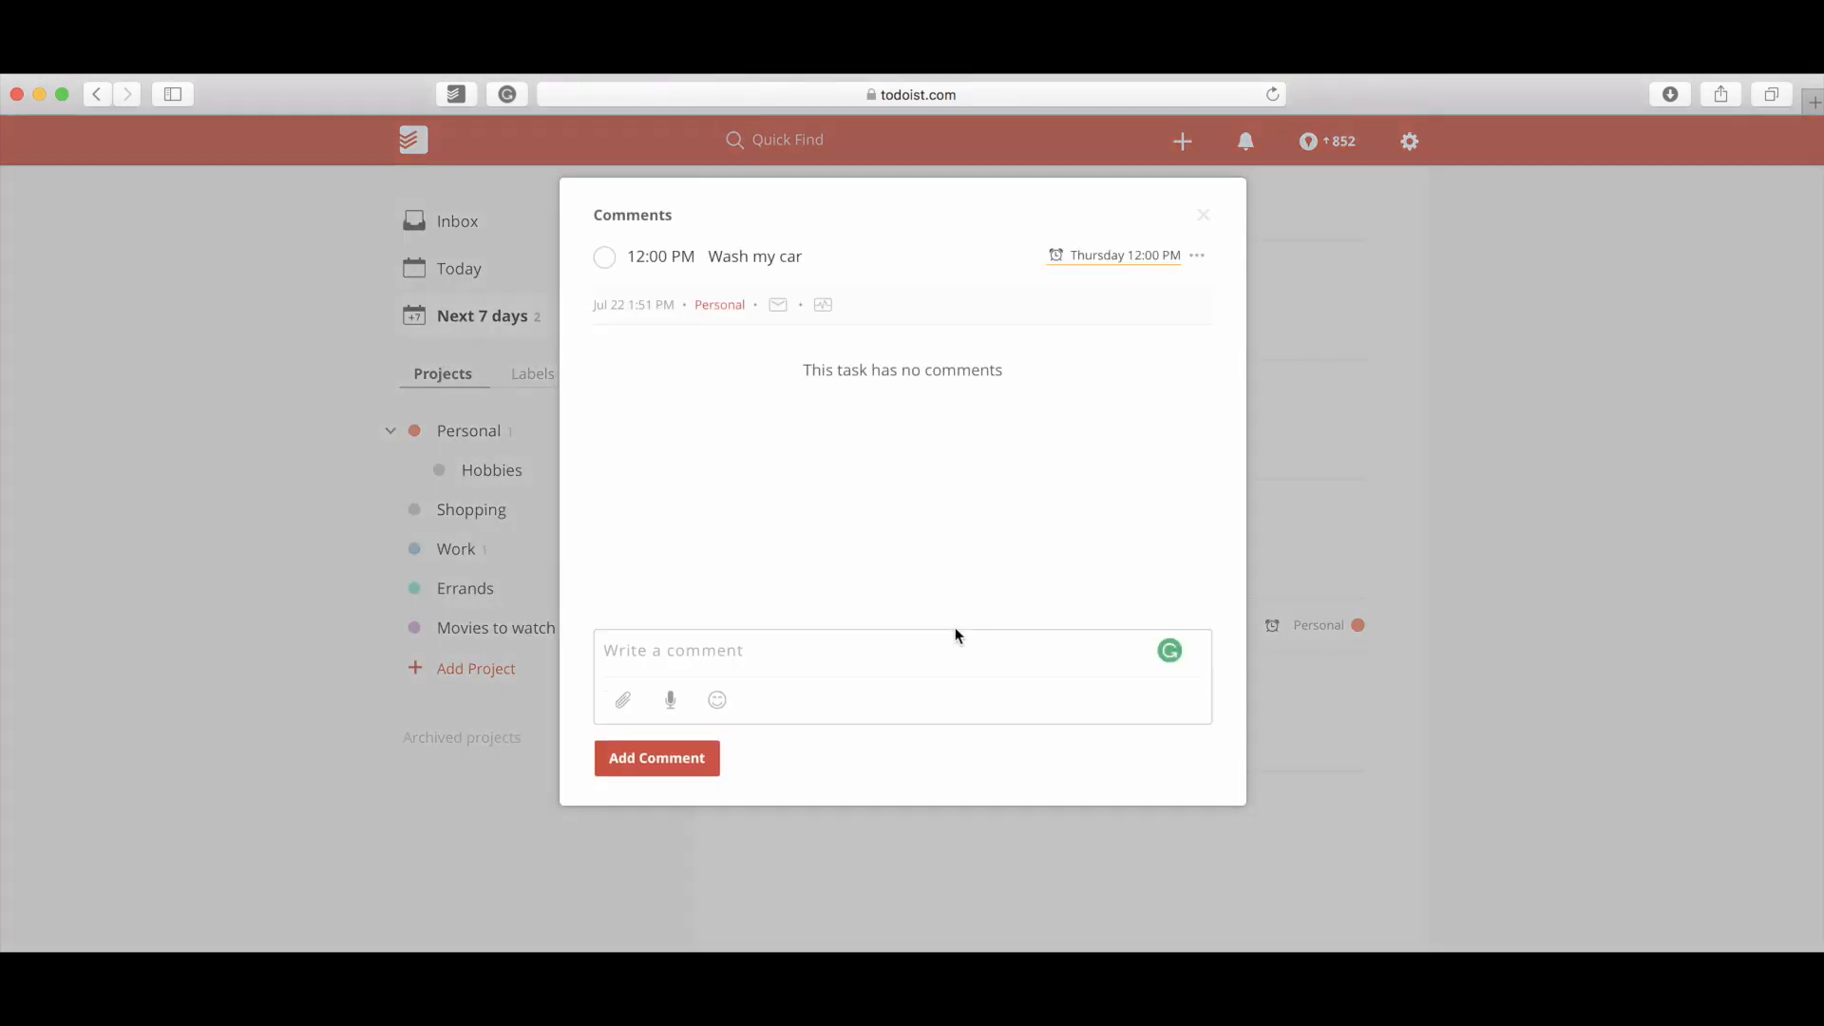
{"action": "mouse_move", "coordinate": [900, 654]}
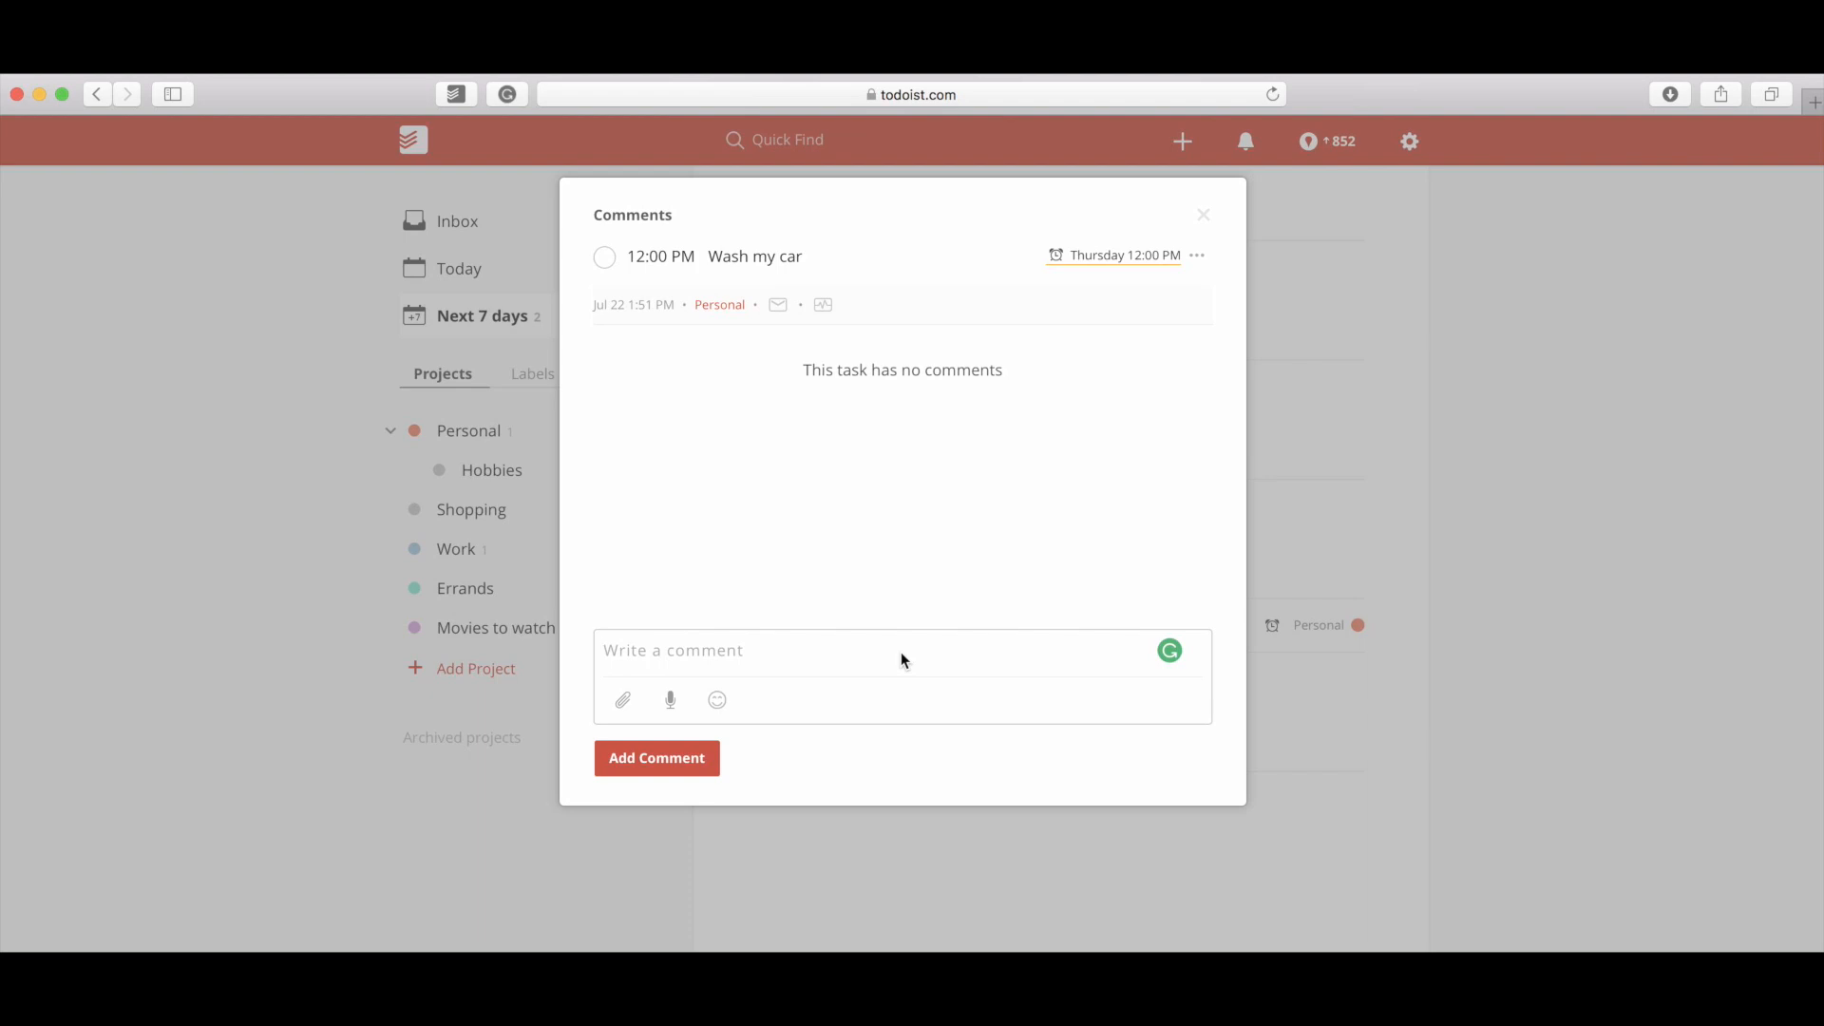
Post the comment 'Only do it by hand car wash' on Wash my car and close the comments.
{"action": "type", "text": "Only"}
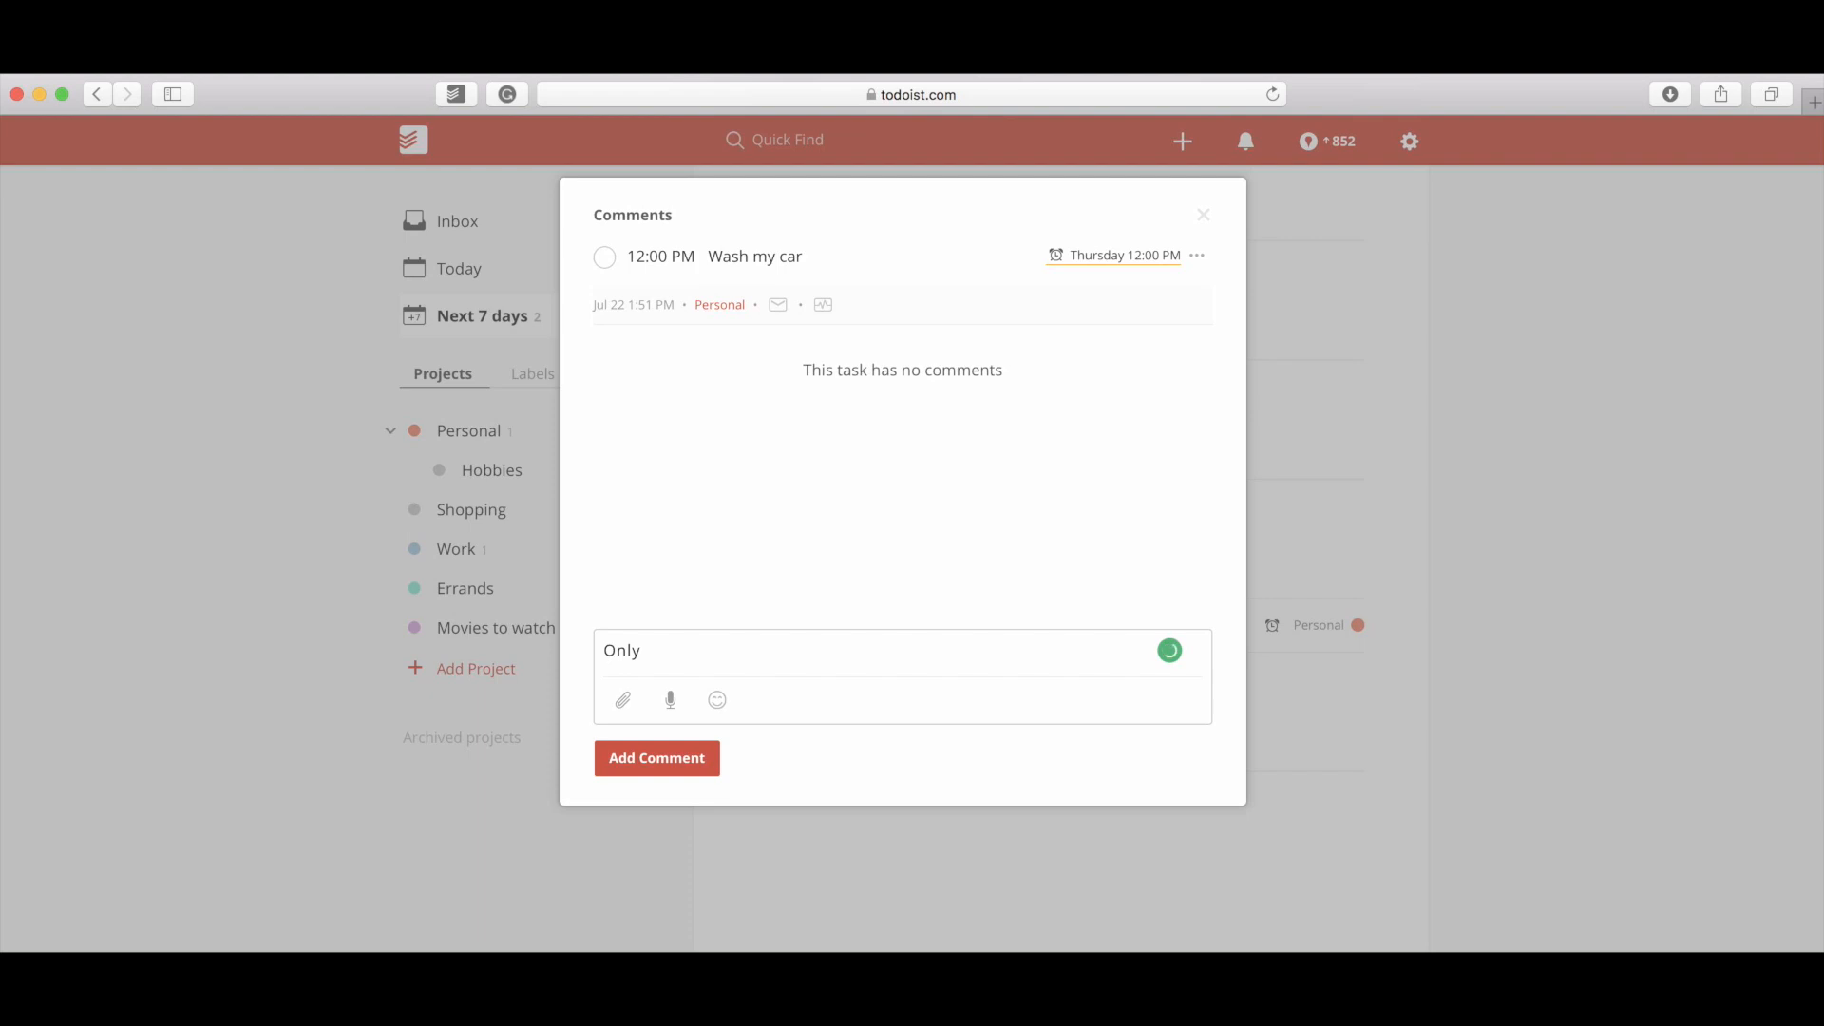
{"action": "type", "text": "do it by"}
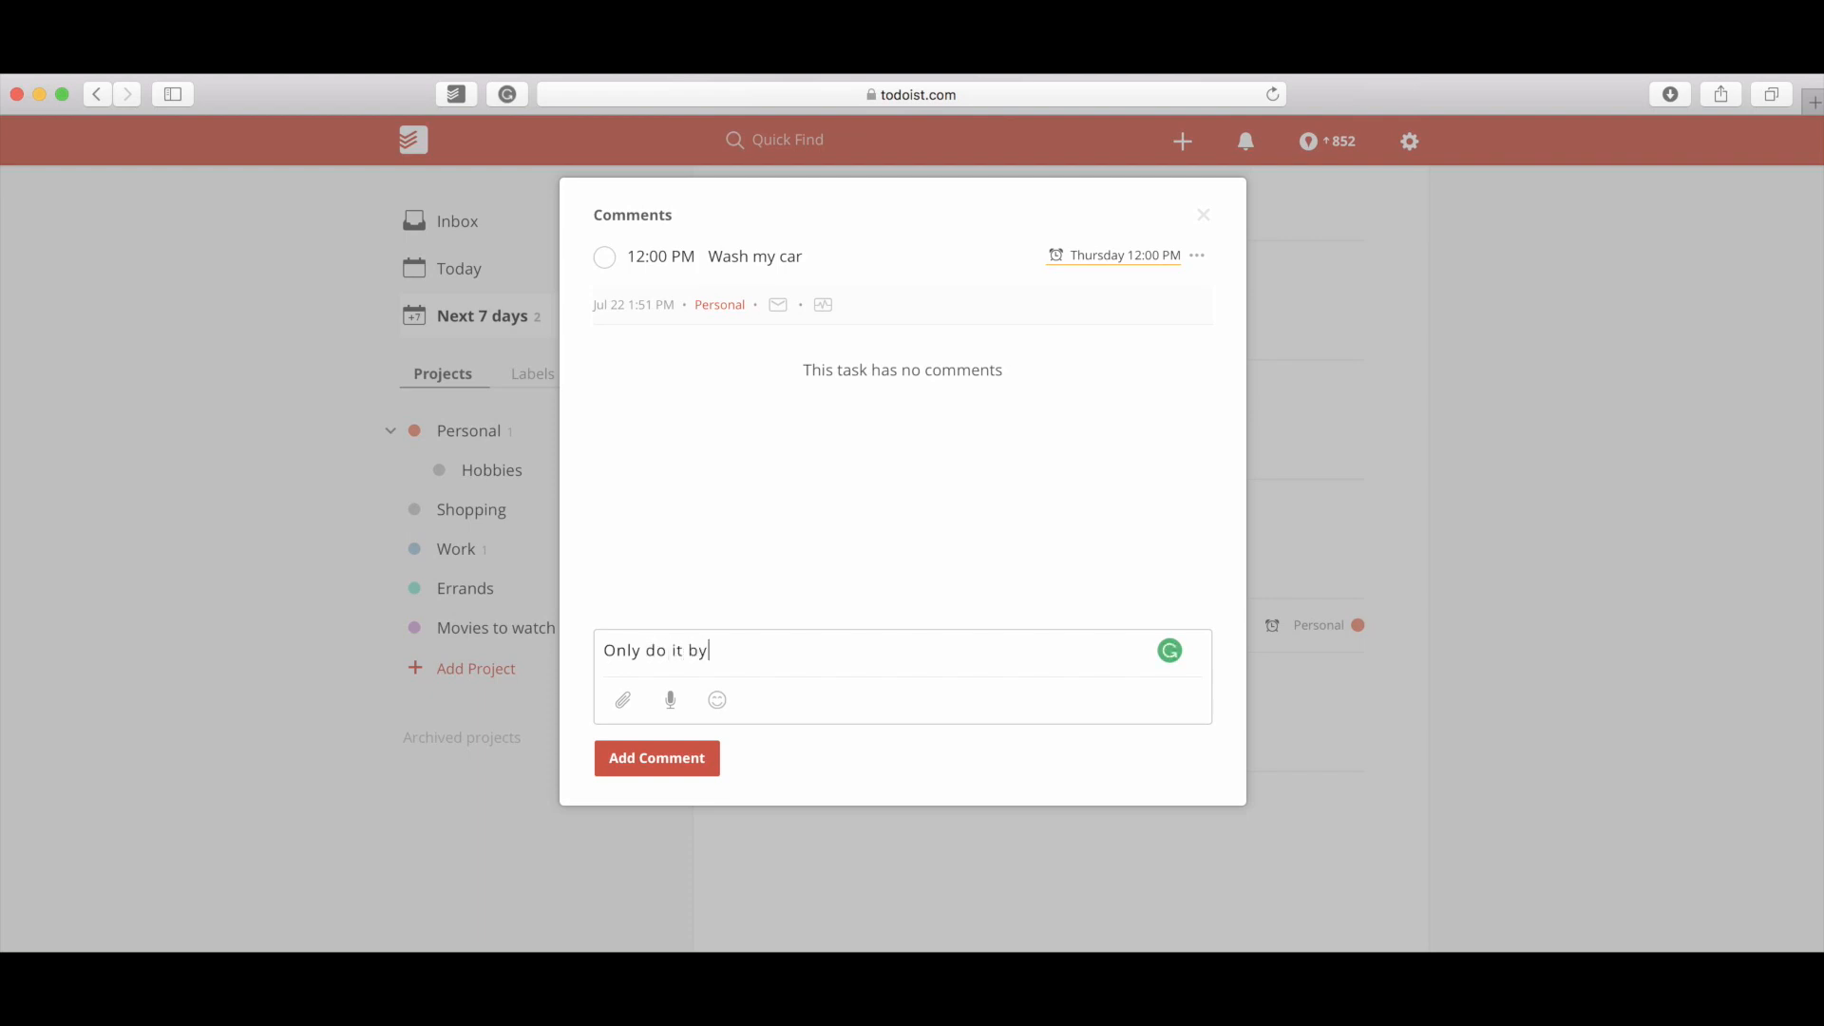
{"action": "type", "text": "hand car wash"}
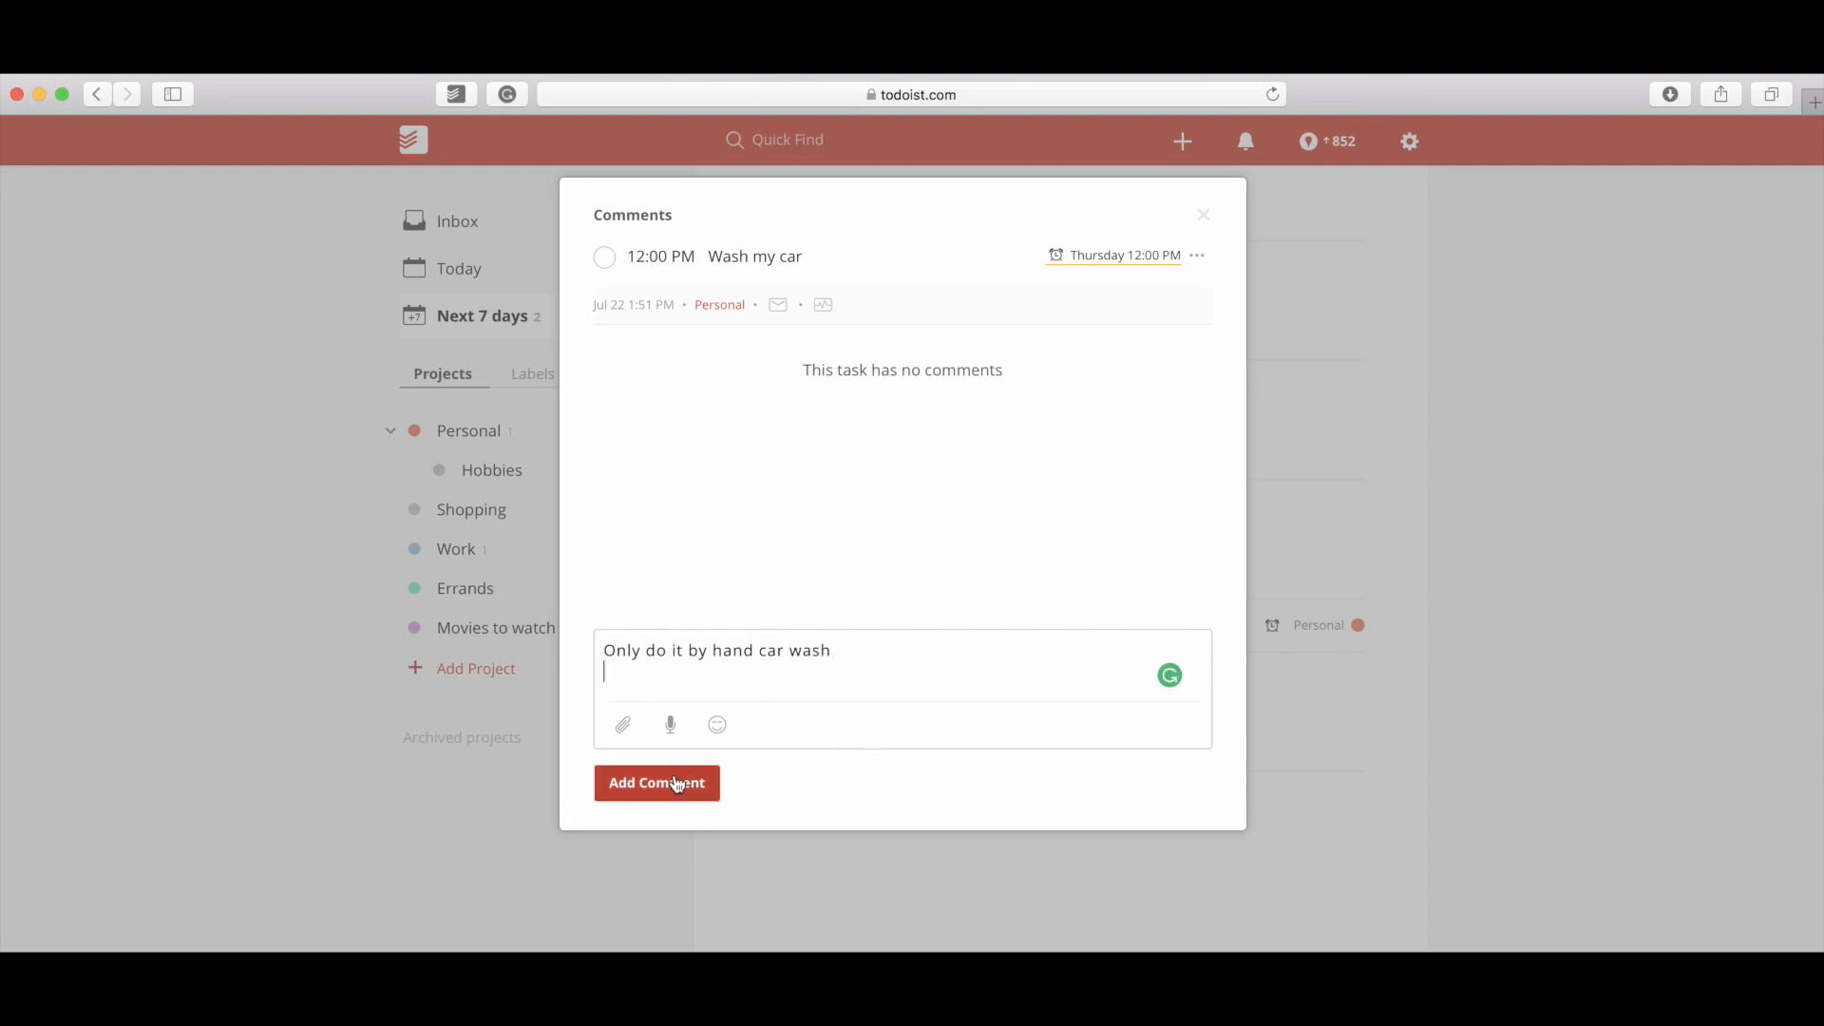
{"action": "left_click", "coordinate": [657, 783]}
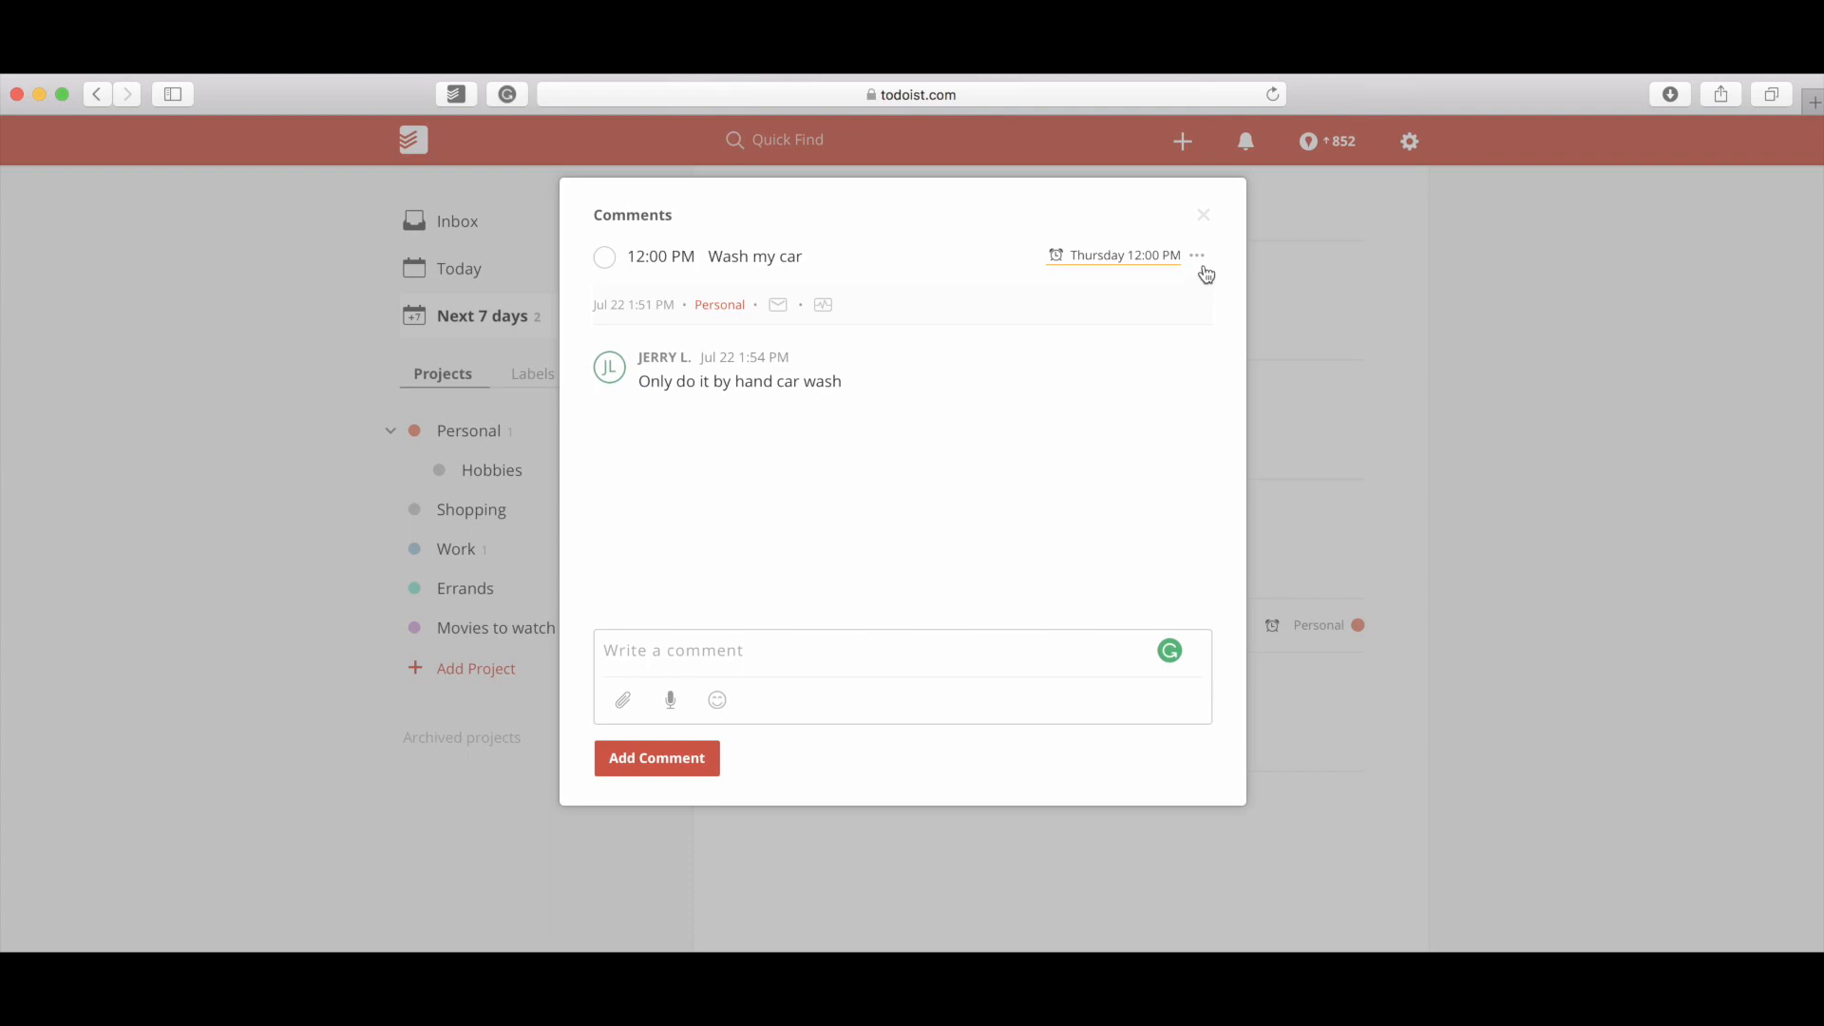
{"action": "left_click", "coordinate": [1204, 213]}
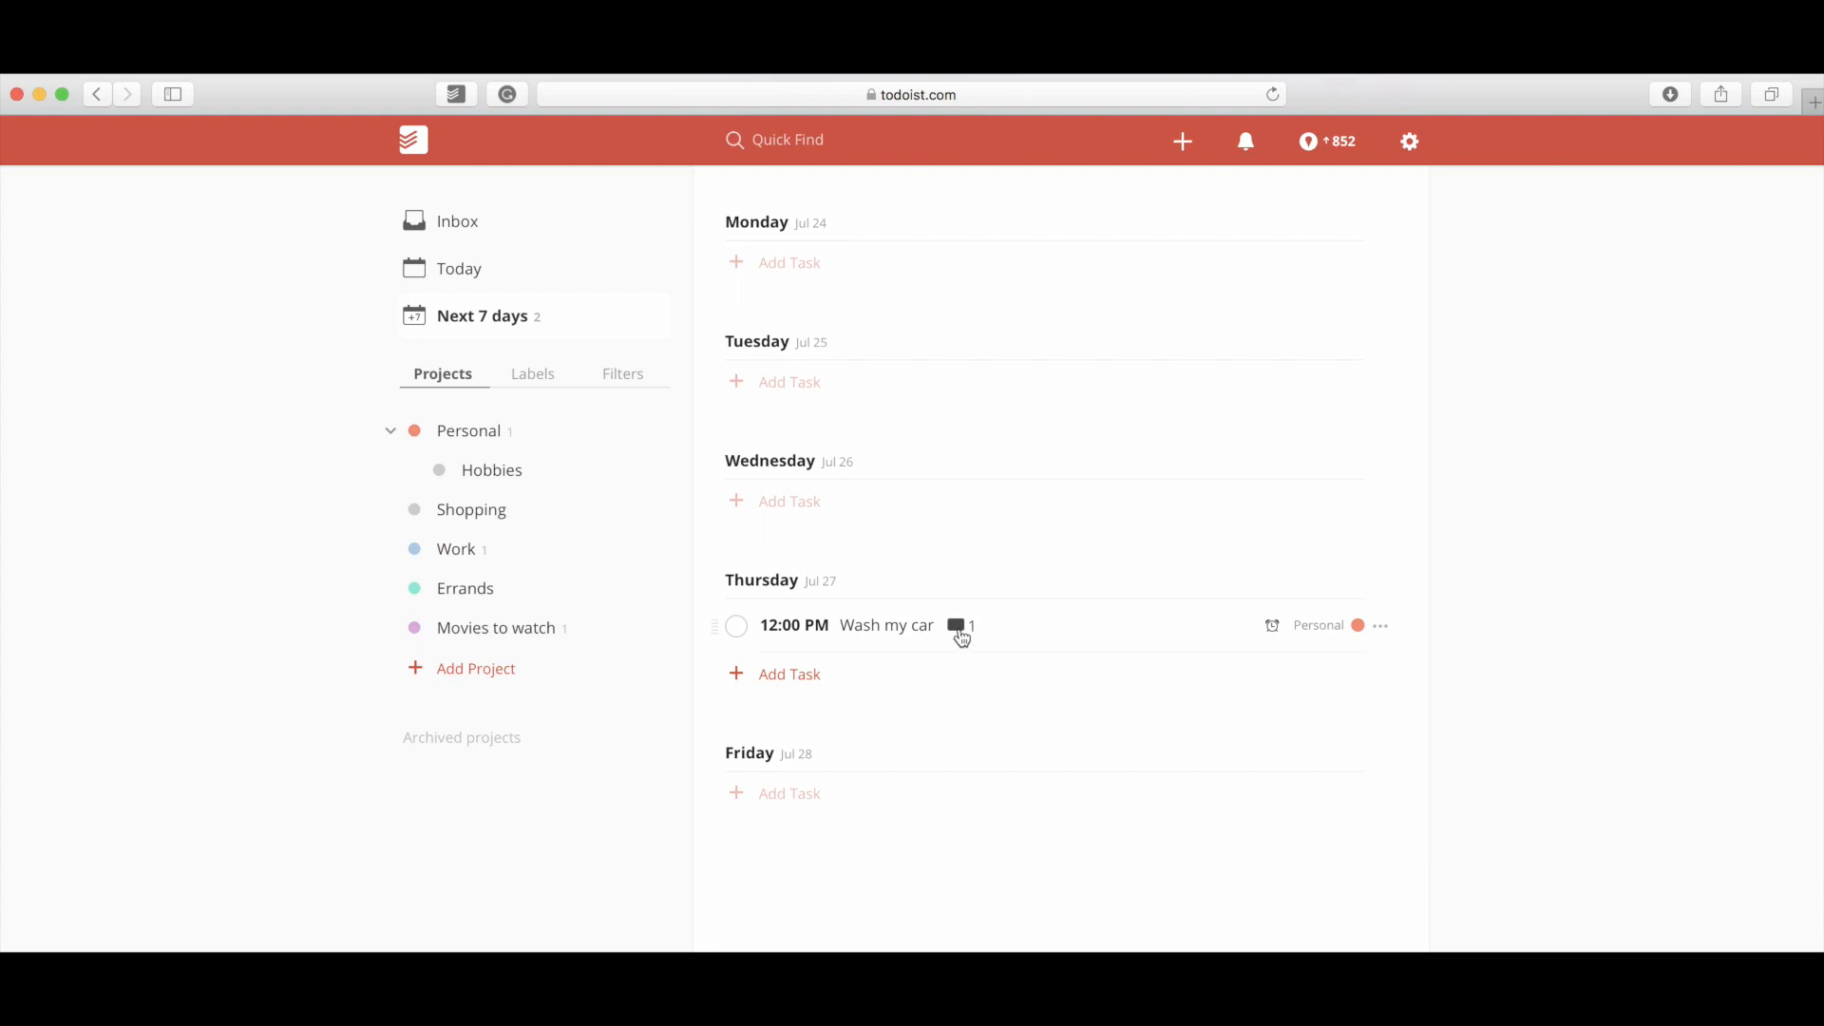
Reopen the Wash my car comments to review the posted comment, then close them.
{"action": "left_click", "coordinate": [954, 627]}
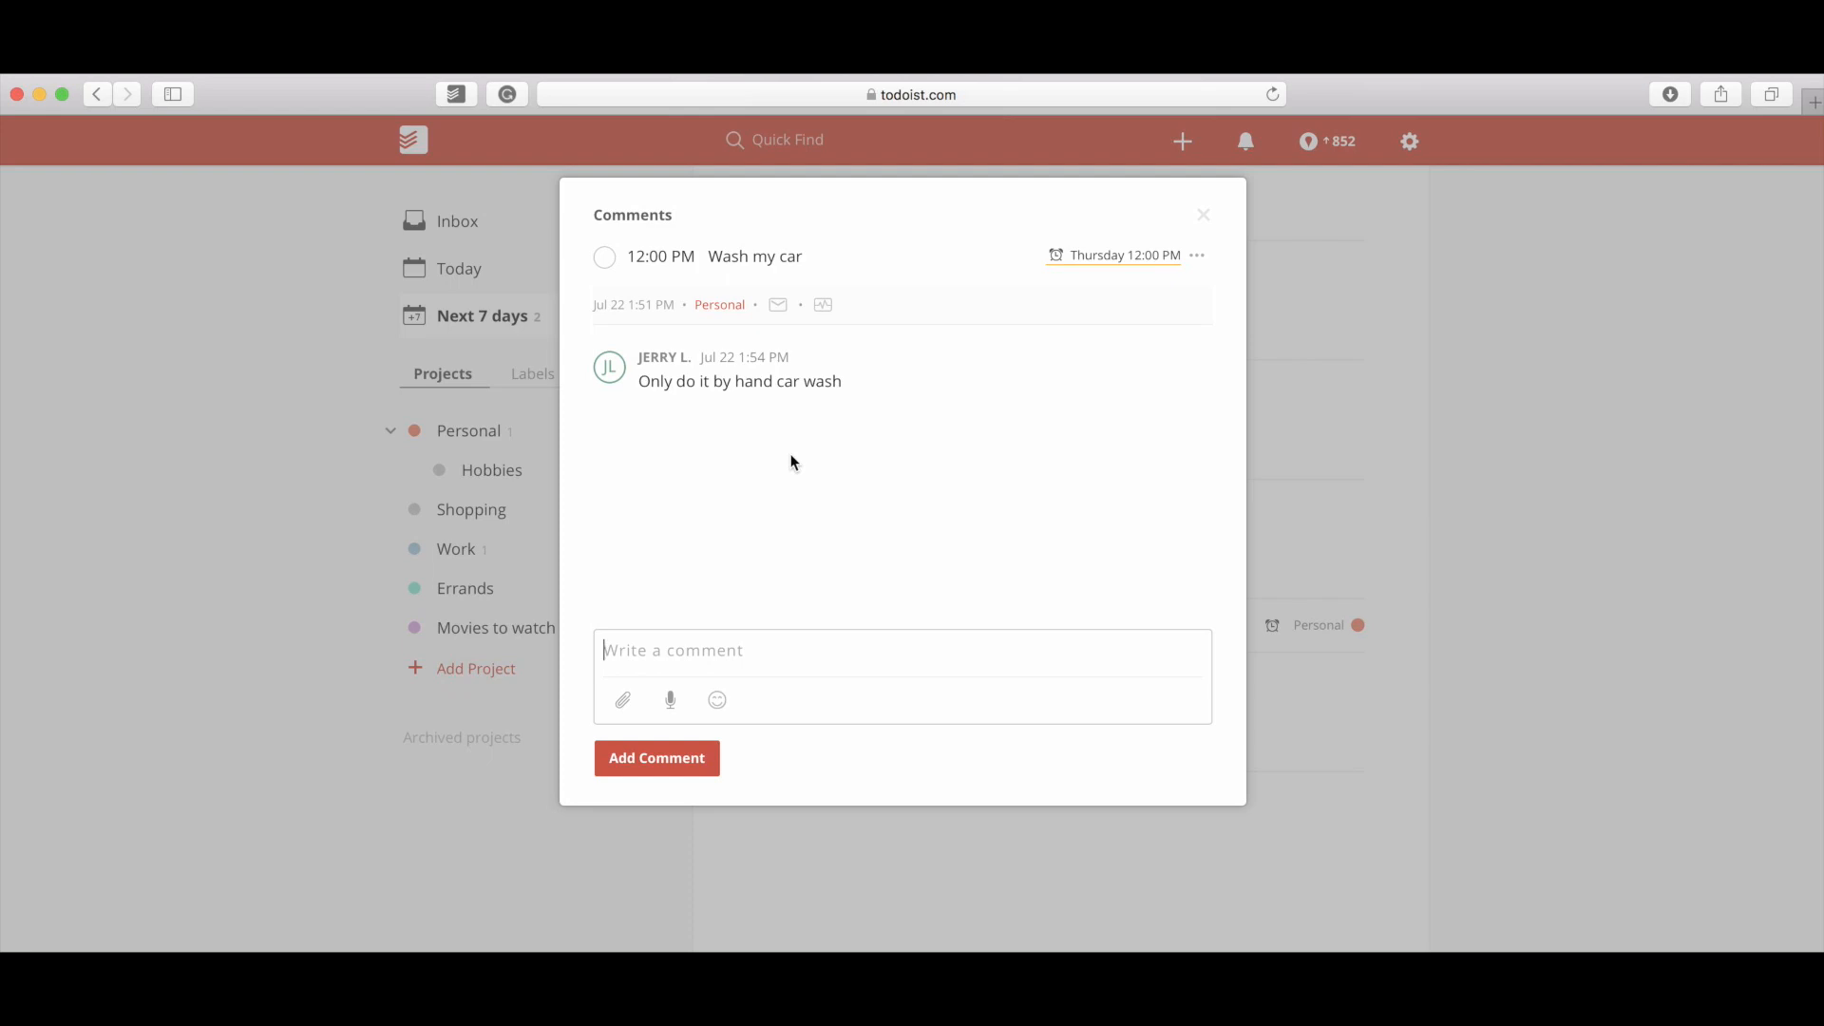
{"action": "mouse_move", "coordinate": [855, 399]}
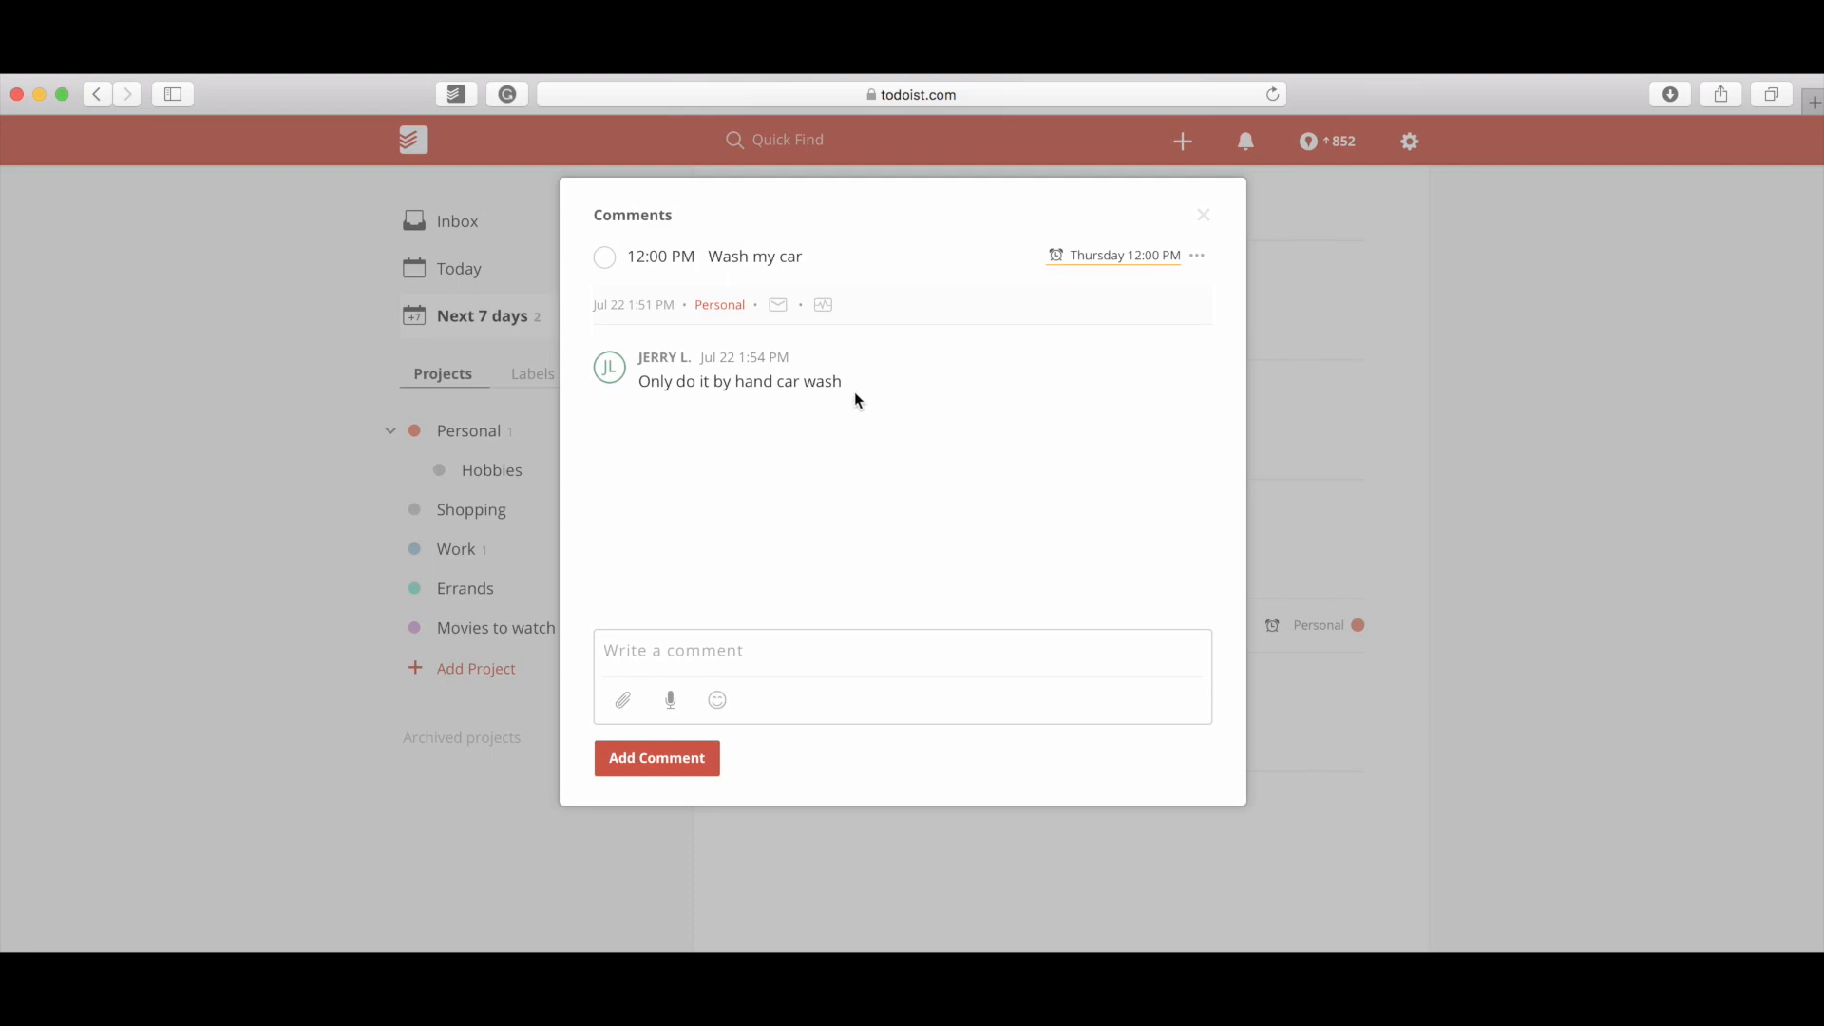
{"action": "left_click", "coordinate": [1202, 213]}
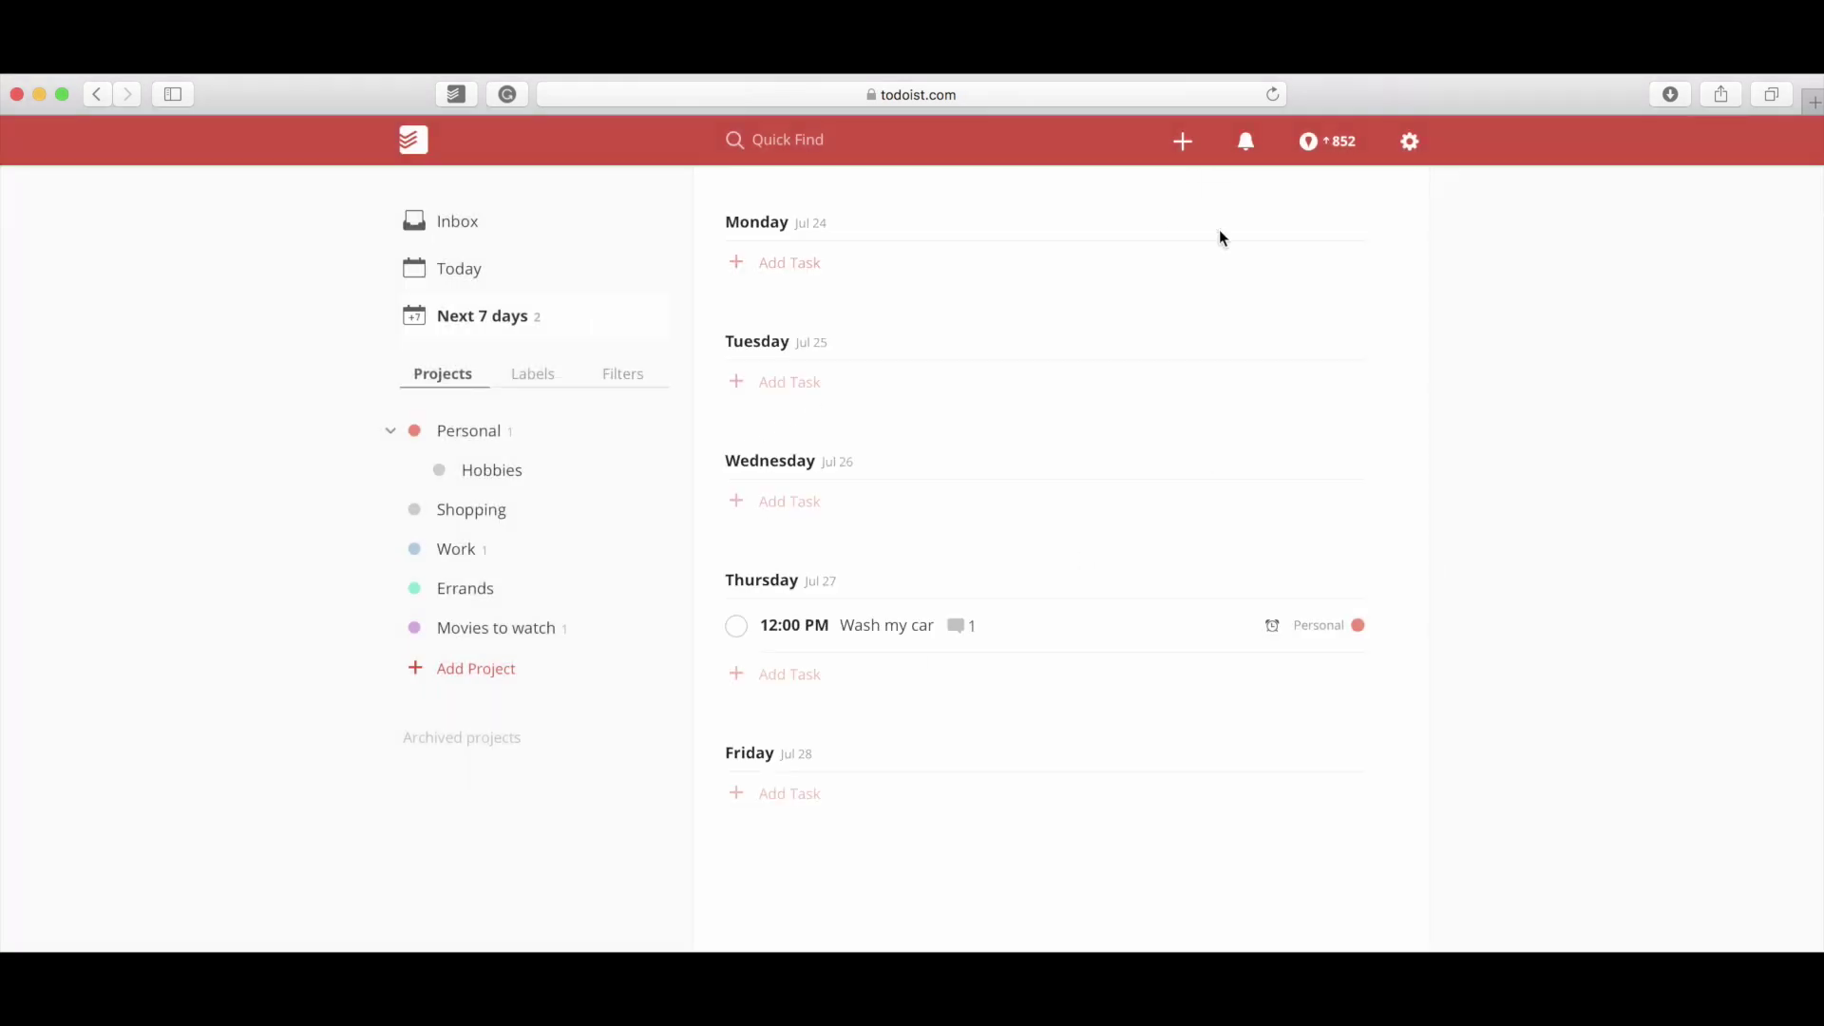
{"action": "mouse_move", "coordinate": [1163, 485]}
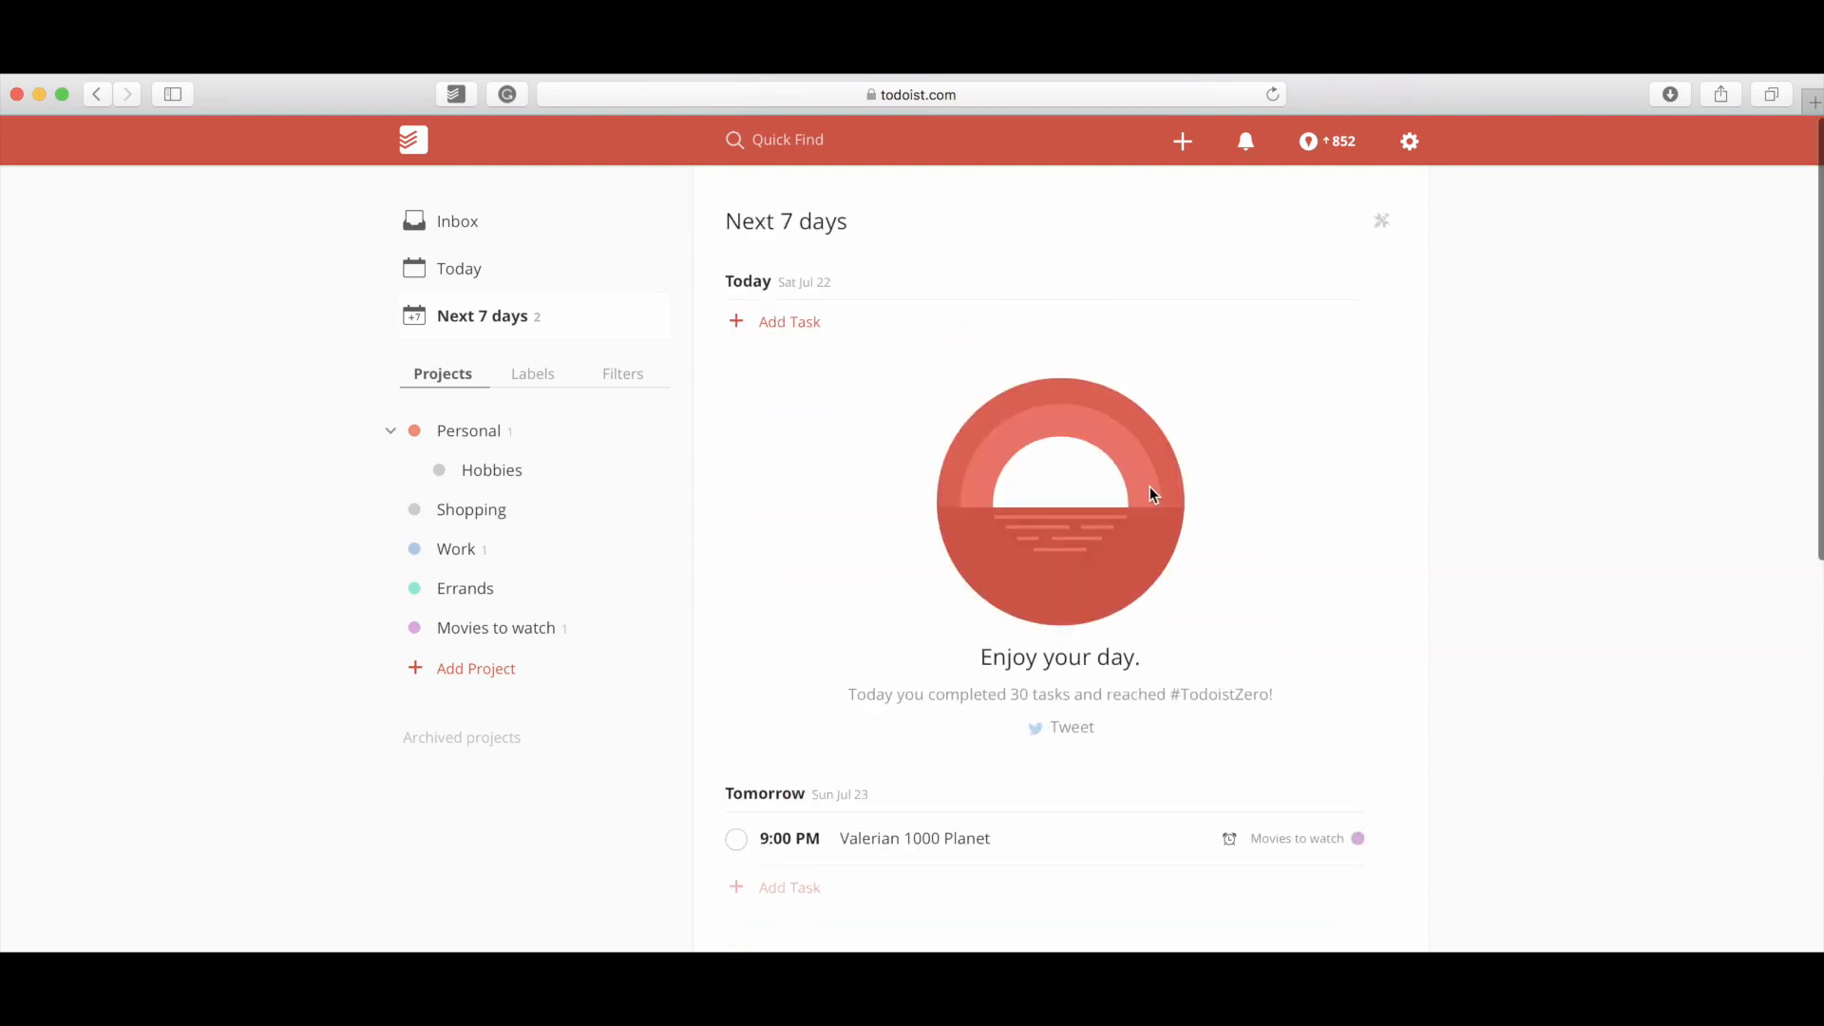
Reveal the more-actions list for the Wash my car task on Thursday, Jul 27.
{"action": "scroll", "scroll_direction": "down", "scroll_amount": 3}
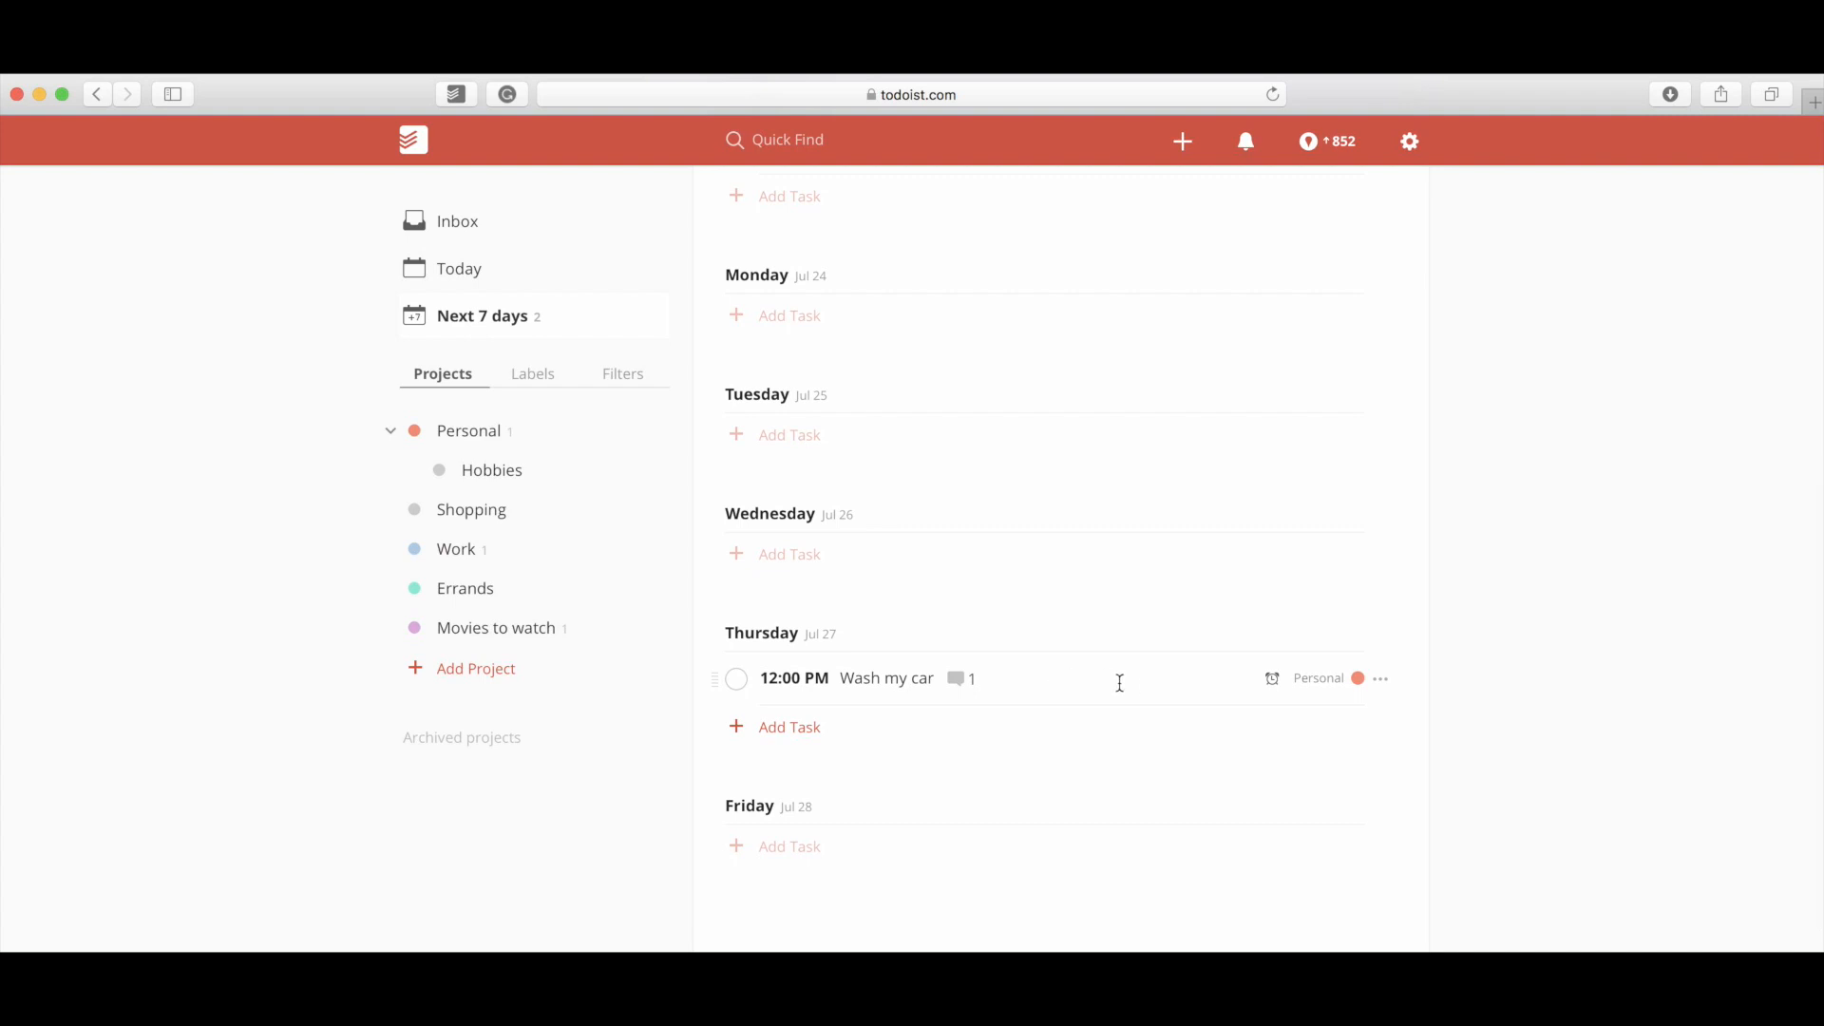
{"action": "mouse_move", "coordinate": [1384, 678]}
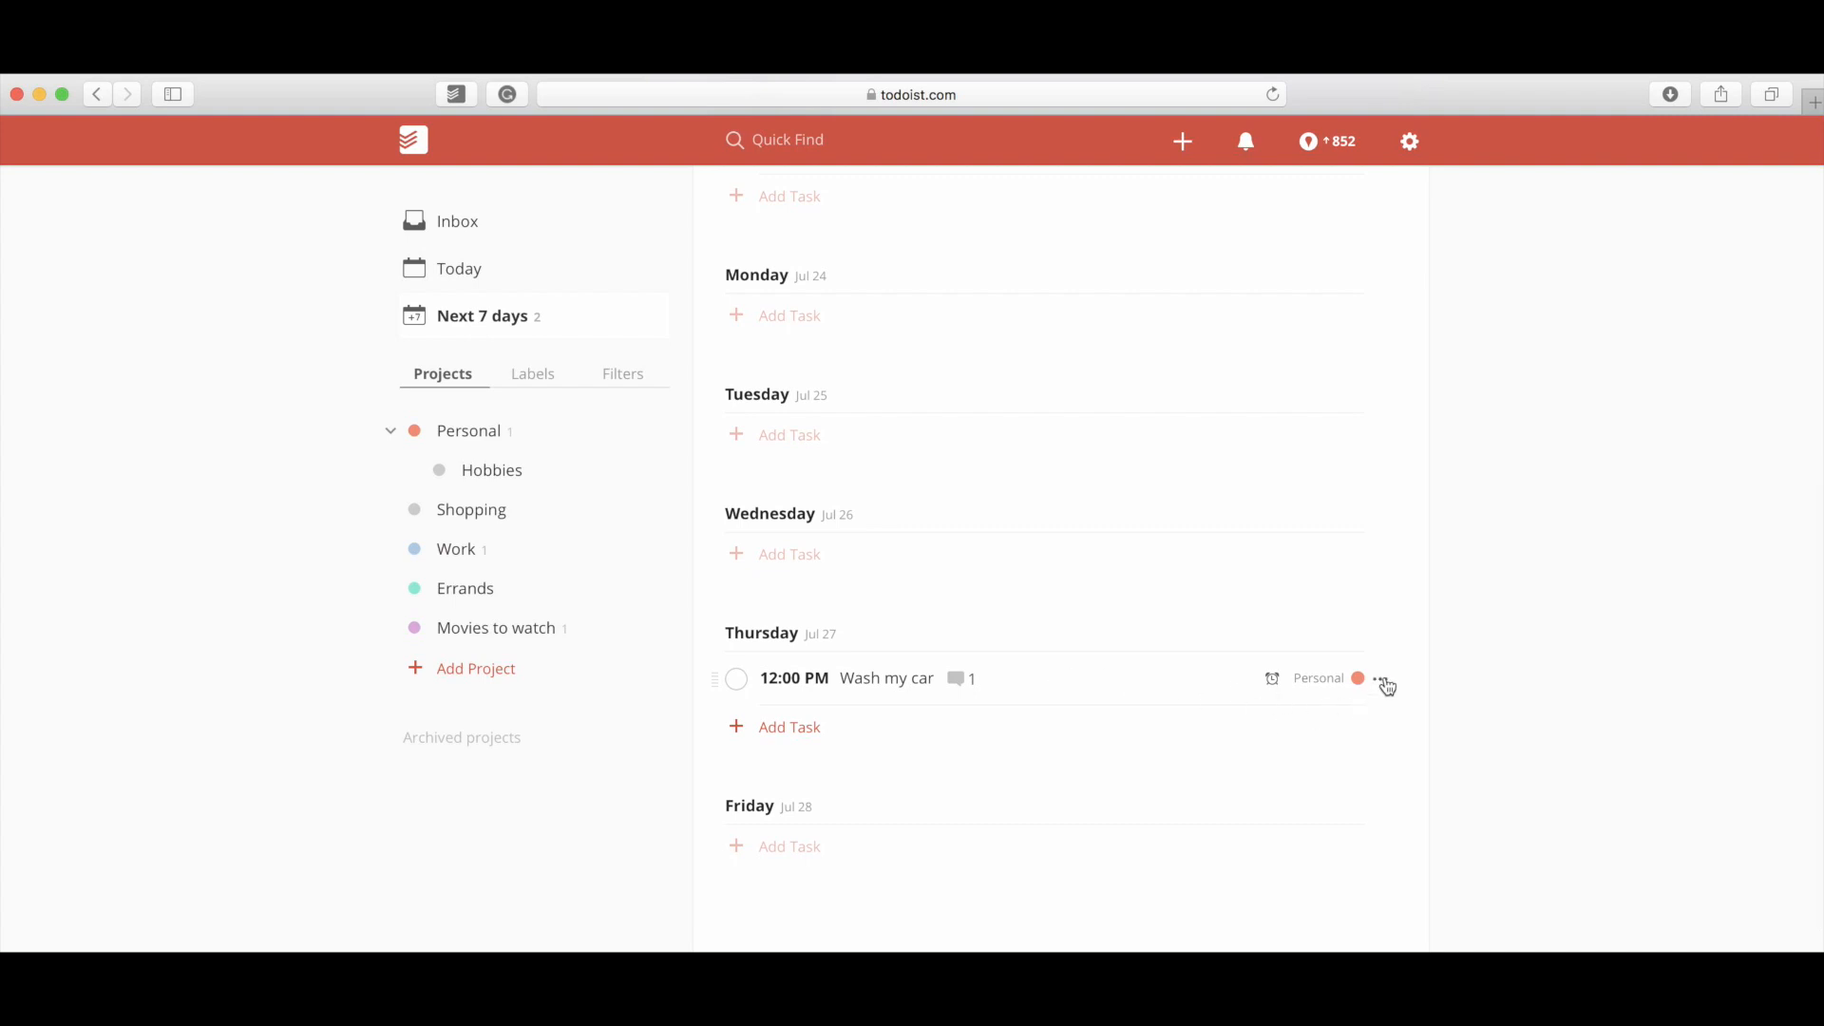
{"action": "left_click", "coordinate": [1379, 678]}
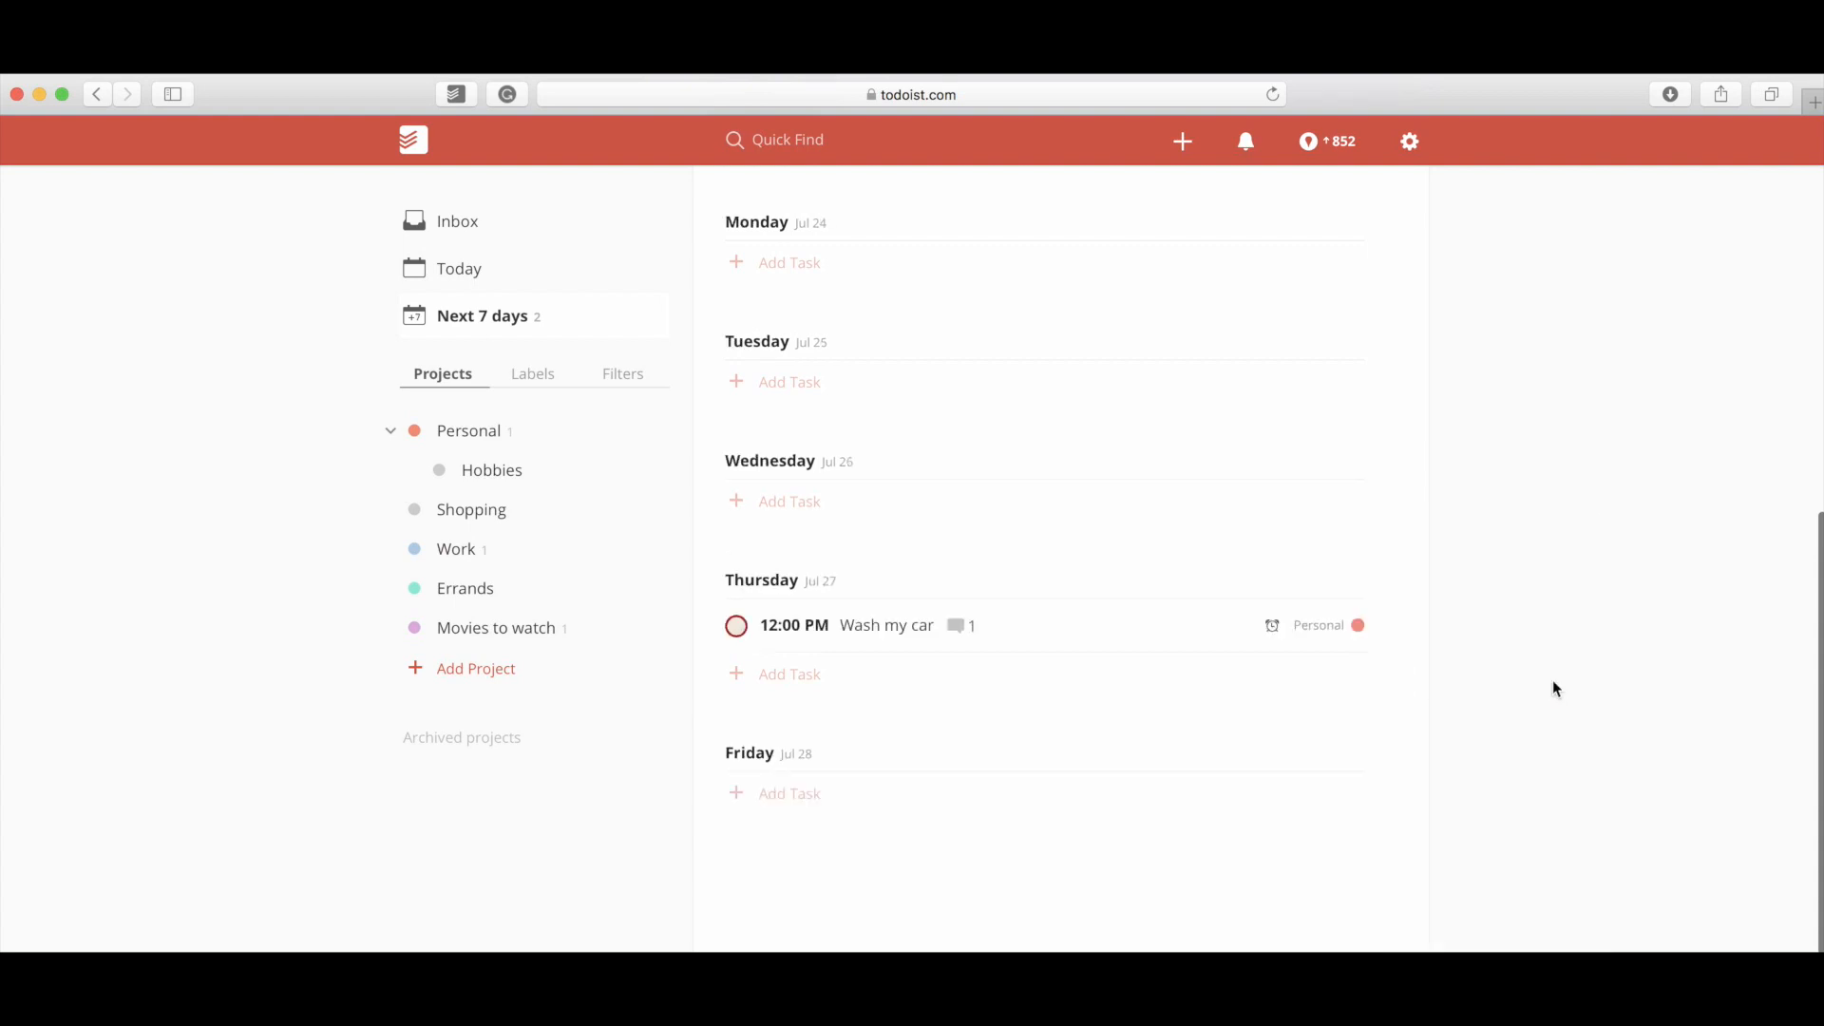
{"action": "mouse_move", "coordinate": [1199, 663]}
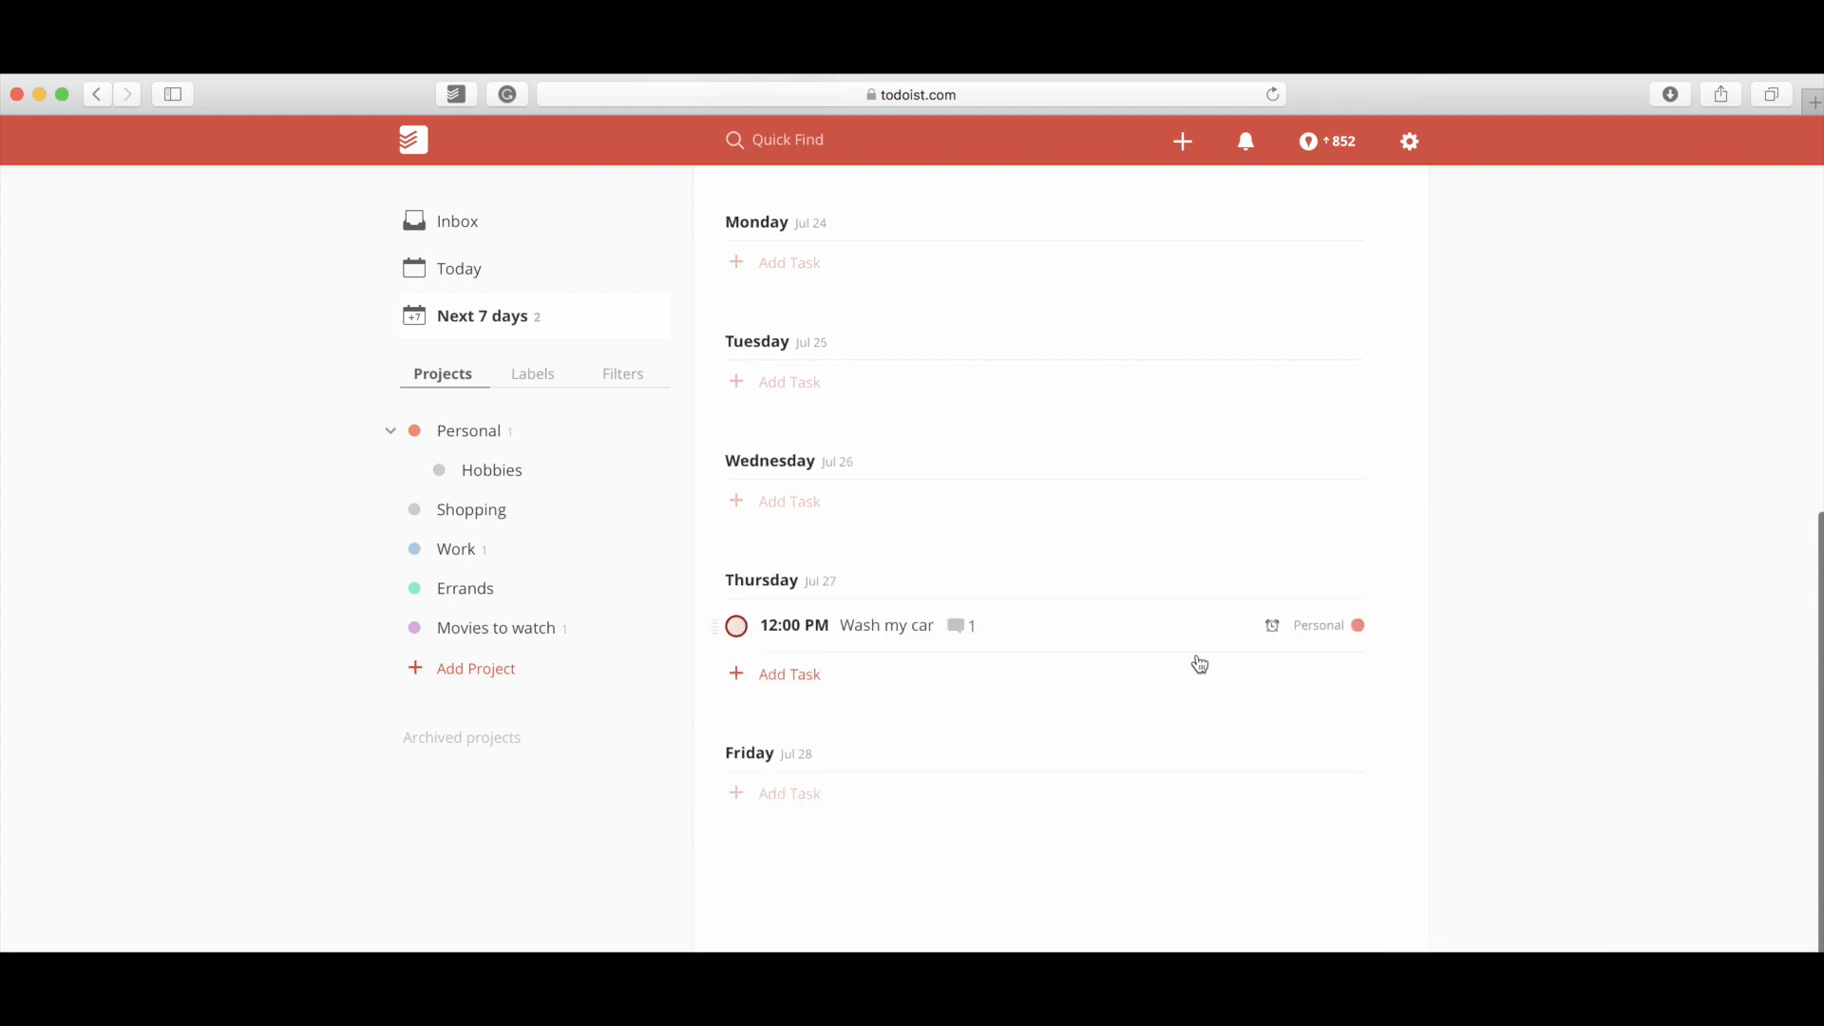
{"action": "mouse_move", "coordinate": [737, 629]}
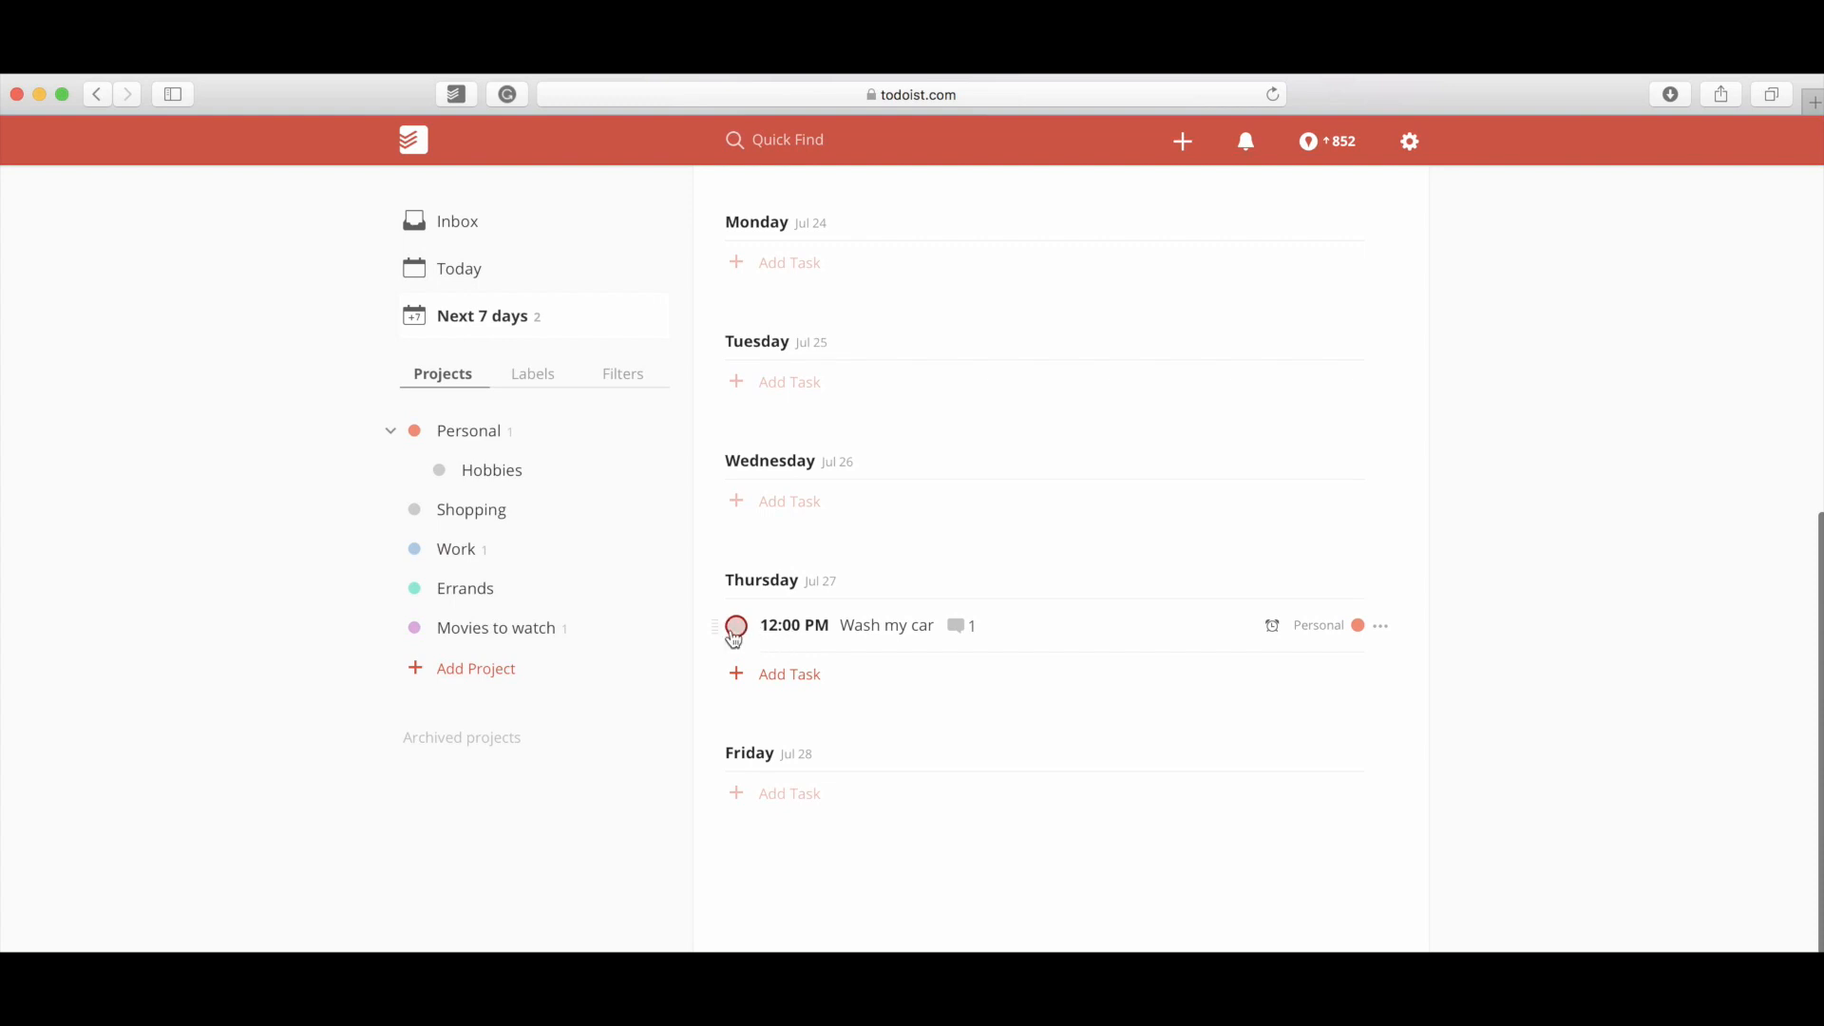
{"action": "mouse_move", "coordinate": [1229, 633]}
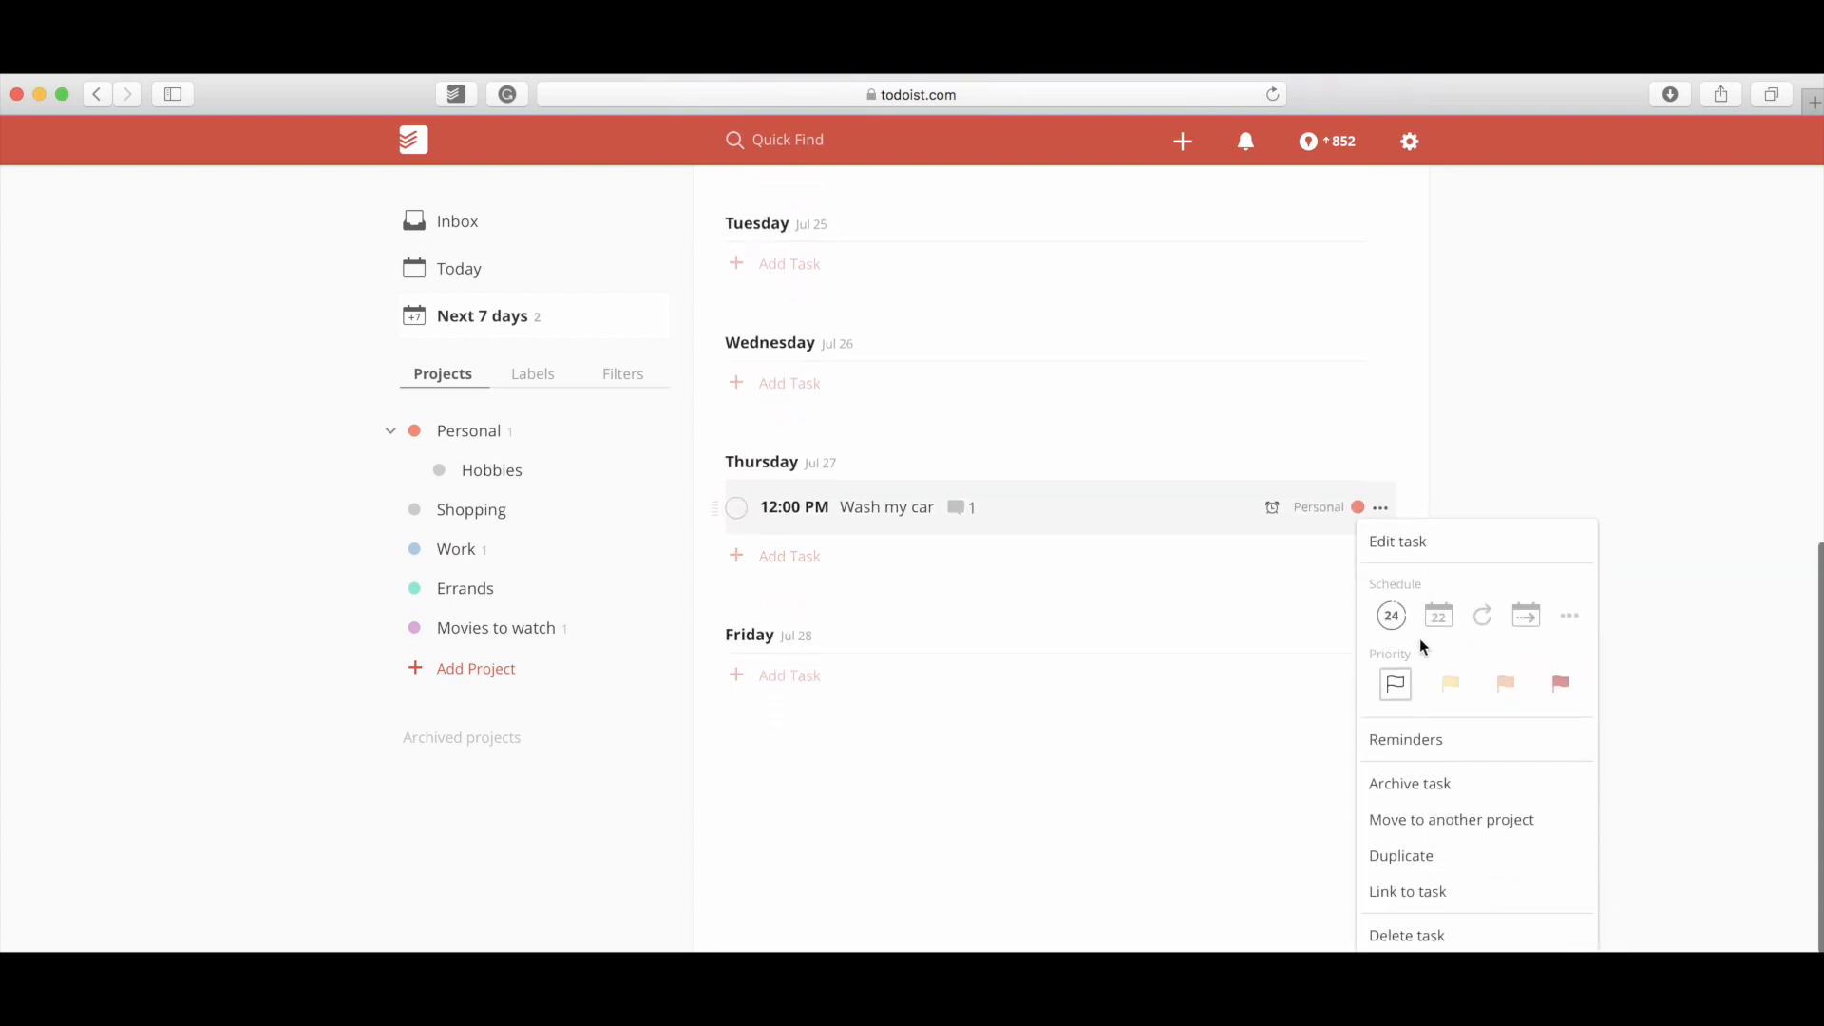
{"action": "mouse_move", "coordinate": [1459, 786]}
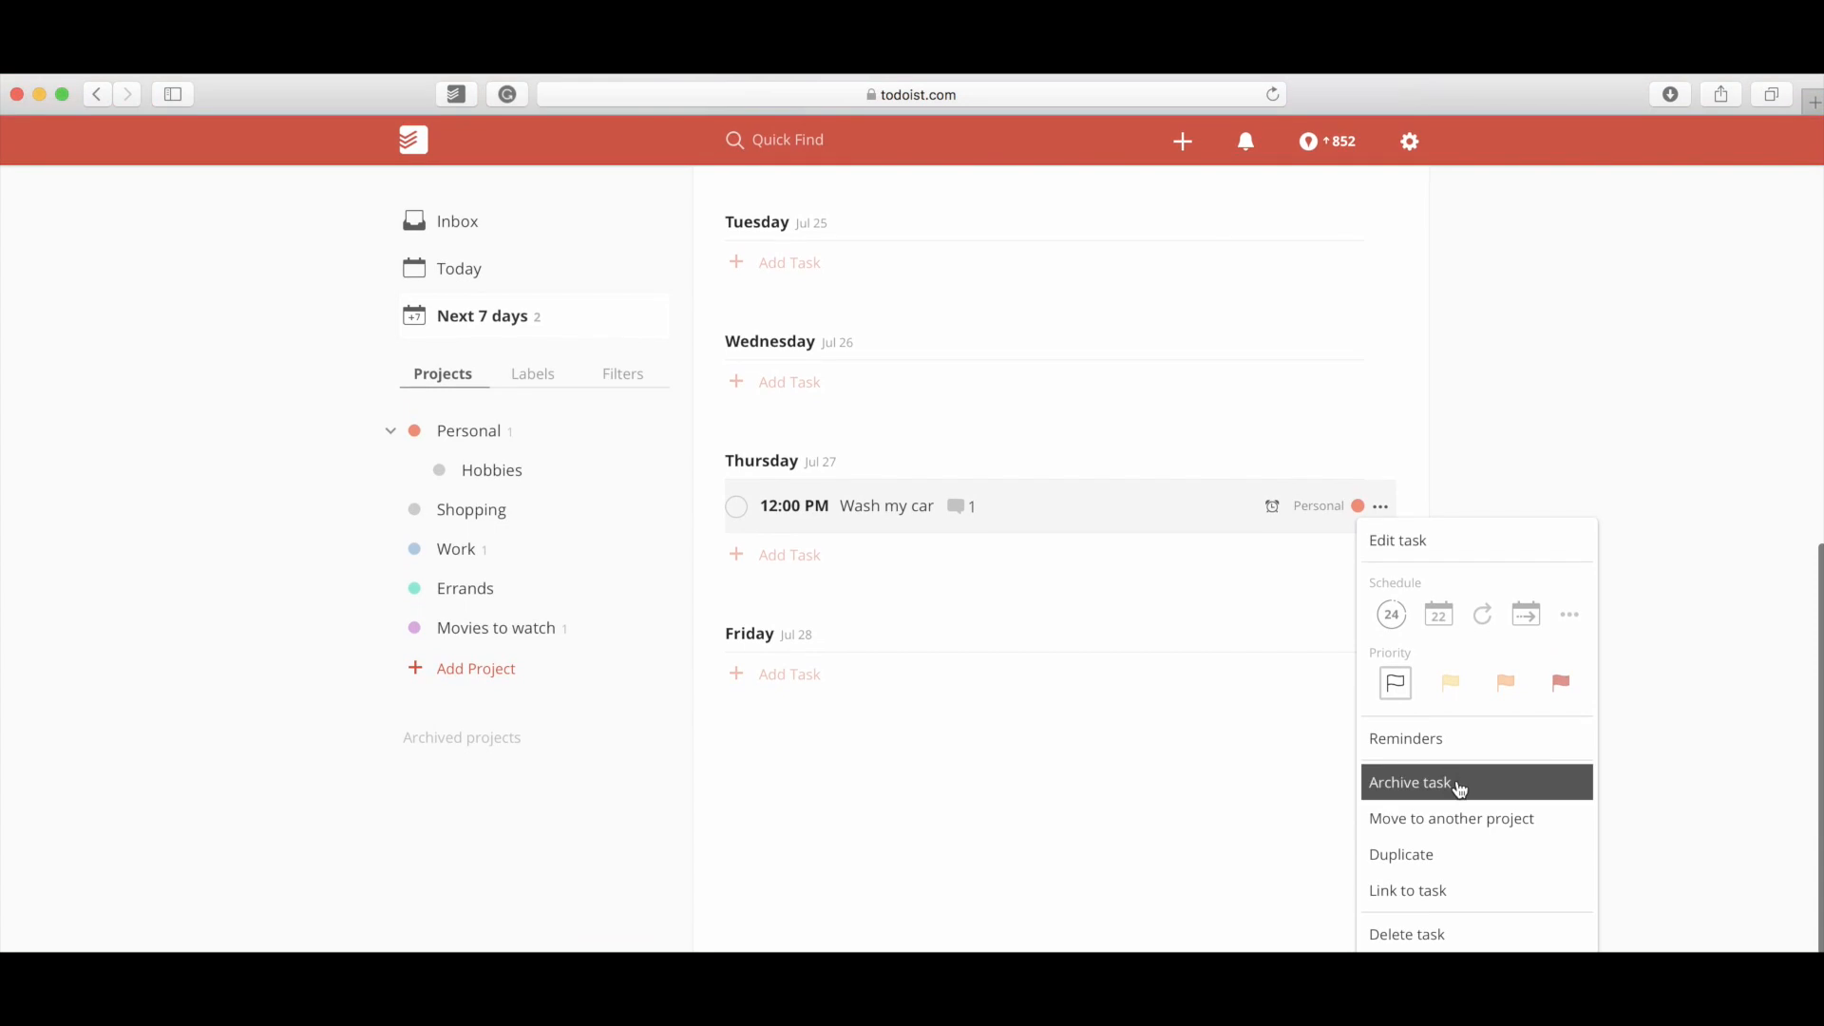
{"action": "mouse_move", "coordinate": [1443, 878]}
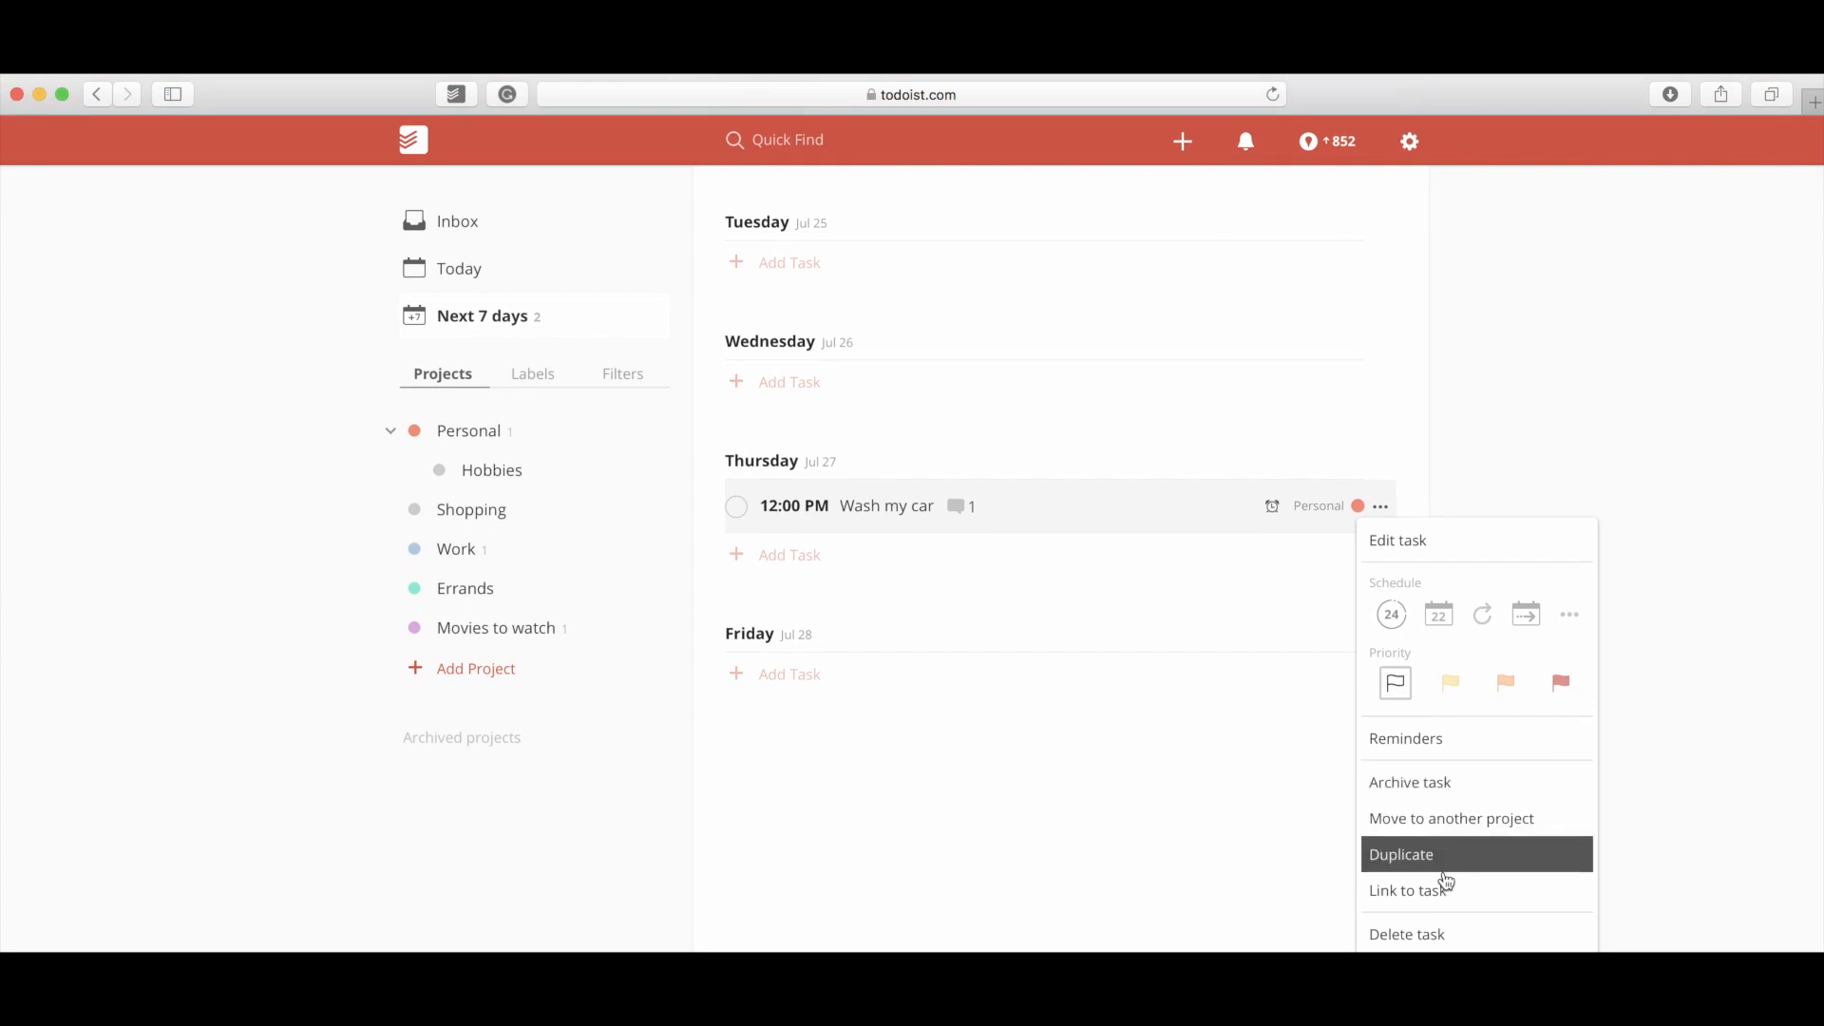
{"action": "mouse_move", "coordinate": [1437, 939]}
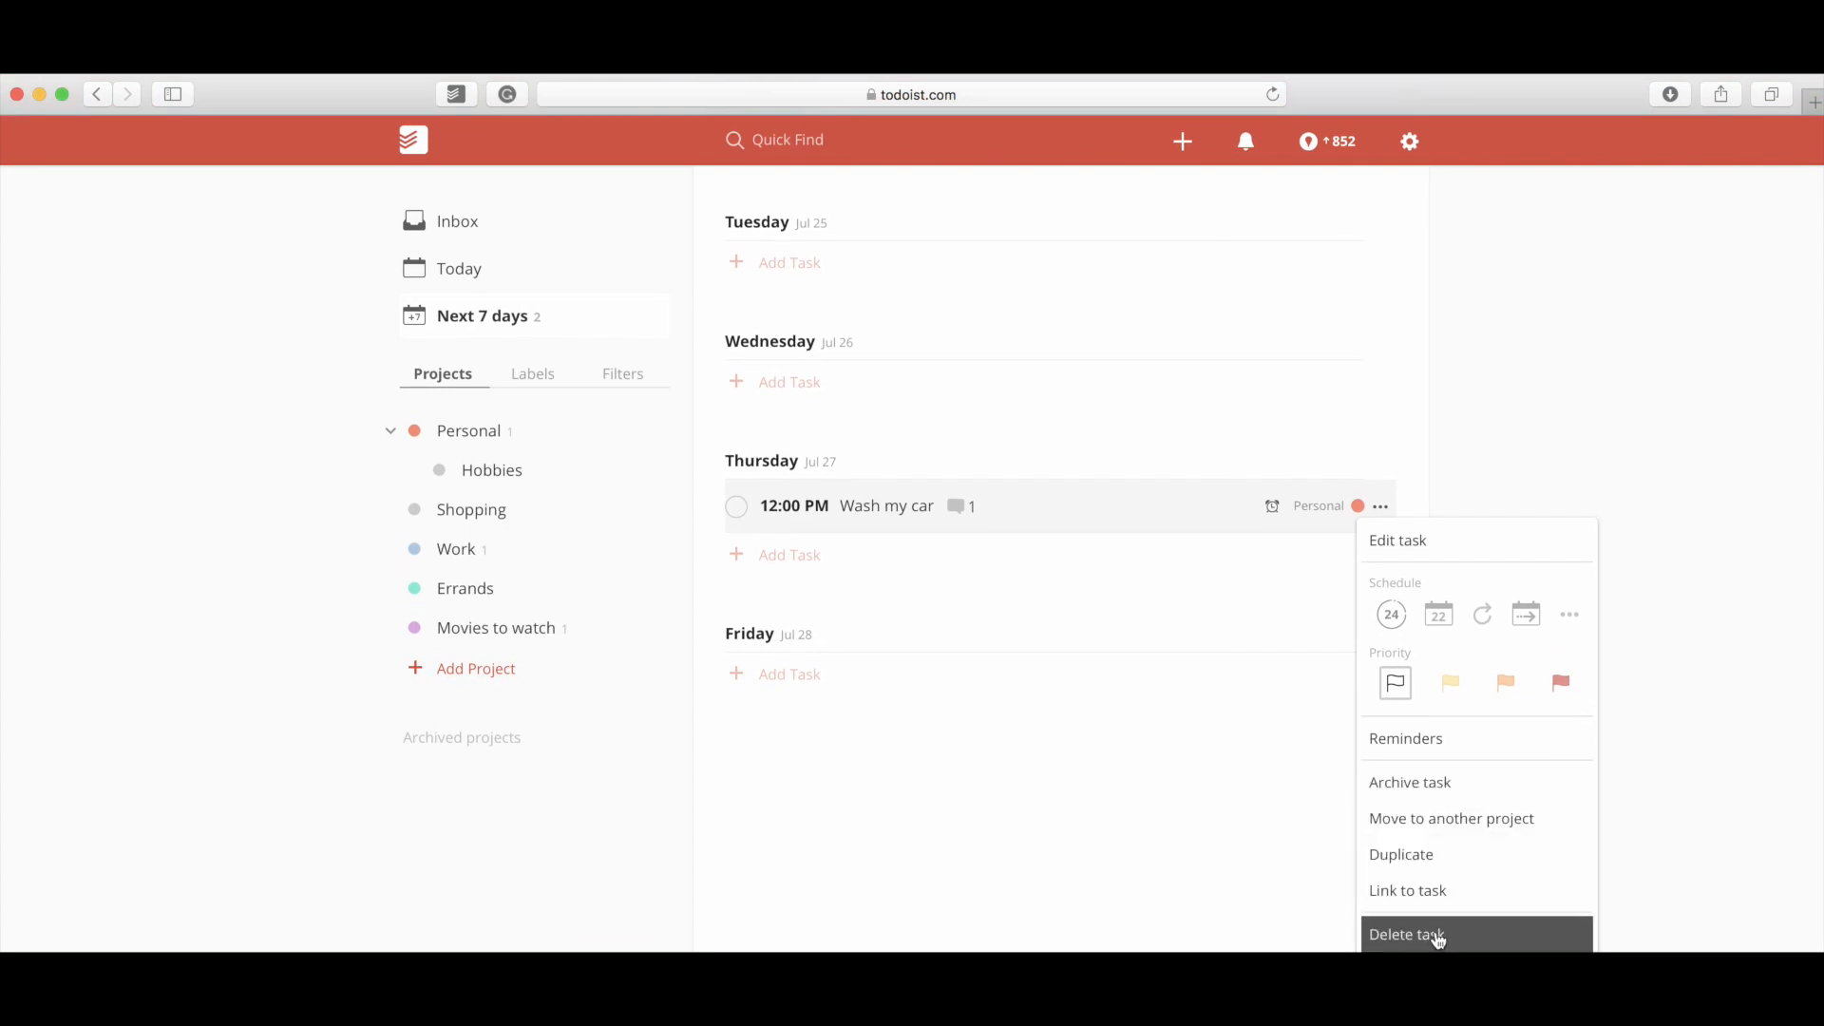
{"action": "mouse_move", "coordinate": [1524, 614]}
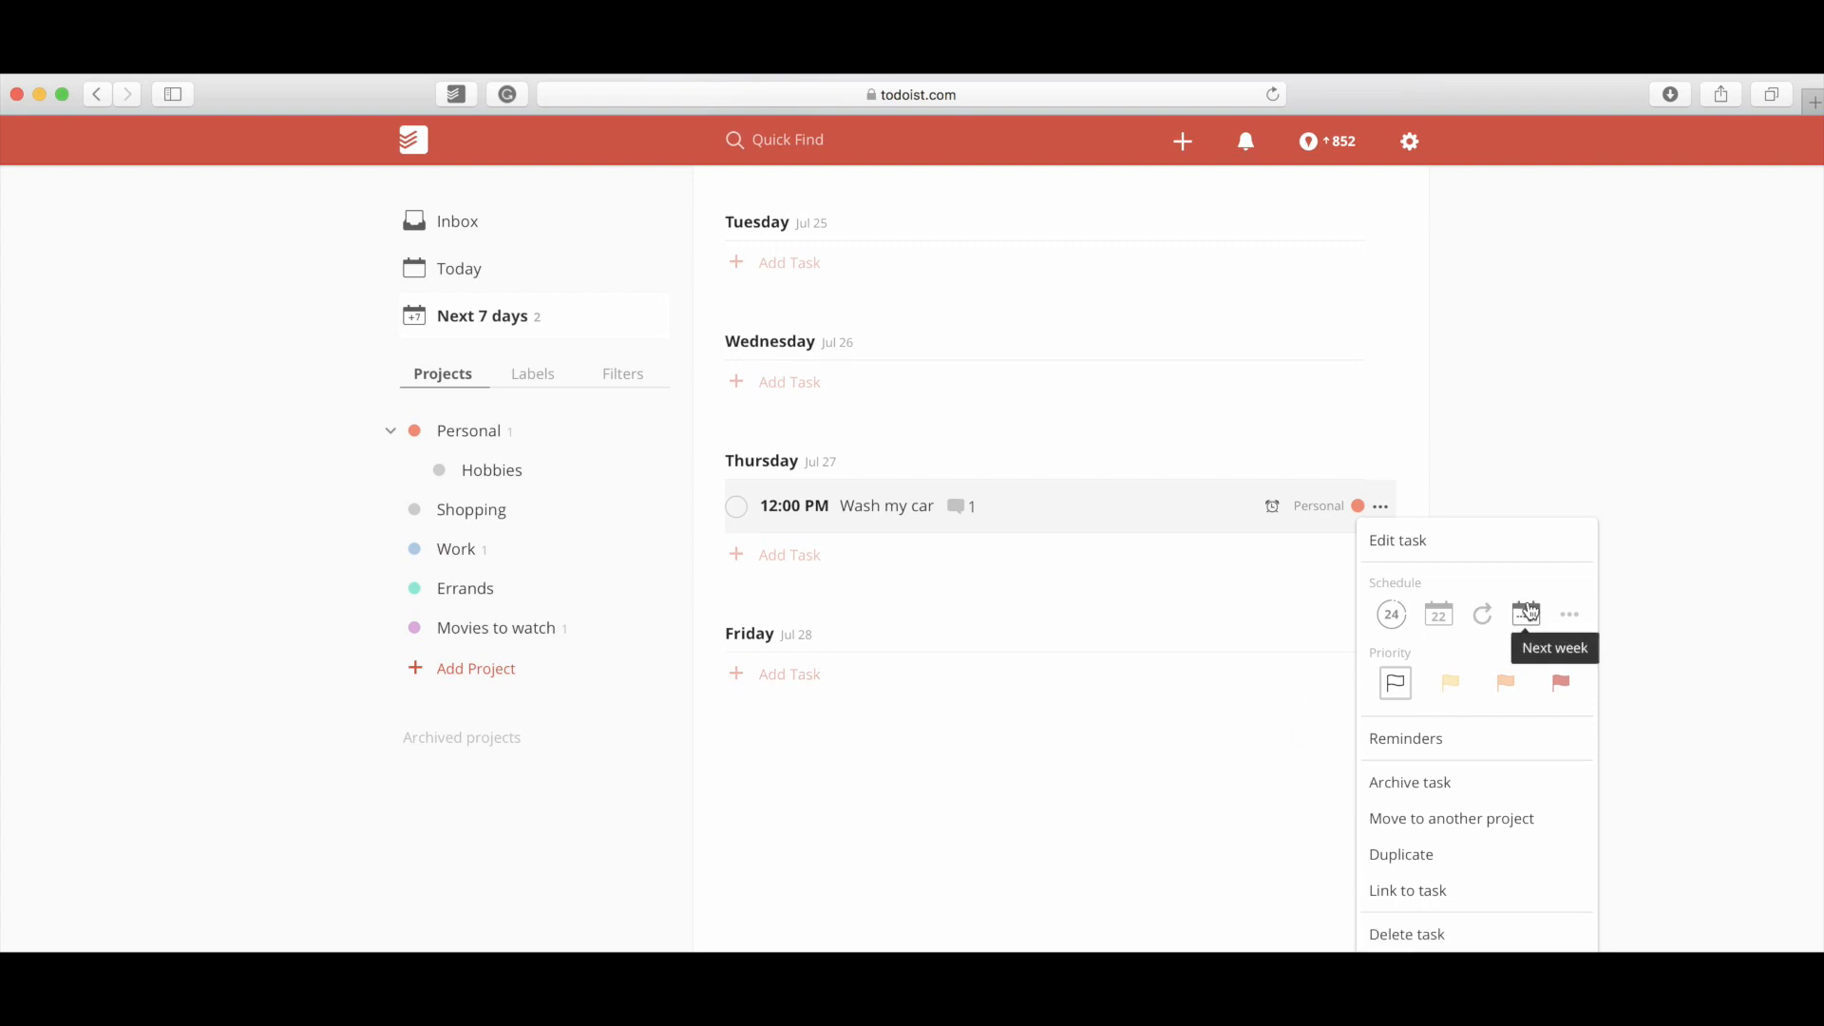
Bring Wash my car into the inline editor, its Jul 27 12:00 PM date left unchanged.
{"action": "left_click", "coordinate": [1398, 539]}
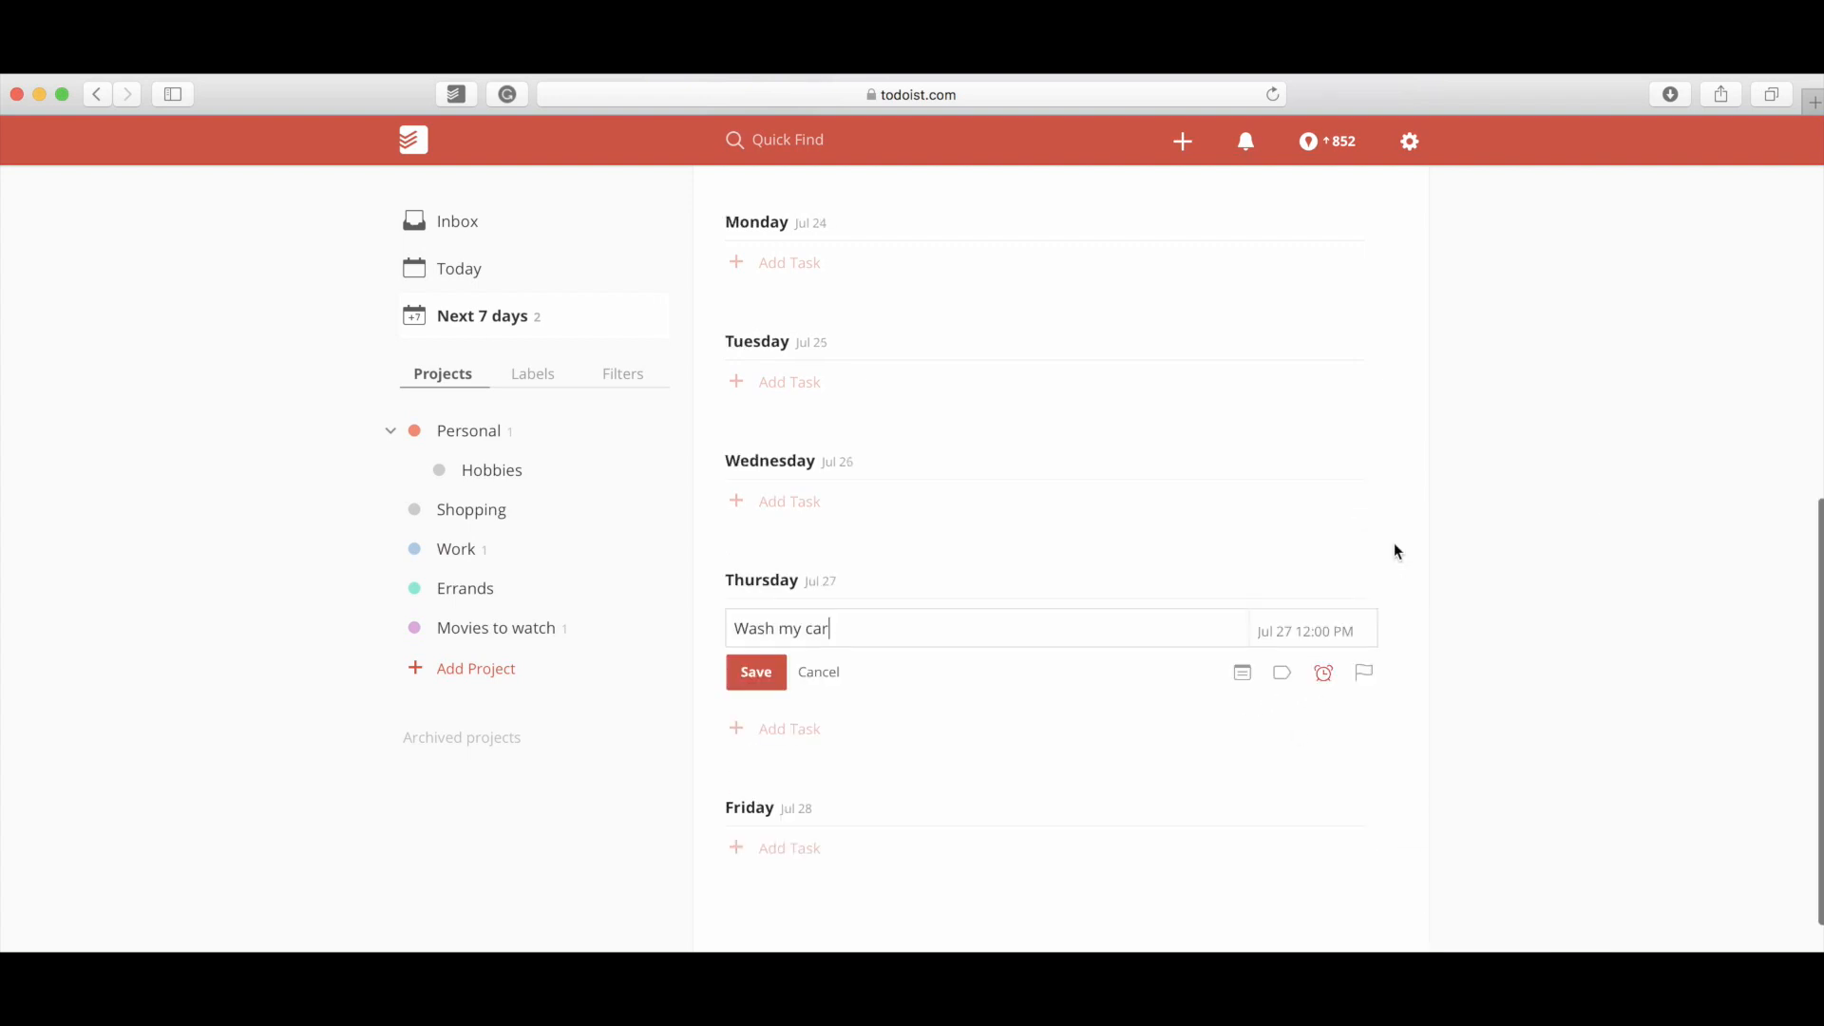
{"action": "mouse_move", "coordinate": [819, 672]}
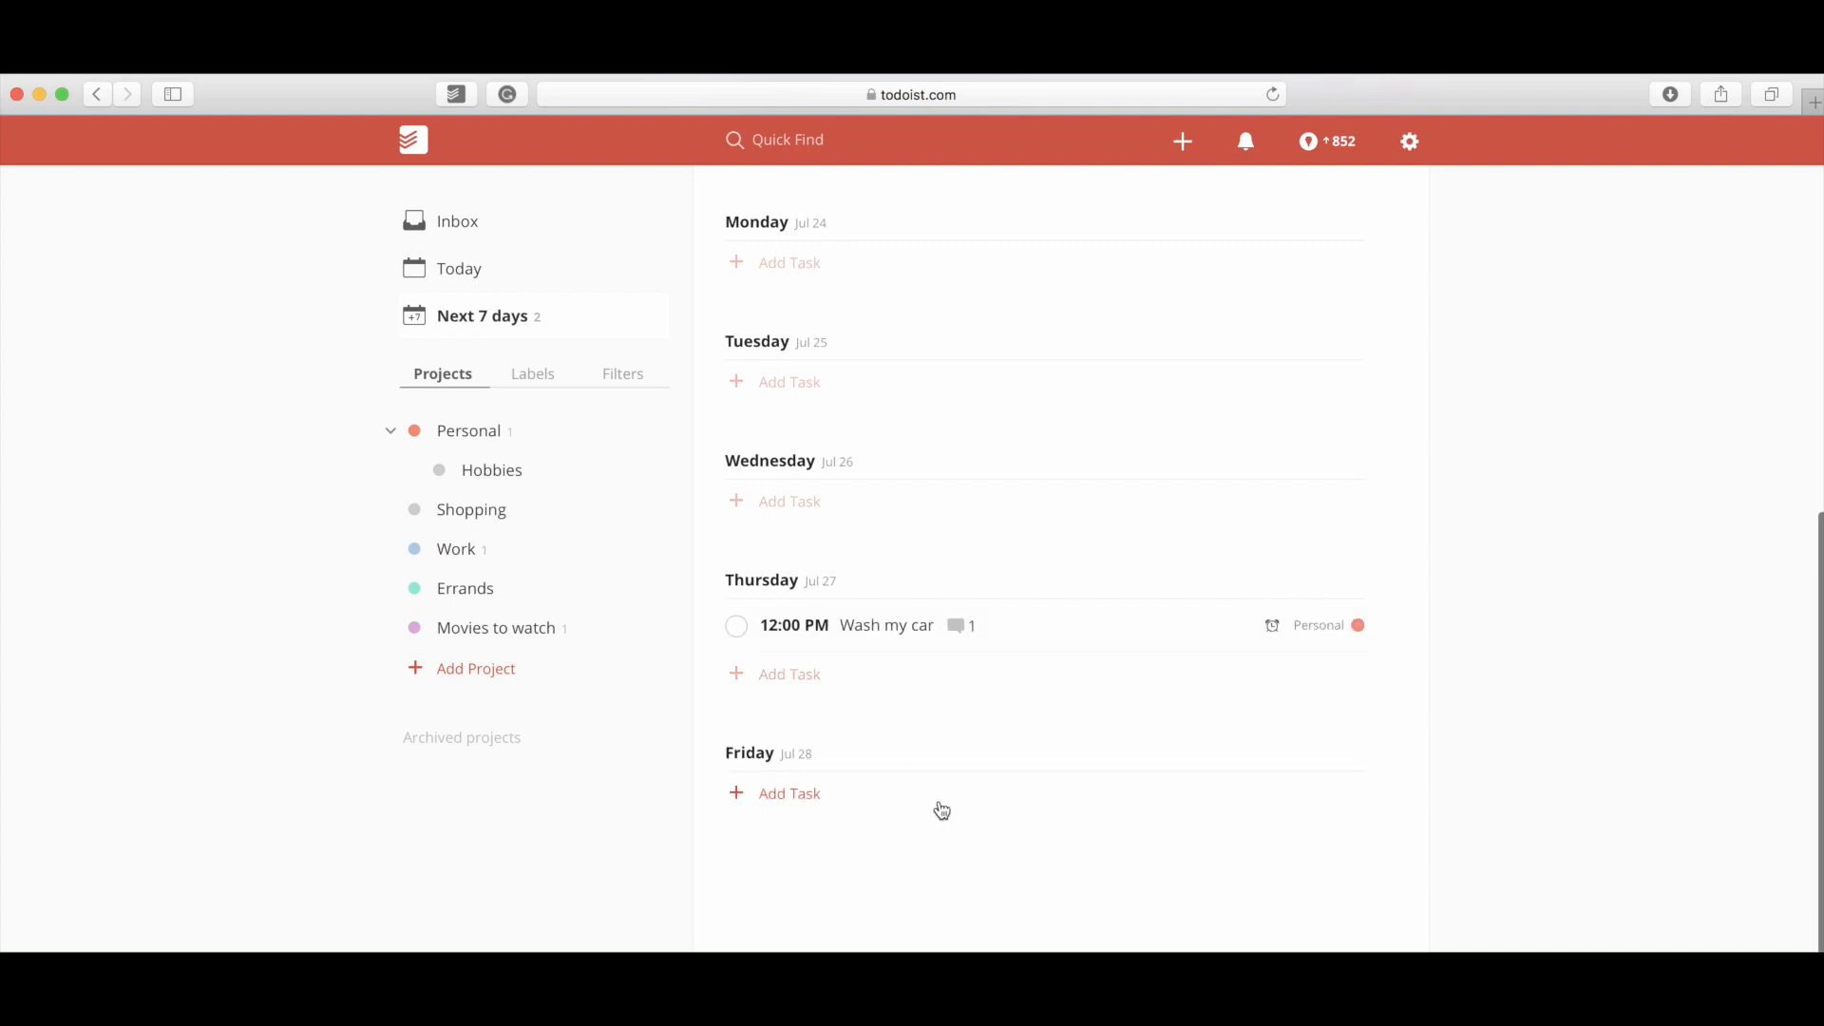
{"action": "left_click", "coordinate": [885, 625]}
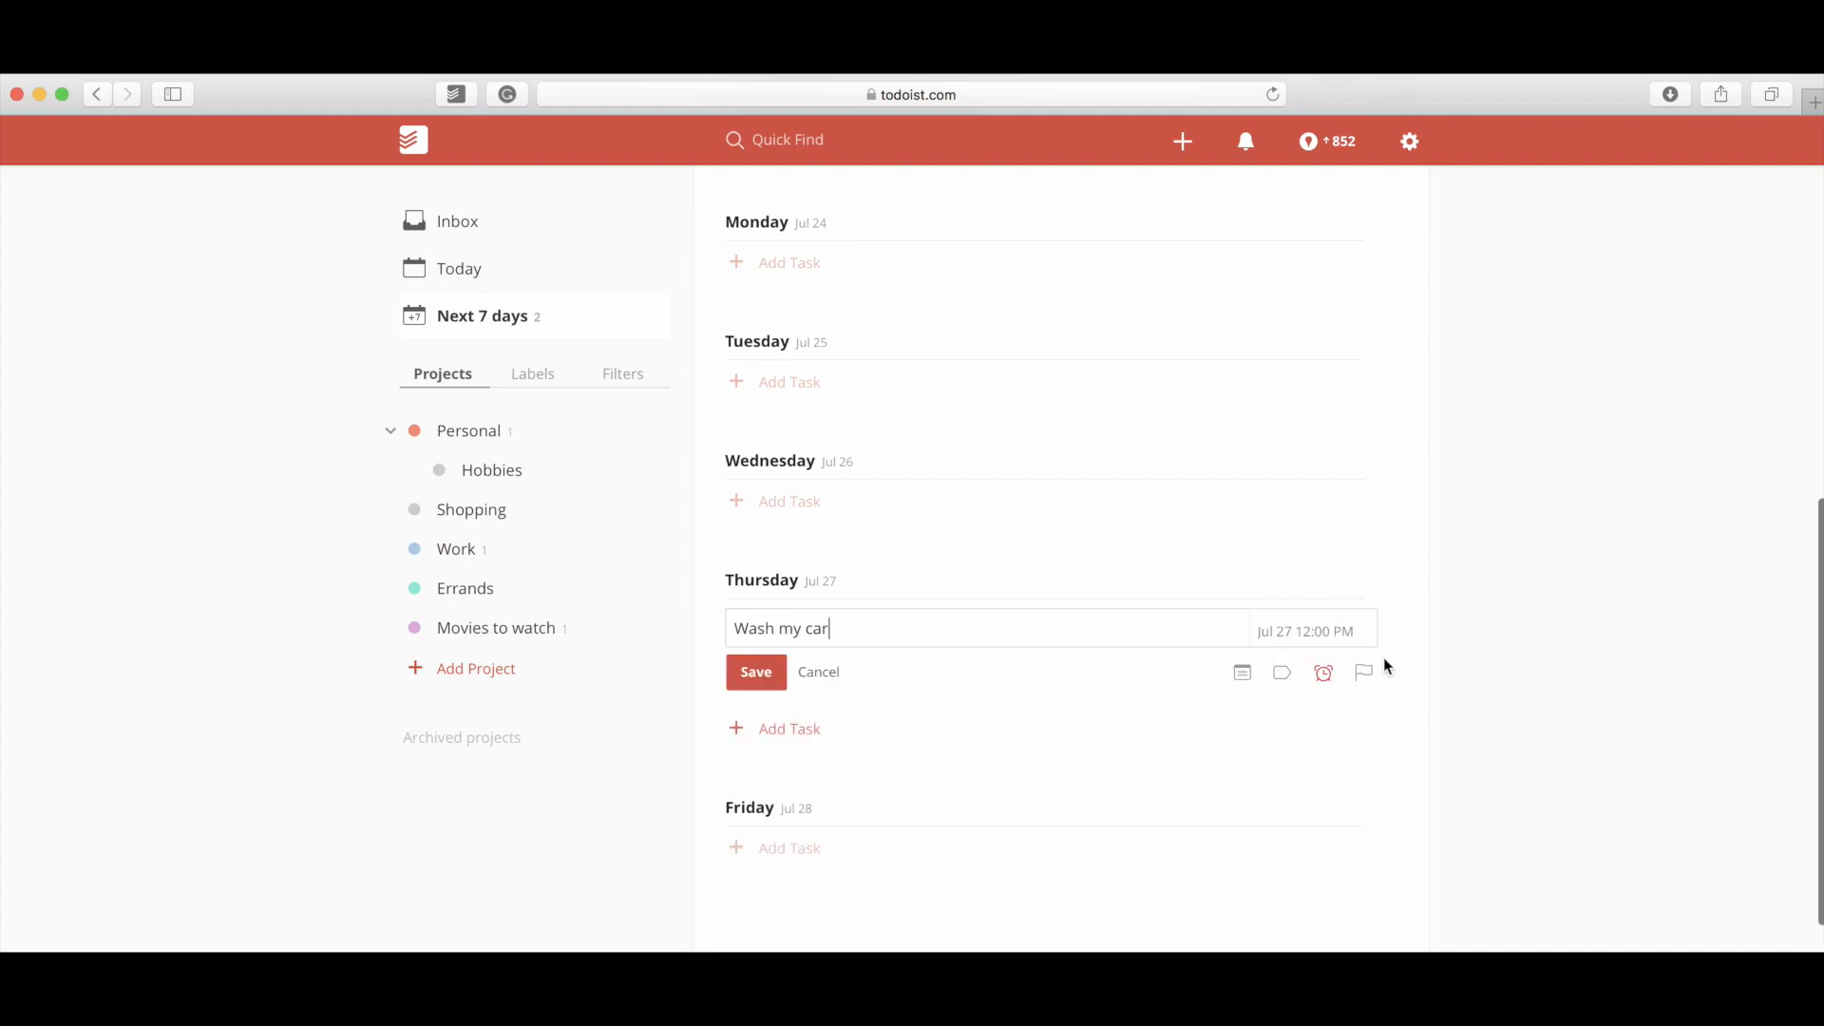
{"action": "mouse_move", "coordinate": [1131, 798]}
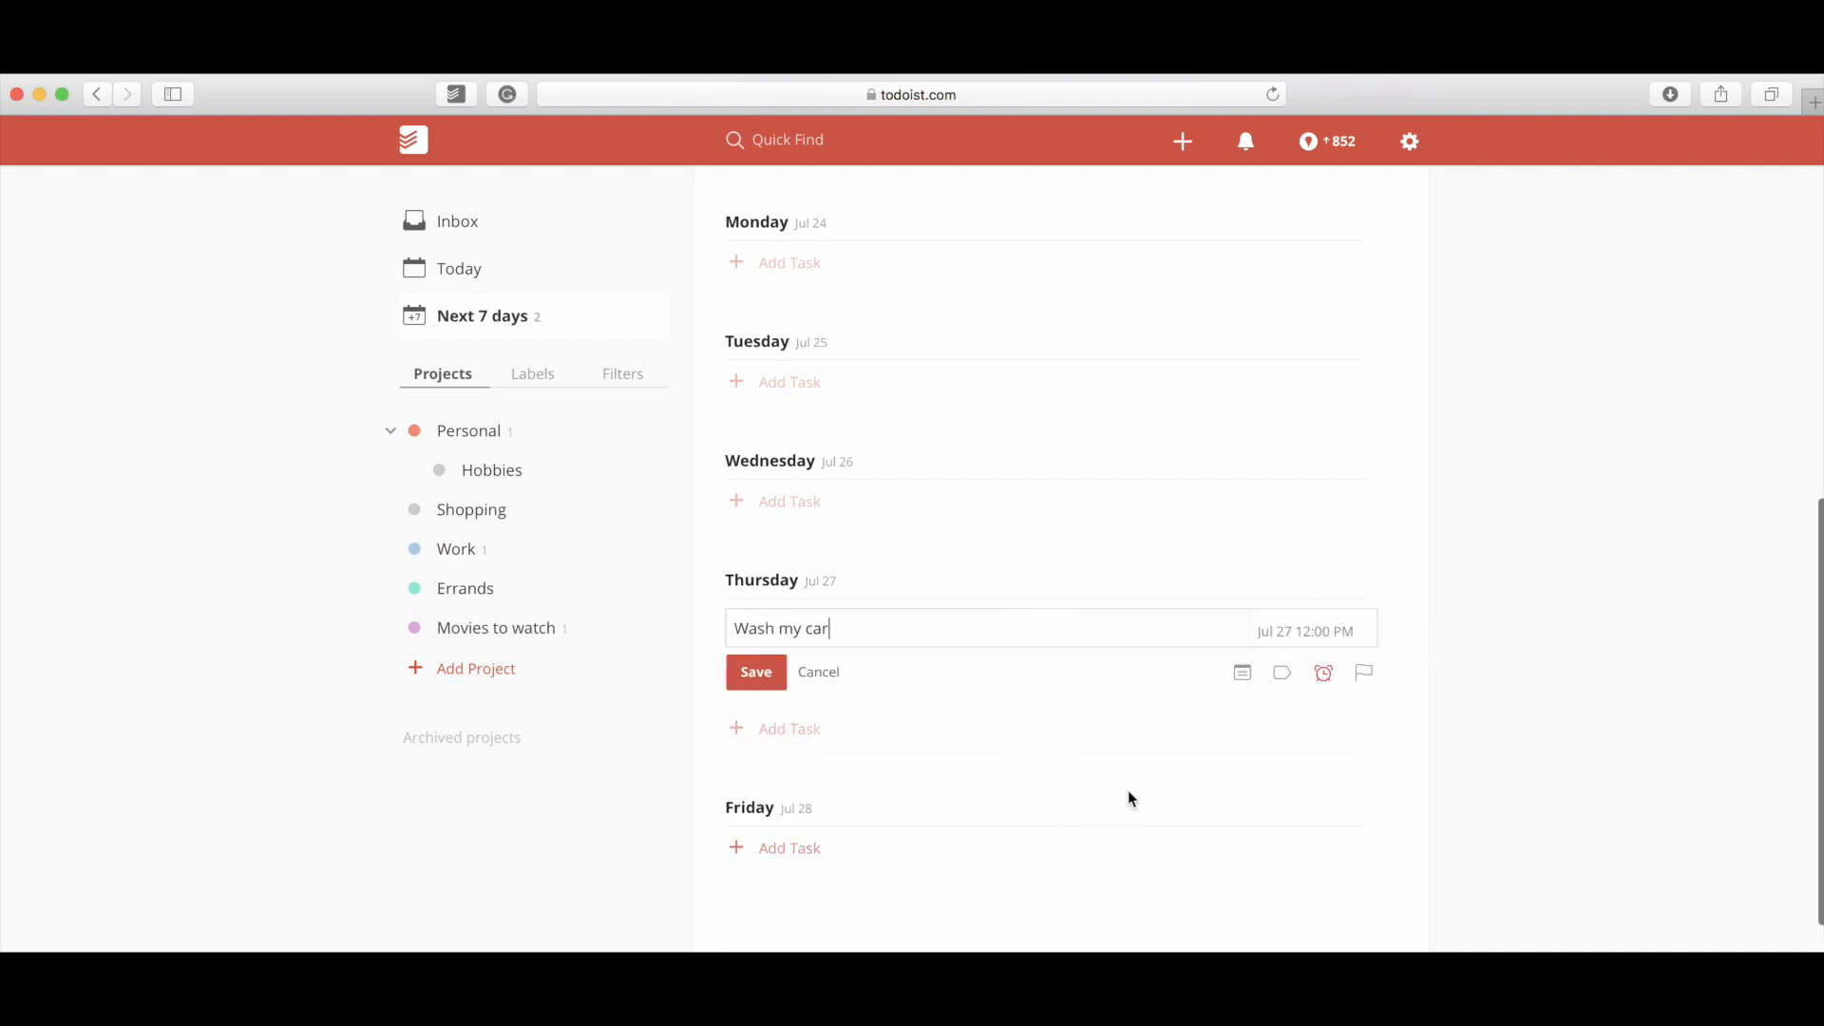
{"action": "mouse_move", "coordinate": [819, 673]}
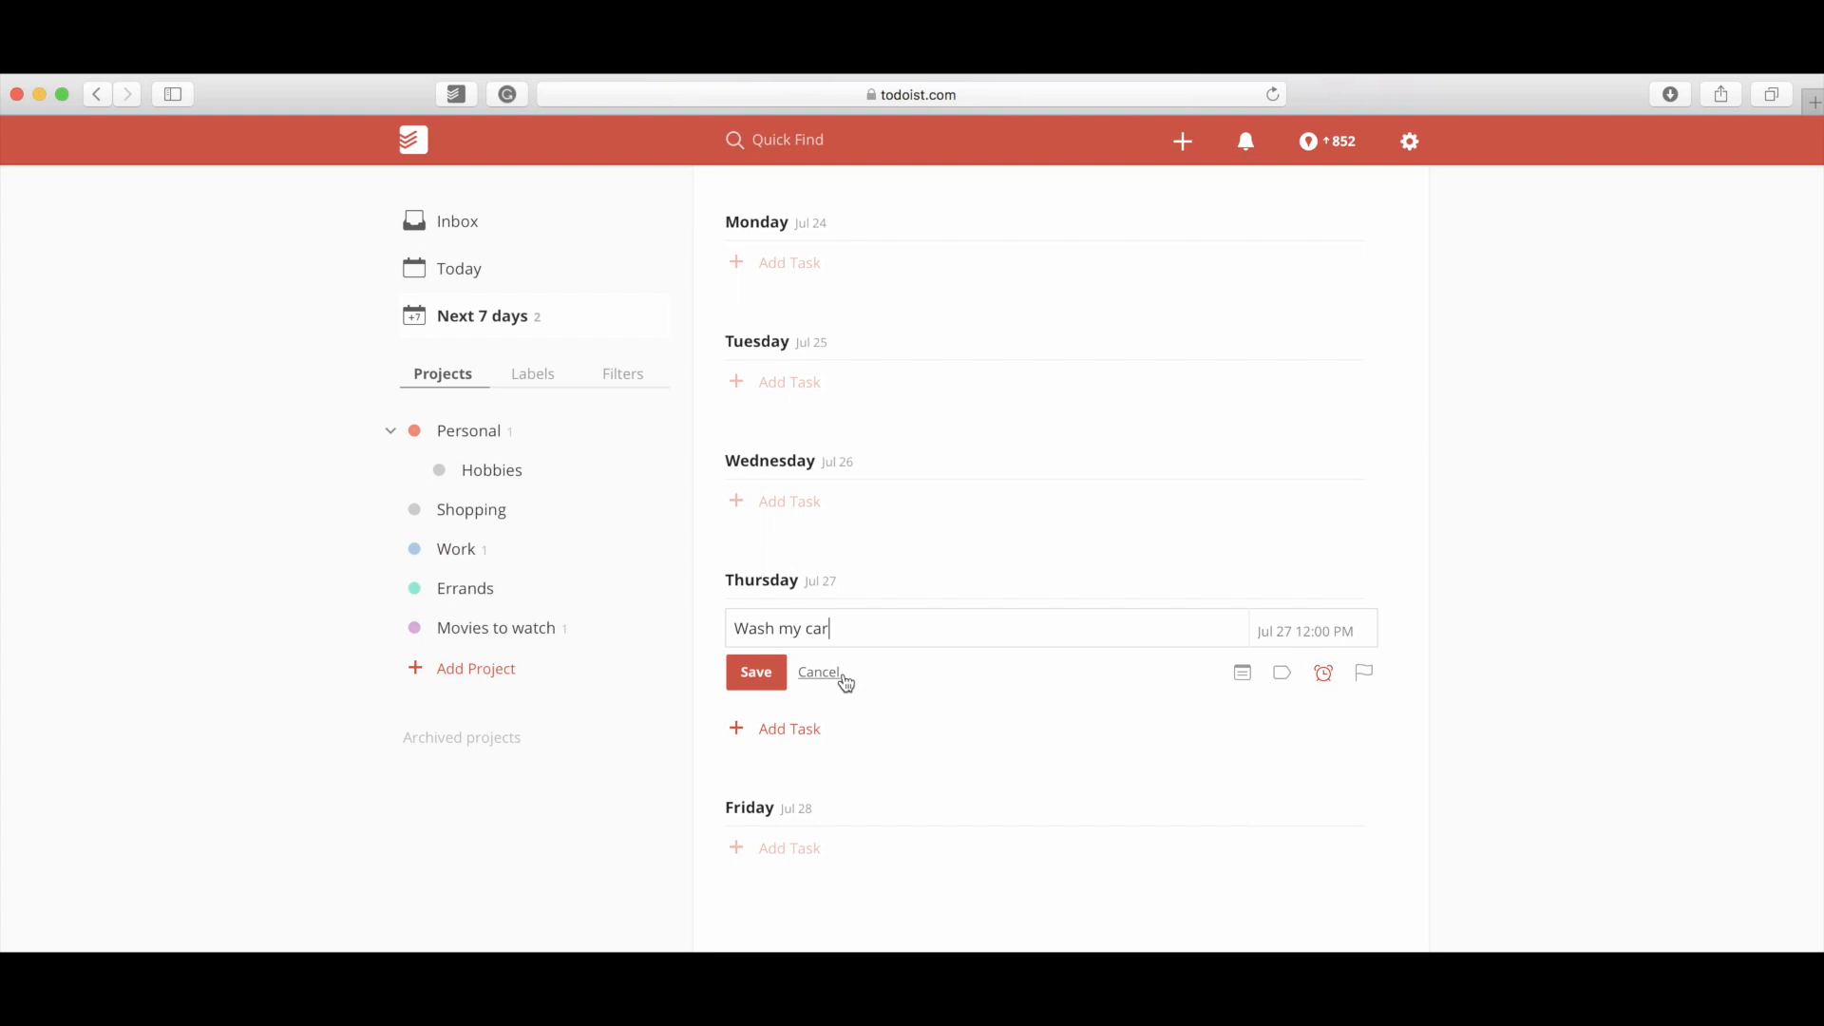
{"action": "mouse_move", "coordinate": [954, 733]}
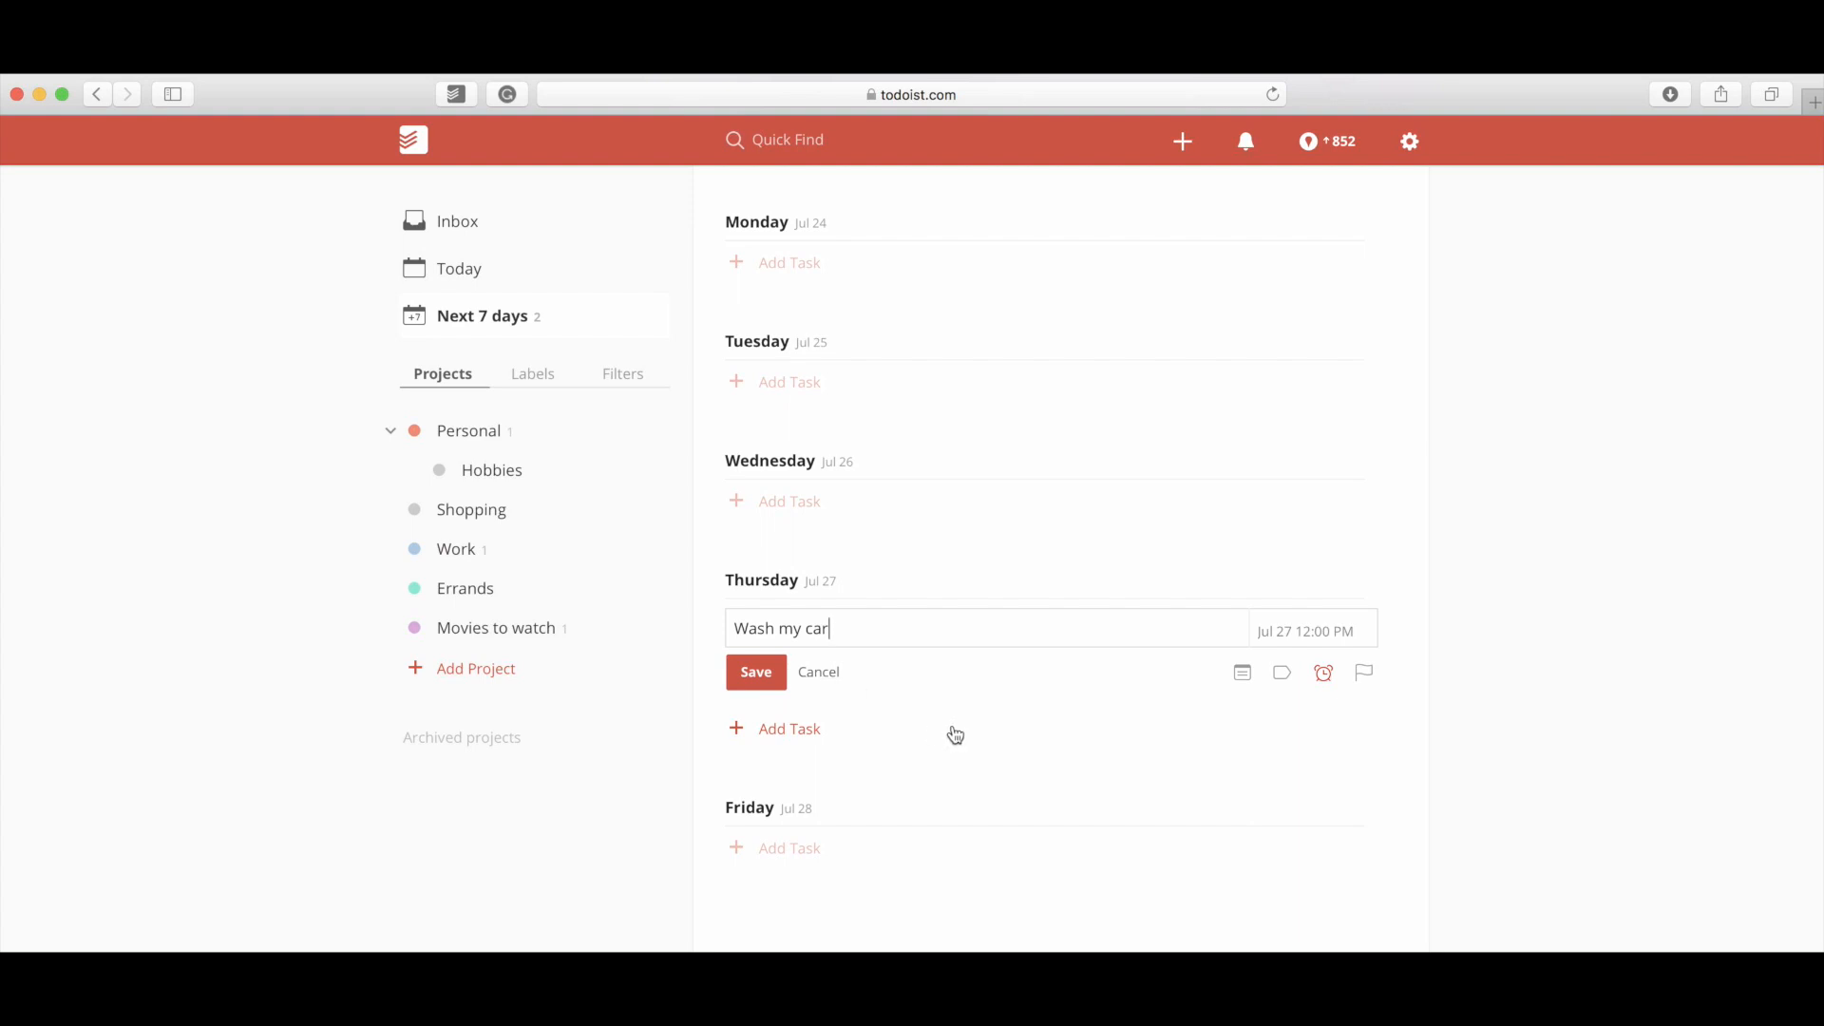